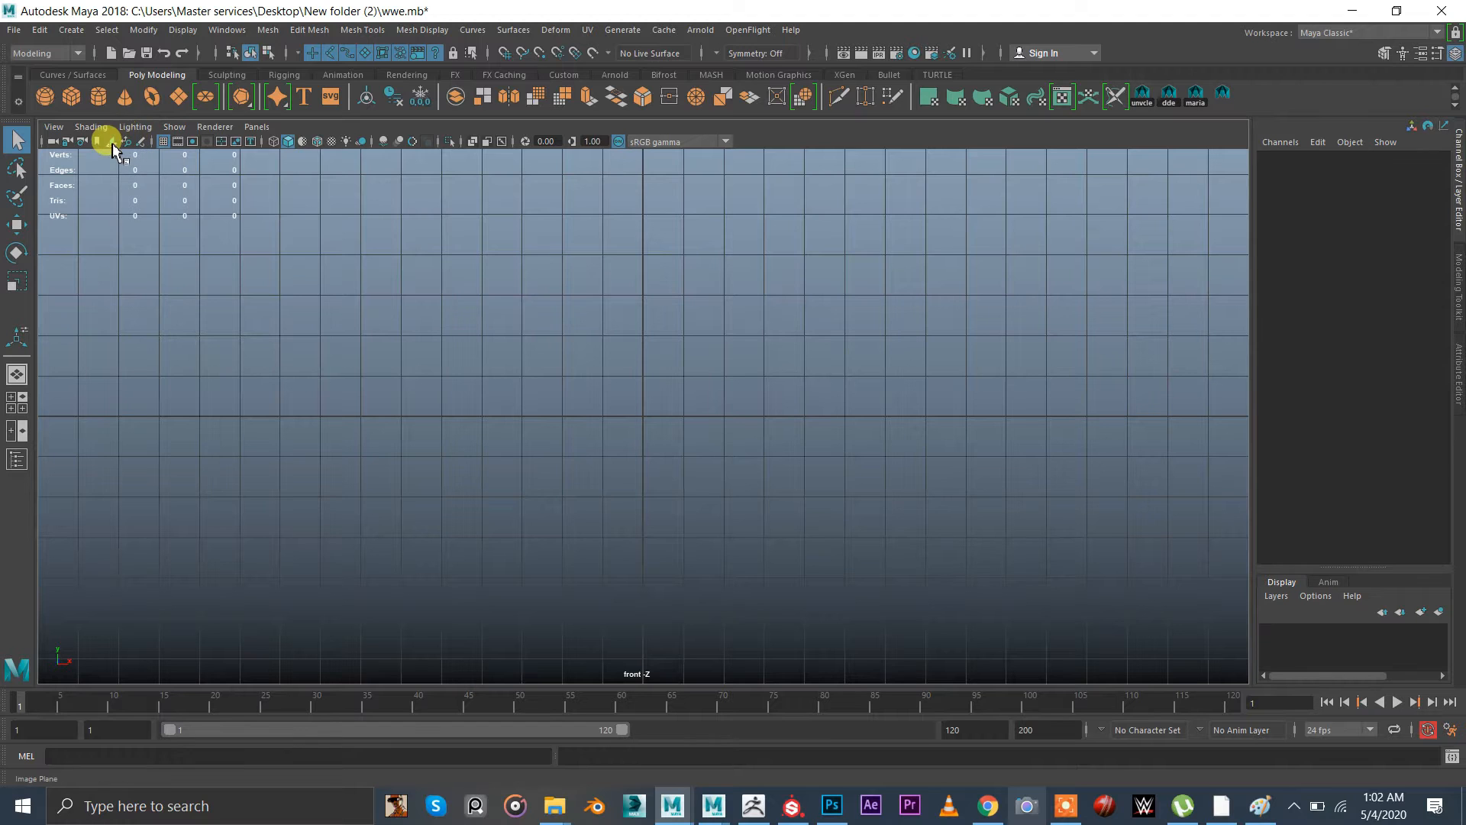
Import Untitled-1.jpg from Desktop > New folder (2) as a front-view image plane
left_click(111, 141)
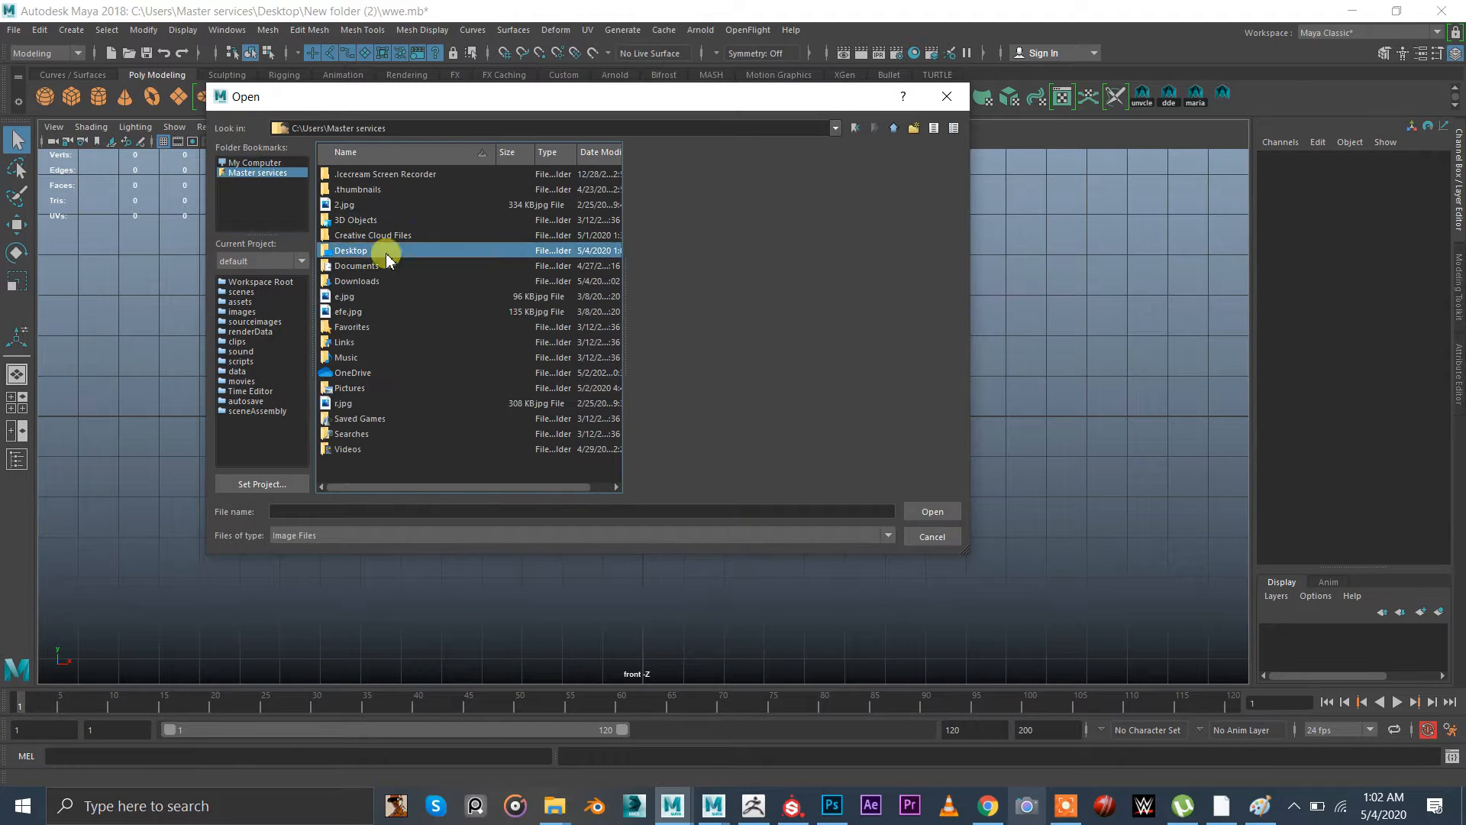
double_click(351, 249)
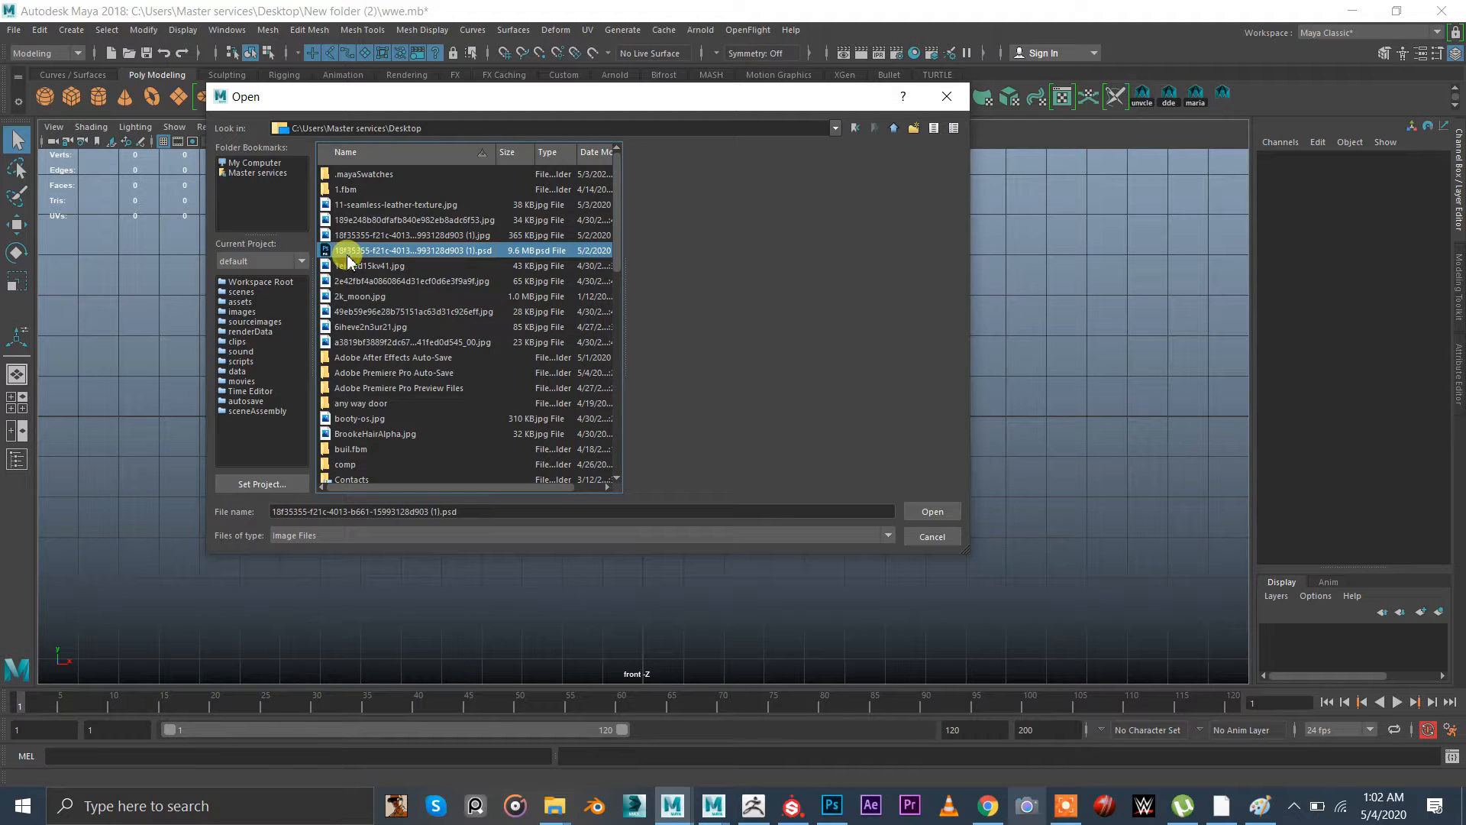
scroll("down", 3)
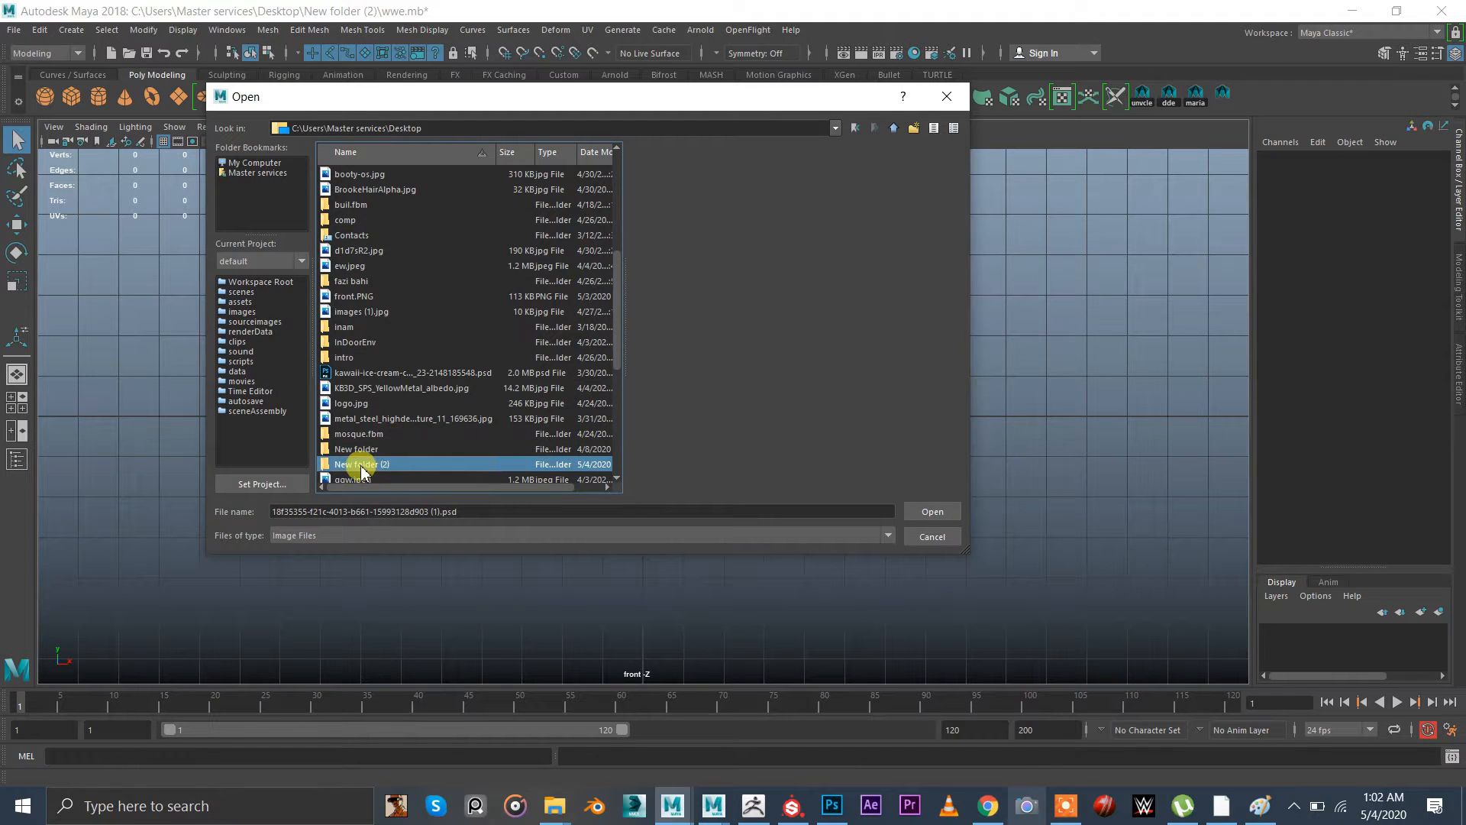
double_click(360, 464)
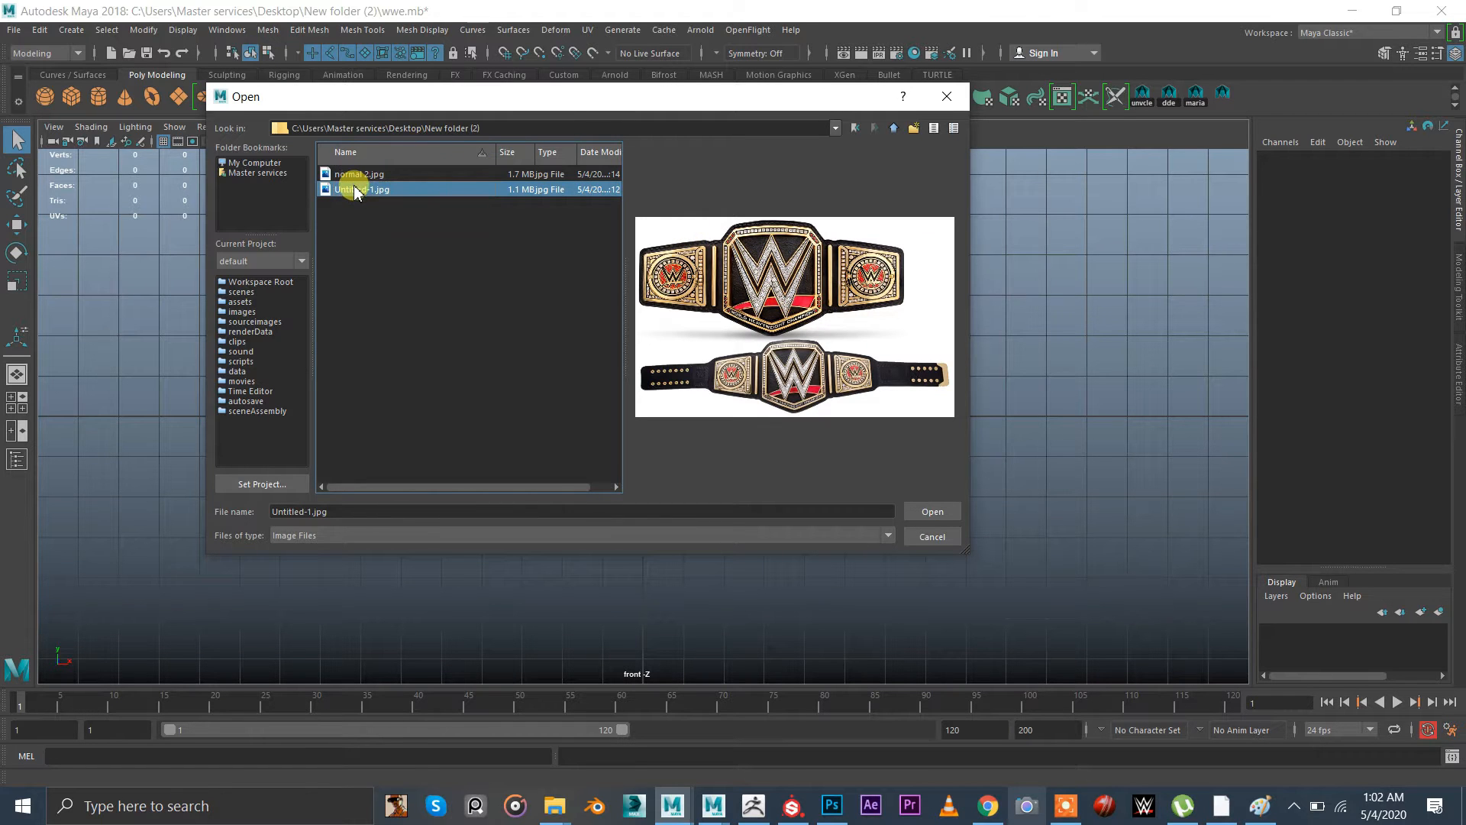
left_click(930, 512)
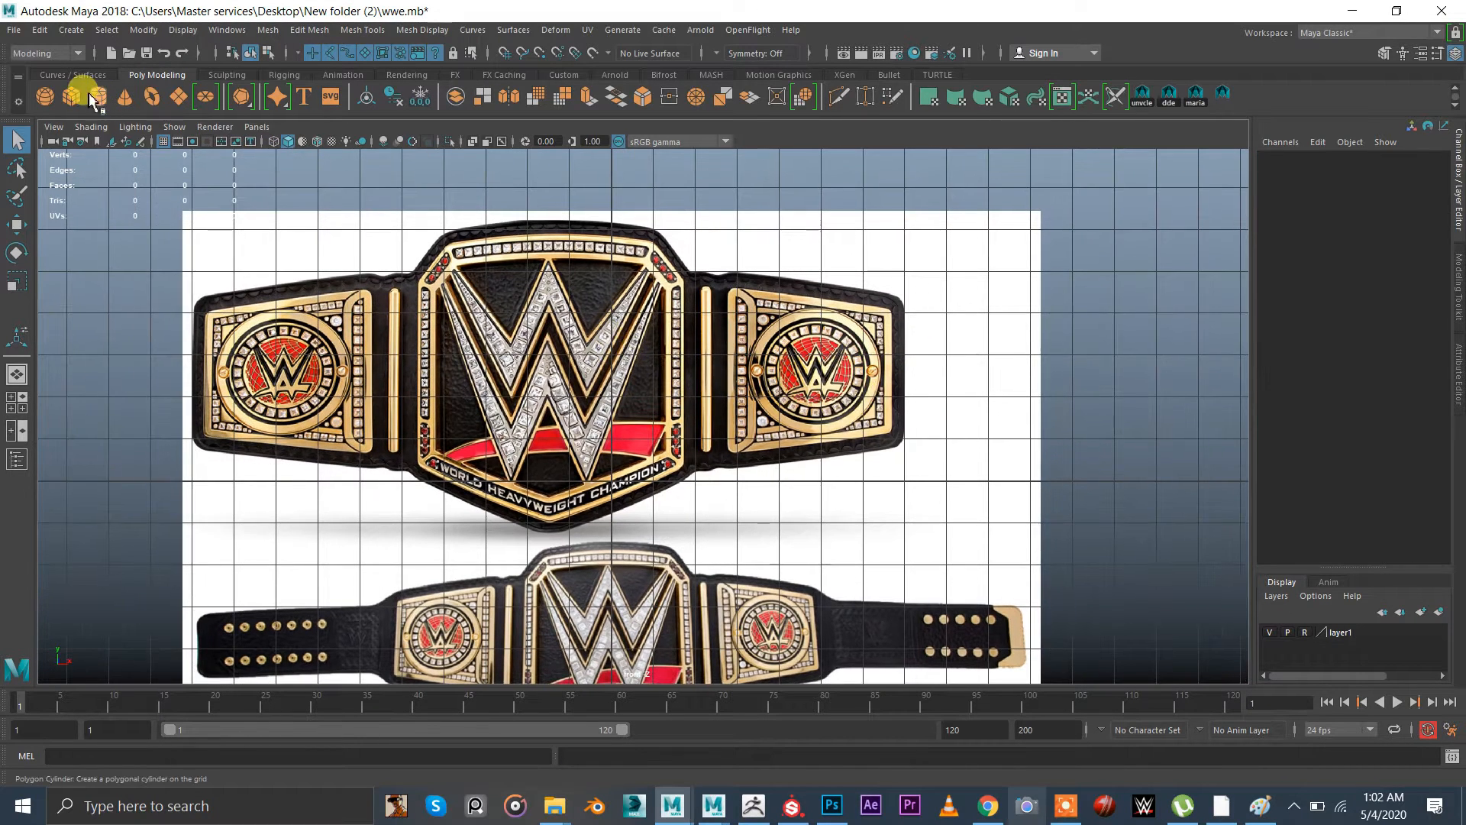
mouse_move(178, 96)
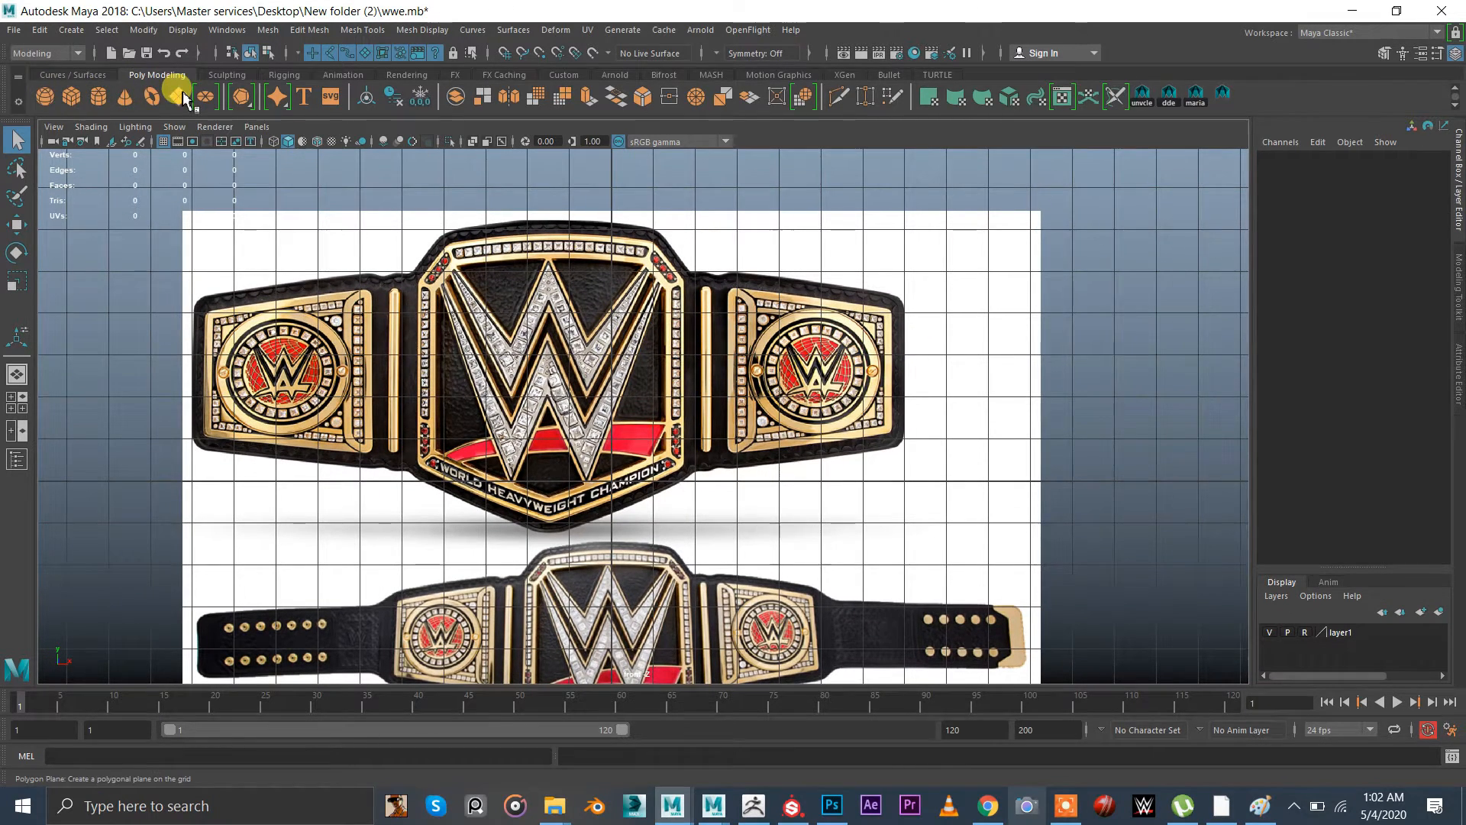
Create a polygon plane and rotate it 90° in X to stand upright over the central plate
left_click(177, 96)
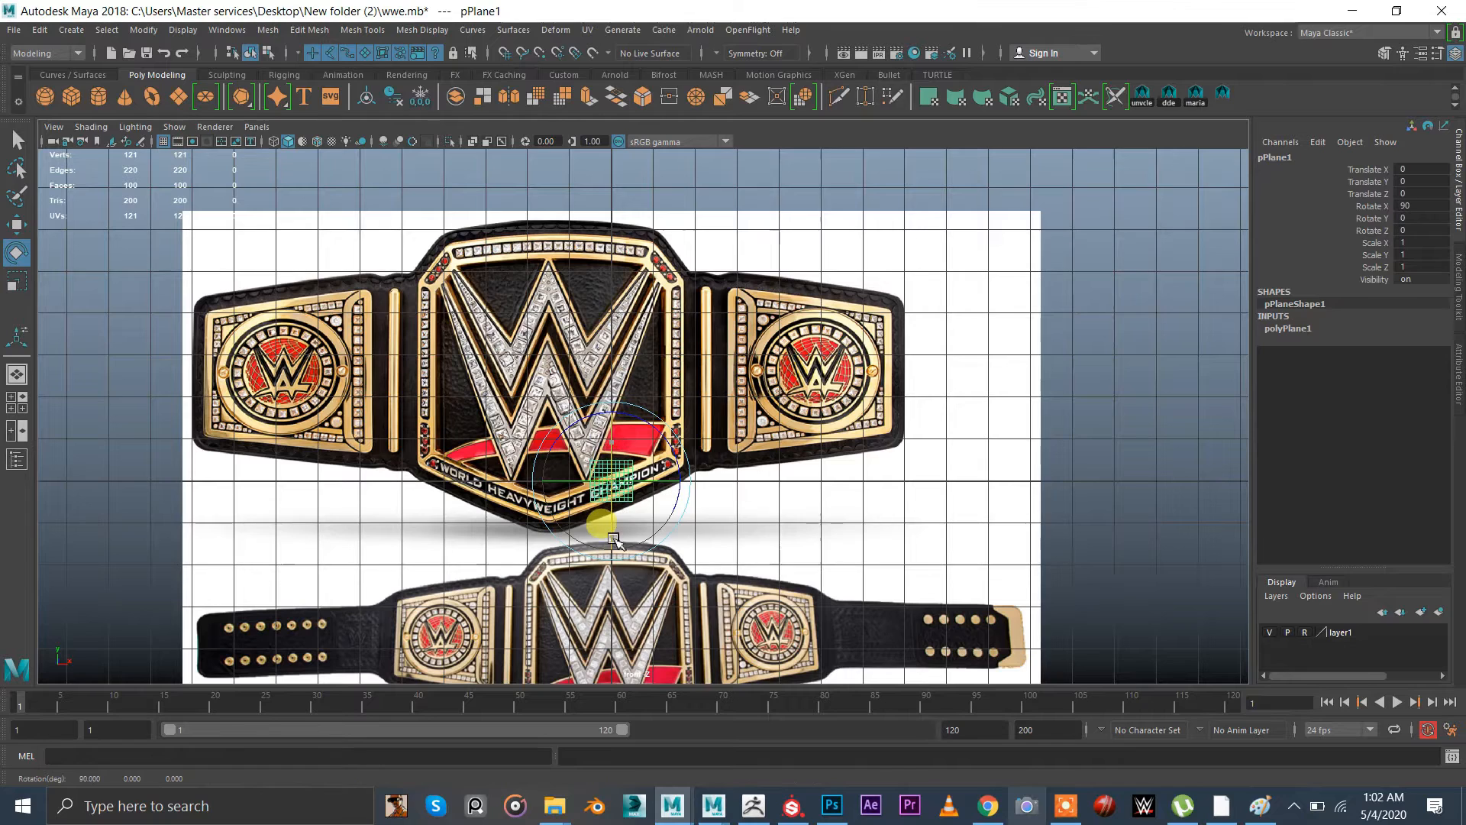
left_click_drag(612, 533, 781, 547)
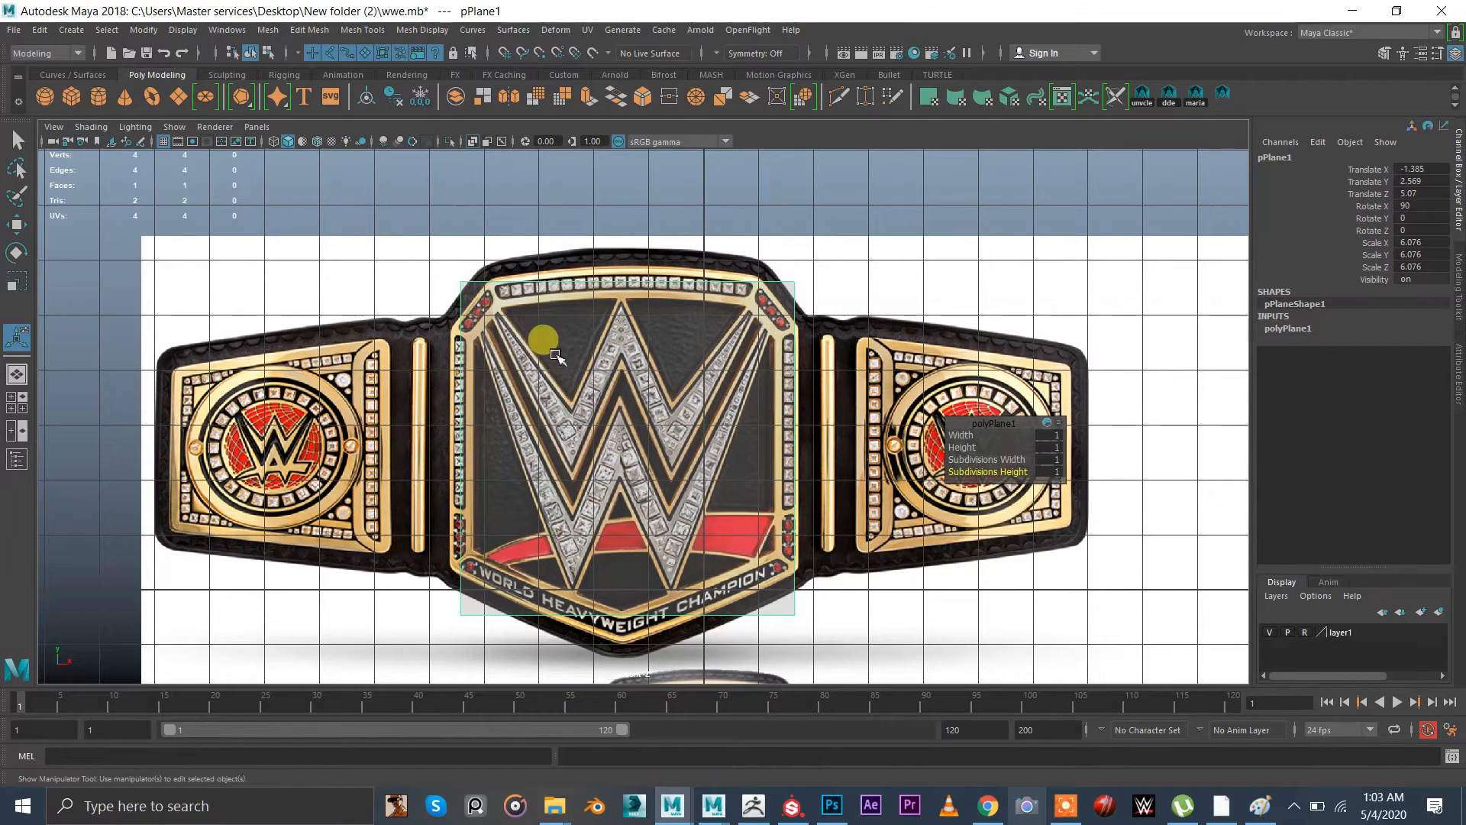
In vertex mode, pull the plane's corner points outward so it spans more of the belt
right_click(556, 356)
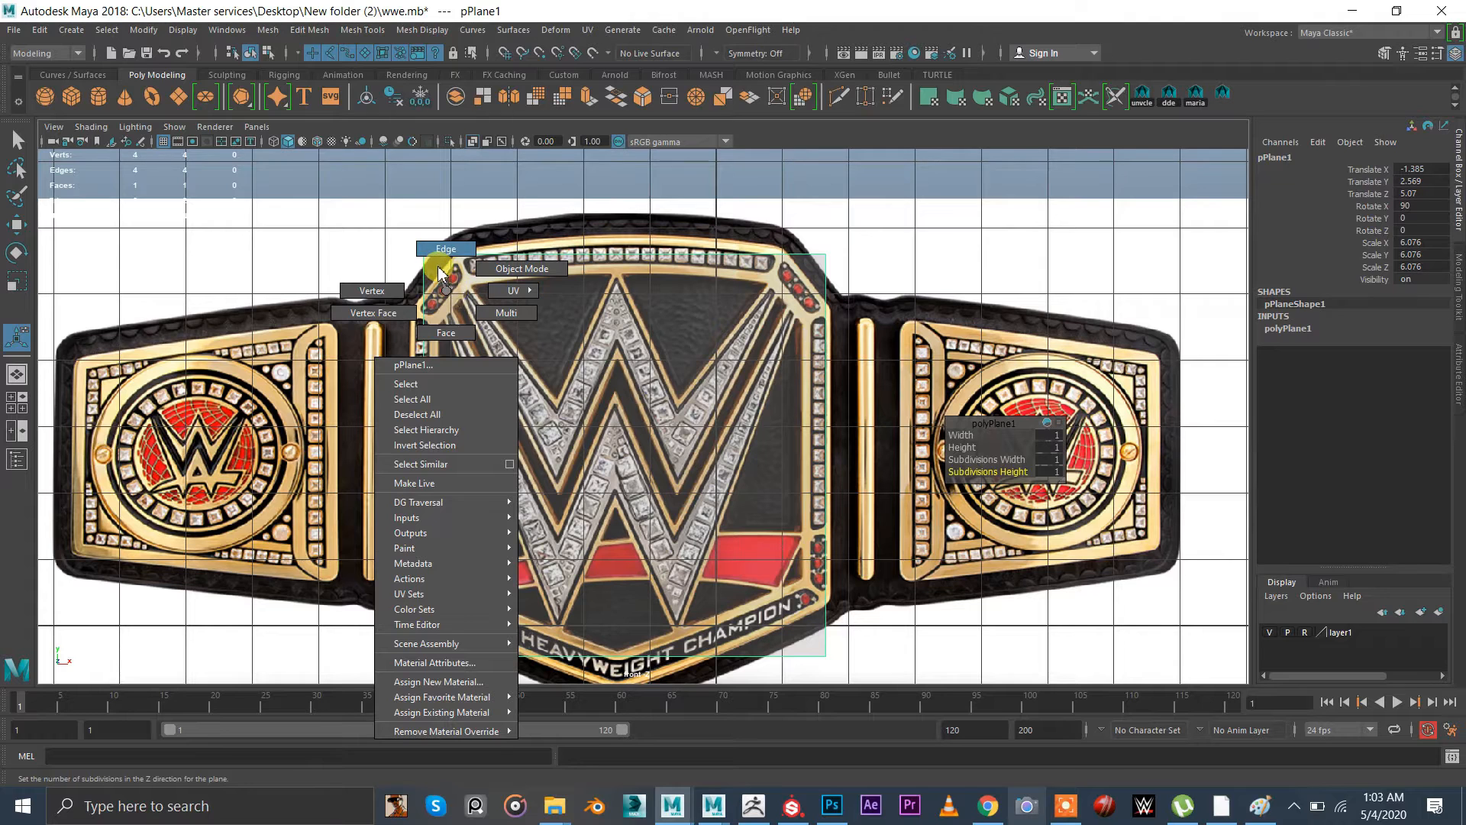
left_click(372, 291)
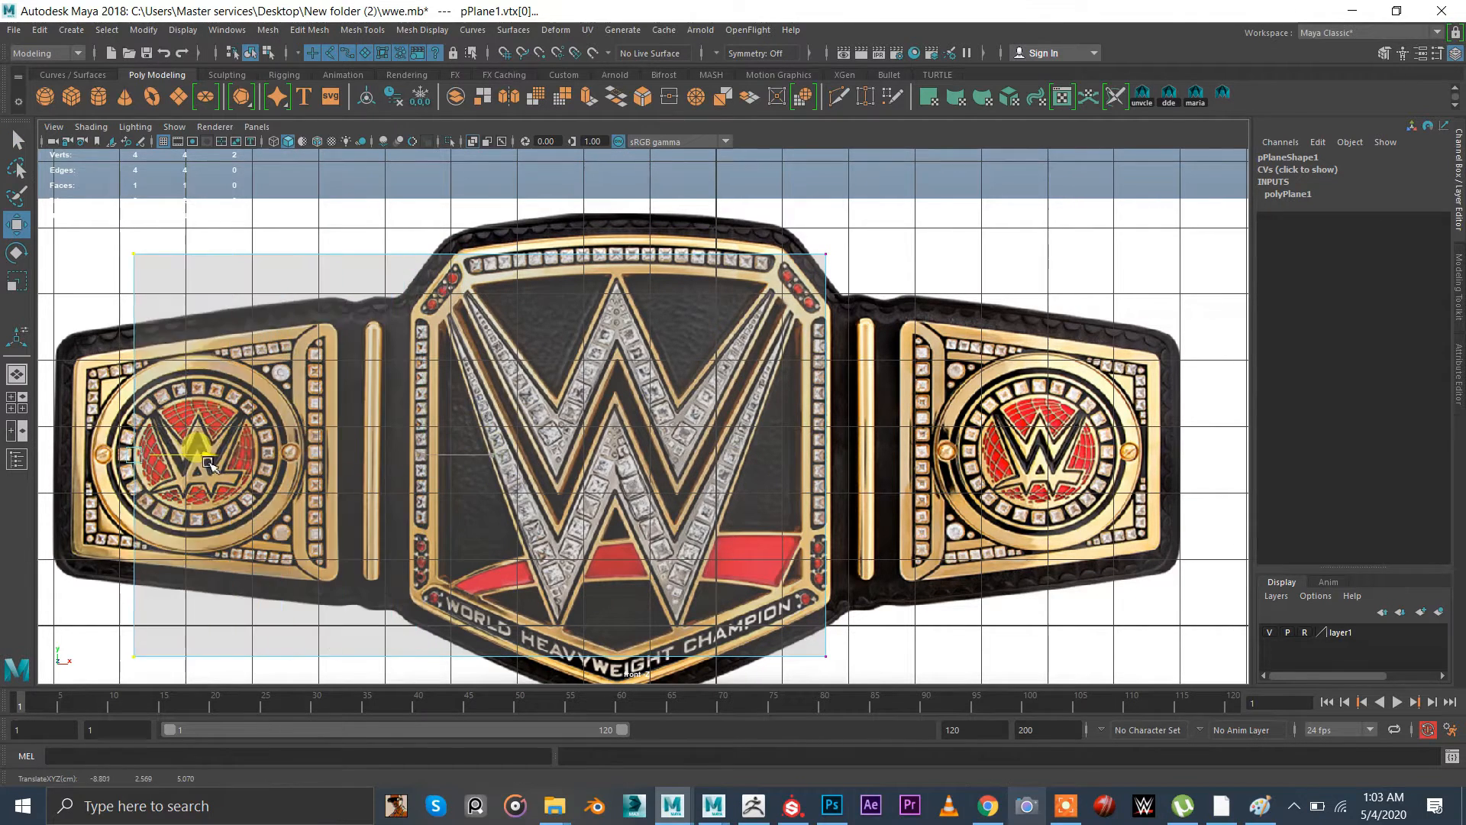
left_click_drag(206, 465, 131, 463)
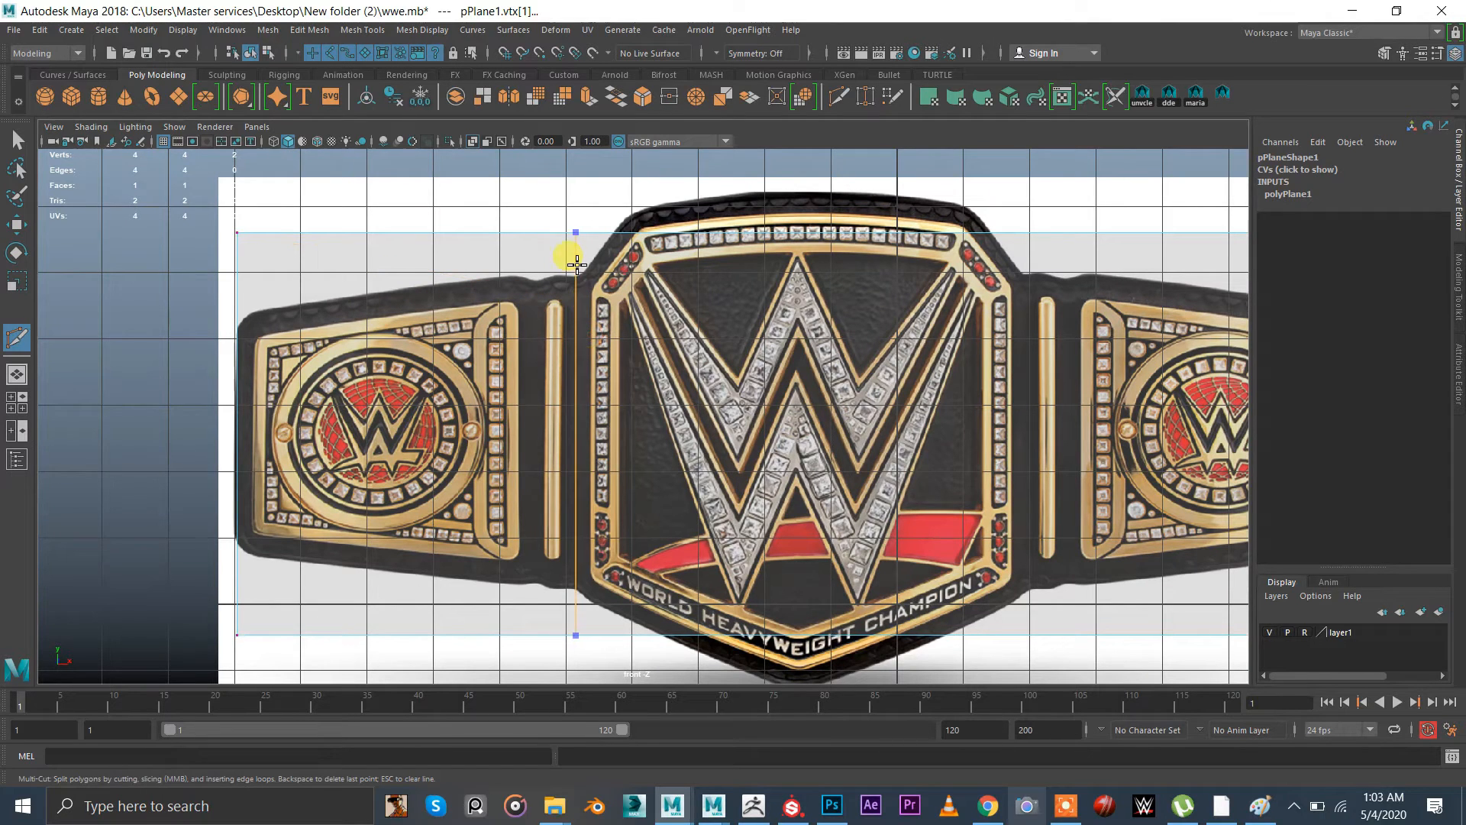
Add a vertical Multi-Cut and move top and bottom points onto the plate and strap edges
left_click(869, 365)
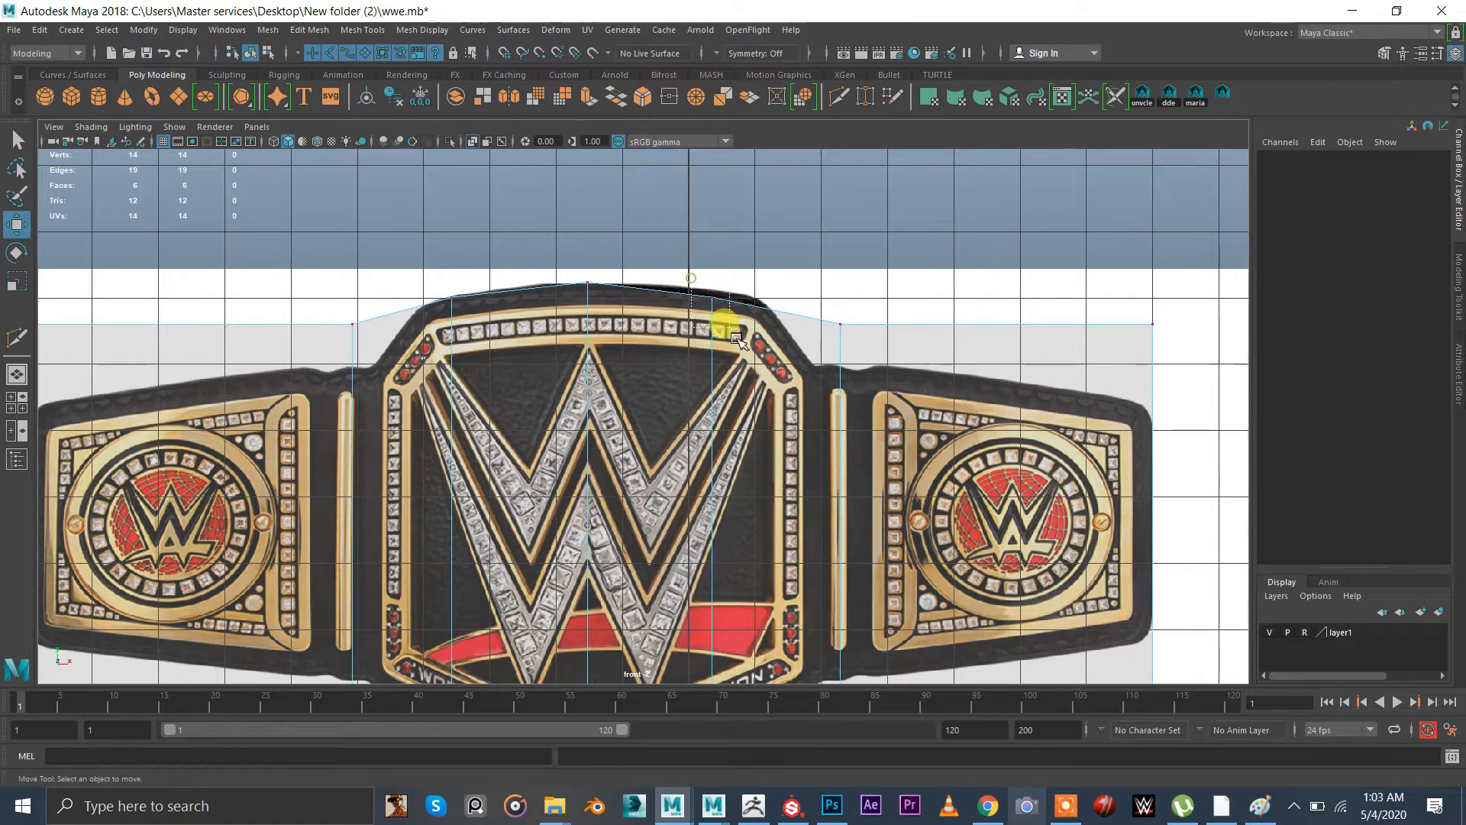
left_click_drag(731, 332, 711, 252)
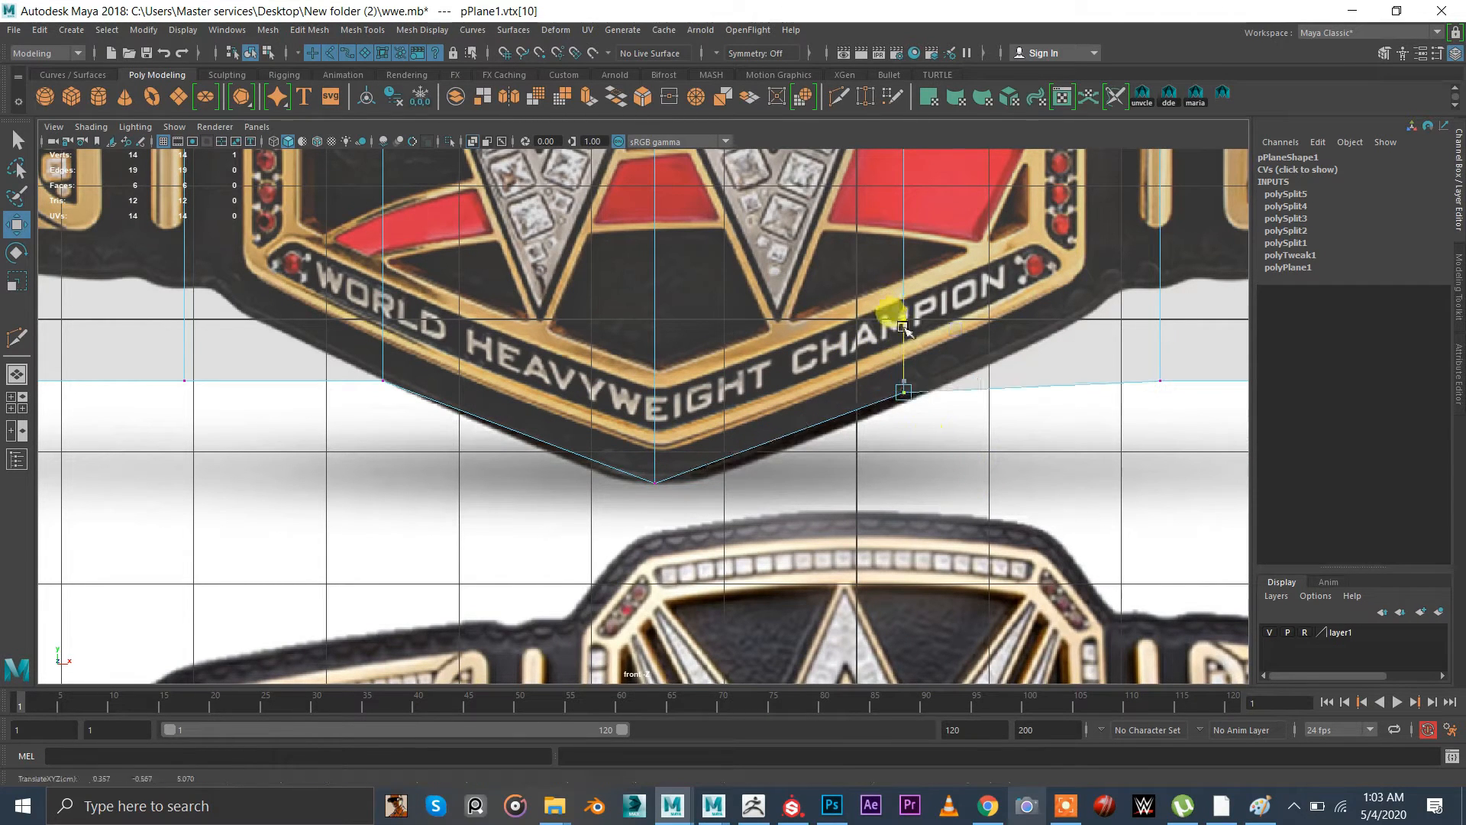
left_click_drag(903, 313, 388, 272)
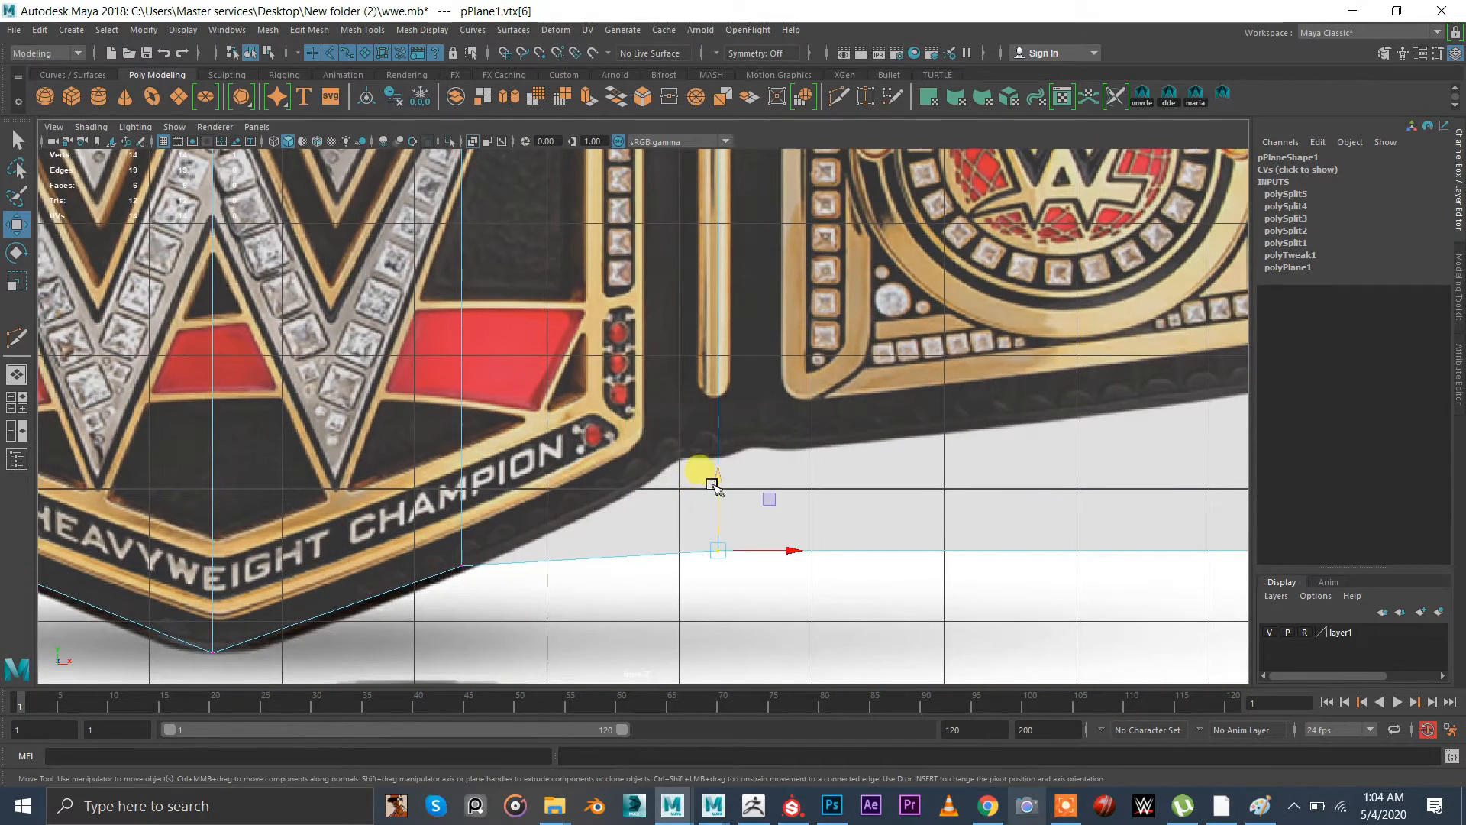
left_click_drag(718, 550, 718, 454)
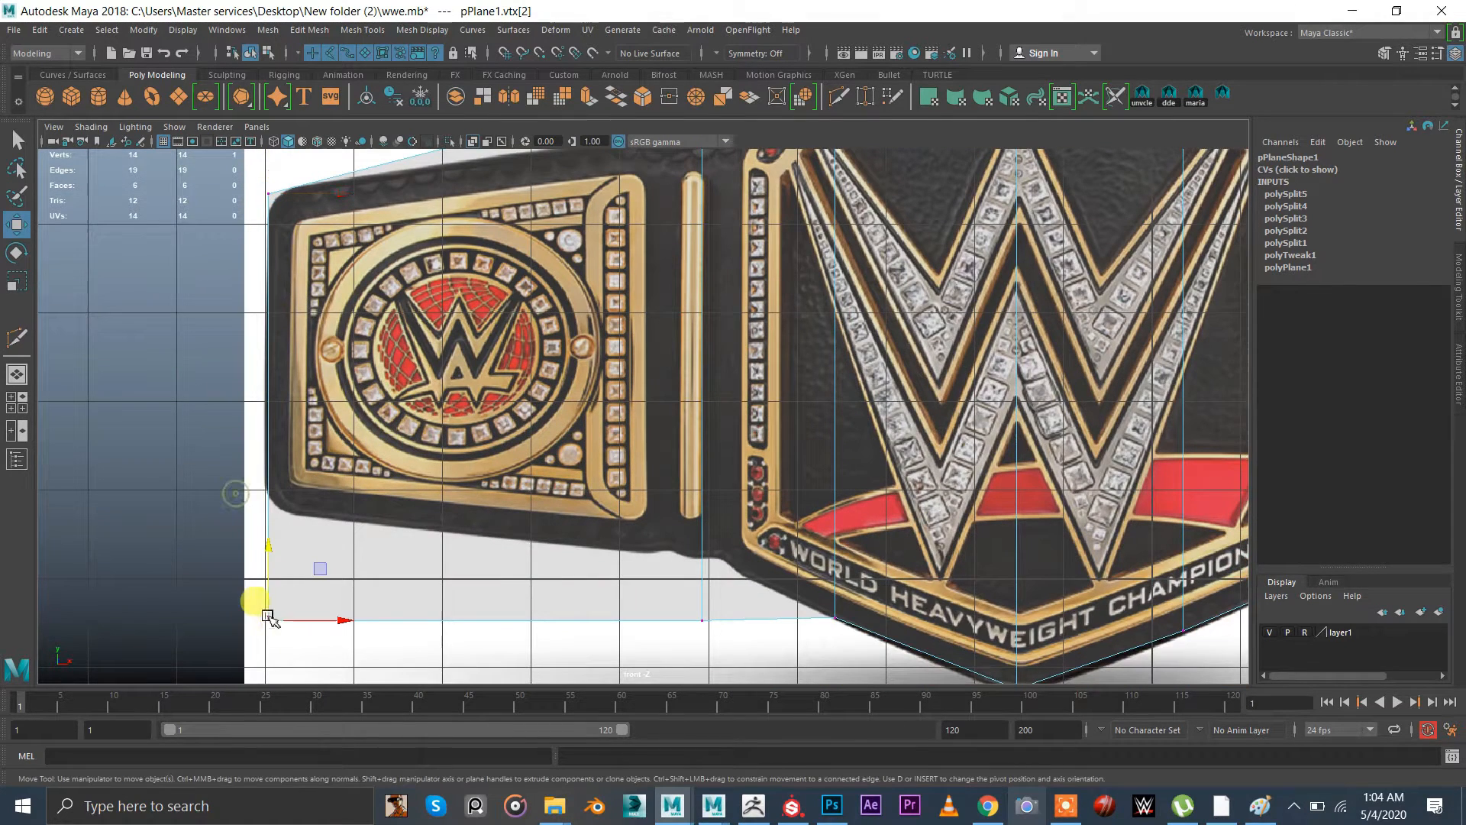
left_click_drag(266, 617, 271, 506)
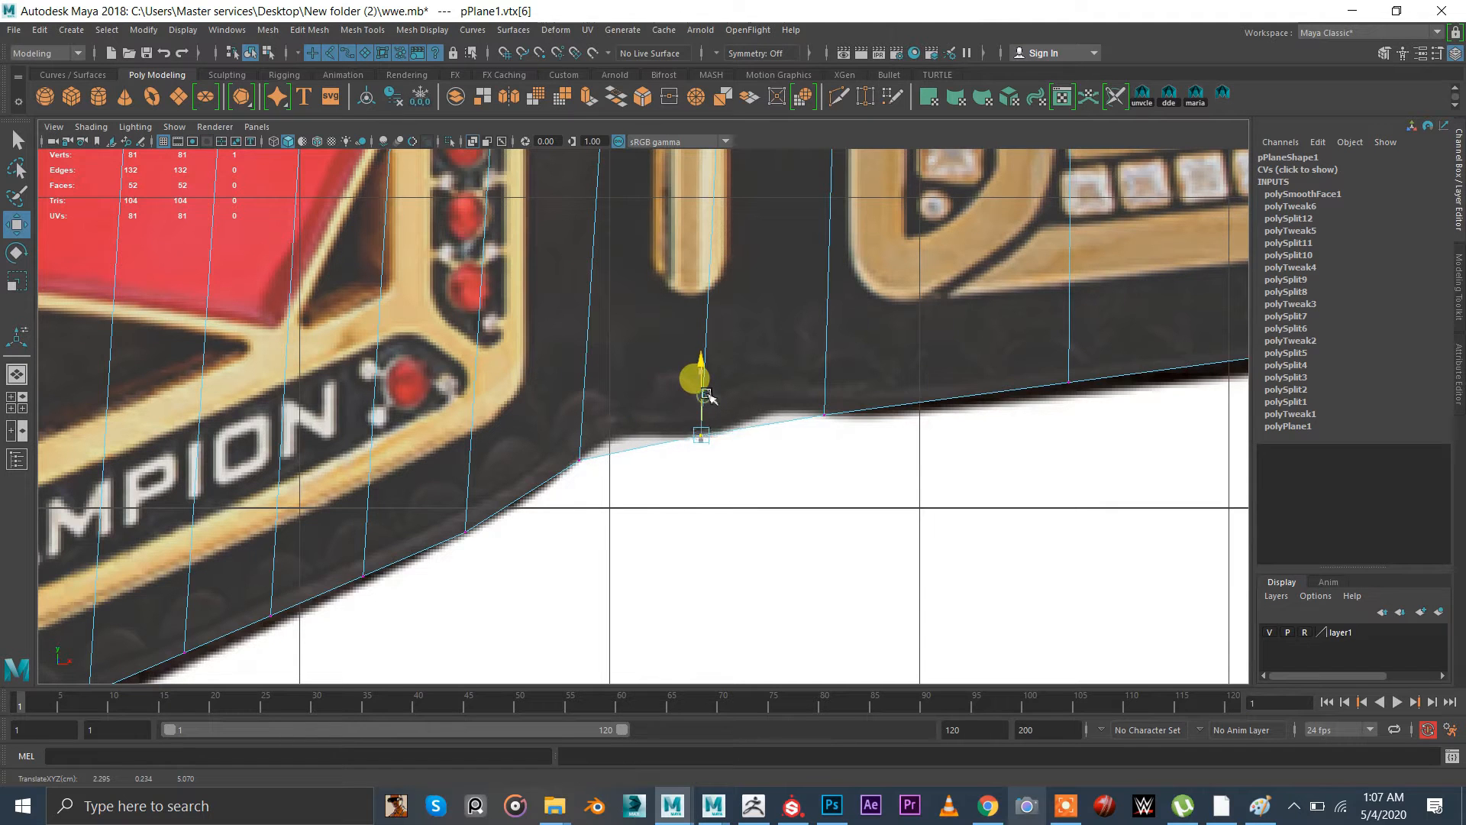
Fit the remaining points to the strap's lower contour and check the mesh in perspective
left_click_drag(701, 388, 632, 428)
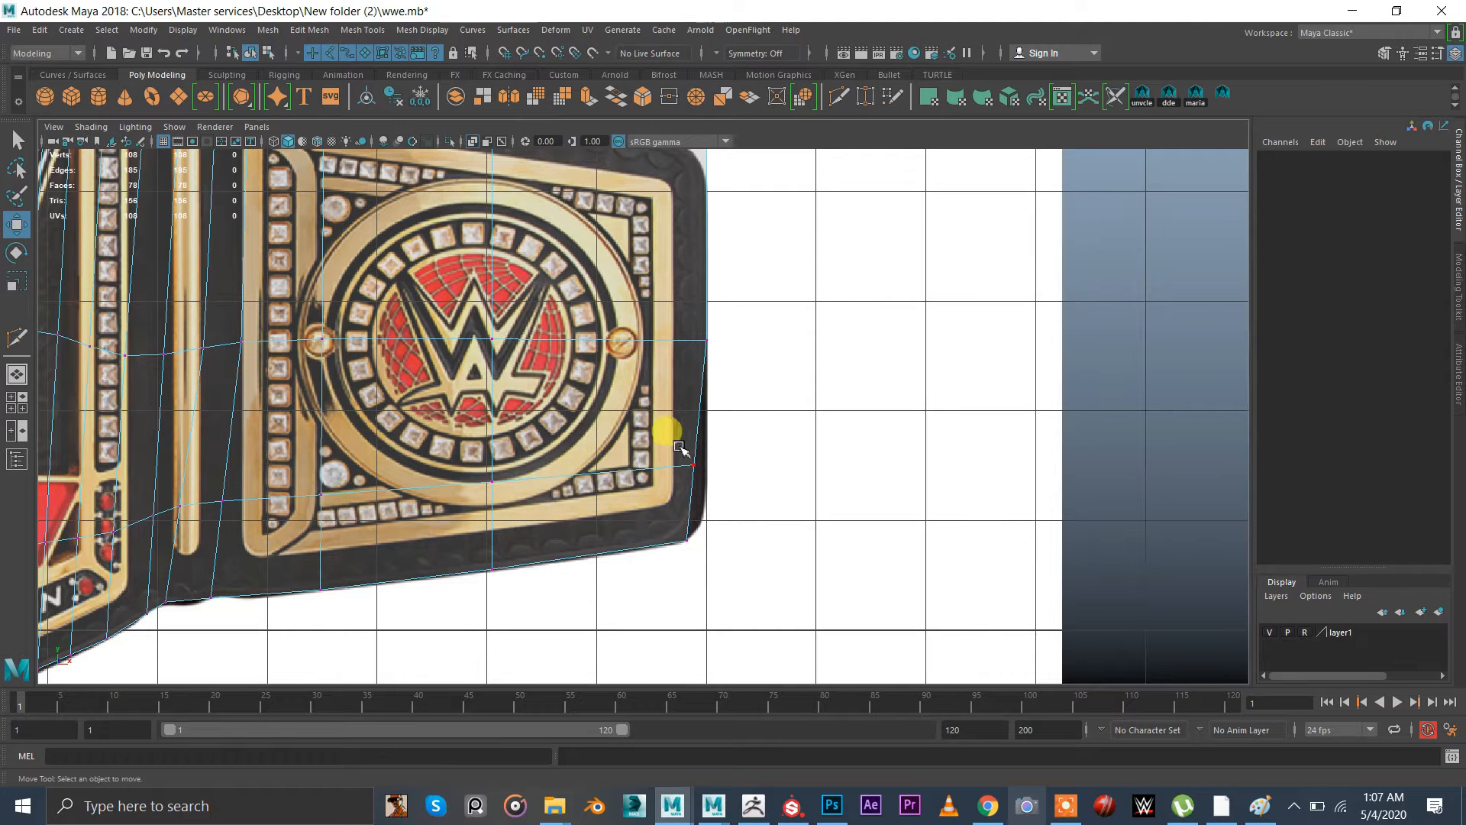
left_click(678, 447)
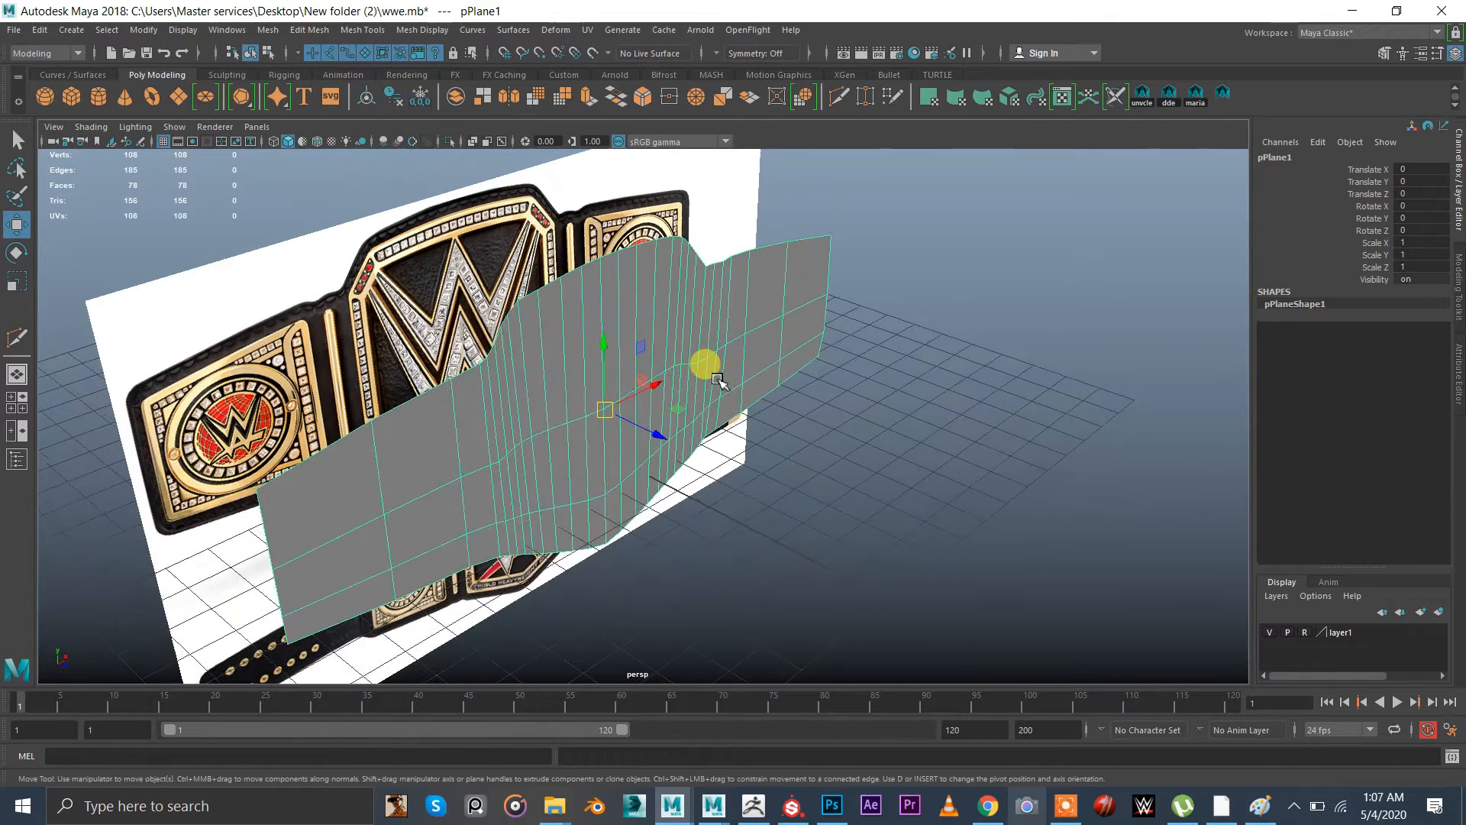
Assign a new Lambert material with Untitled-1.jpg from New folder (2) as its colour file texture
right_click(710, 383)
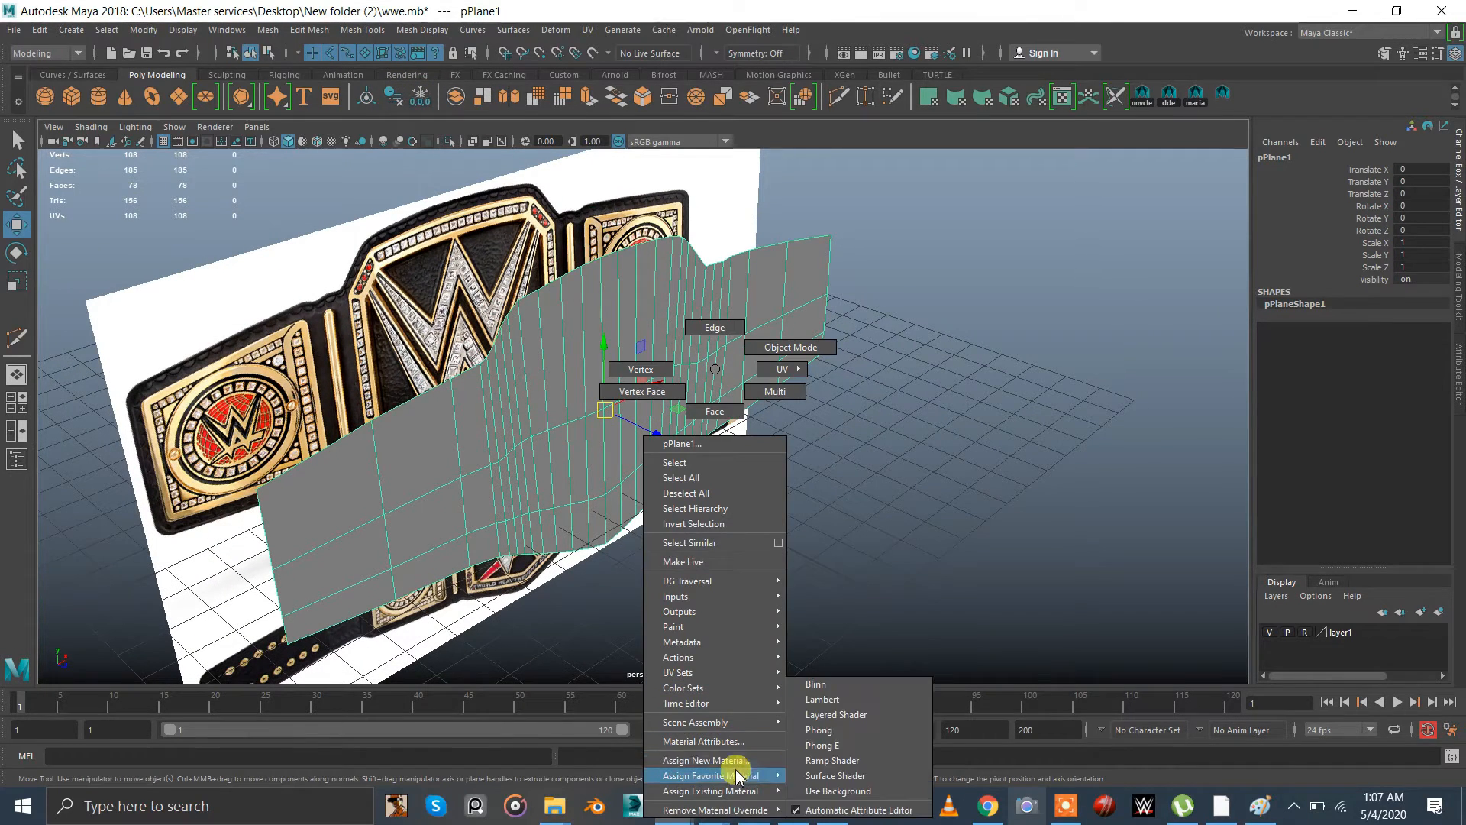
left_click(822, 699)
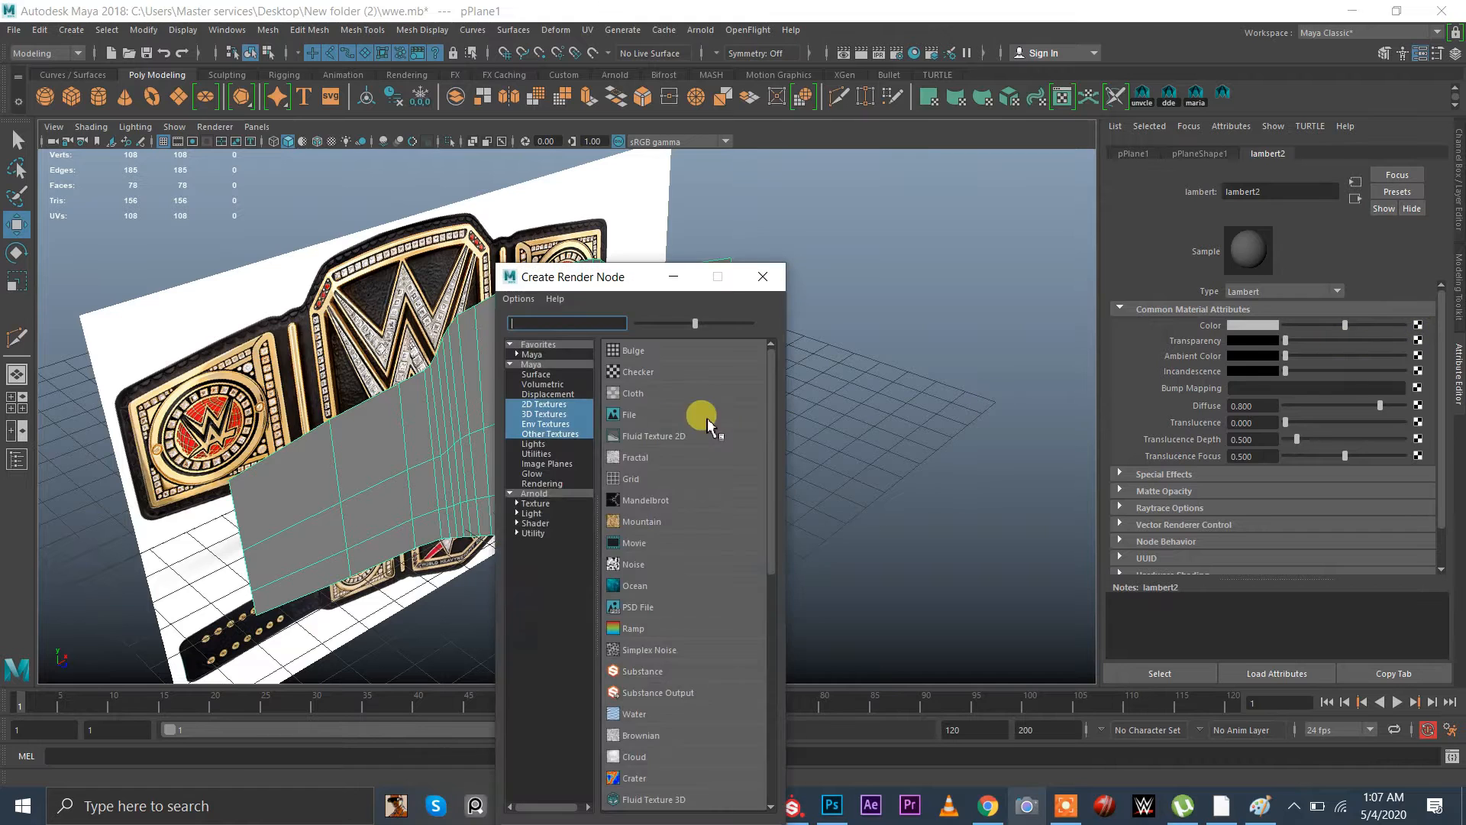
left_click(632, 414)
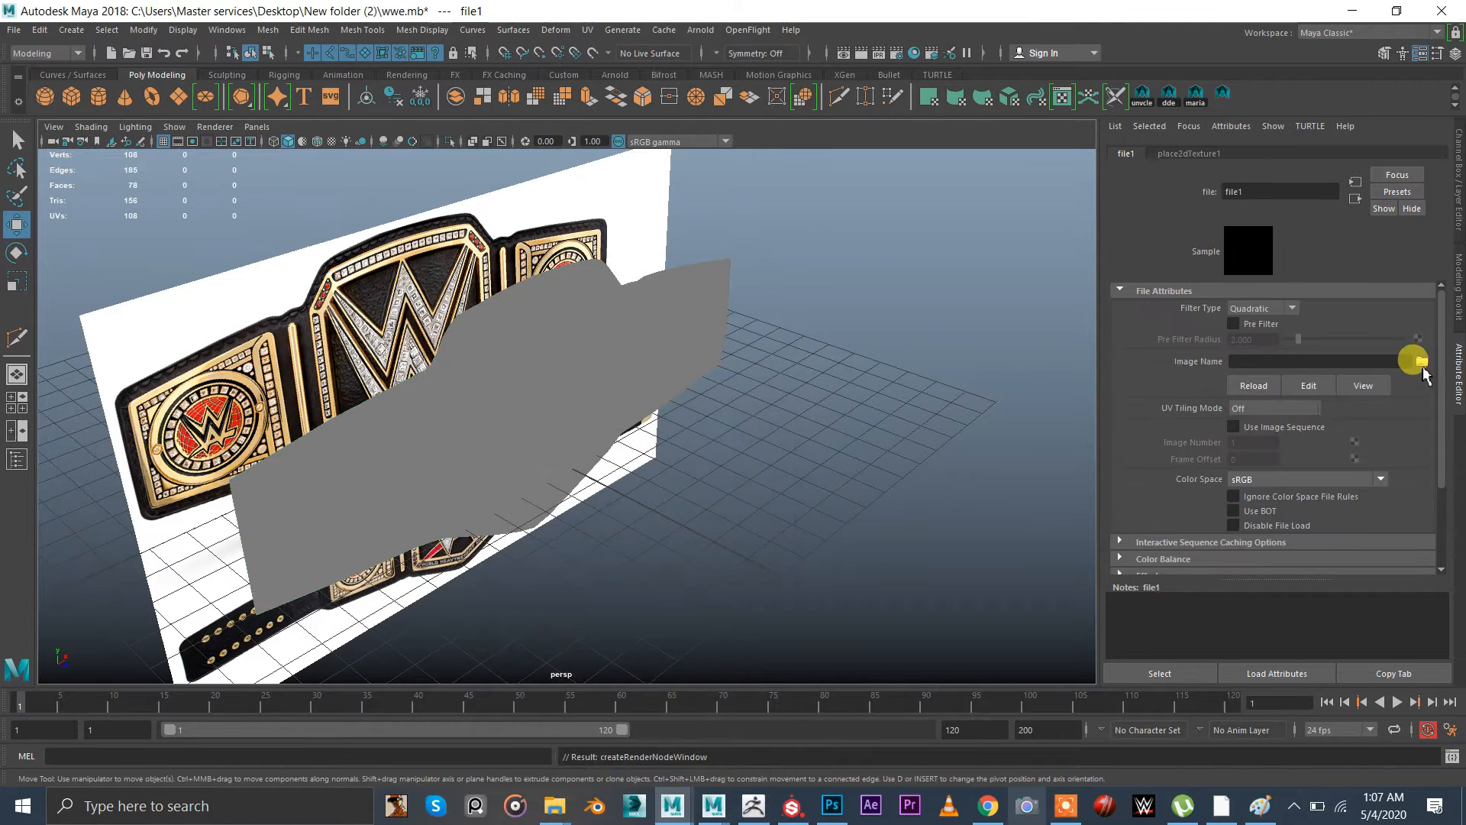
left_click(1412, 360)
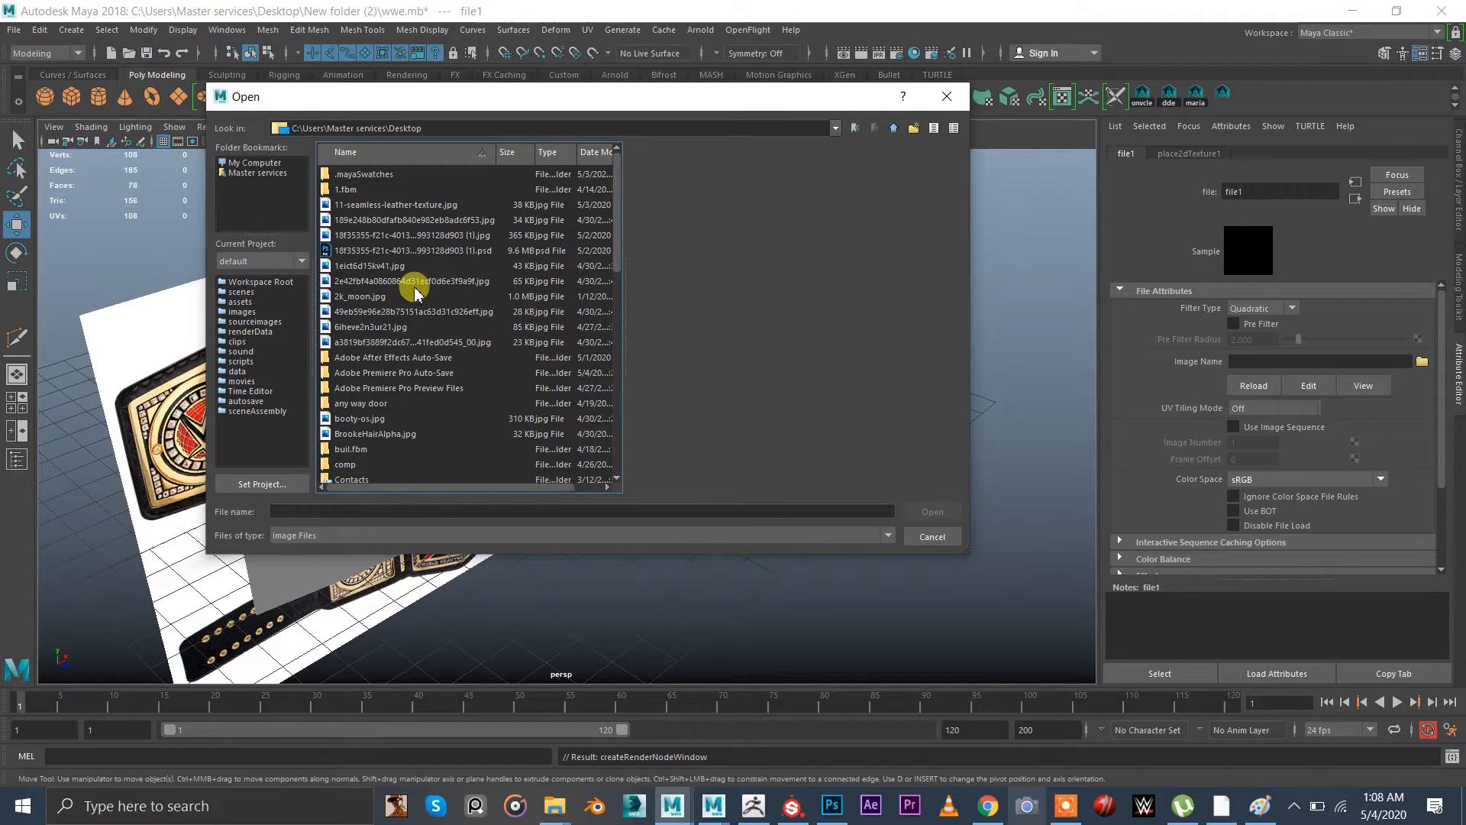
left_click(411, 281)
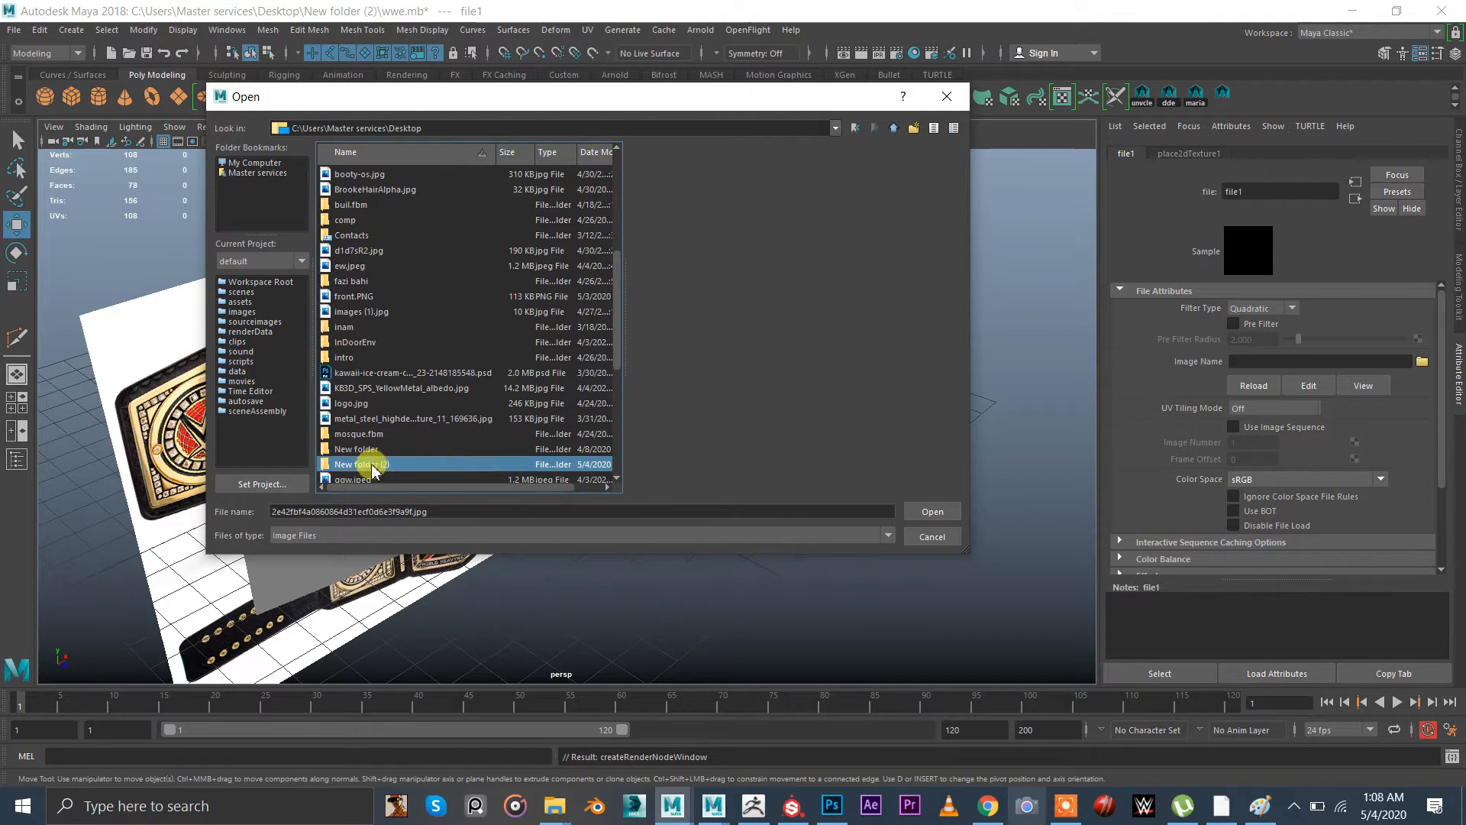
double_click(359, 464)
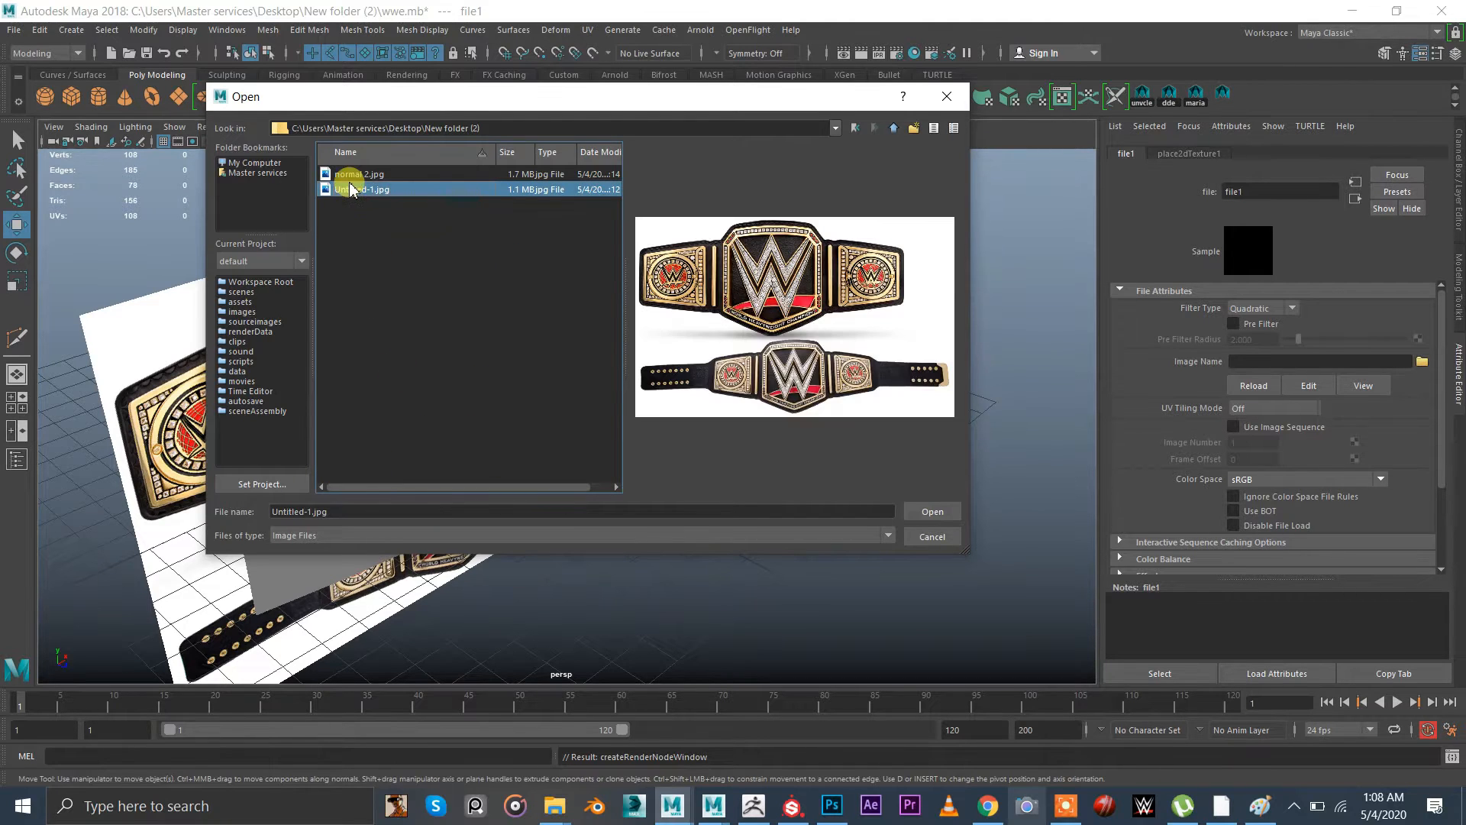
left_click(930, 510)
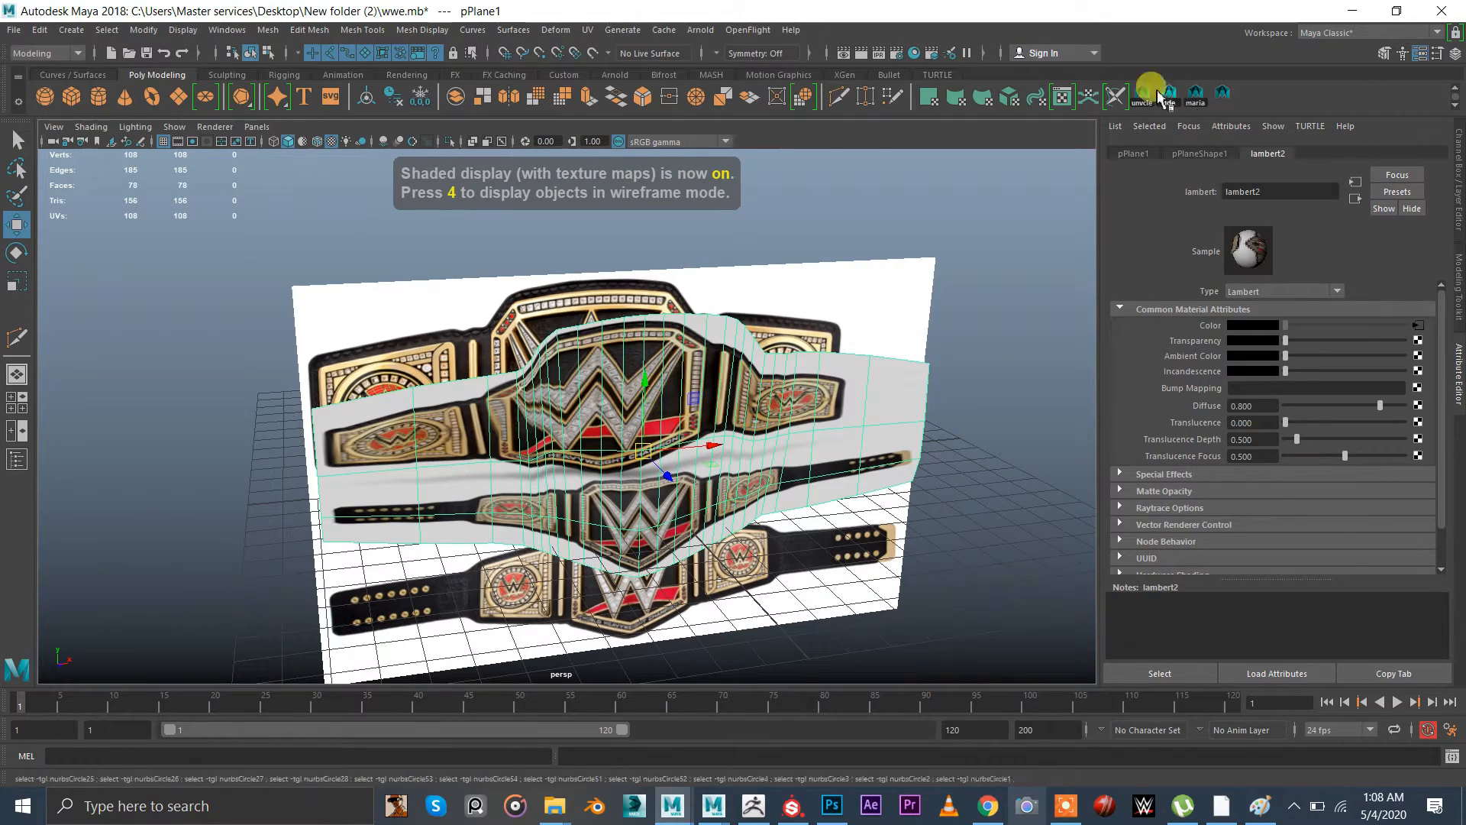
In the UV Editor, scale the planar-projected UVs so the belt picture lines up with the mesh
left_click(1113, 97)
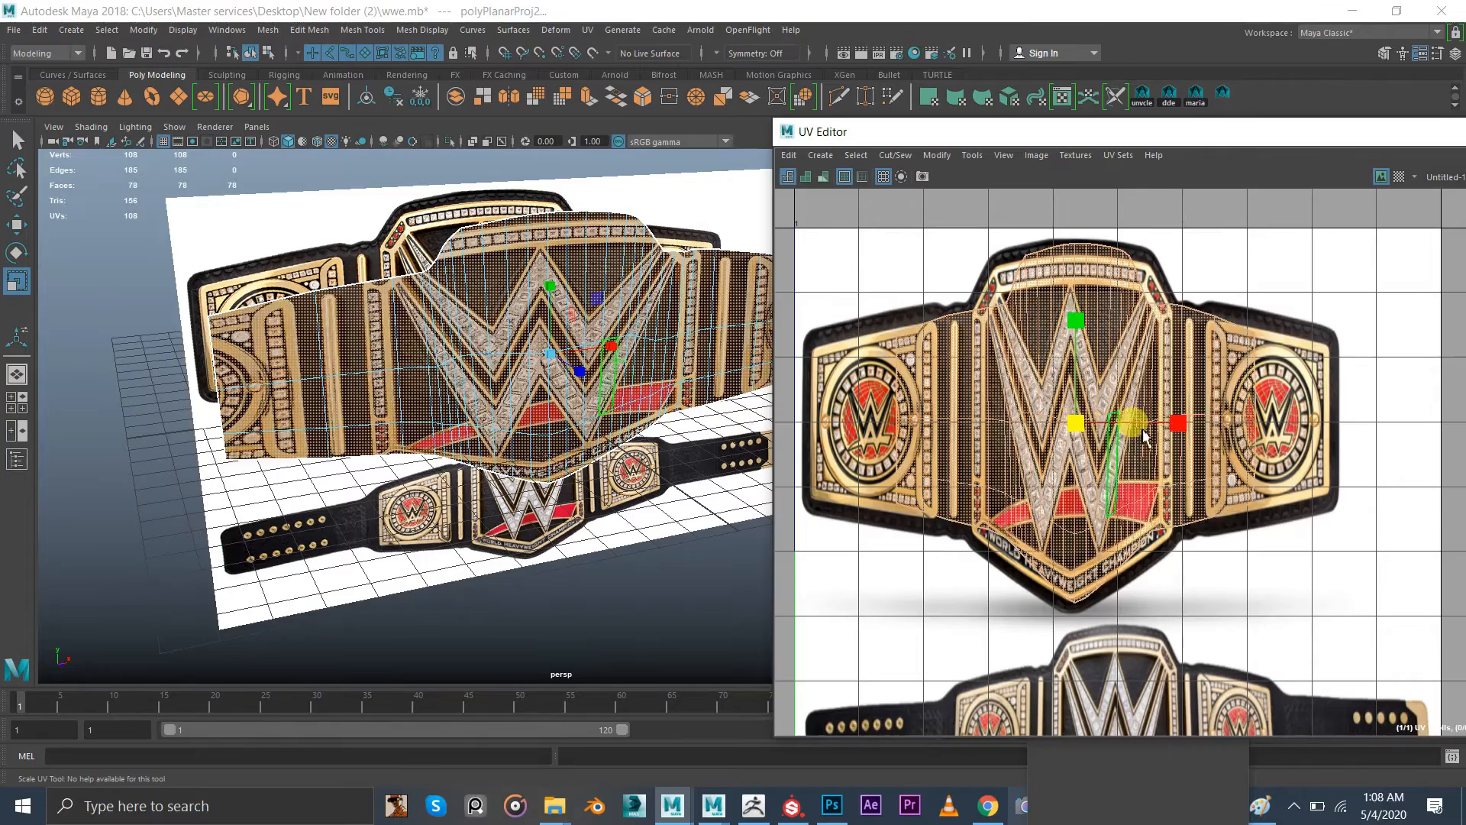
left_click_drag(1146, 421, 1207, 423)
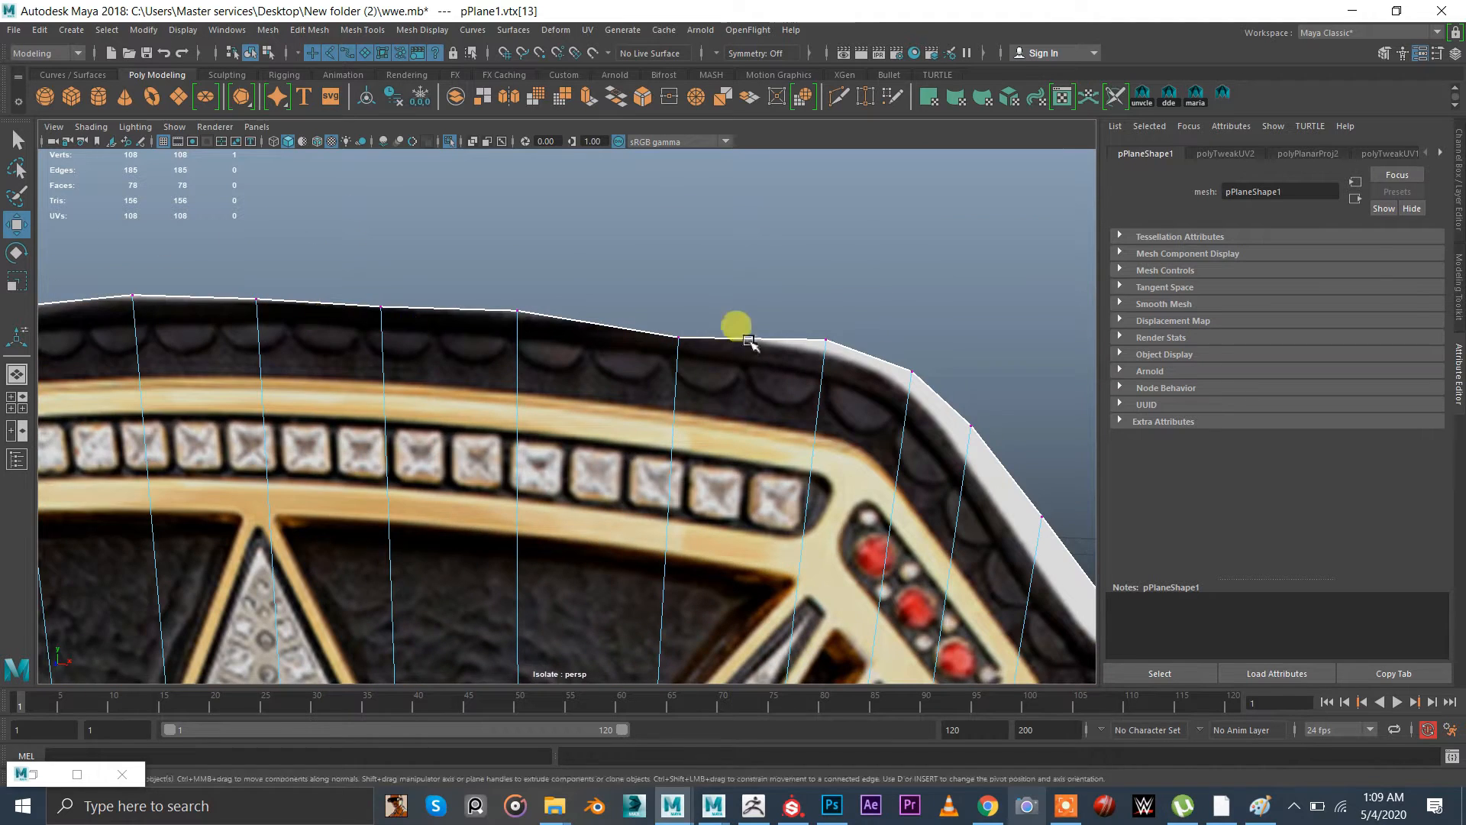
Move top-edge vertices down along the sloping belt border and into its dip
left_click_drag(736, 327, 724, 272)
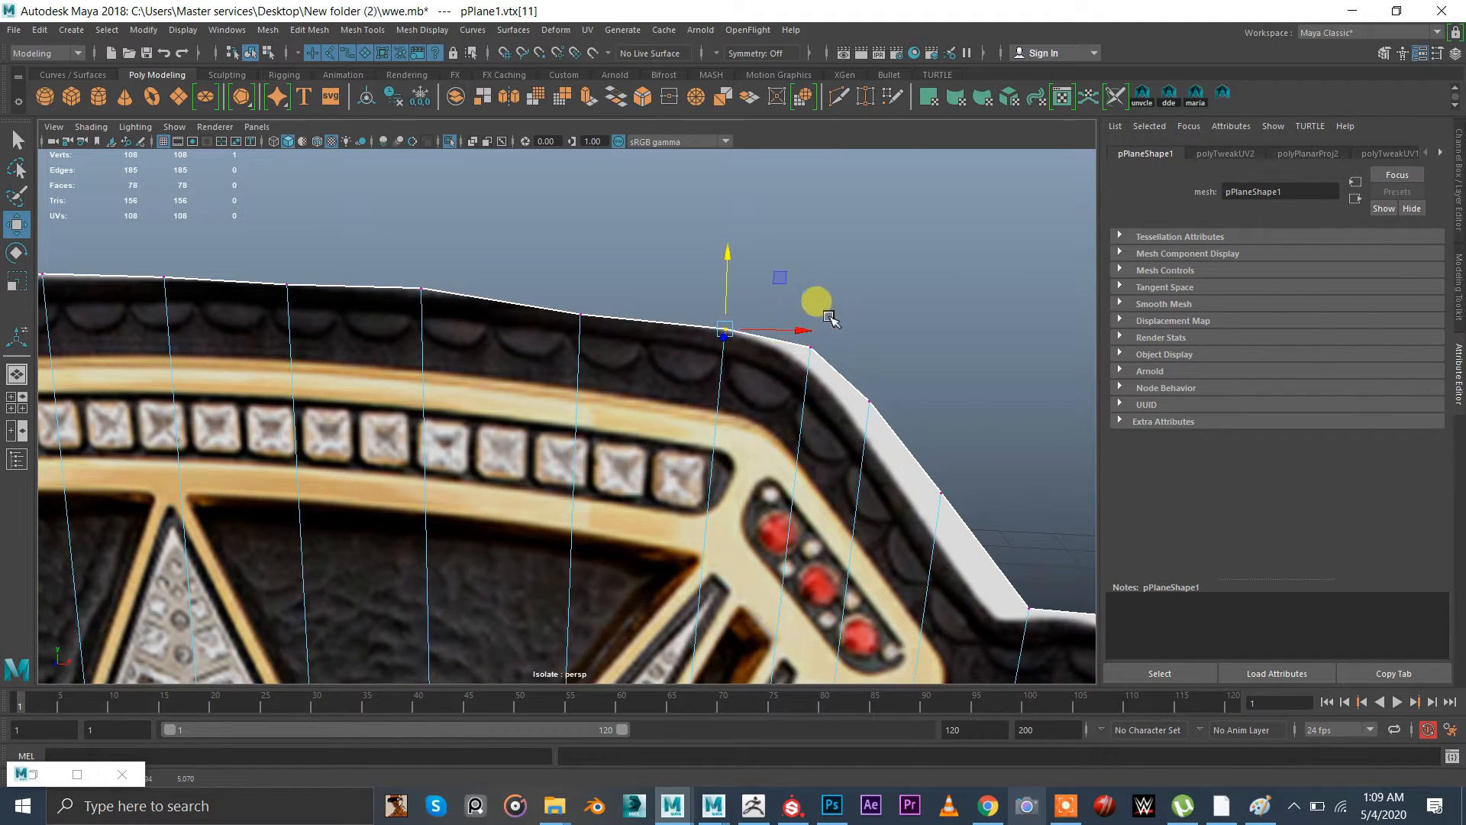
left_click_drag(723, 330, 798, 360)
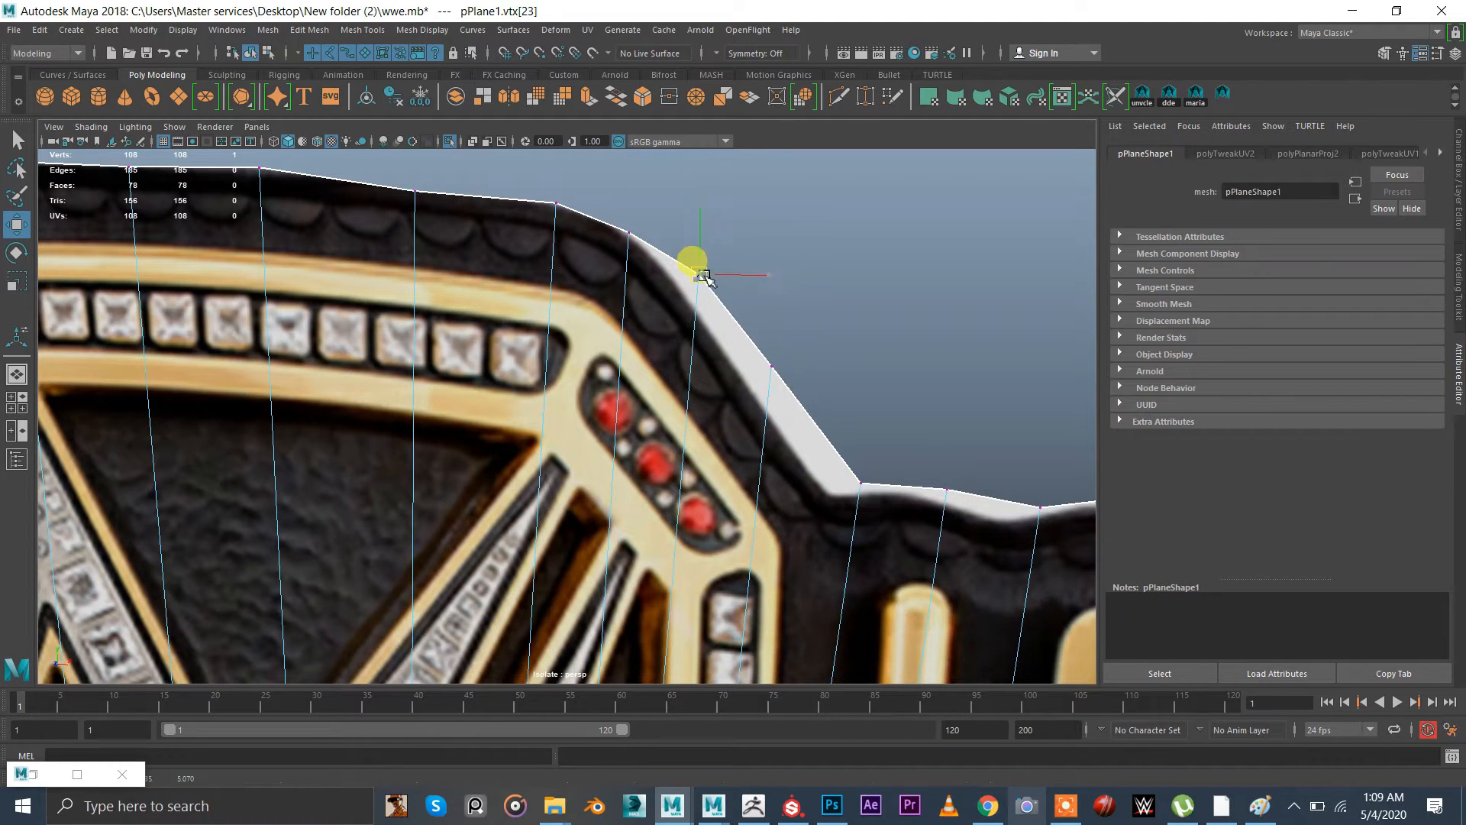
left_click_drag(696, 259, 766, 356)
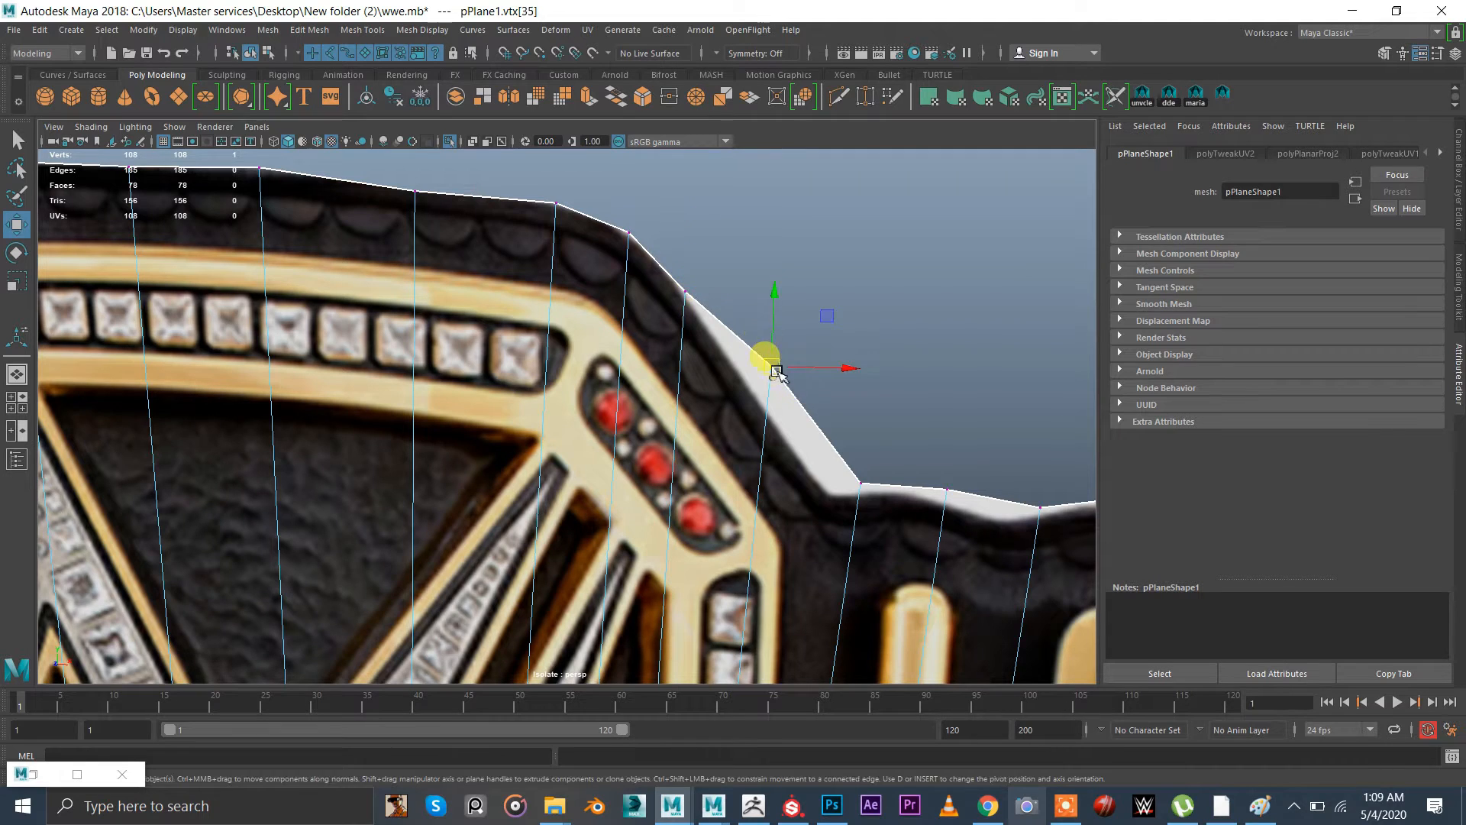
left_click_drag(765, 356, 861, 484)
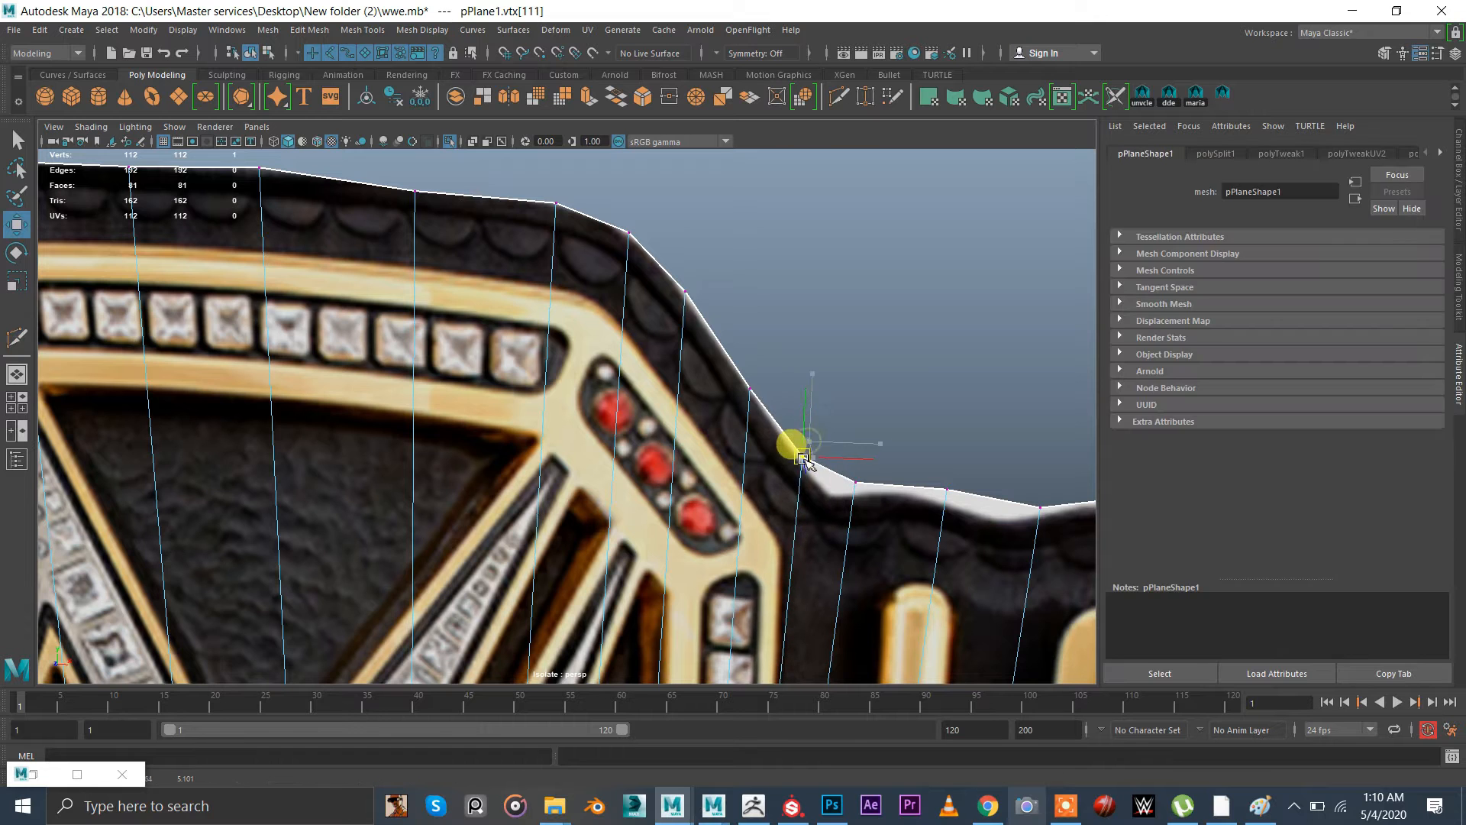
left_click_drag(790, 447, 846, 472)
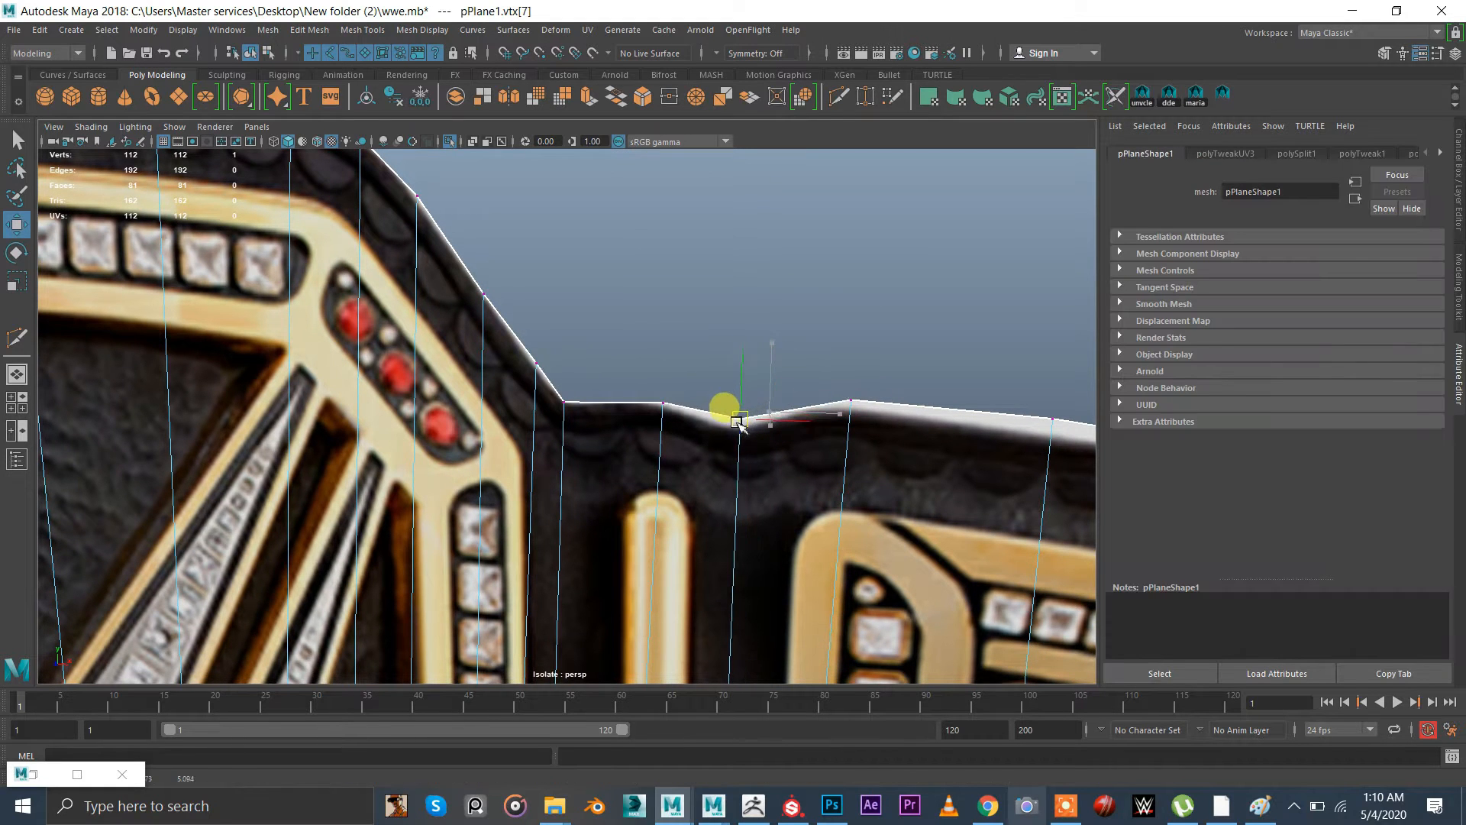
Align the remaining top-edge vertices and raise one to straighten the edge
left_click_drag(734, 411, 722, 426)
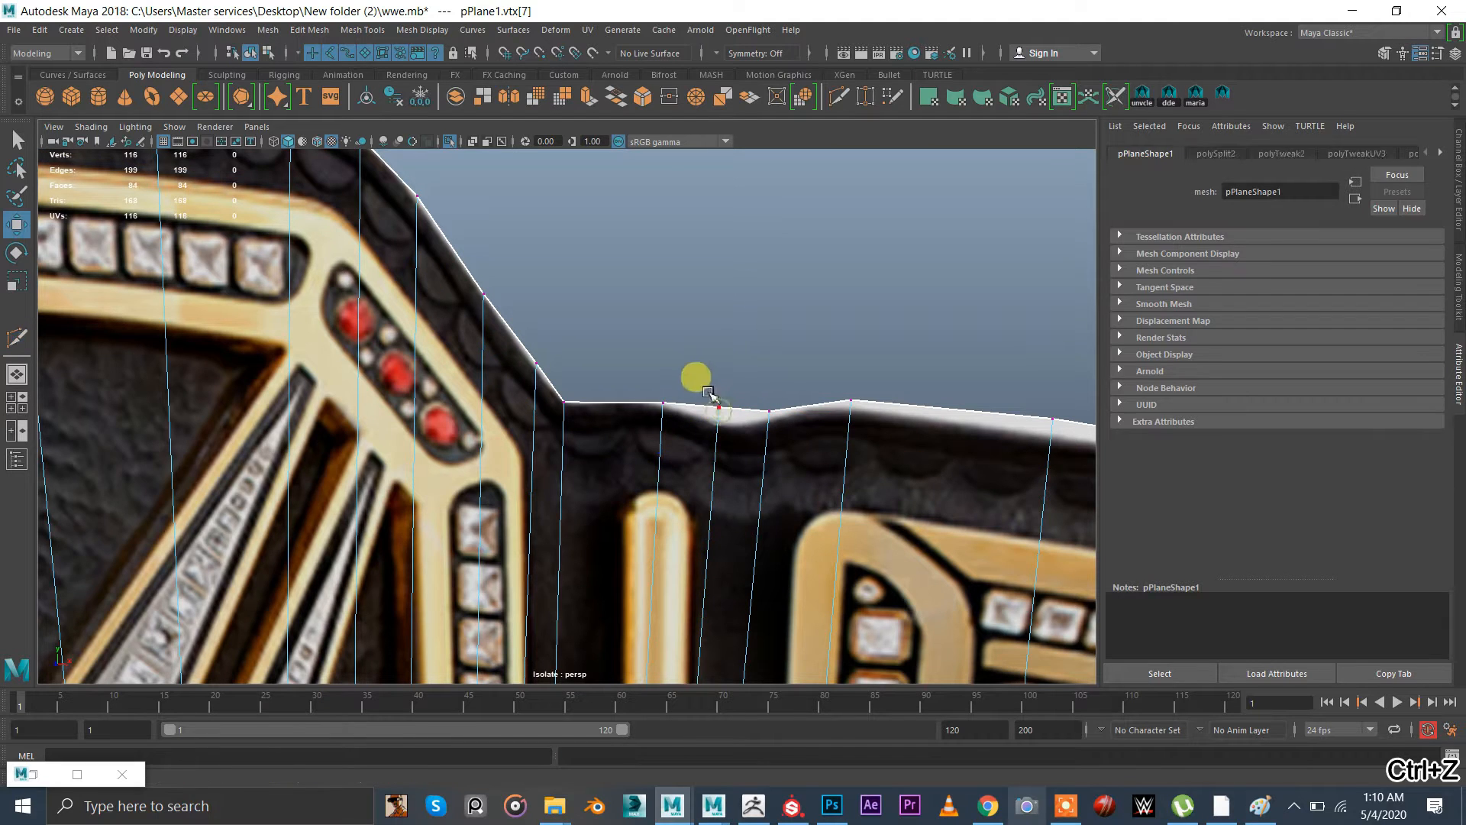
left_click(707, 403)
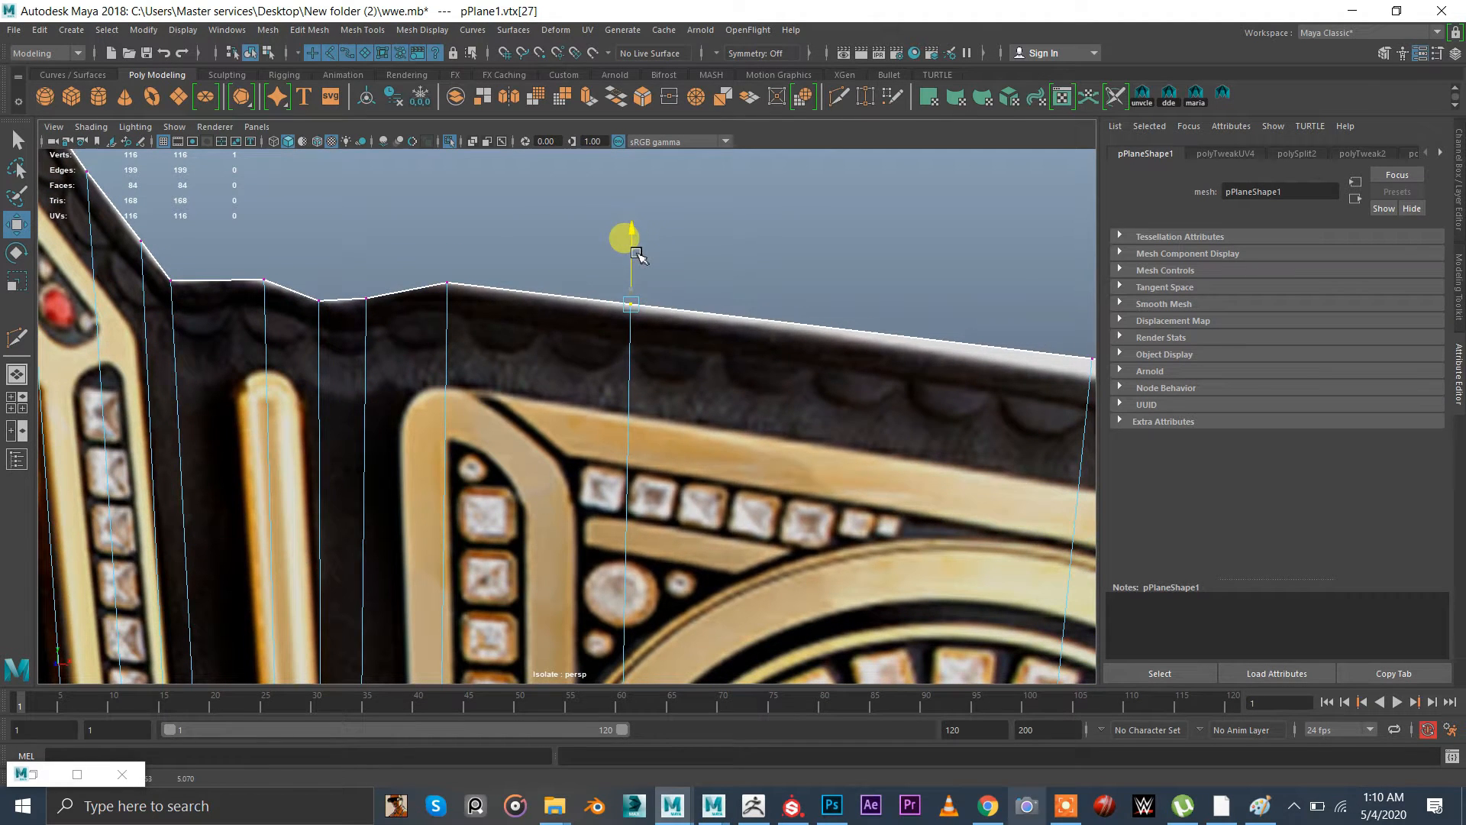
left_click_drag(635, 252, 696, 308)
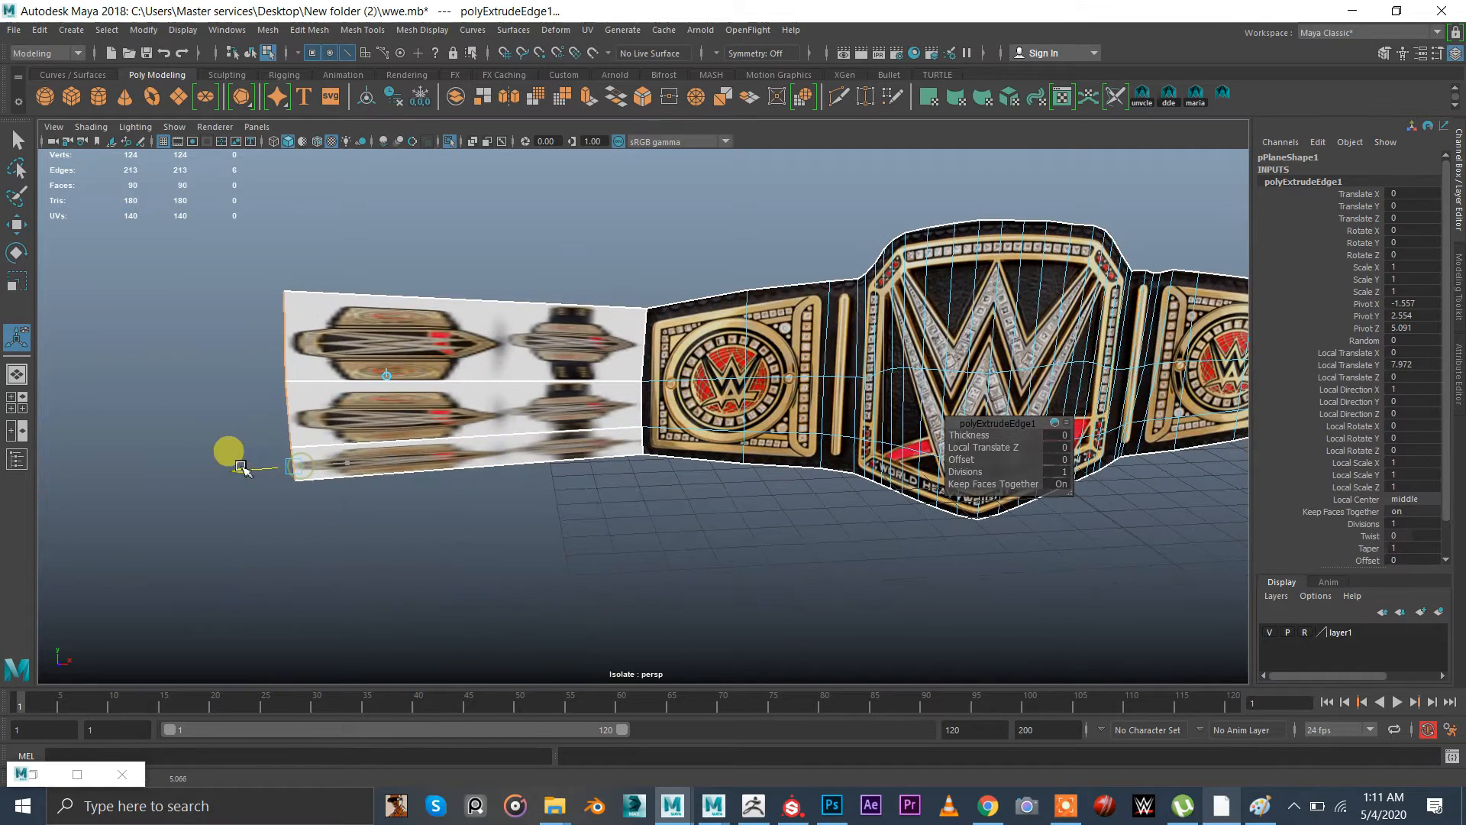
Drag the extruded strap section farther outward from the belt's end
left_click_drag(238, 467, 197, 505)
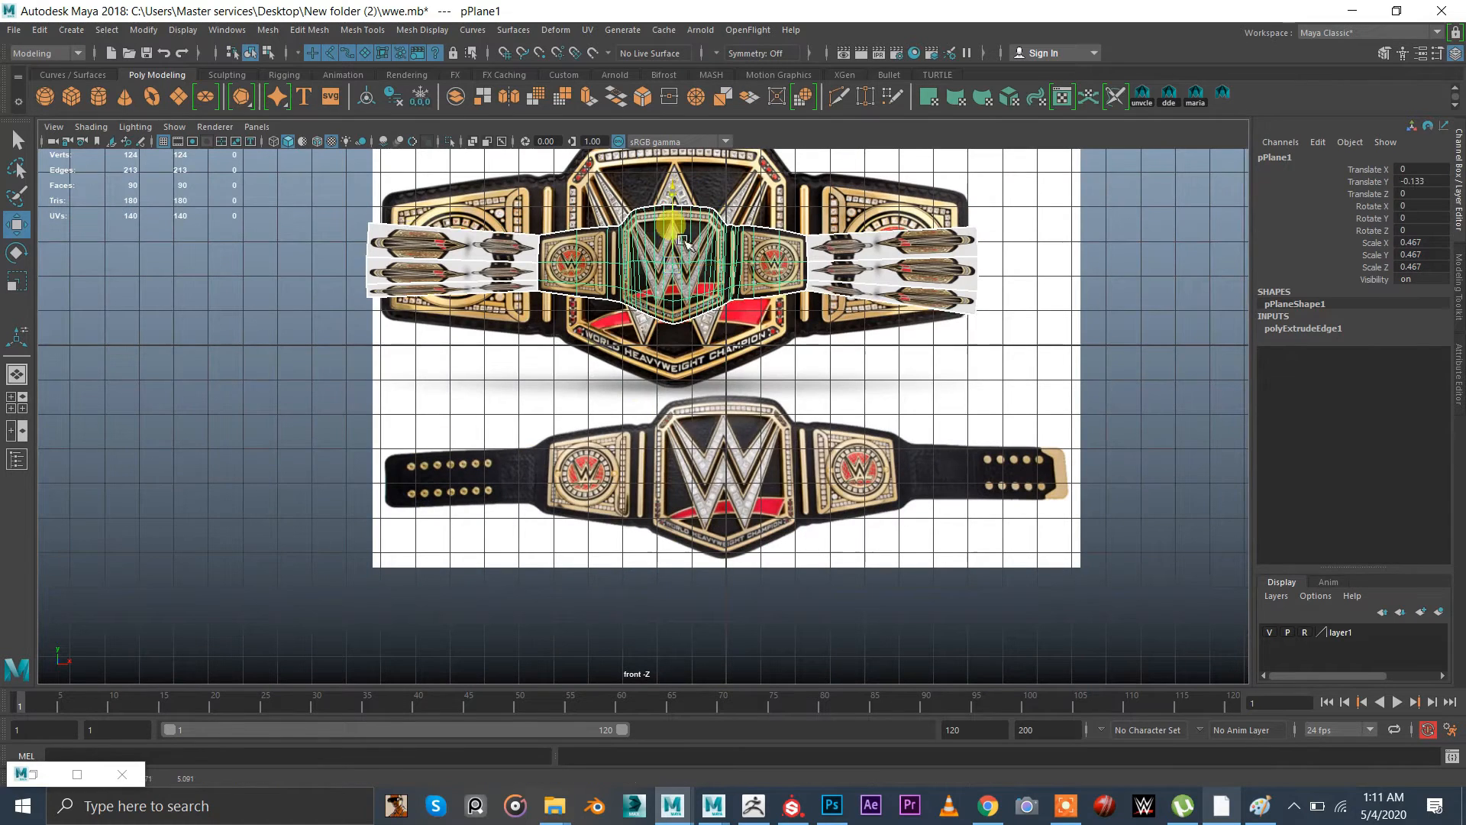
Move the mesh onto the lower reference belt and fit the left strap's vertices to its outline
left_click_drag(674, 243, 785, 490)
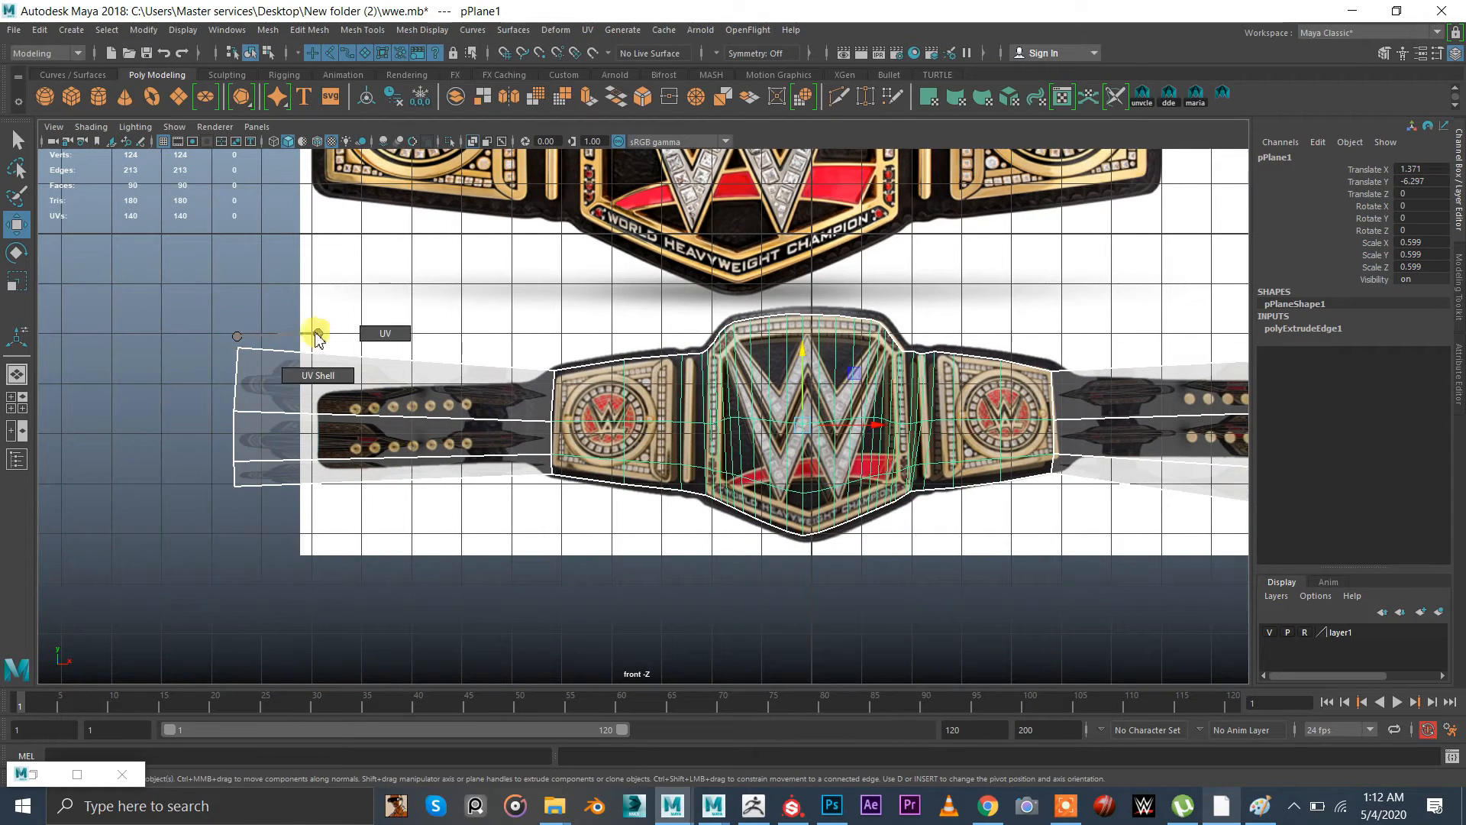
right_click(311, 335)
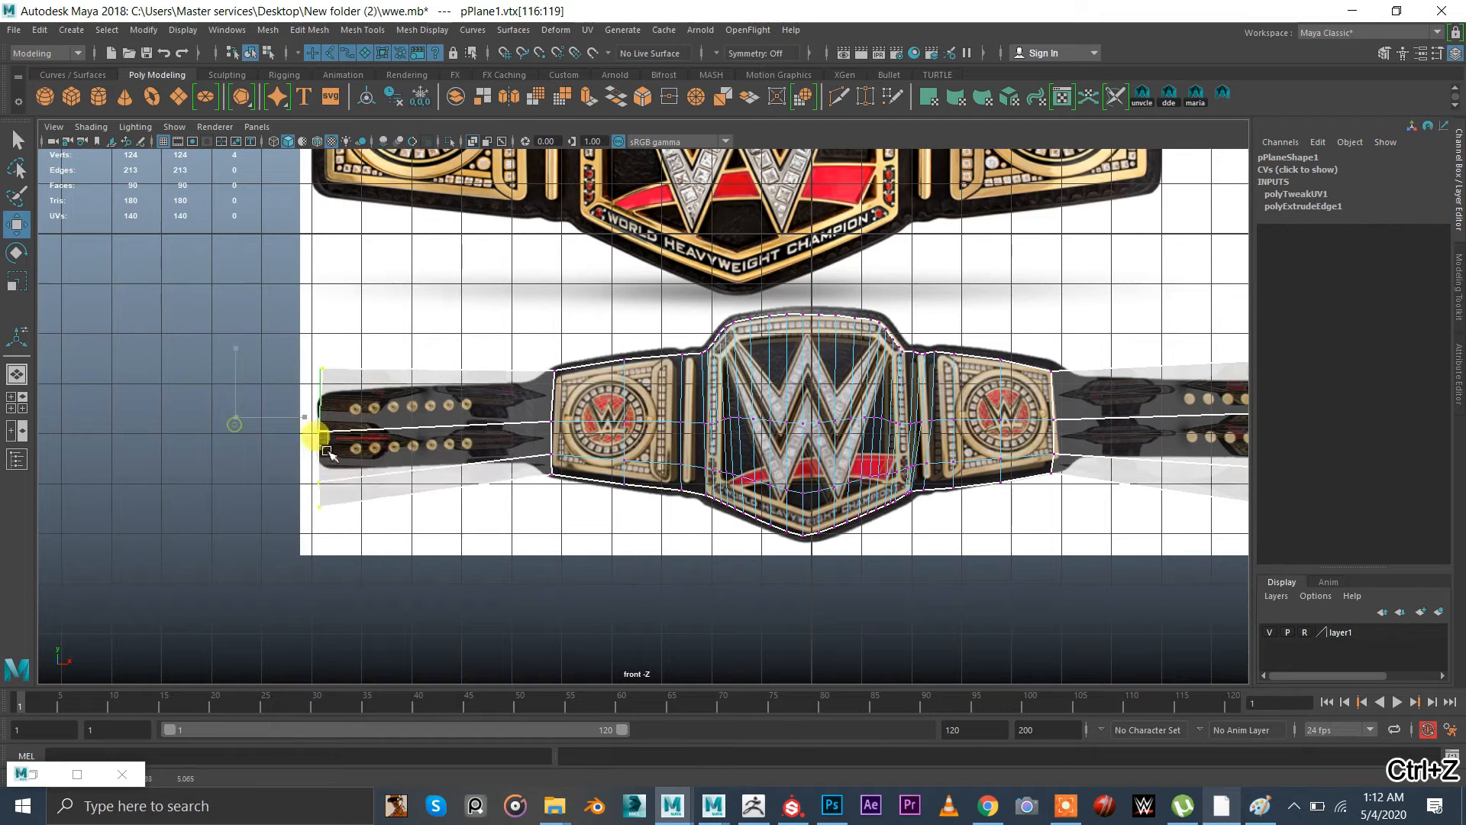
left_click_drag(321, 432, 321, 379)
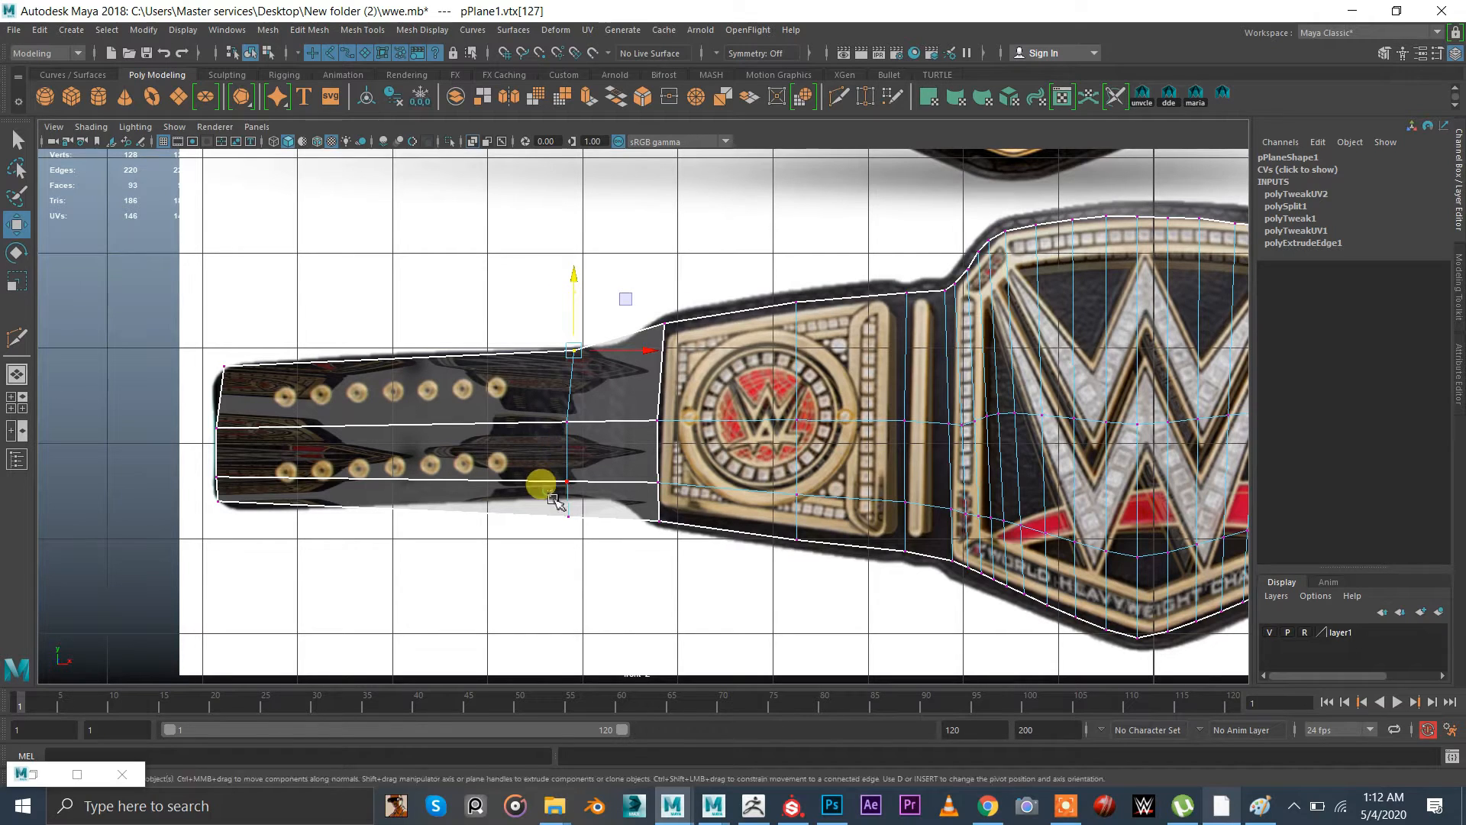
left_click_drag(541, 484, 551, 397)
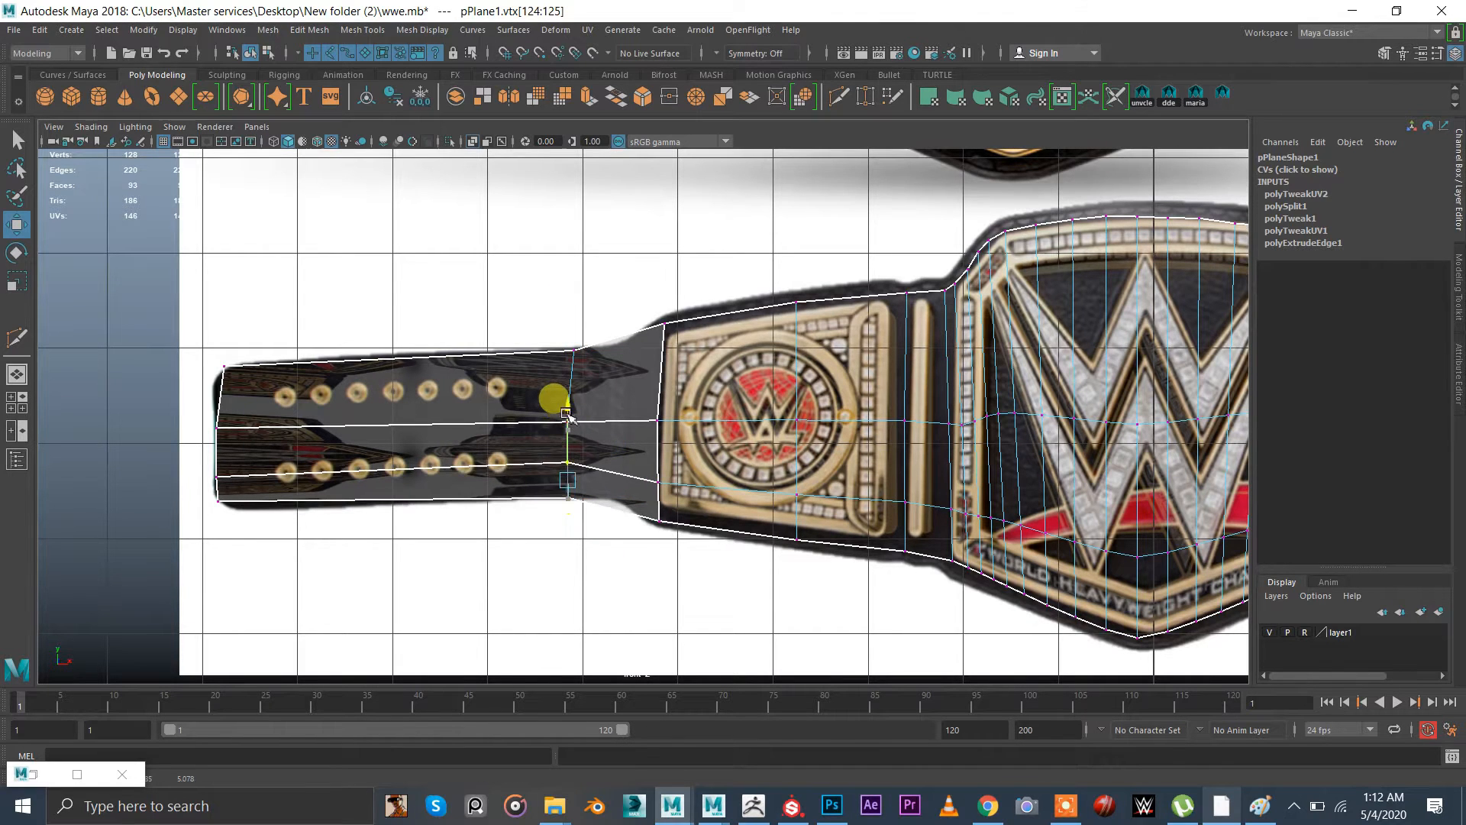
left_click_drag(565, 416, 215, 501)
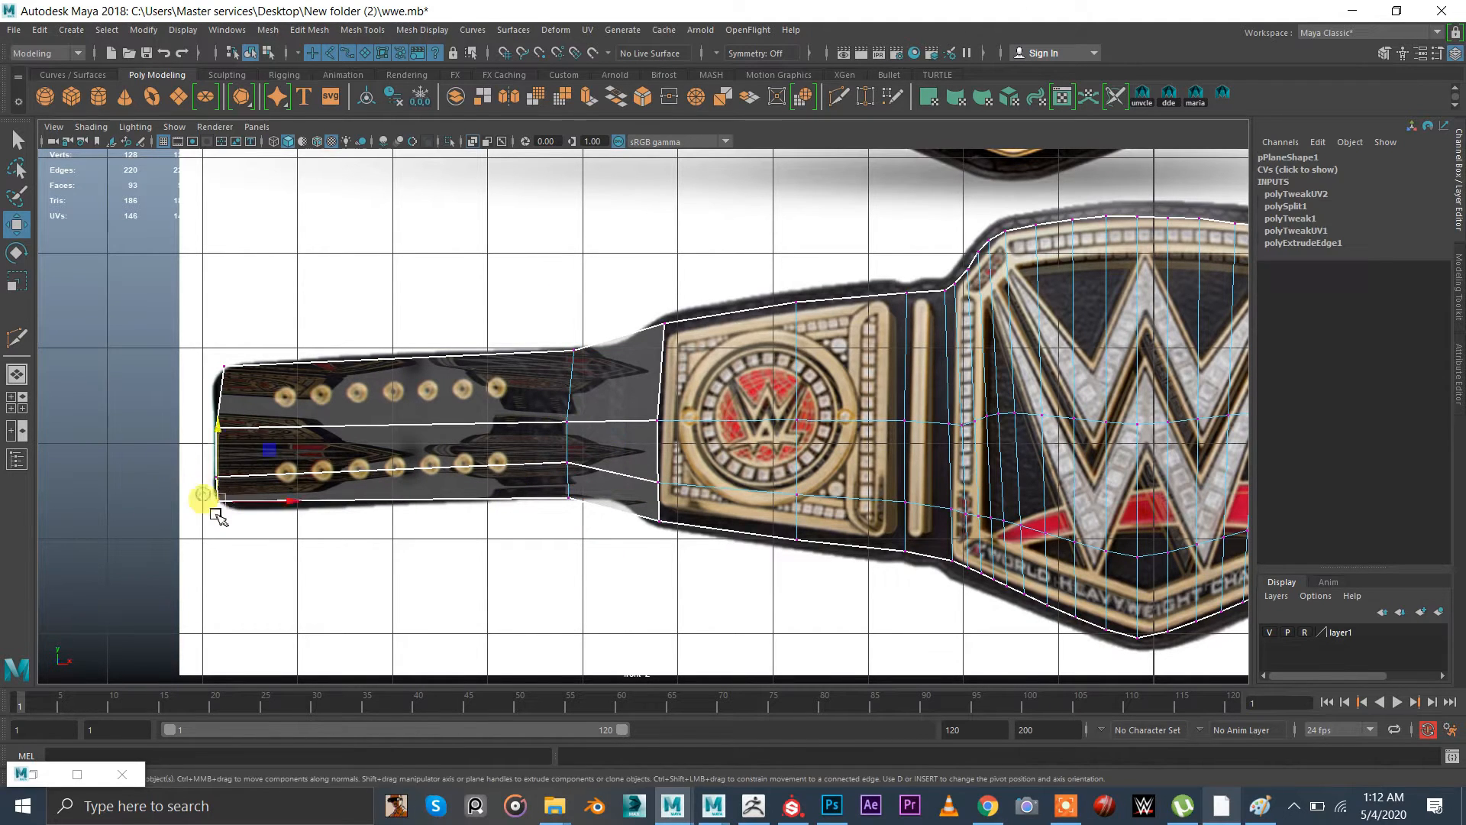
left_click(215, 495)
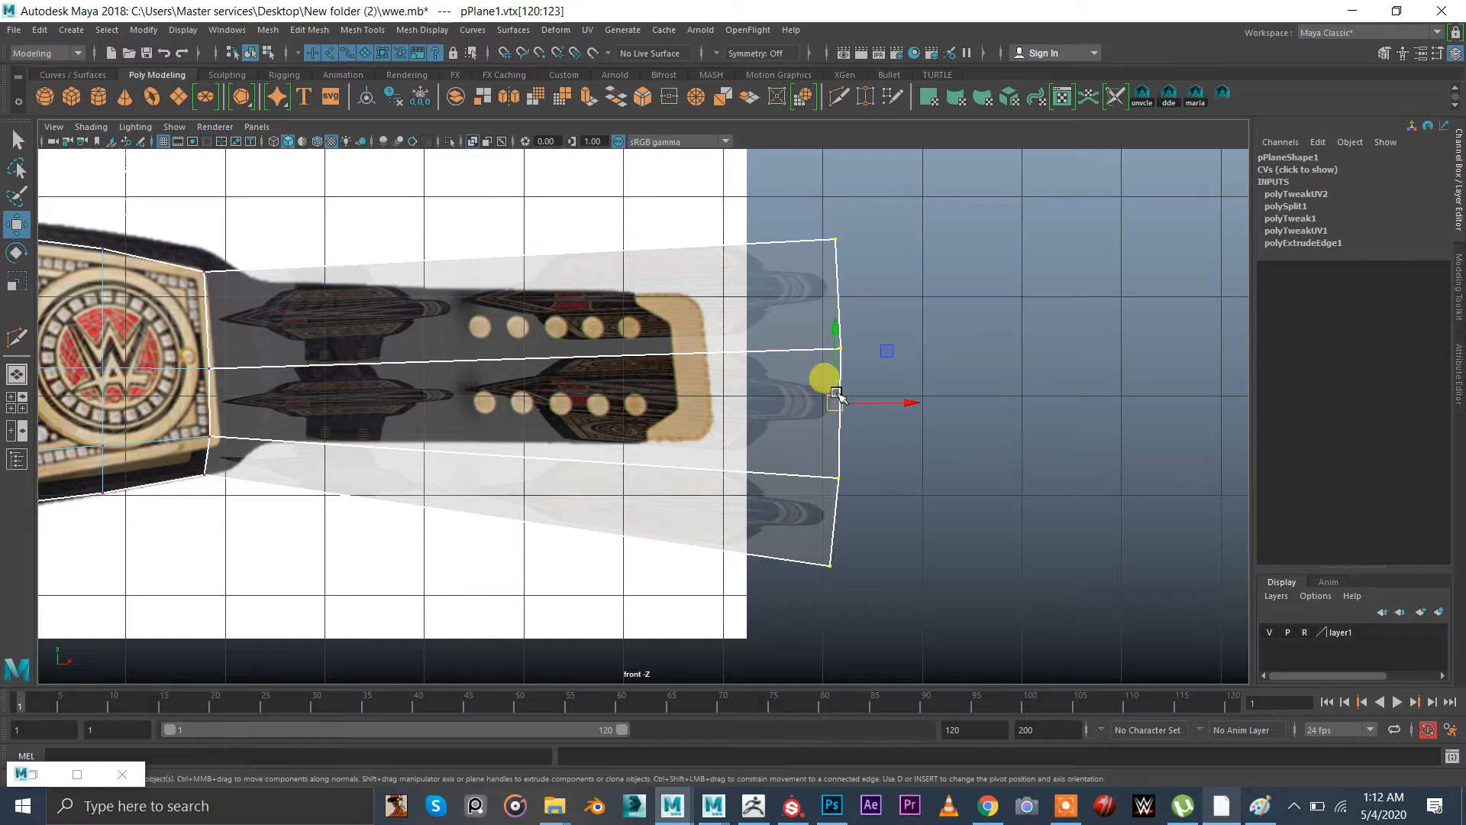
Pinch the strap's far-end vertices together and move them onto the tan tip
left_click_drag(824, 377, 889, 577)
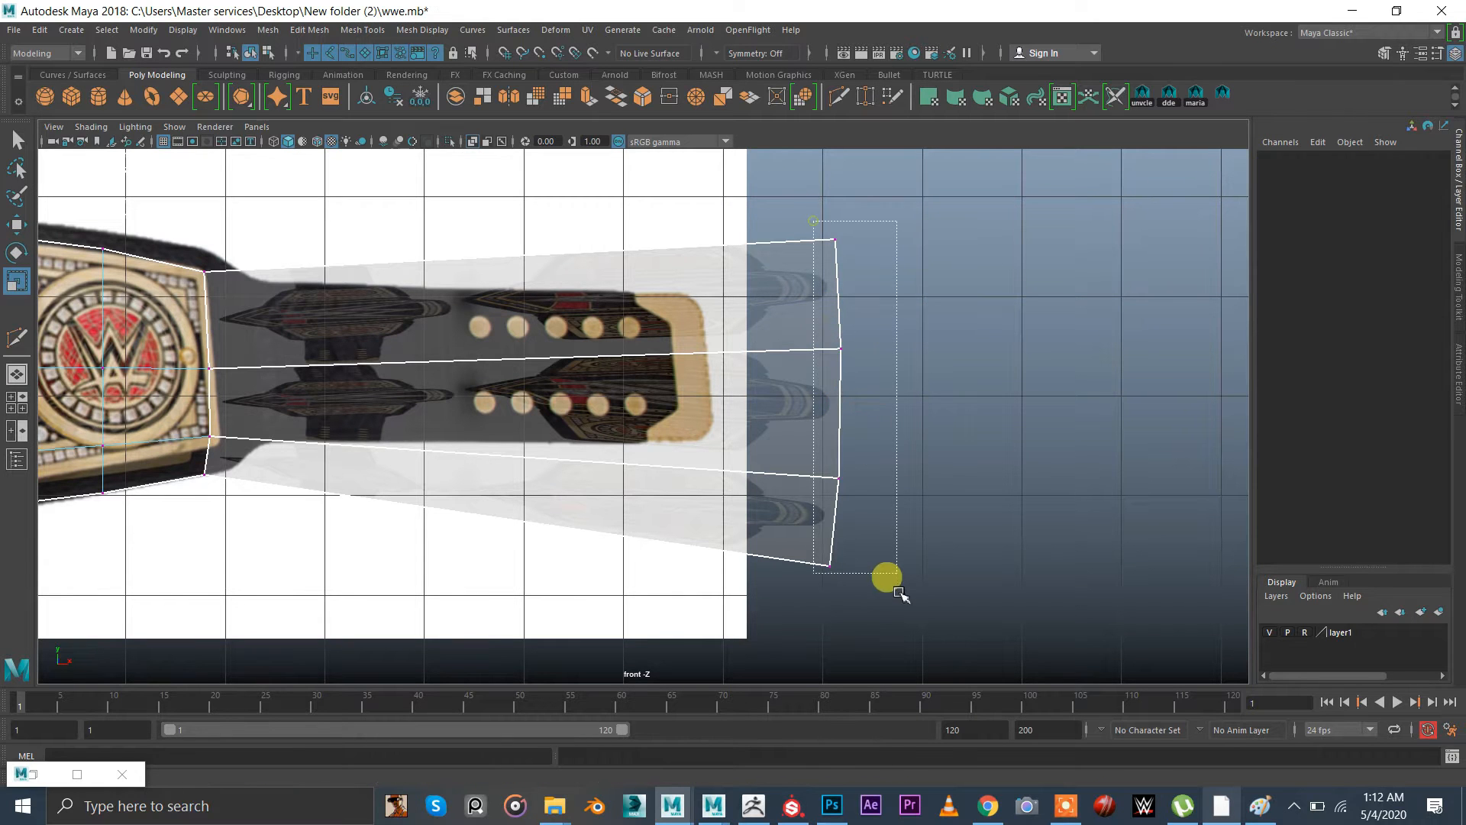
left_click_drag(885, 576, 826, 362)
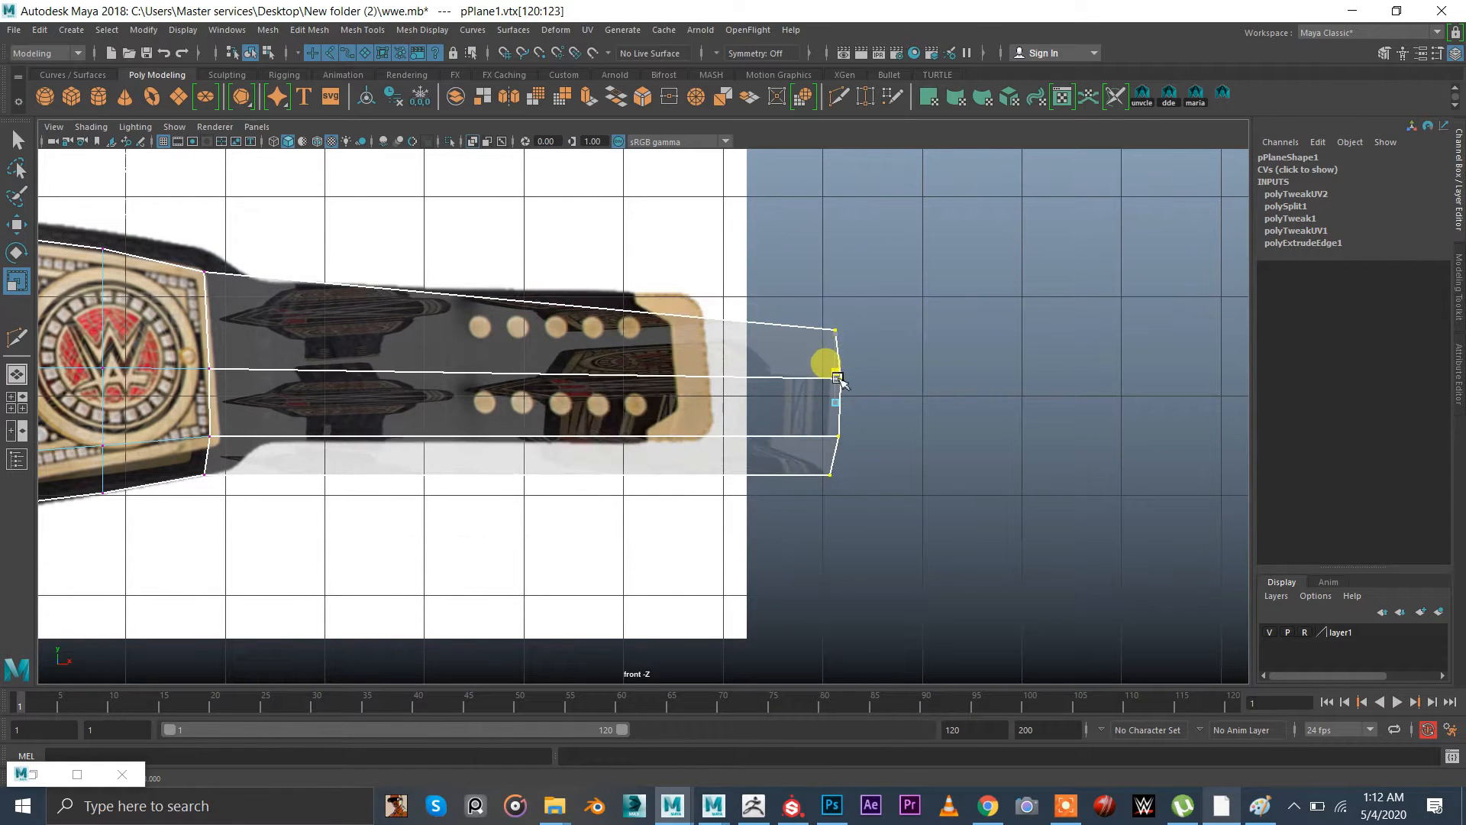
left_click_drag(832, 365, 699, 365)
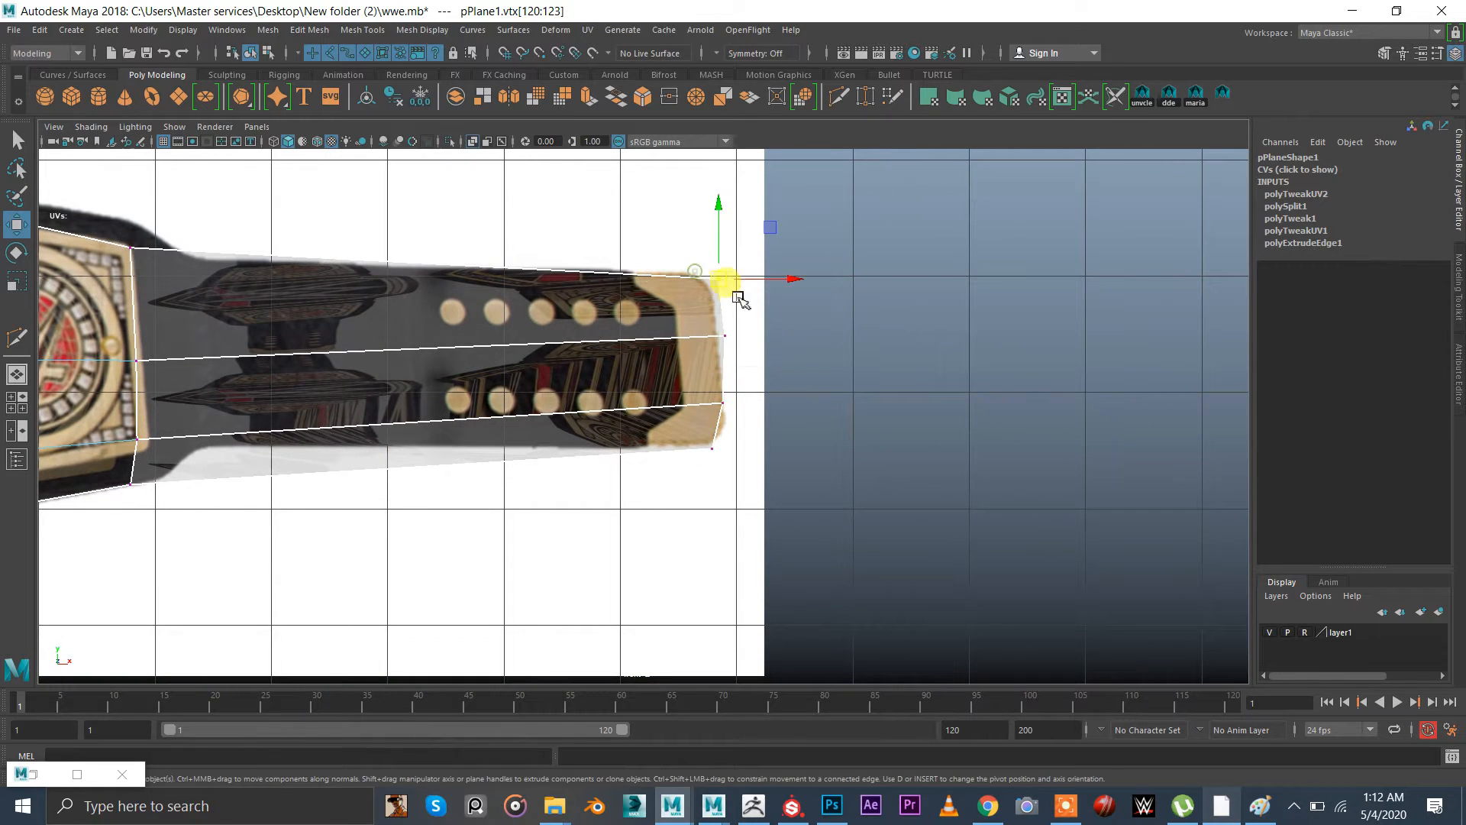
Fit individual tip and junction vertices to the strap outline and plate edge
left_click_drag(724, 278, 748, 336)
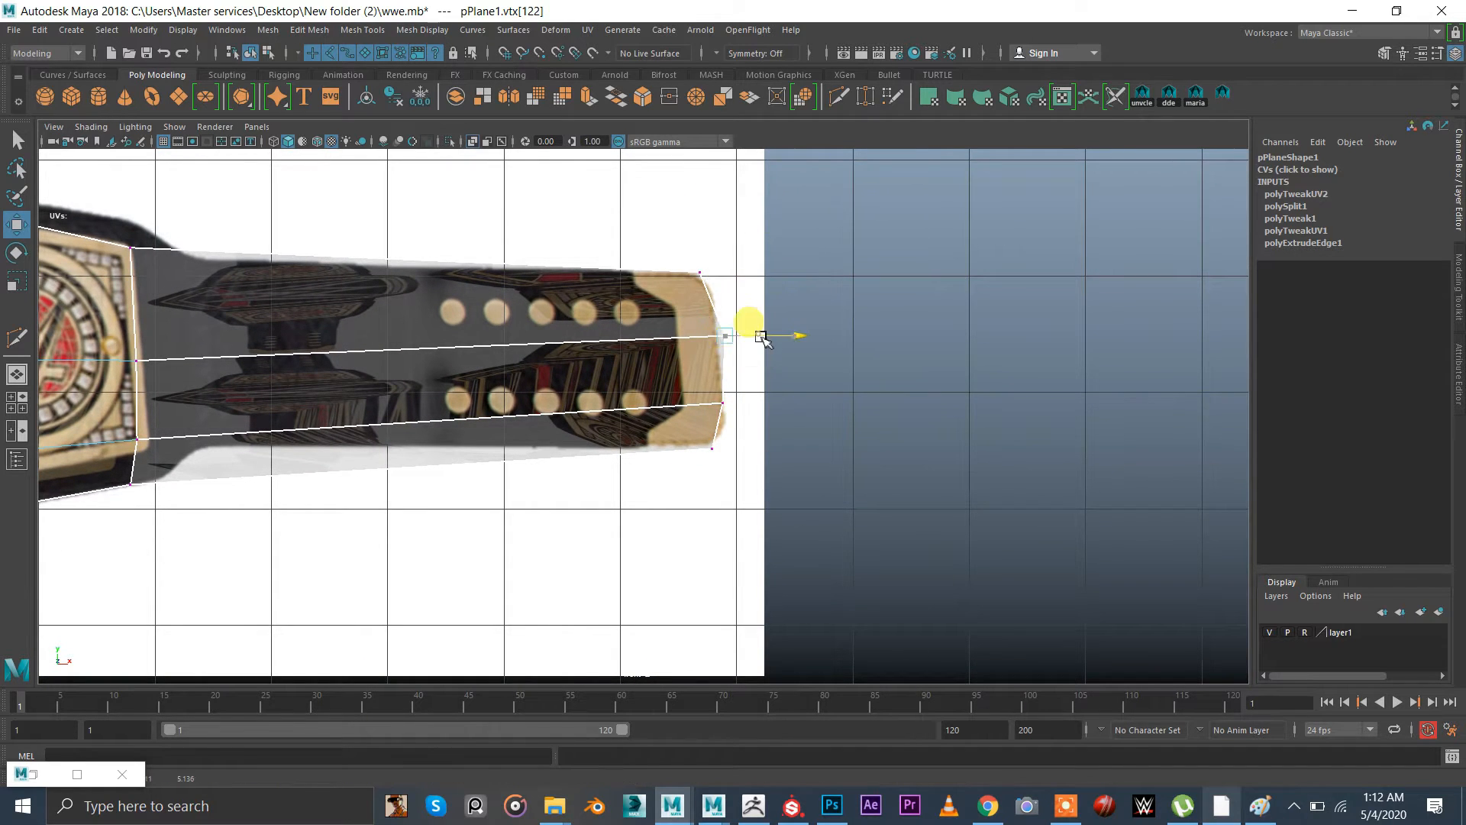
left_click_drag(758, 335, 784, 422)
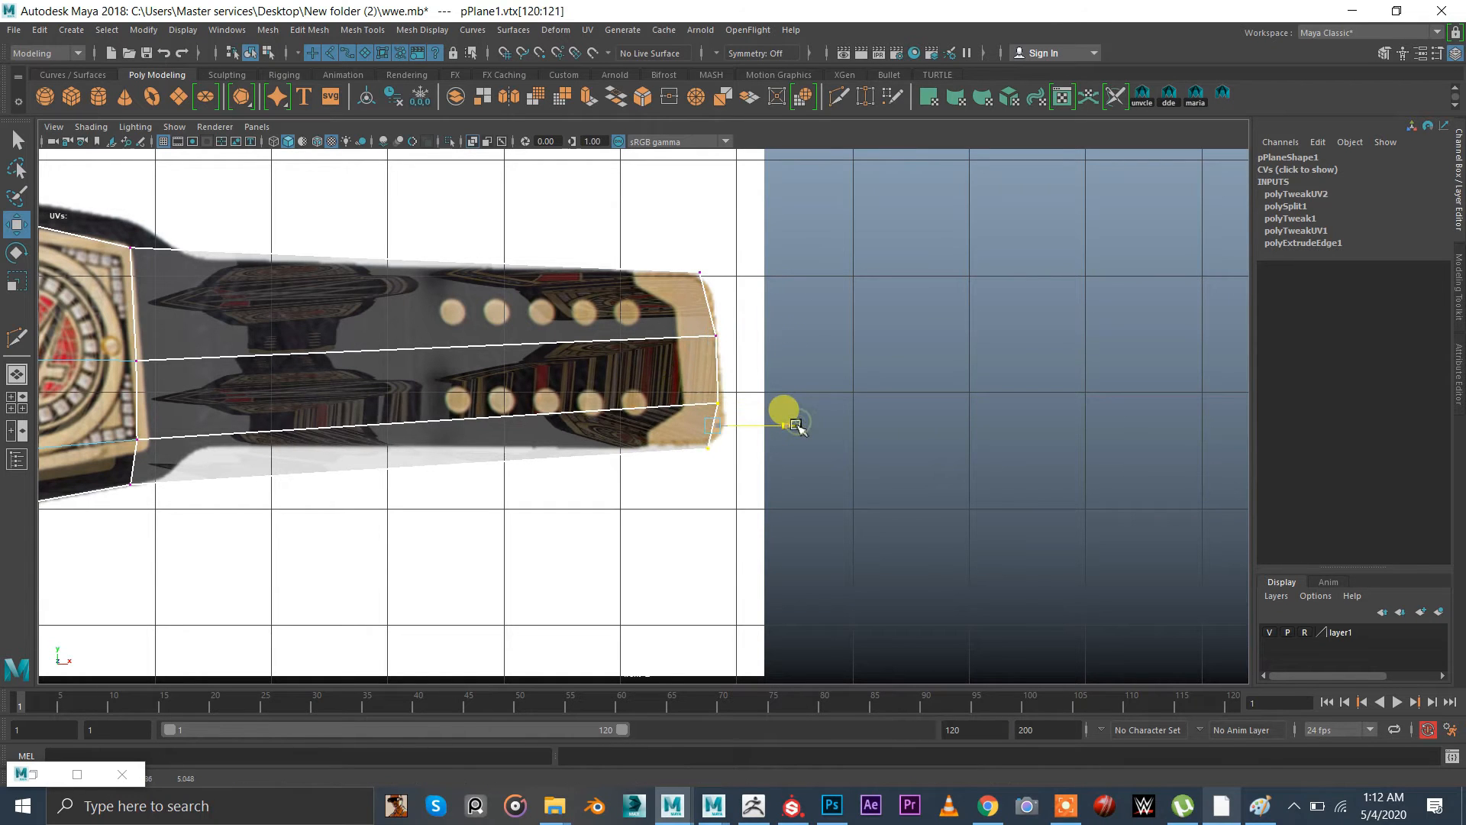
left_click_drag(783, 409, 736, 462)
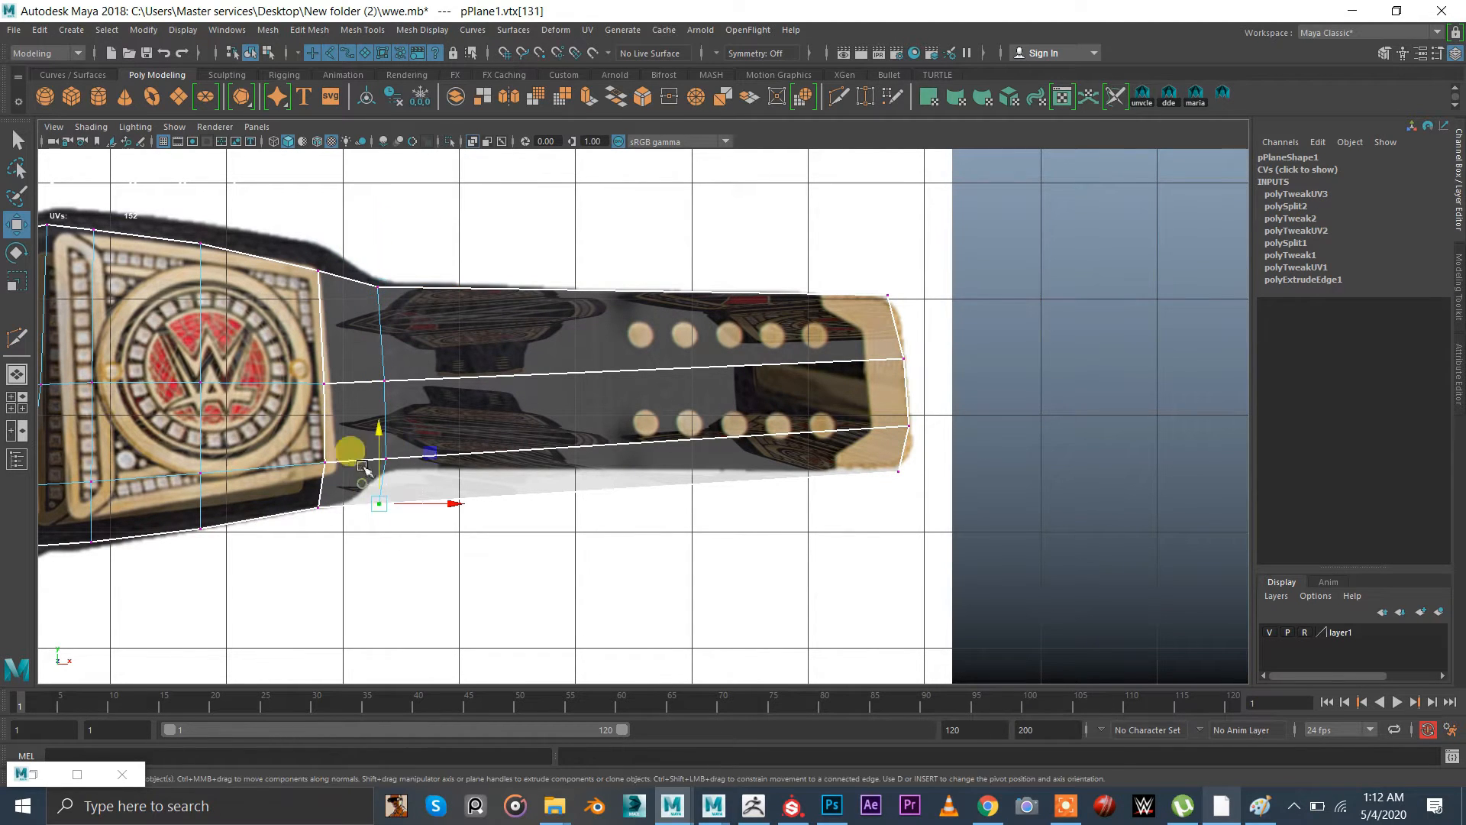
left_click_drag(351, 449, 374, 379)
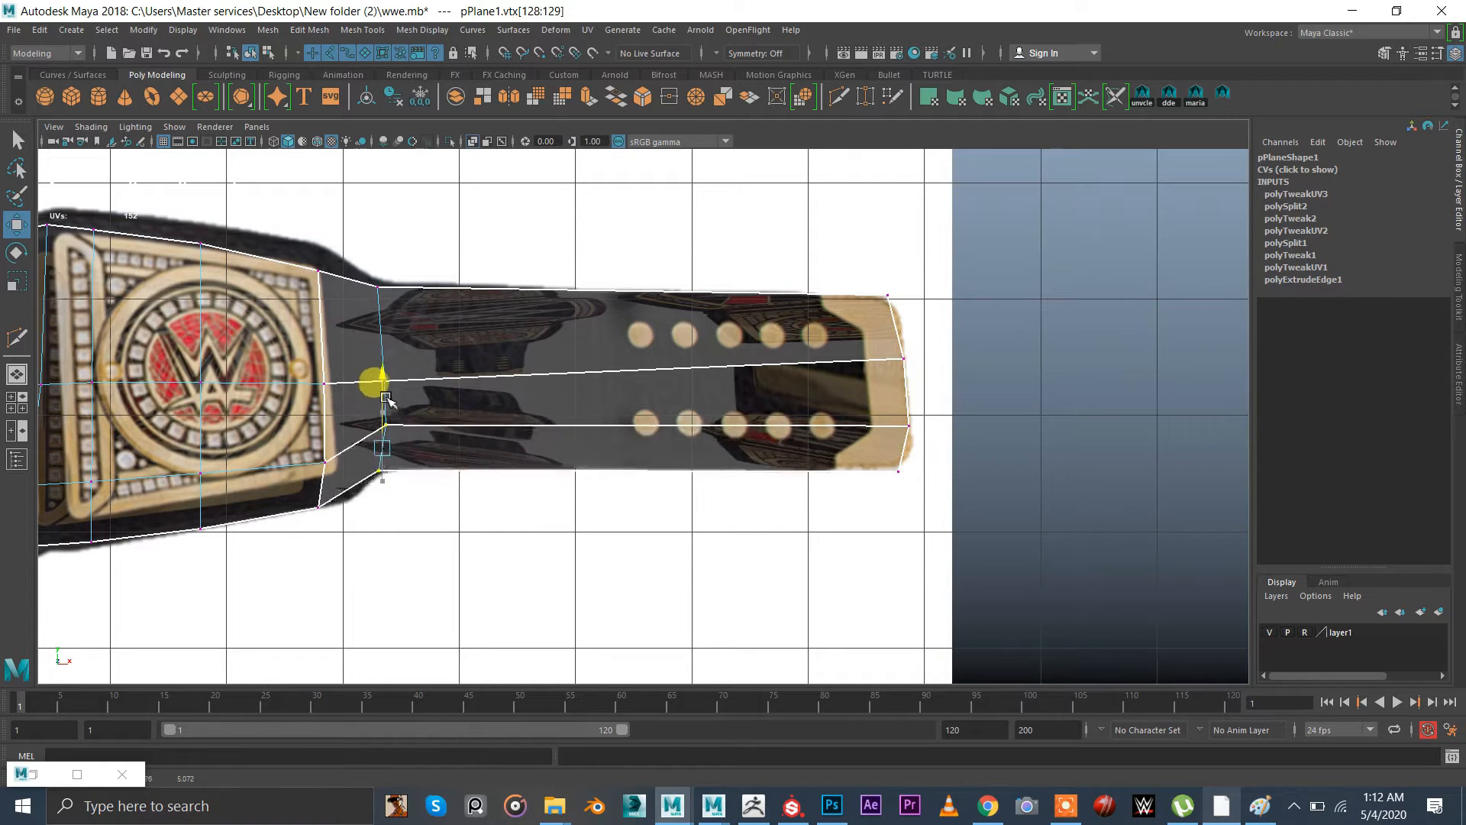
left_click_drag(378, 379, 490, 514)
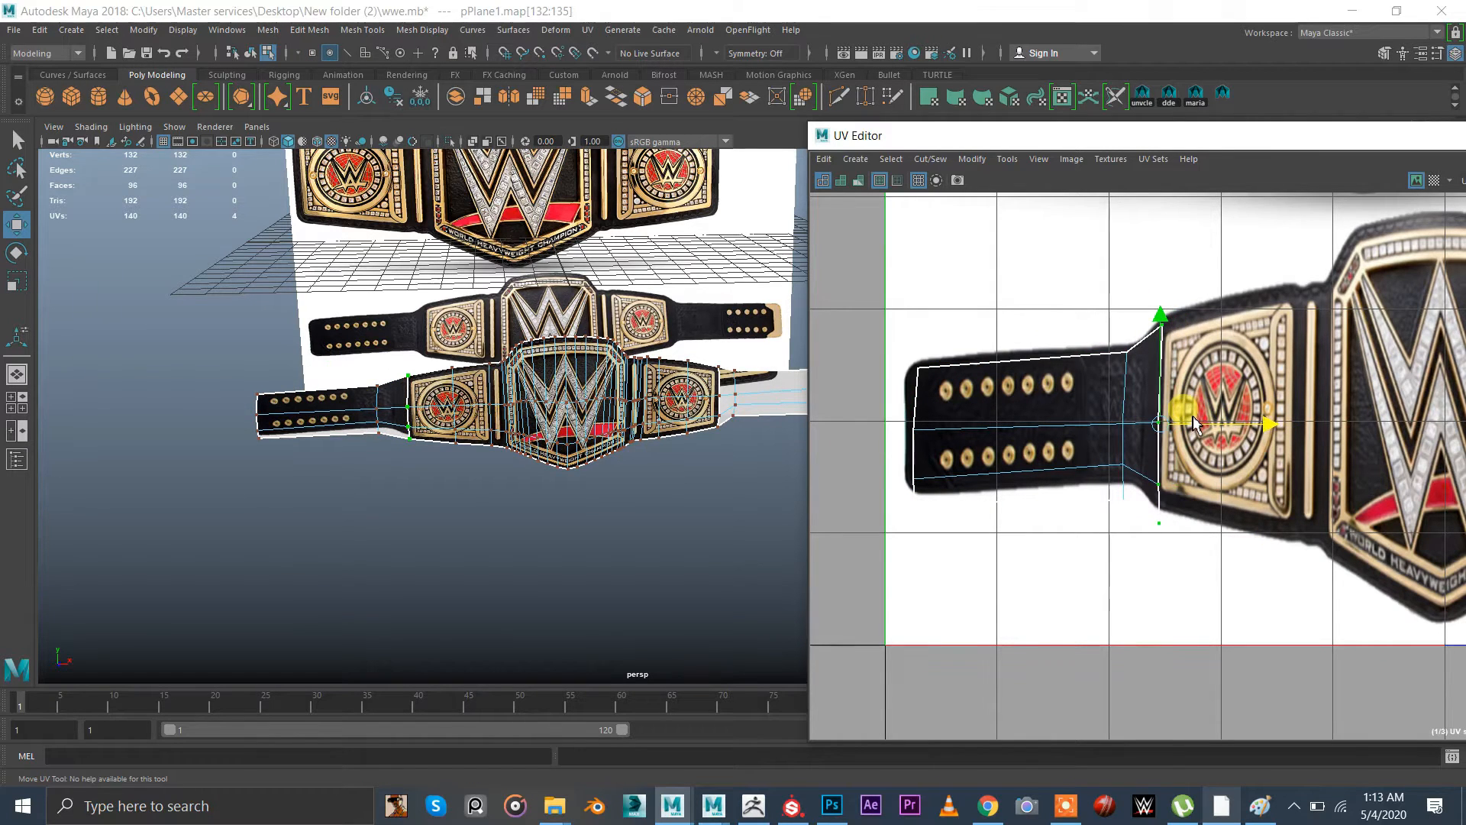
Shift the strap UVs so the strap end and upper junction sit on the texture's strap
left_click_drag(1198, 423, 982, 430)
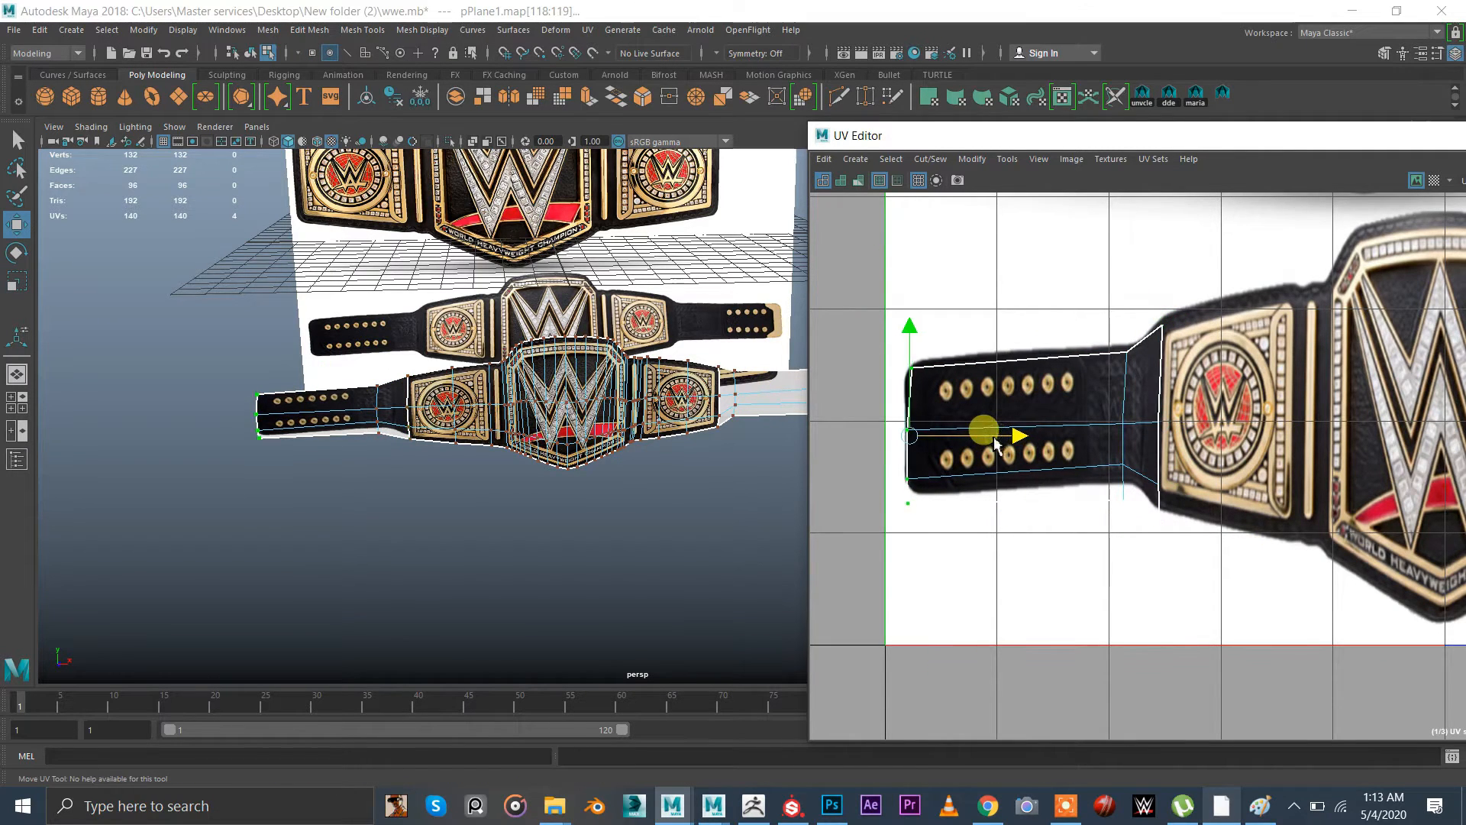
left_click_drag(982, 431, 1122, 351)
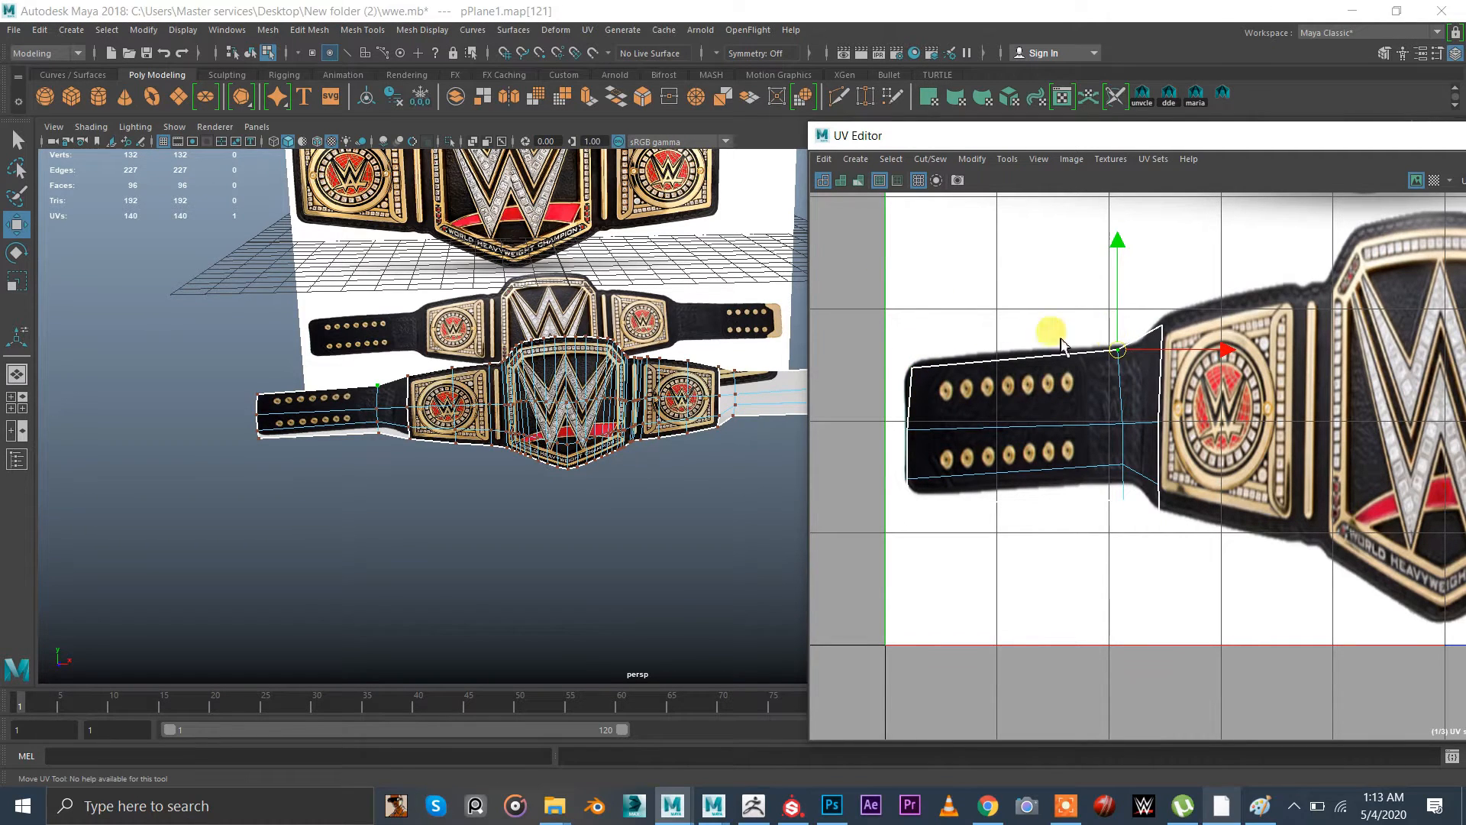
left_click_drag(1118, 352, 944, 407)
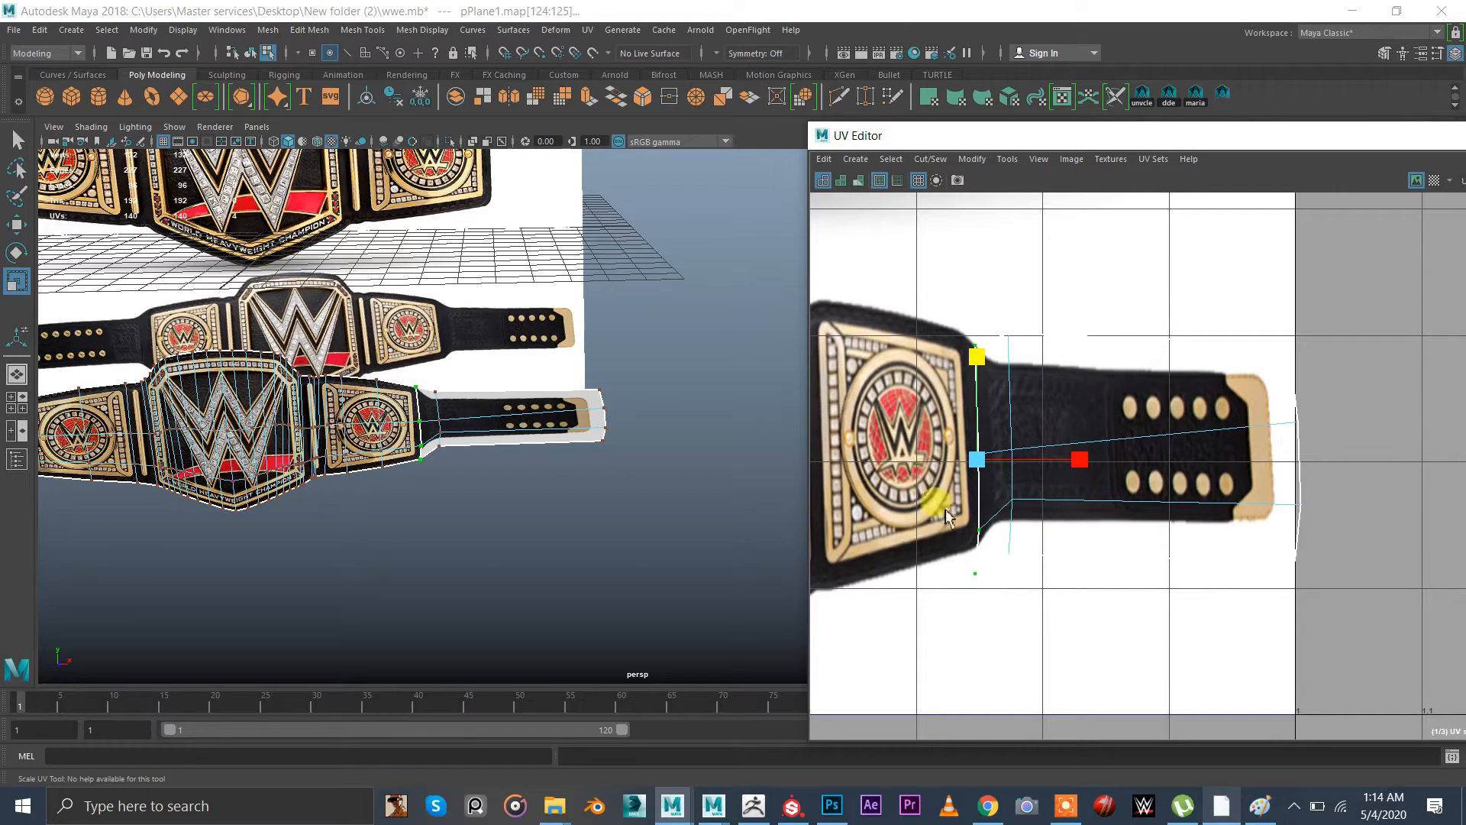
Check UV distortion and pull the strap's lower UV corners onto the texture edge
left_click(857, 180)
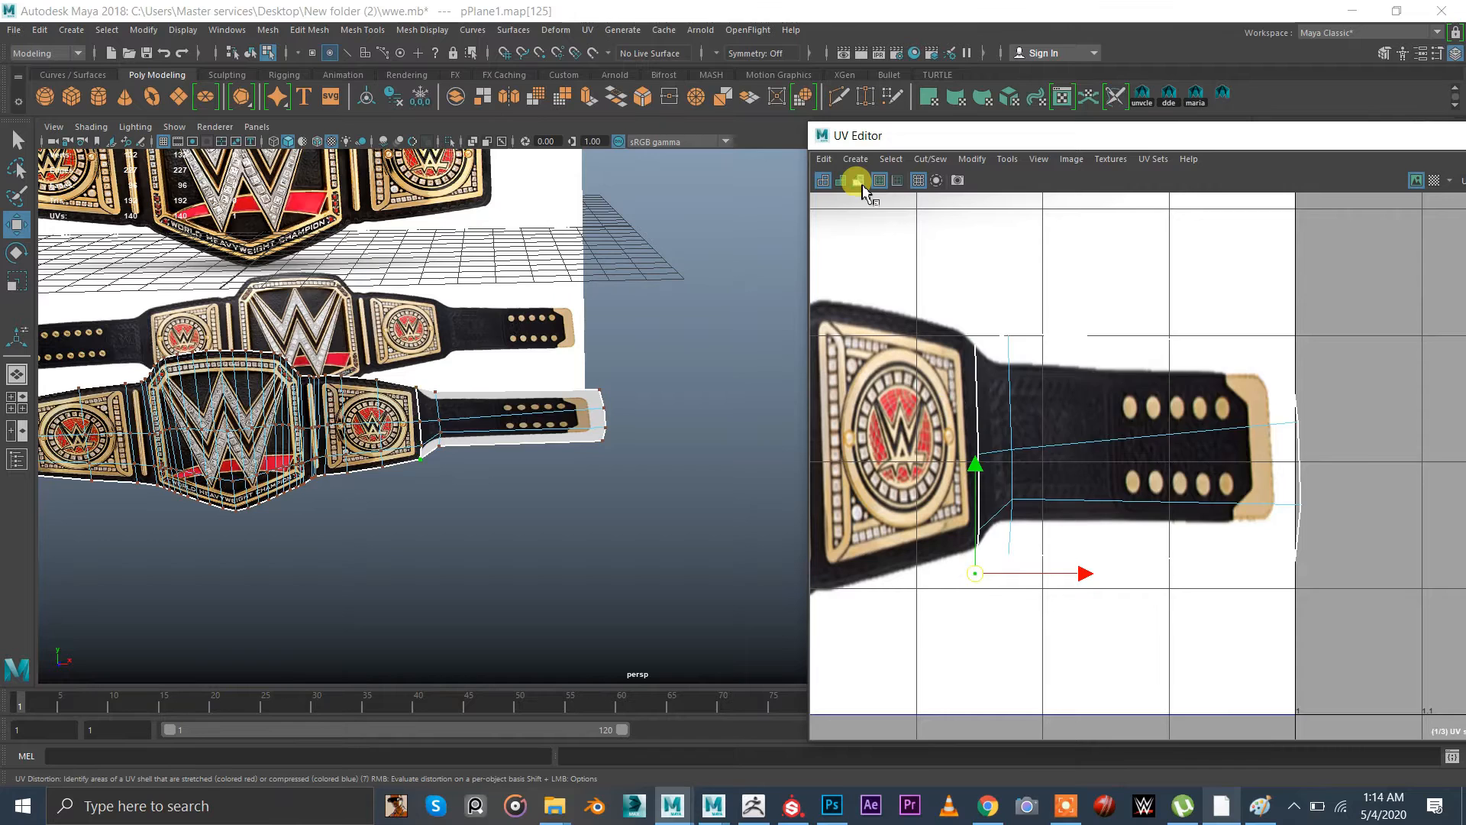
left_click(860, 180)
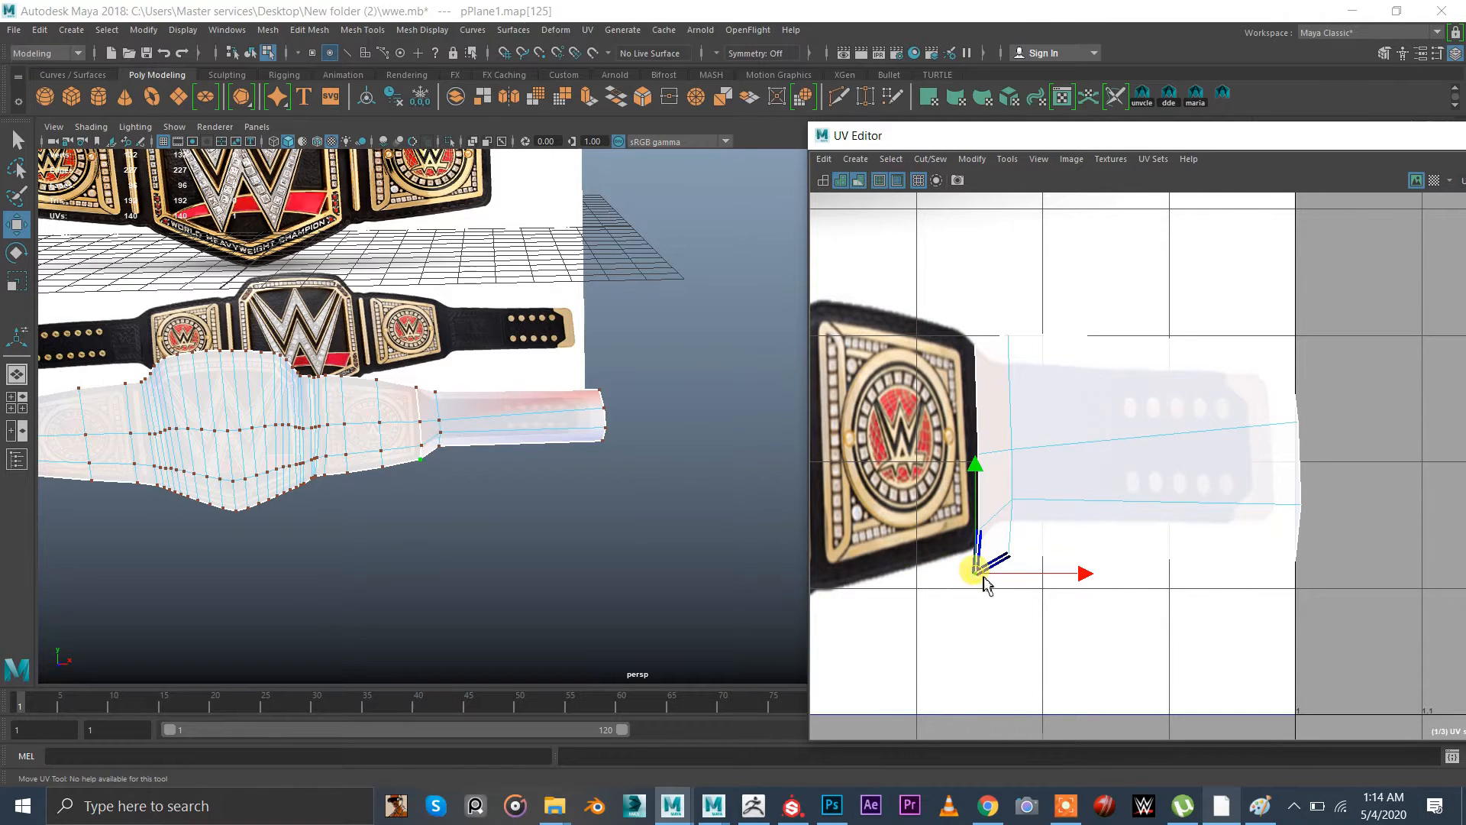
left_click(855, 180)
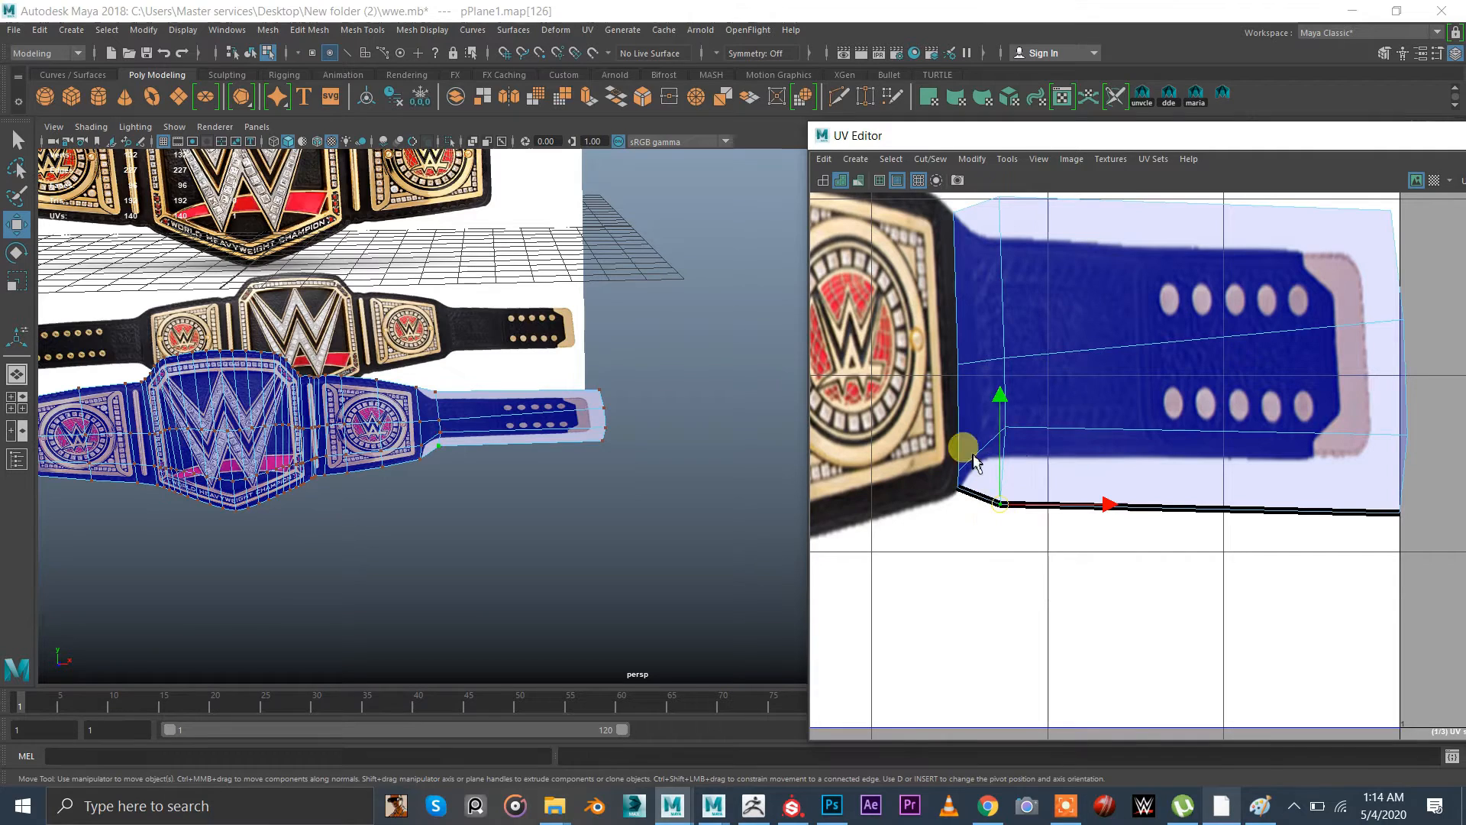
left_click_drag(964, 448, 964, 360)
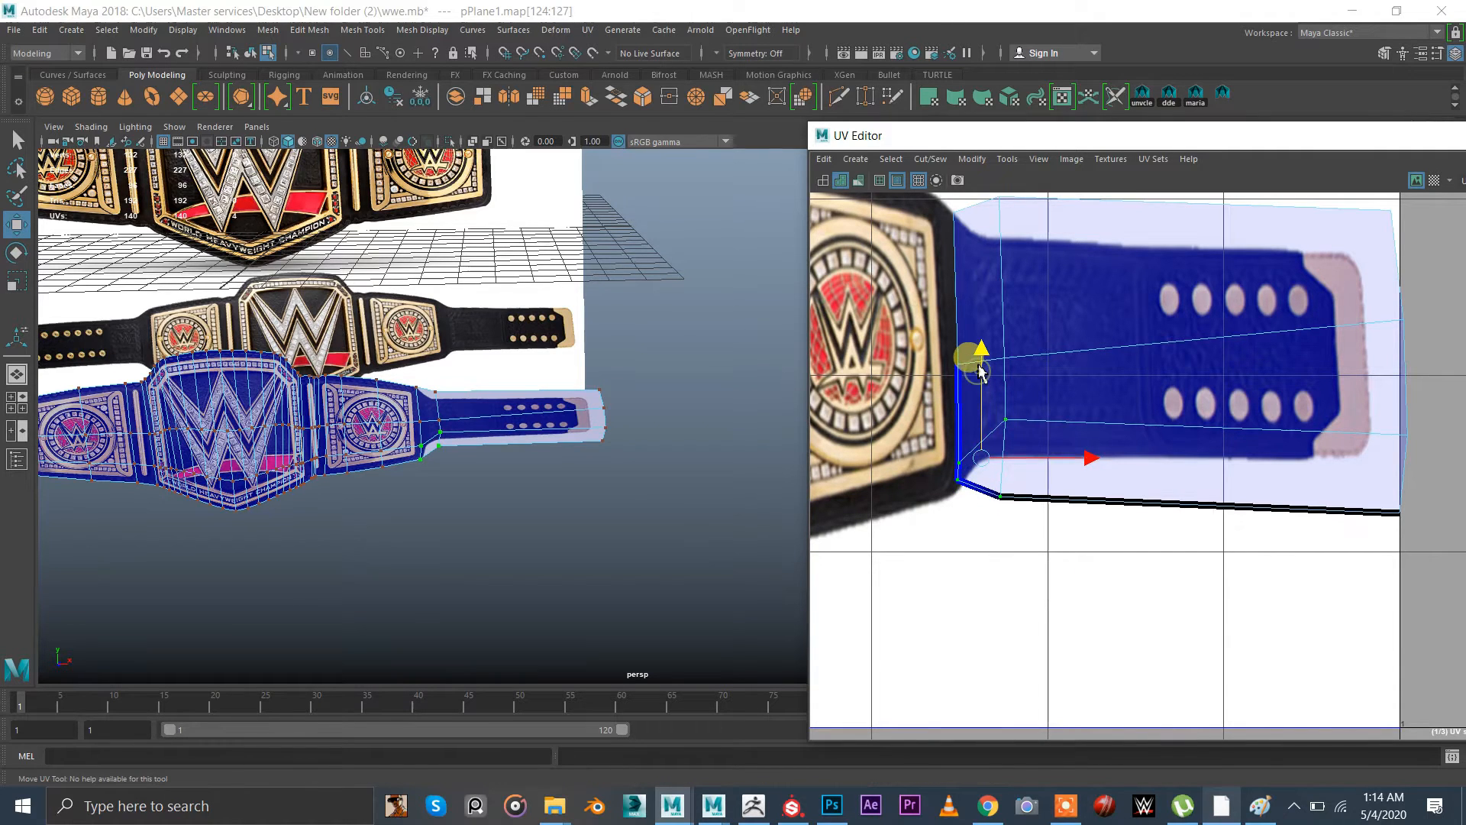
left_click_drag(982, 357, 1001, 458)
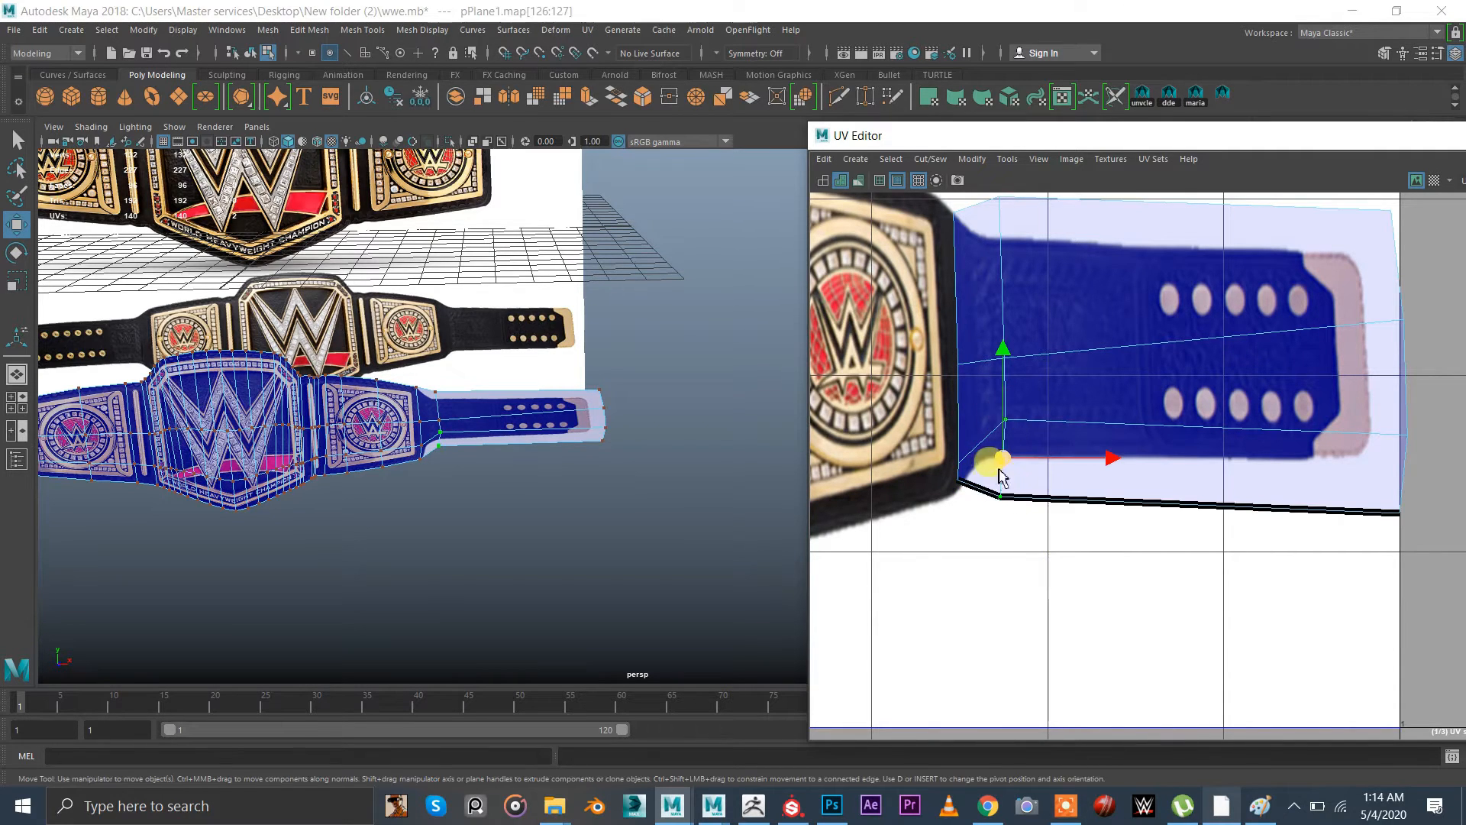
left_click_drag(1001, 472, 1008, 442)
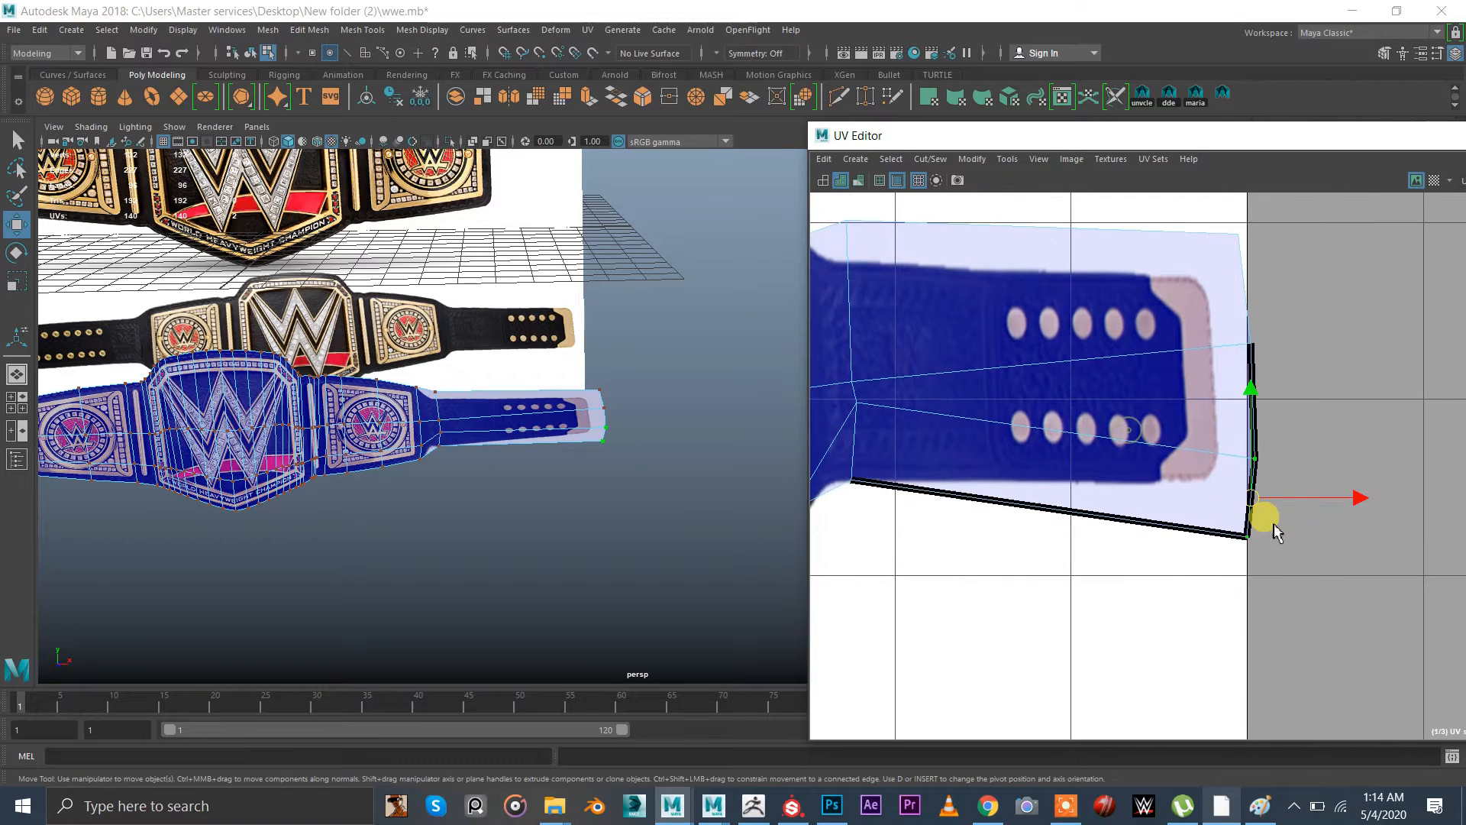
Line up the strap tip and top-corner UVs with the texture's strap end
left_click_drag(1263, 519, 1253, 448)
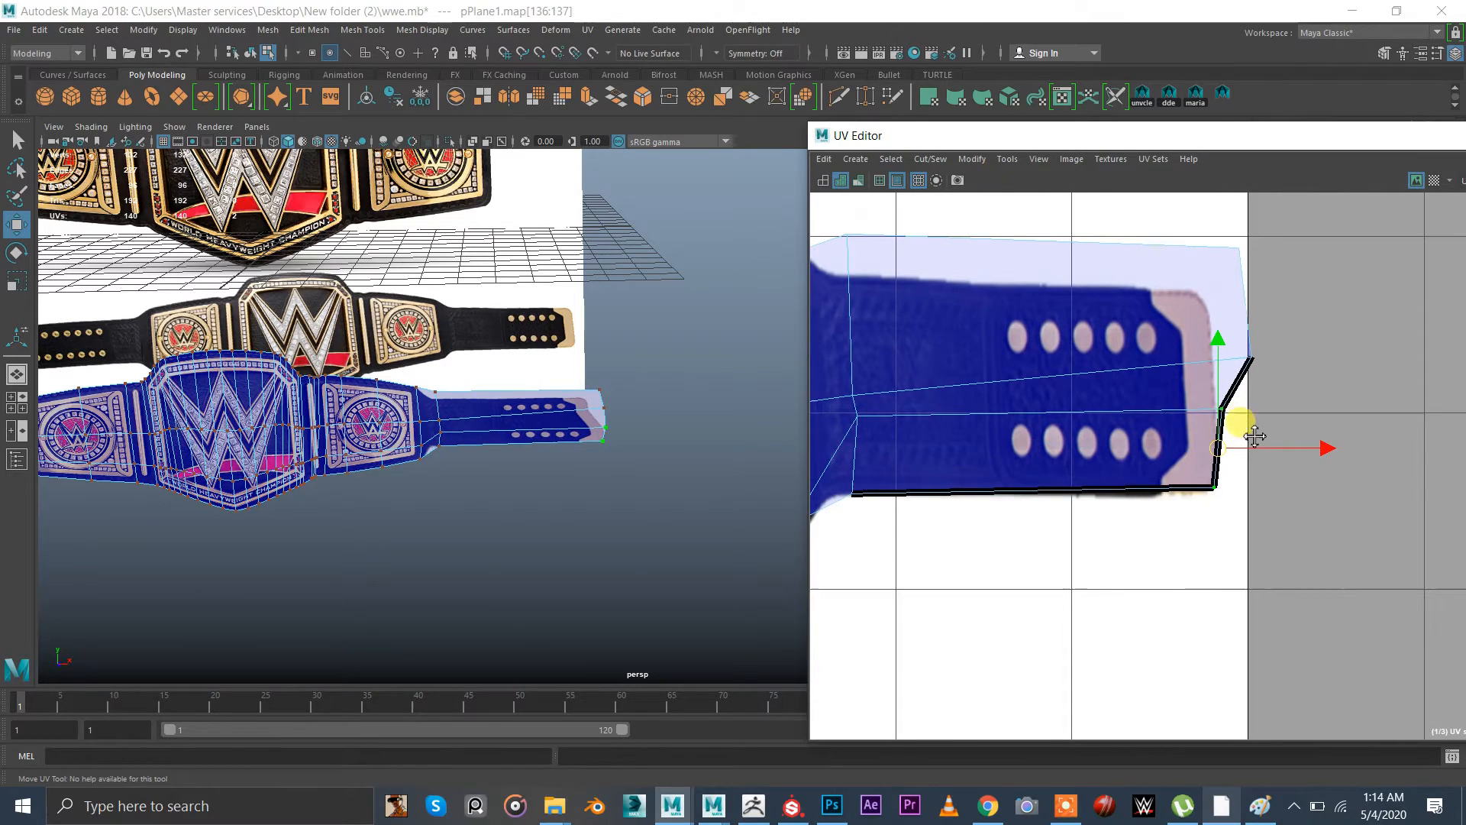
left_click_drag(1253, 435, 1248, 365)
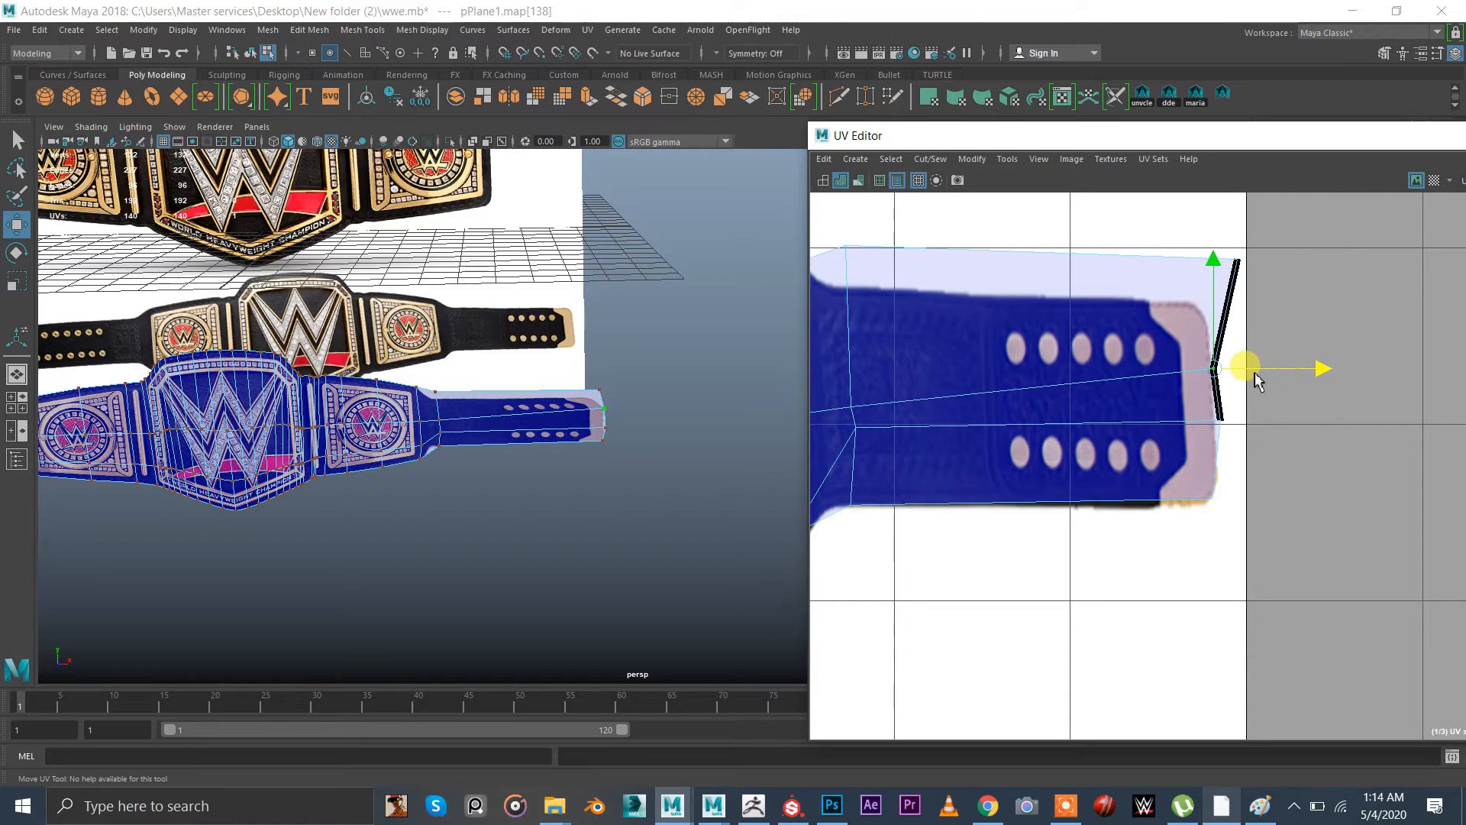
left_click_drag(1248, 365, 1222, 374)
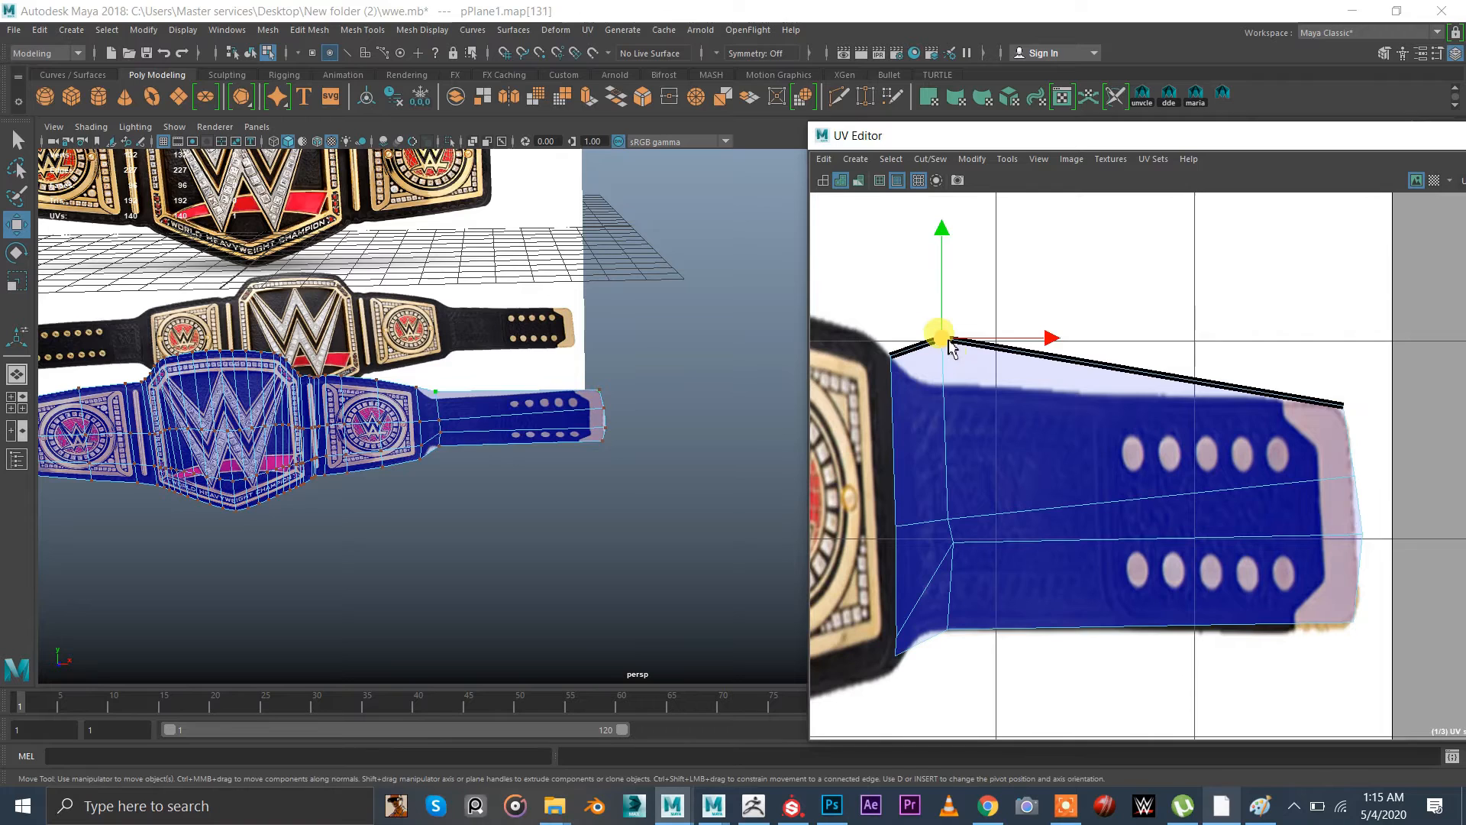
left_click_drag(939, 336, 959, 381)
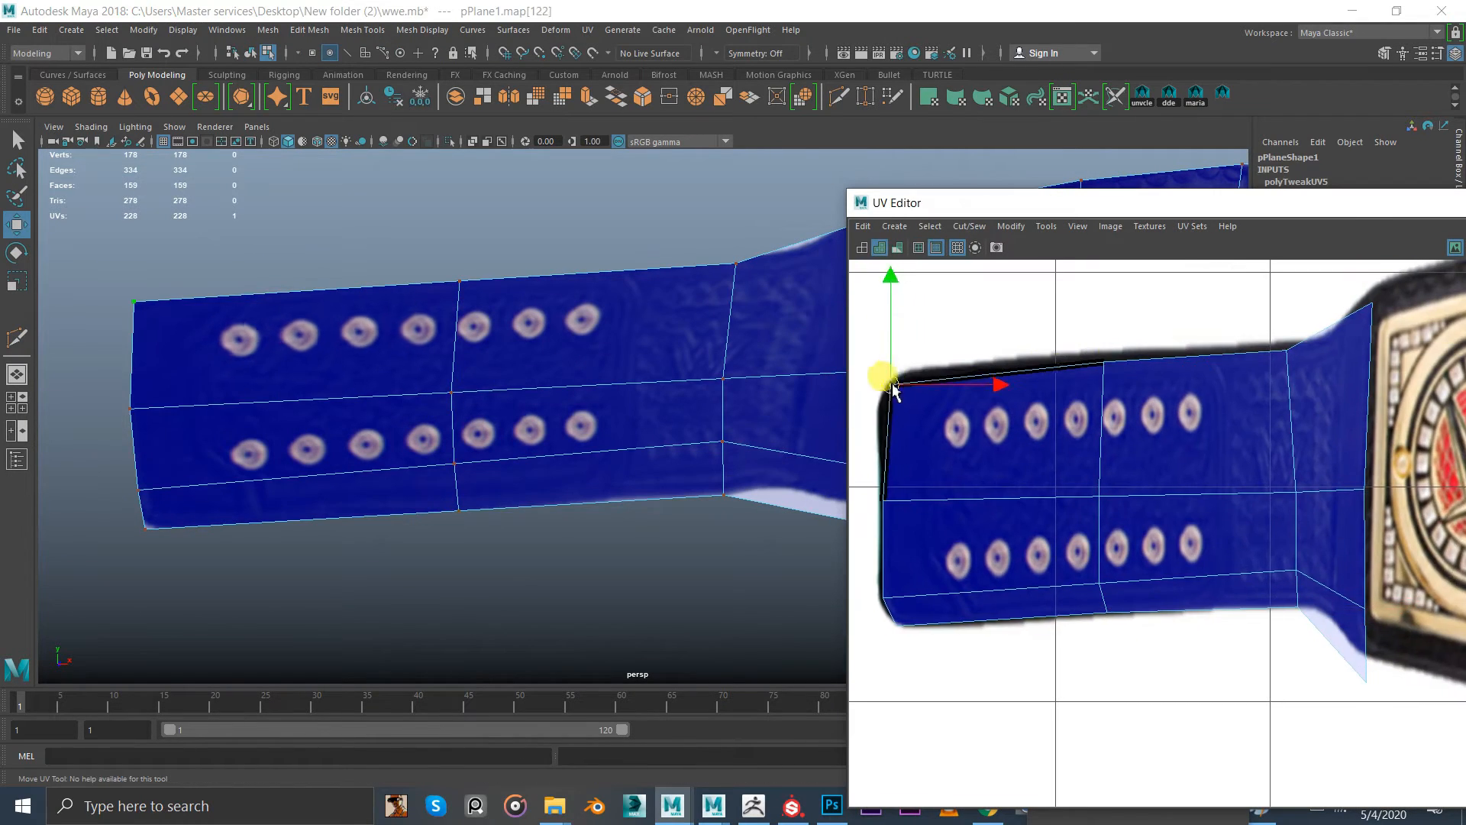
left_click_drag(889, 379, 1113, 617)
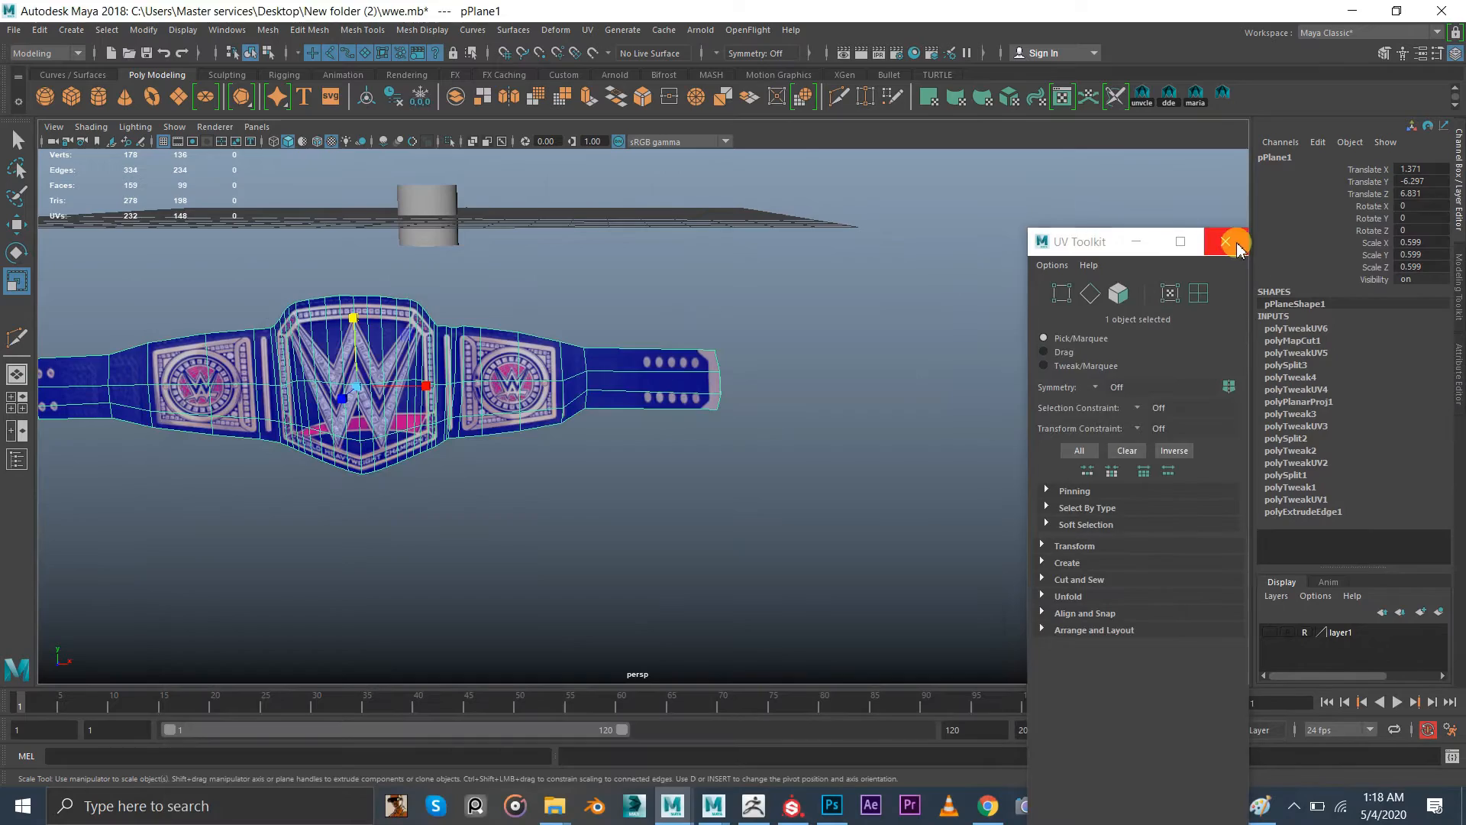
Close the UV Toolkit and enable Preserve UVs for the Move tool on the belt
left_click(1228, 242)
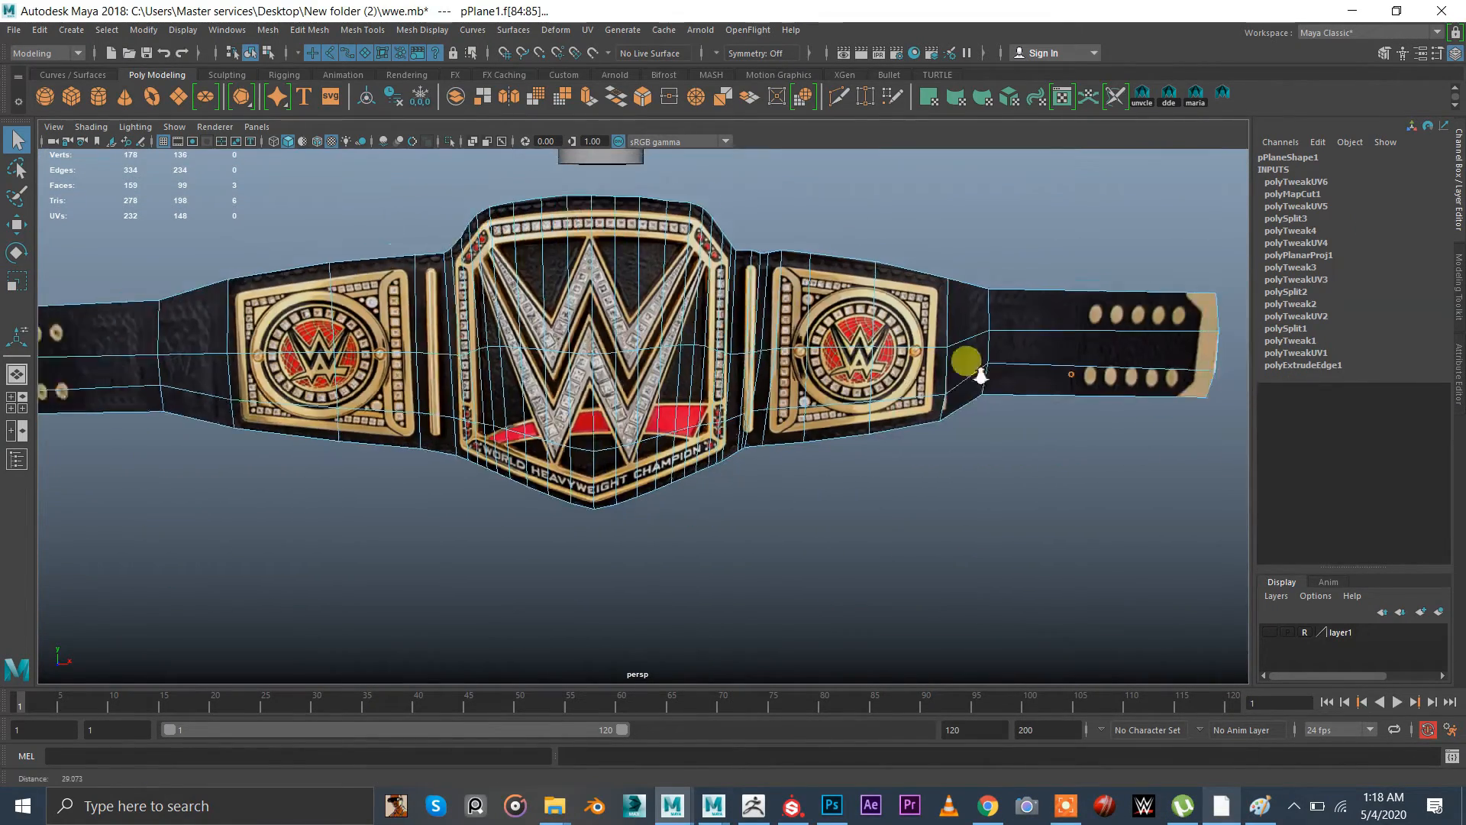
right_click(973, 374)
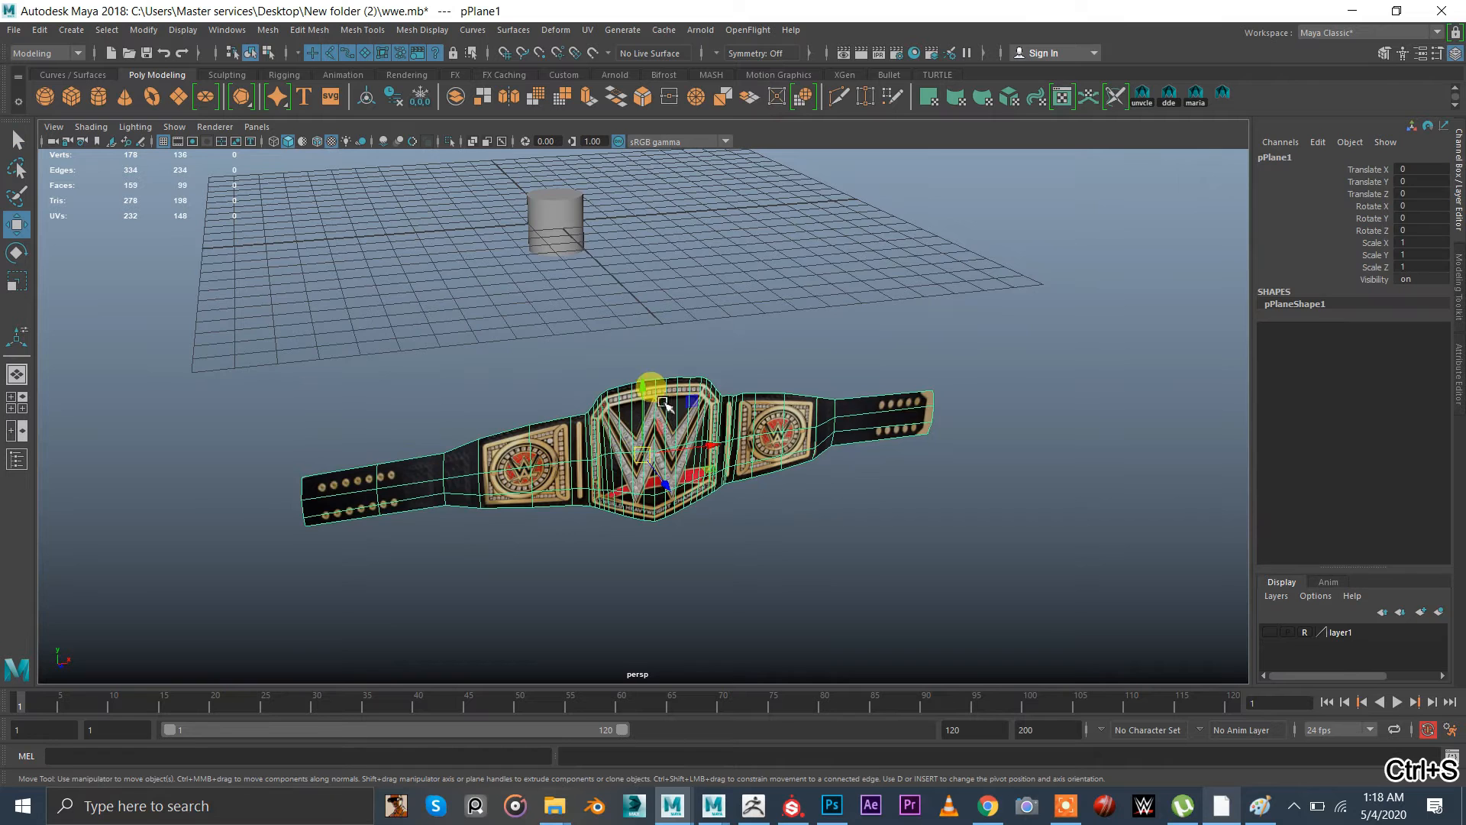
left_click_drag(650, 384, 597, 259)
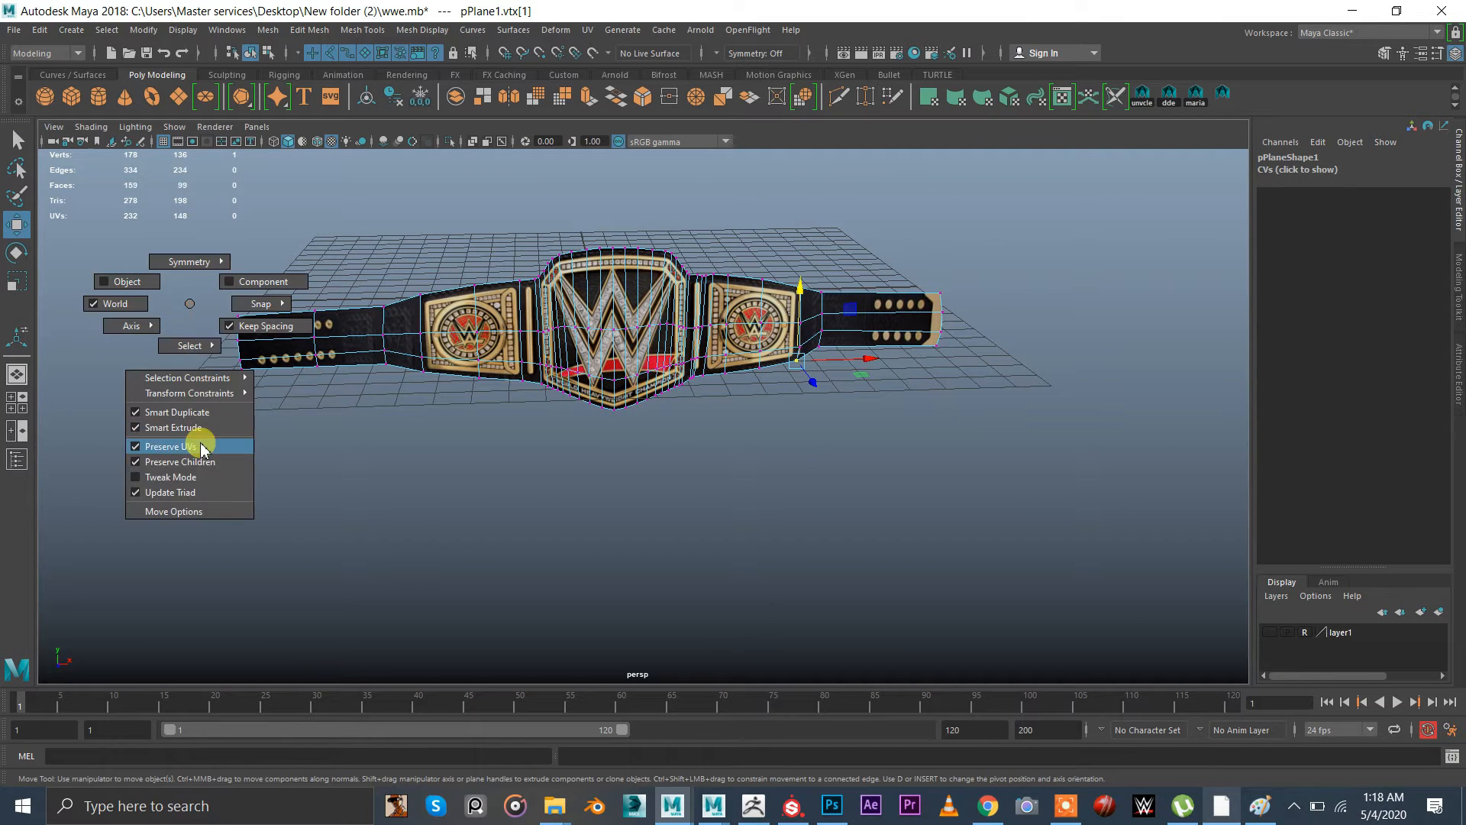
left_click(383, 331)
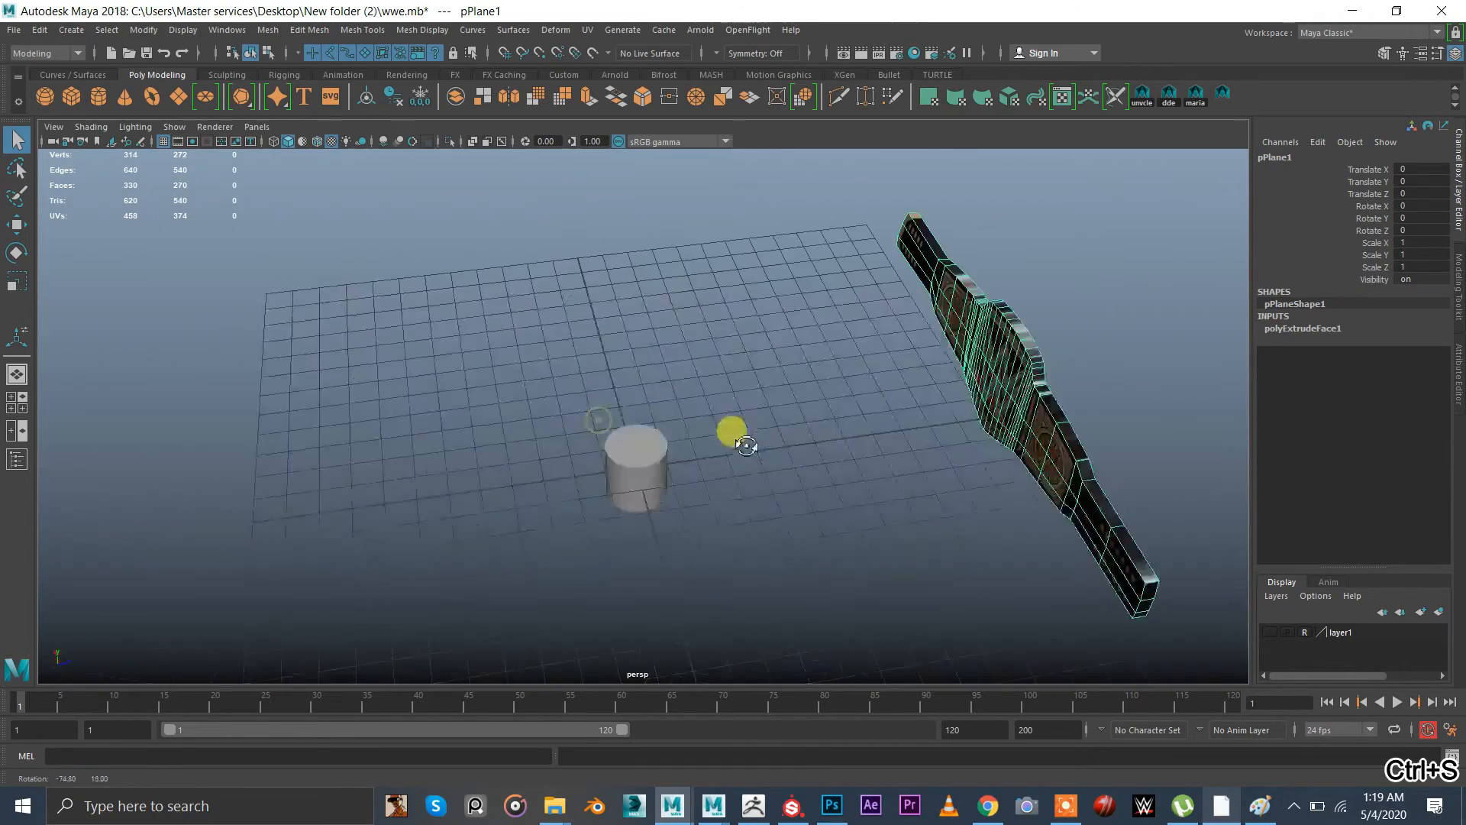
Inspect the extruded belt's thickness from the front
left_click_drag(739, 444, 627, 414)
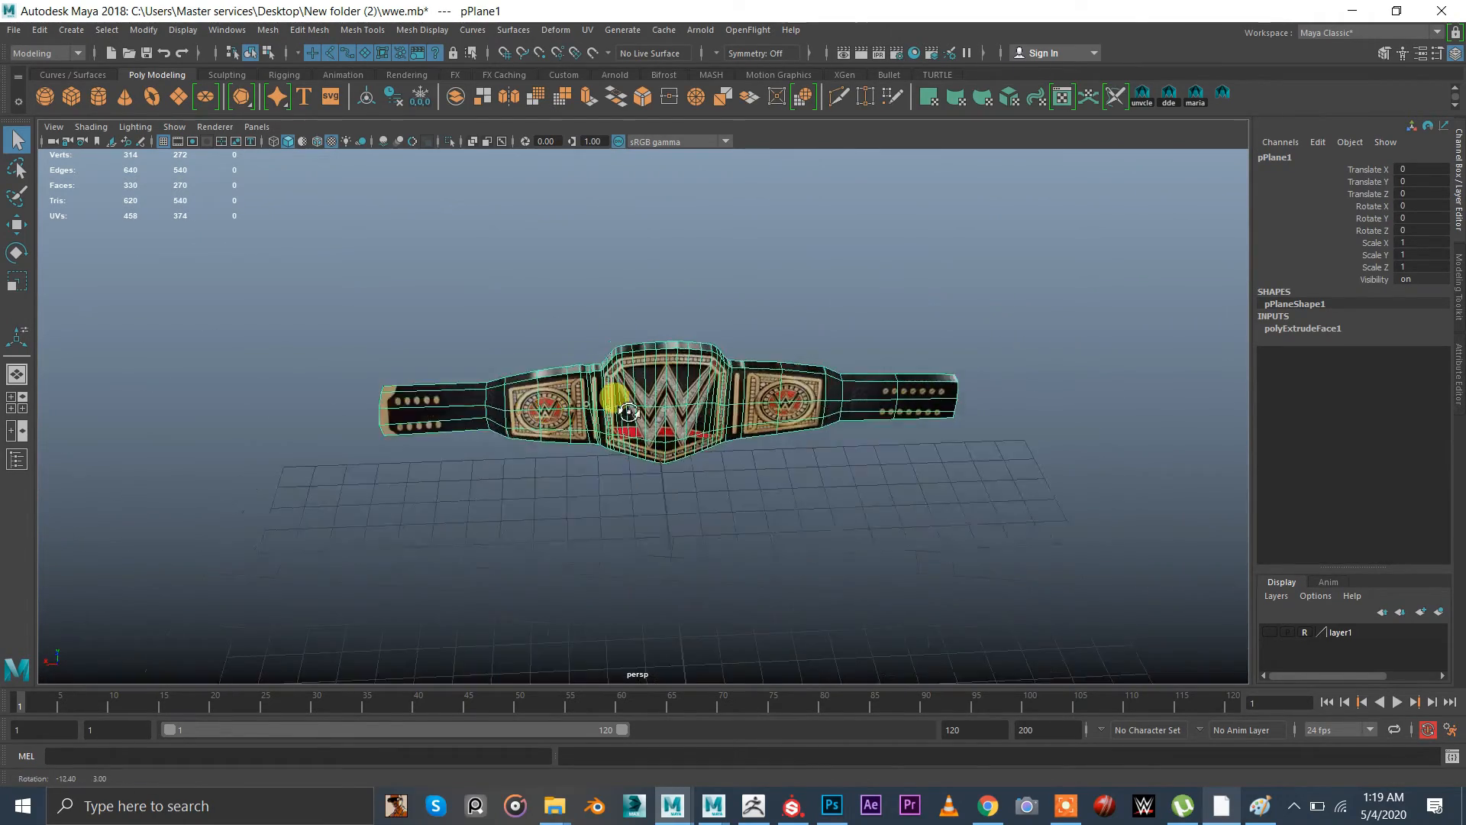
key("space")
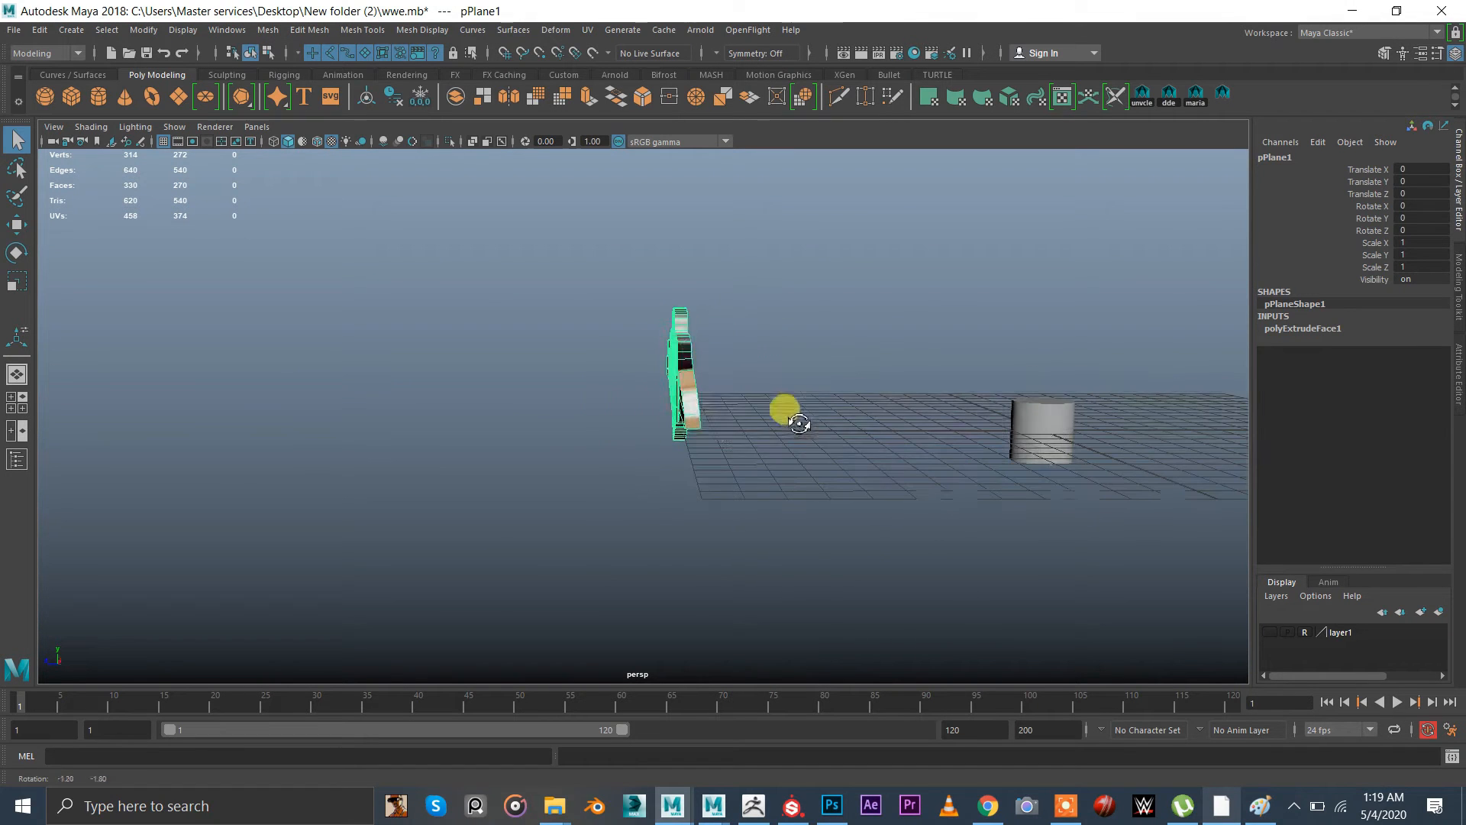
From a side view, marquee-select the faces on one side of the thickened belt
key("space")
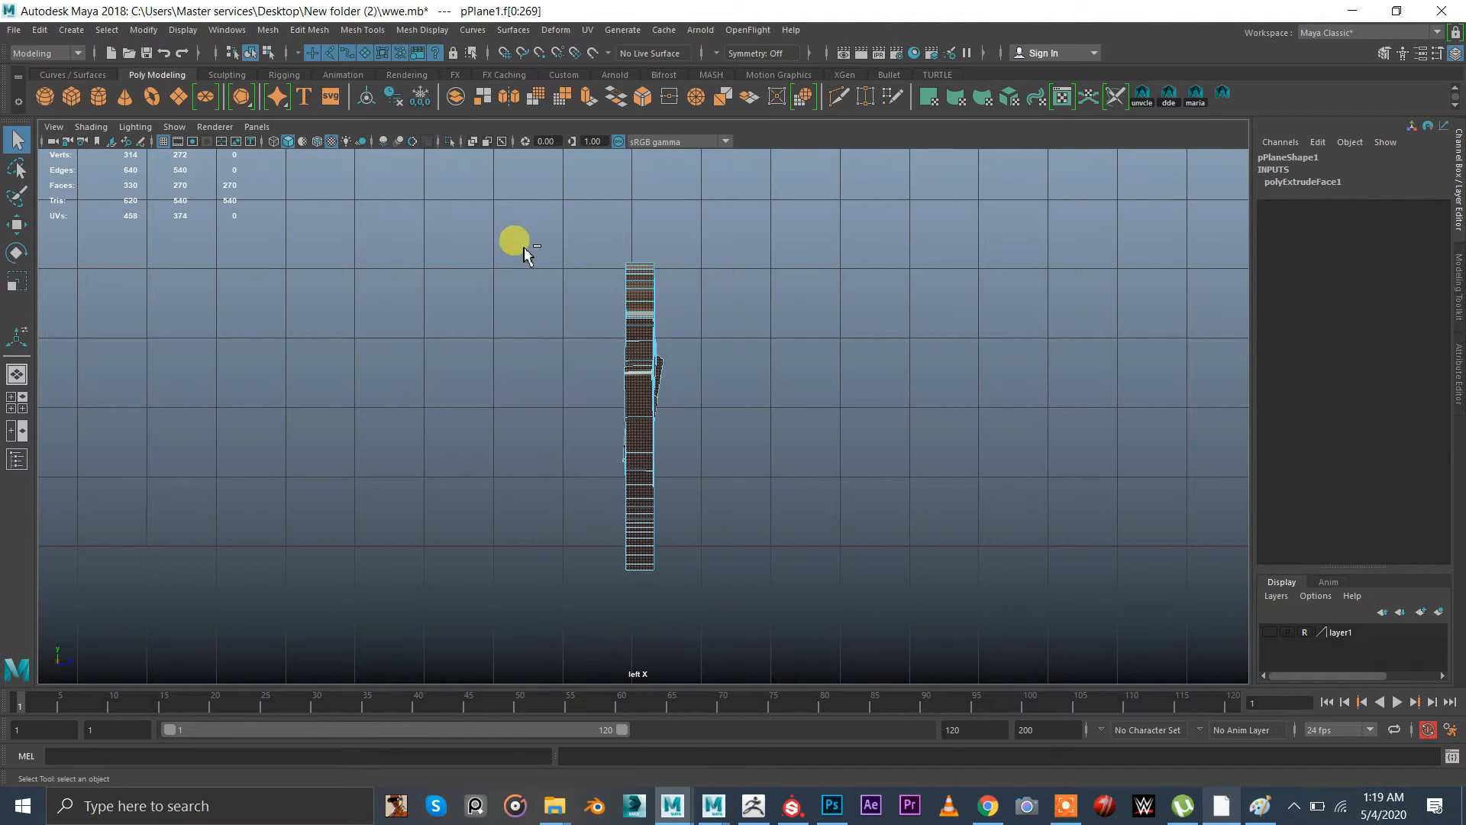
left_click_drag(515, 240, 621, 651)
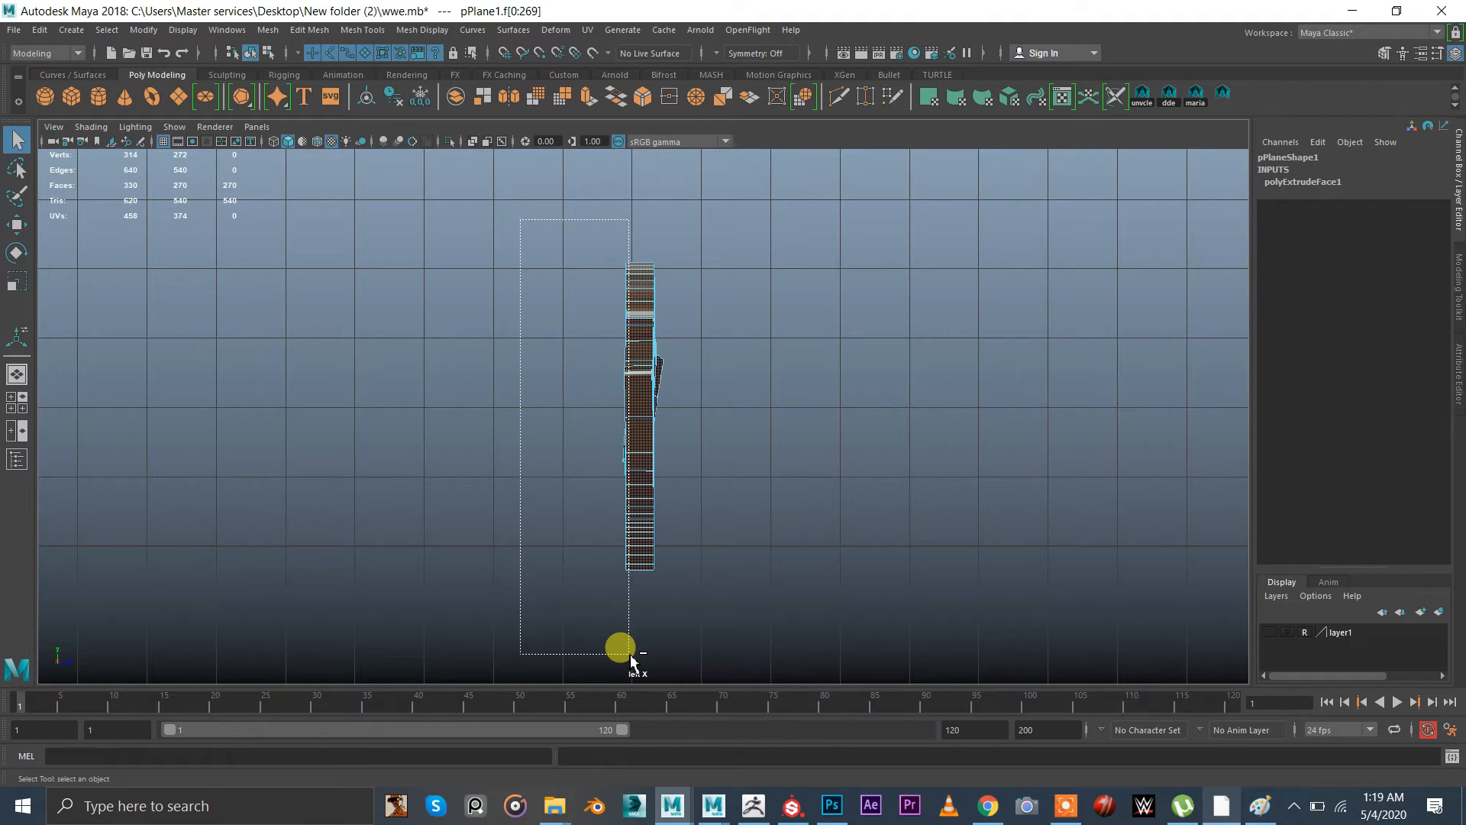
left_click_drag(620, 645, 632, 242)
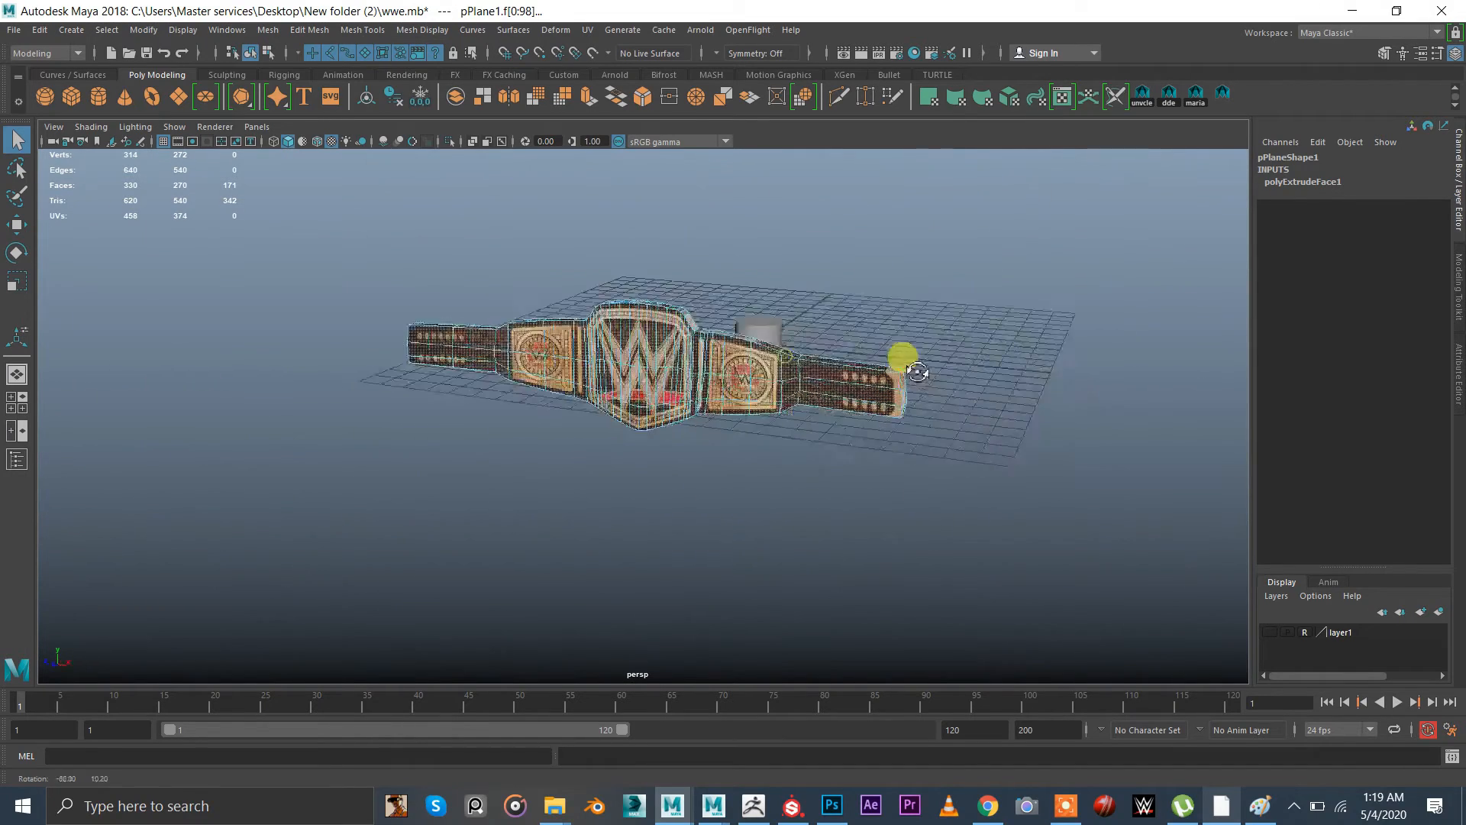
left_click_drag(916, 372, 823, 356)
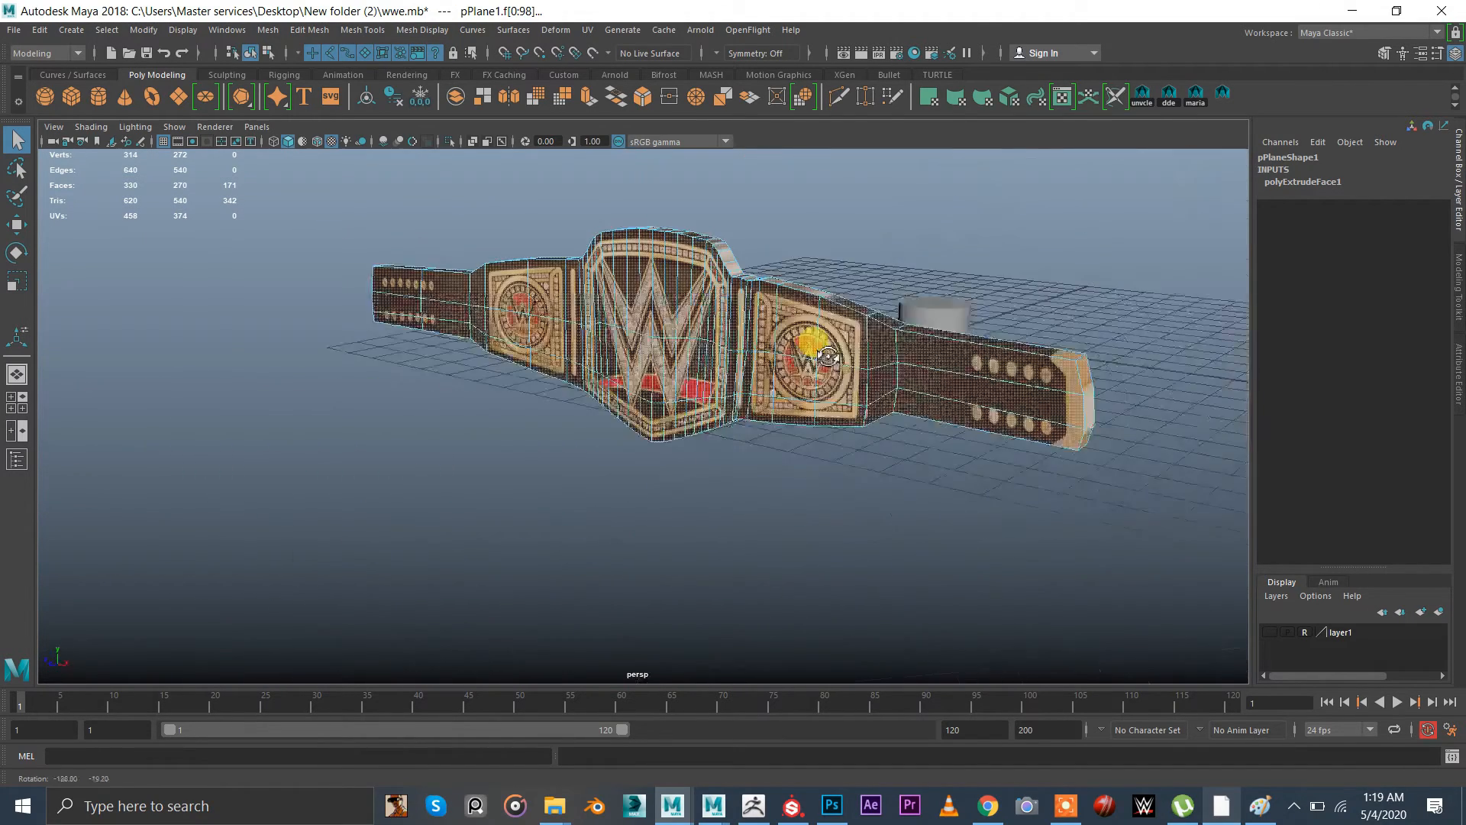
Assign a new Lambert material to the selected faces and browse for its color map
right_click(824, 356)
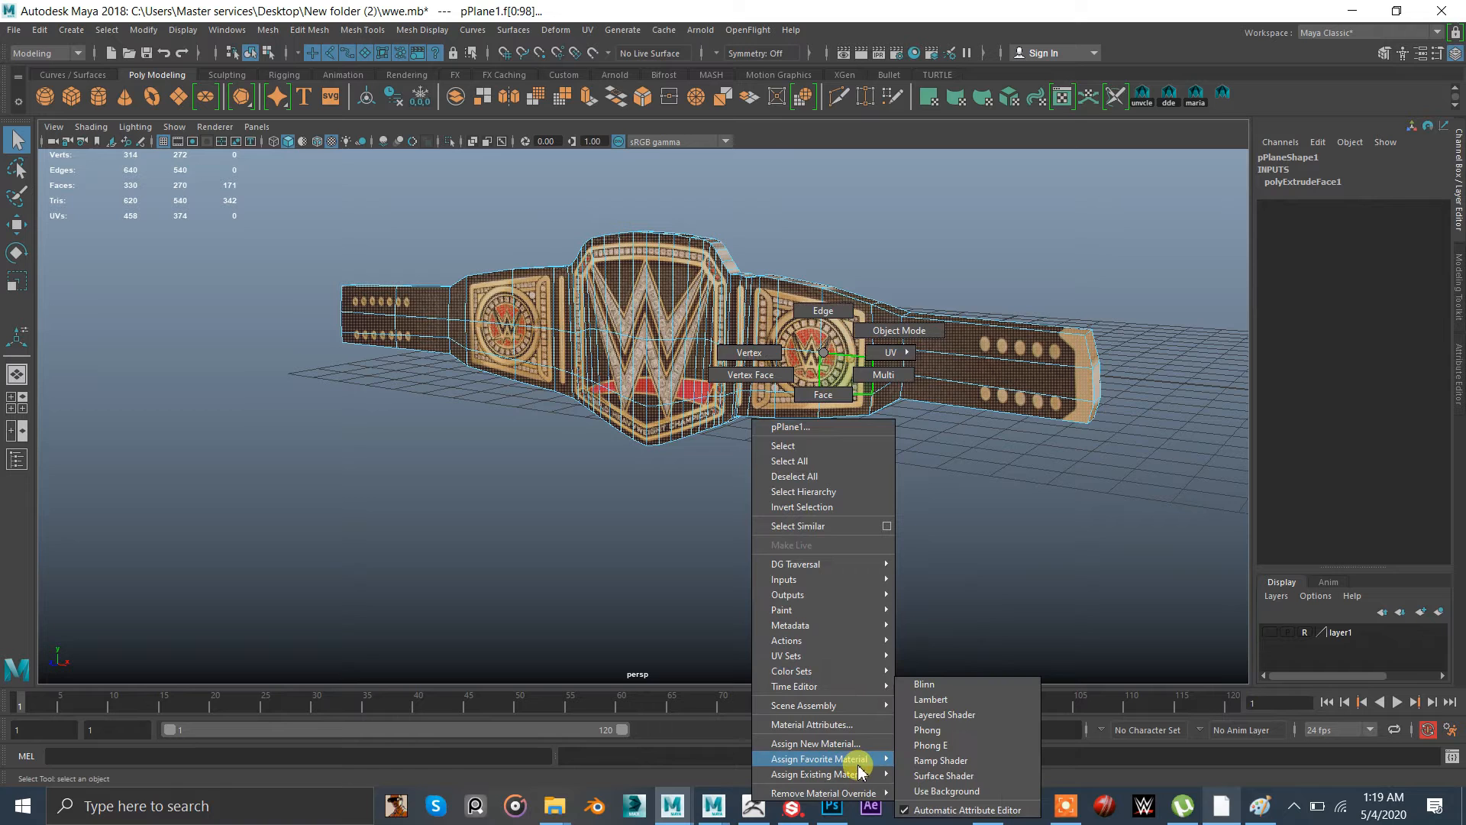
left_click(927, 730)
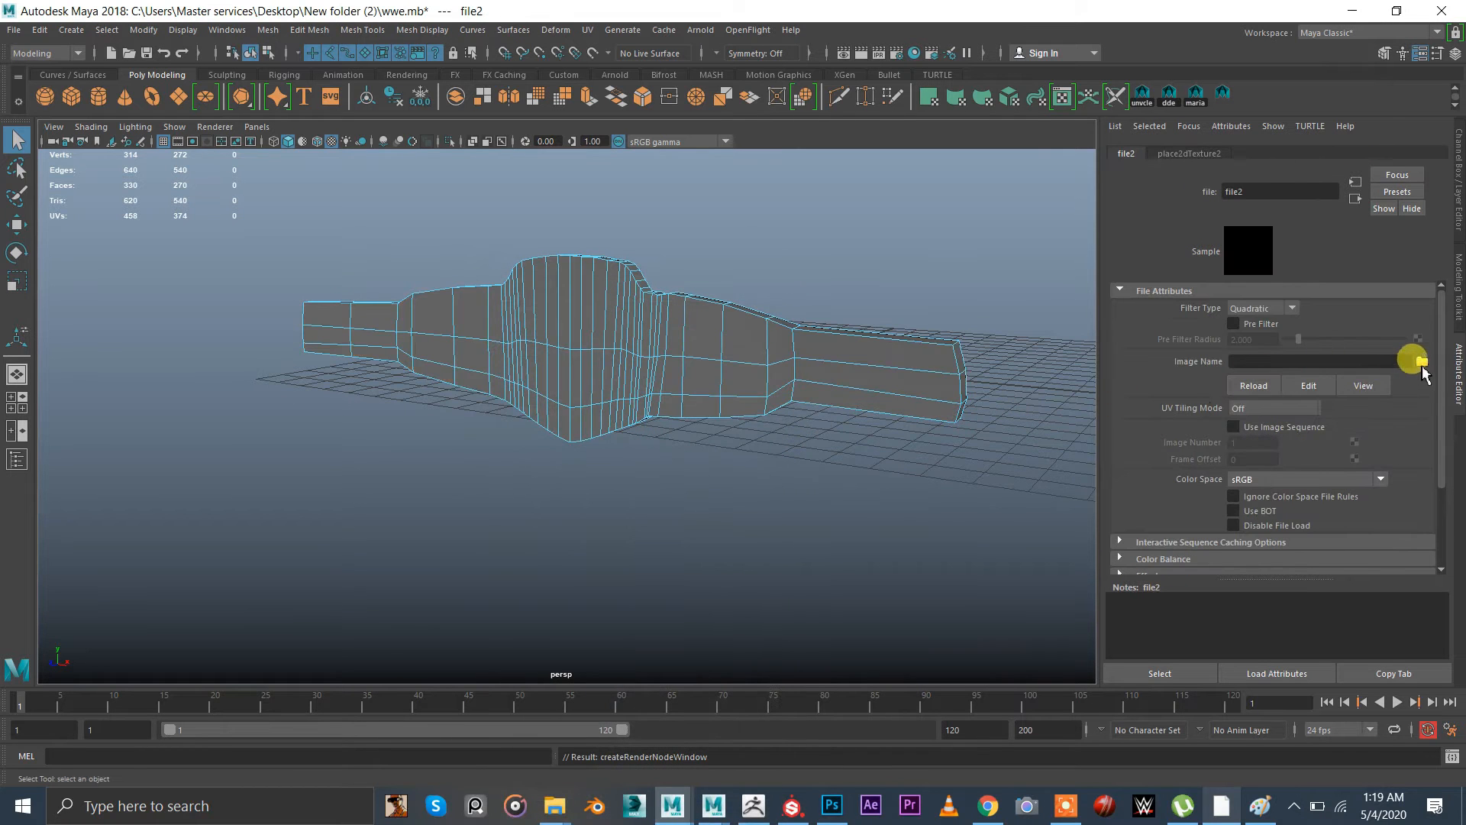
left_click(1422, 360)
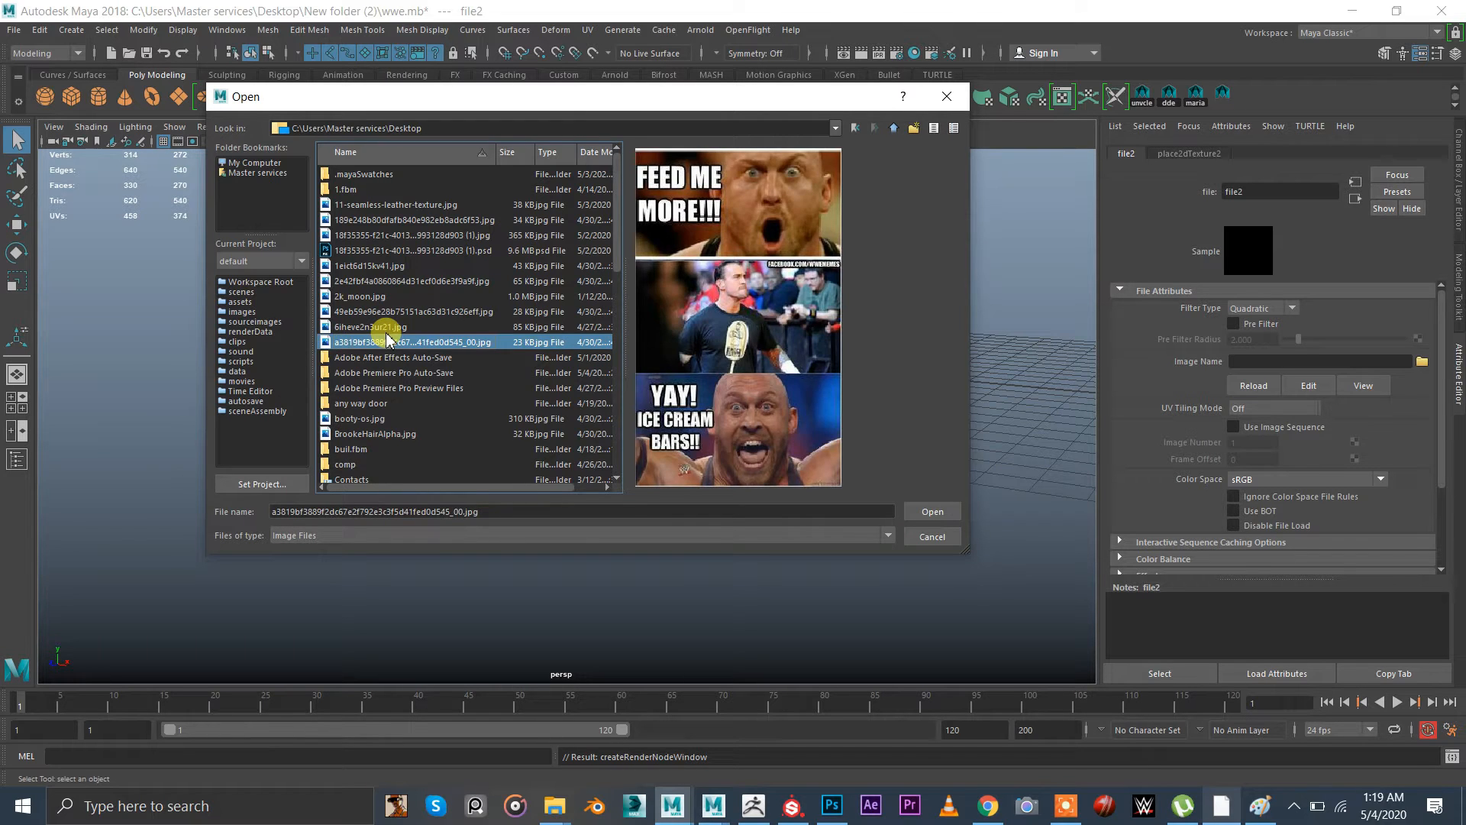
Load 11-seamless-leather-texture.jpg from the wwe folder as the material's texture
scroll("down", 3)
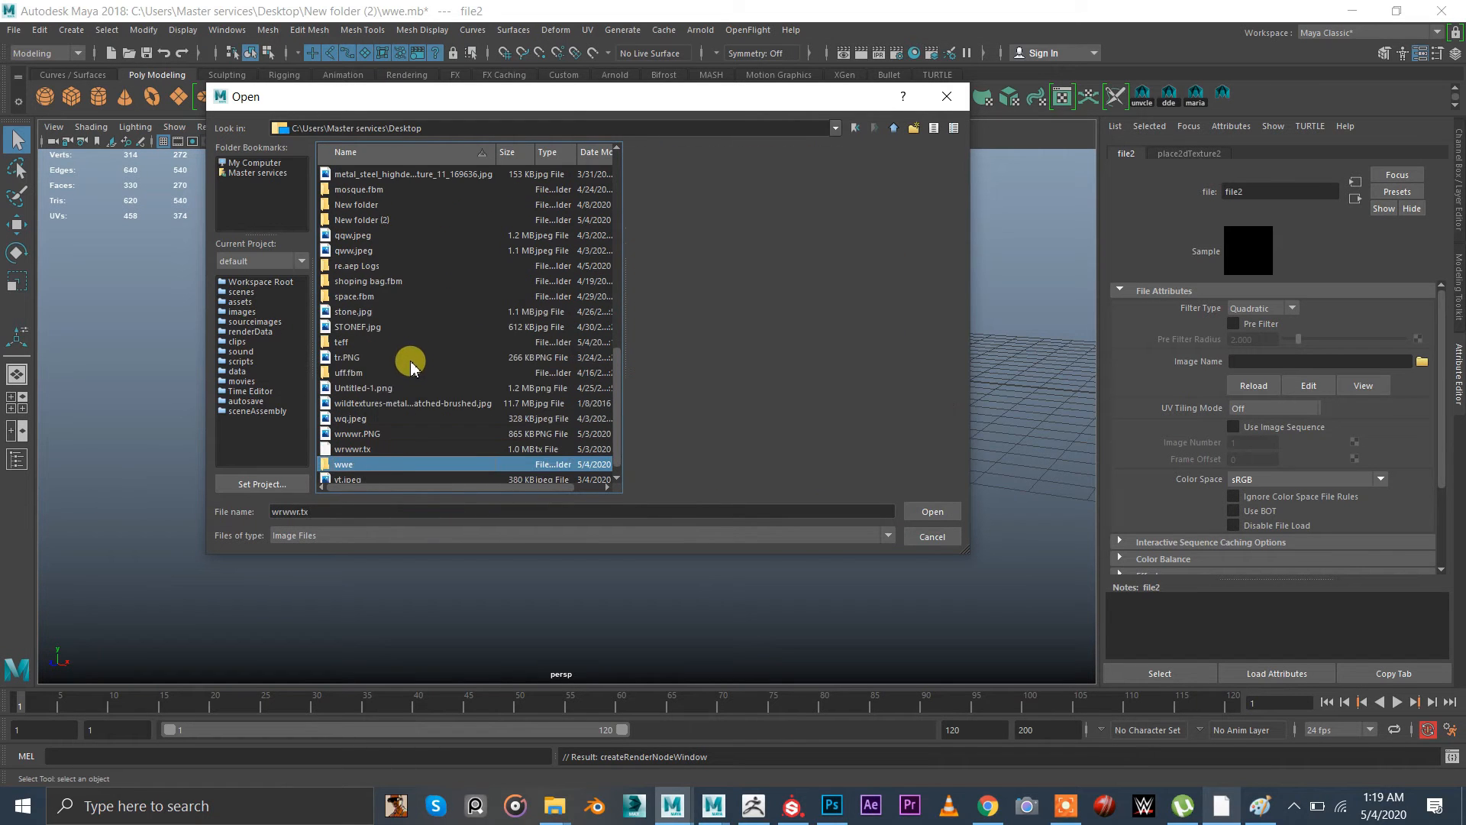
double_click(344, 464)
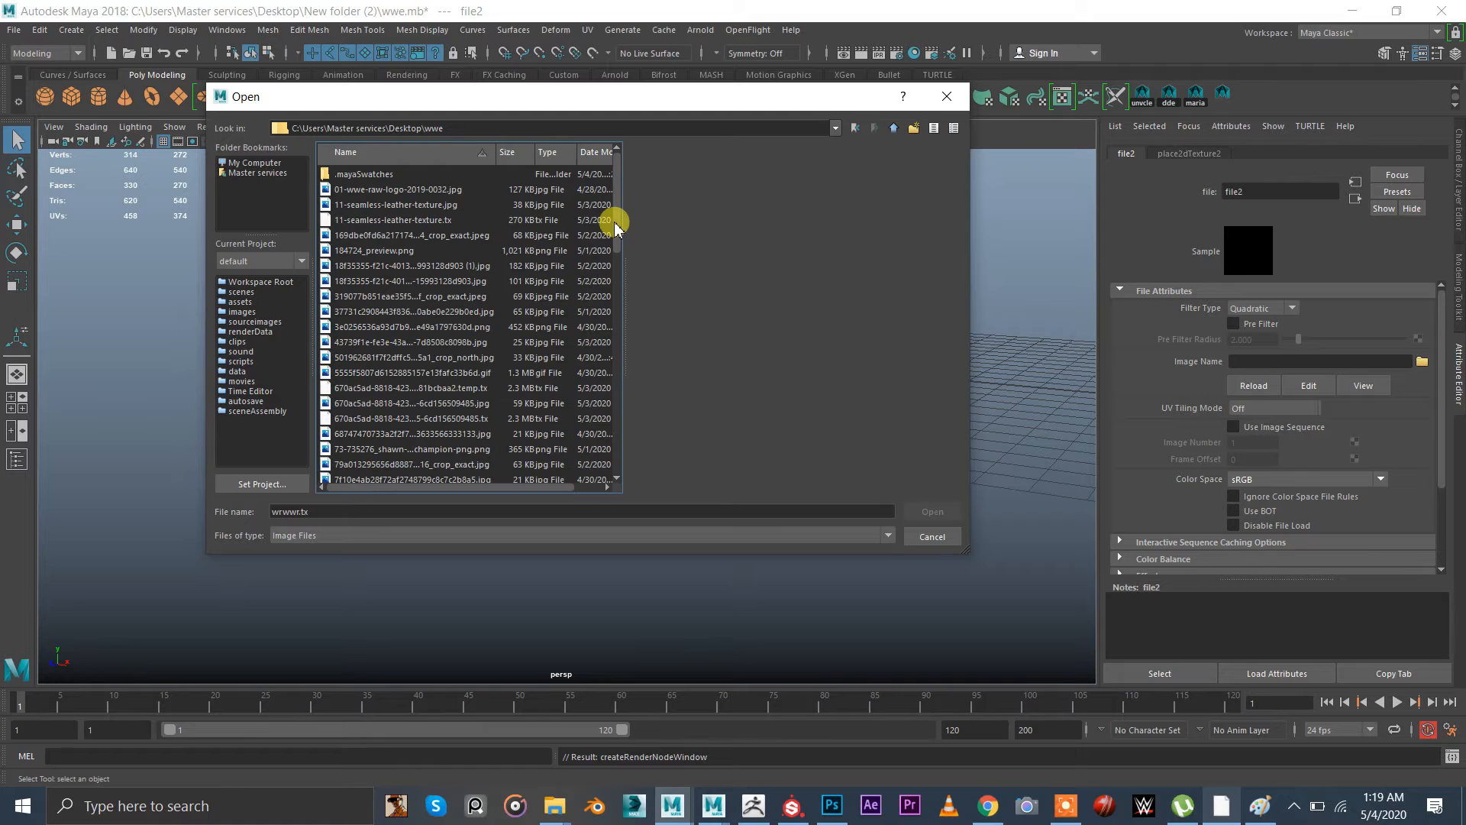
left_click(394, 203)
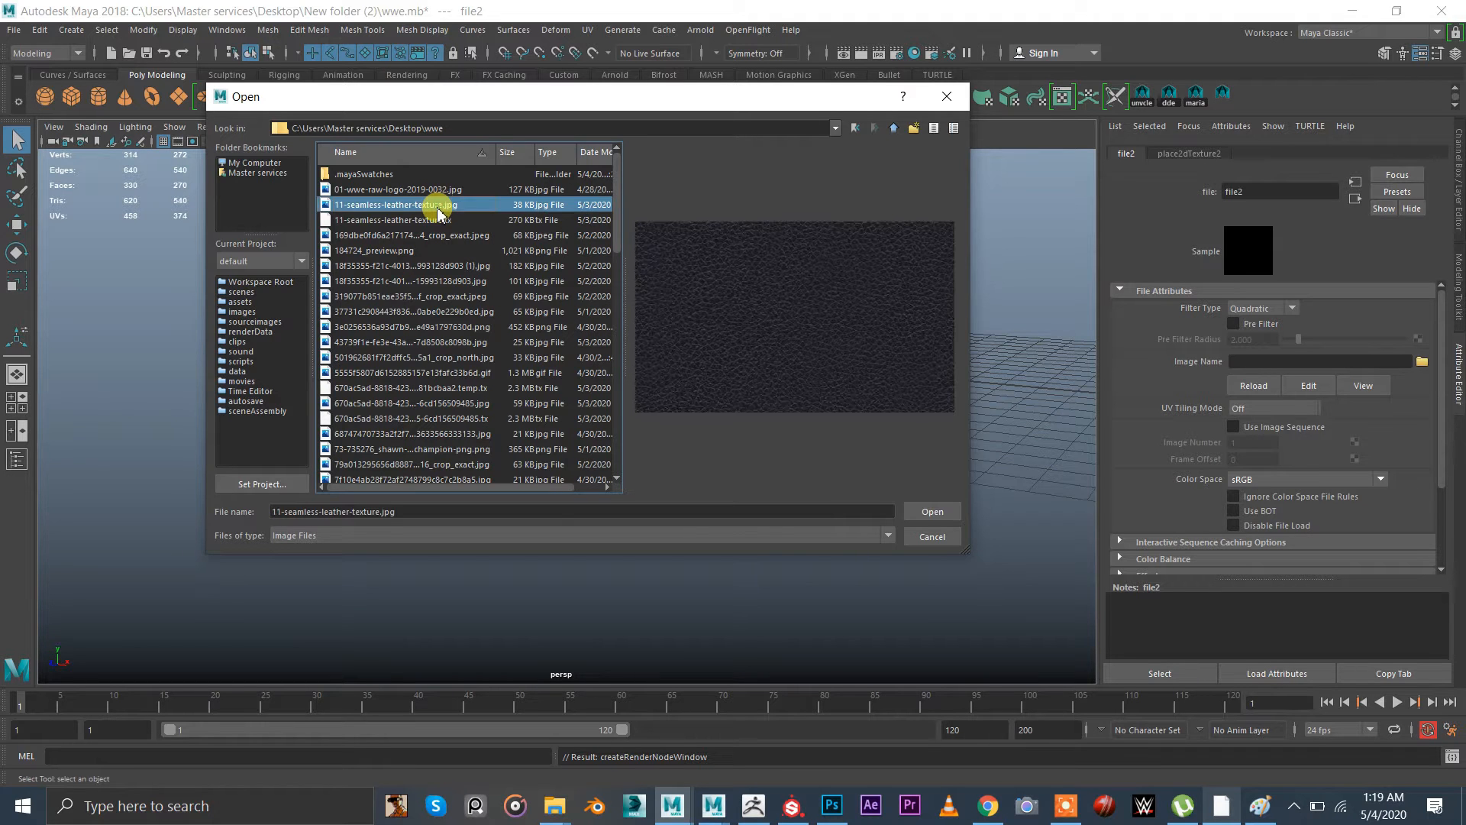
left_click(18, 805)
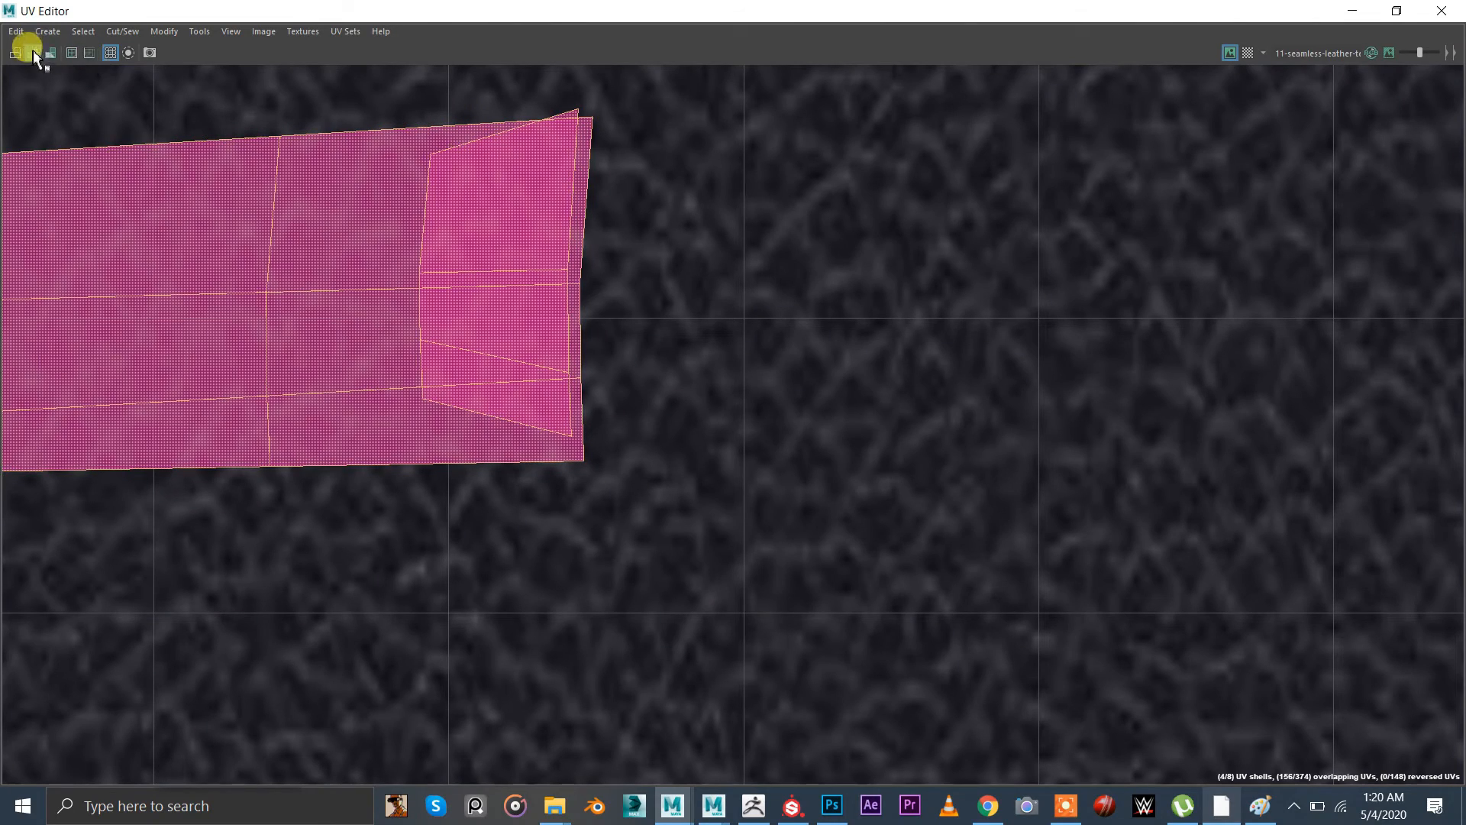
Frame all of the belt's UV shells over the leather texture
left_click(26, 52)
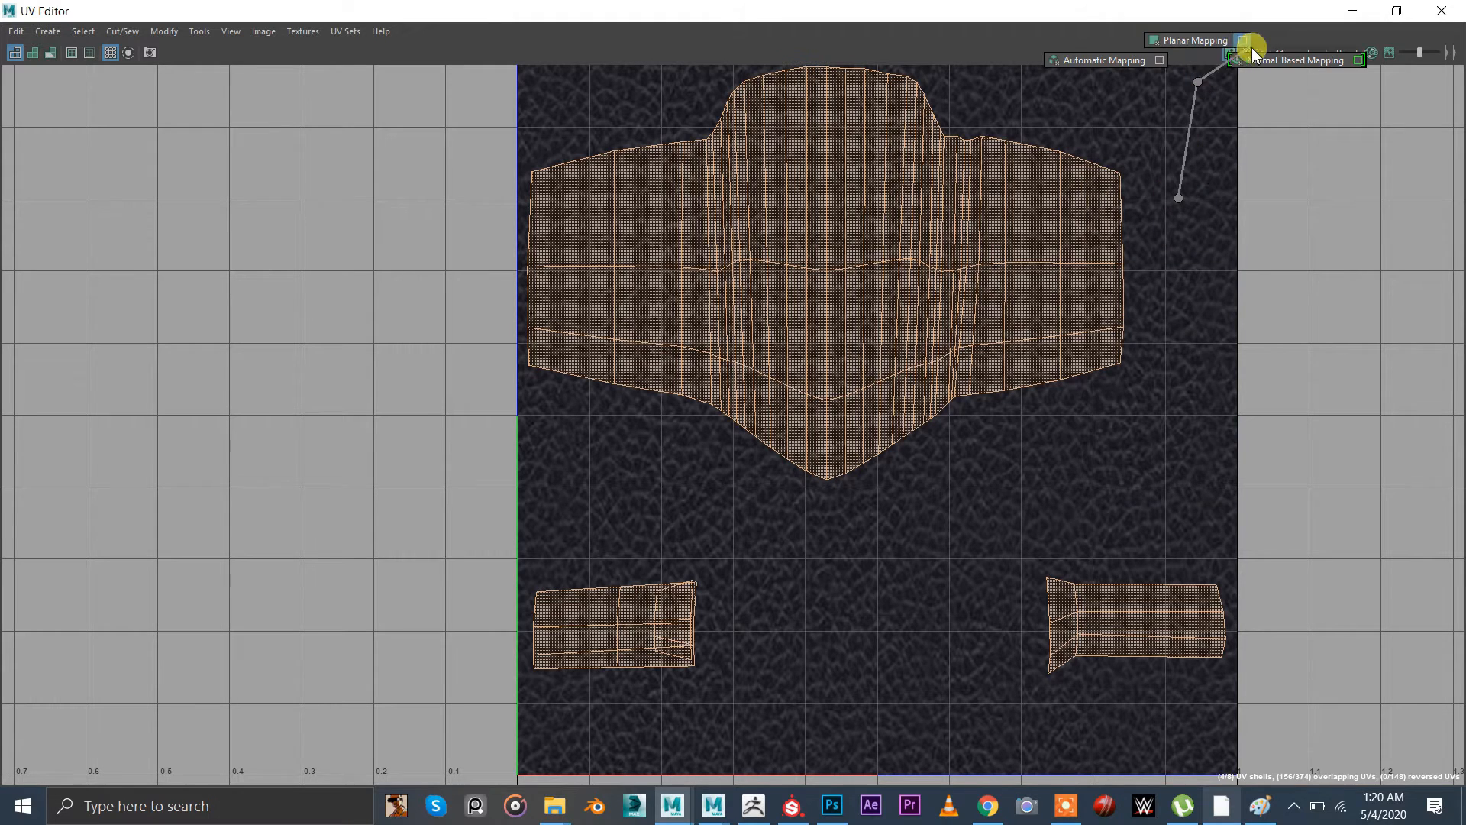
Planar-project the selected faces' UVs and inspect the leather on the isolated strap
left_click(1256, 51)
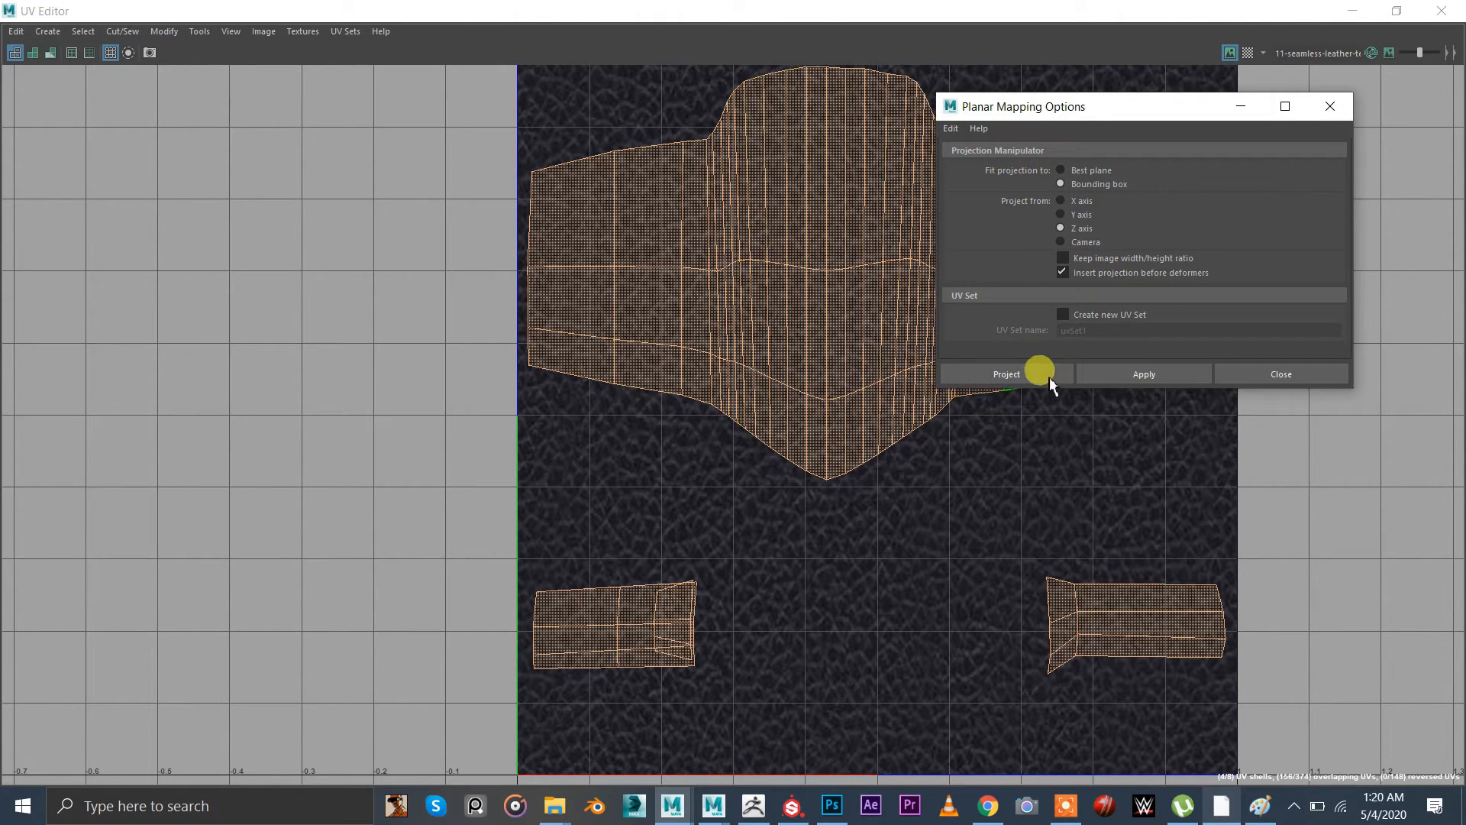
left_click(1006, 374)
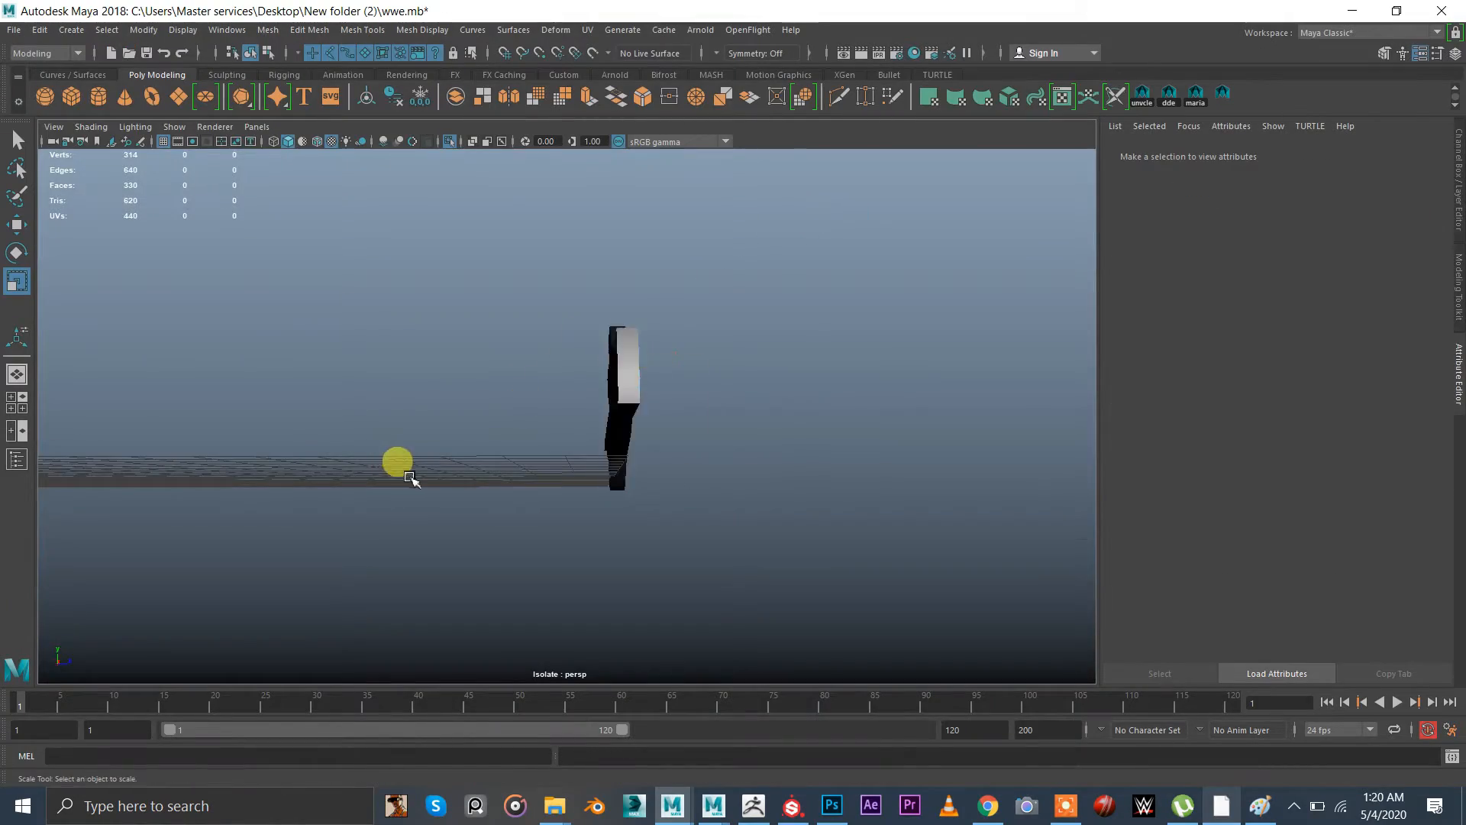
left_click_drag(410, 476, 594, 533)
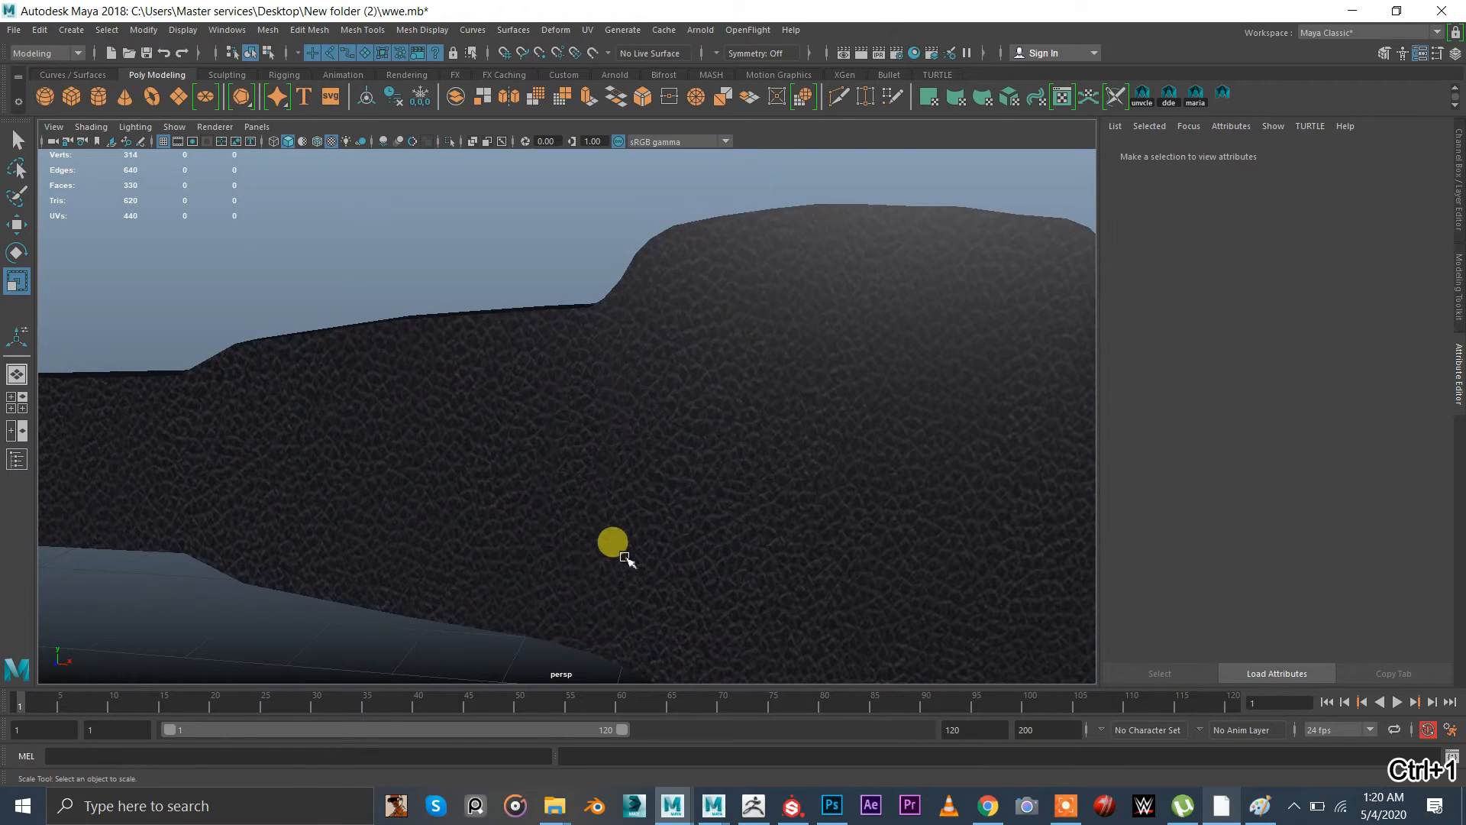
left_click_drag(613, 542, 724, 519)
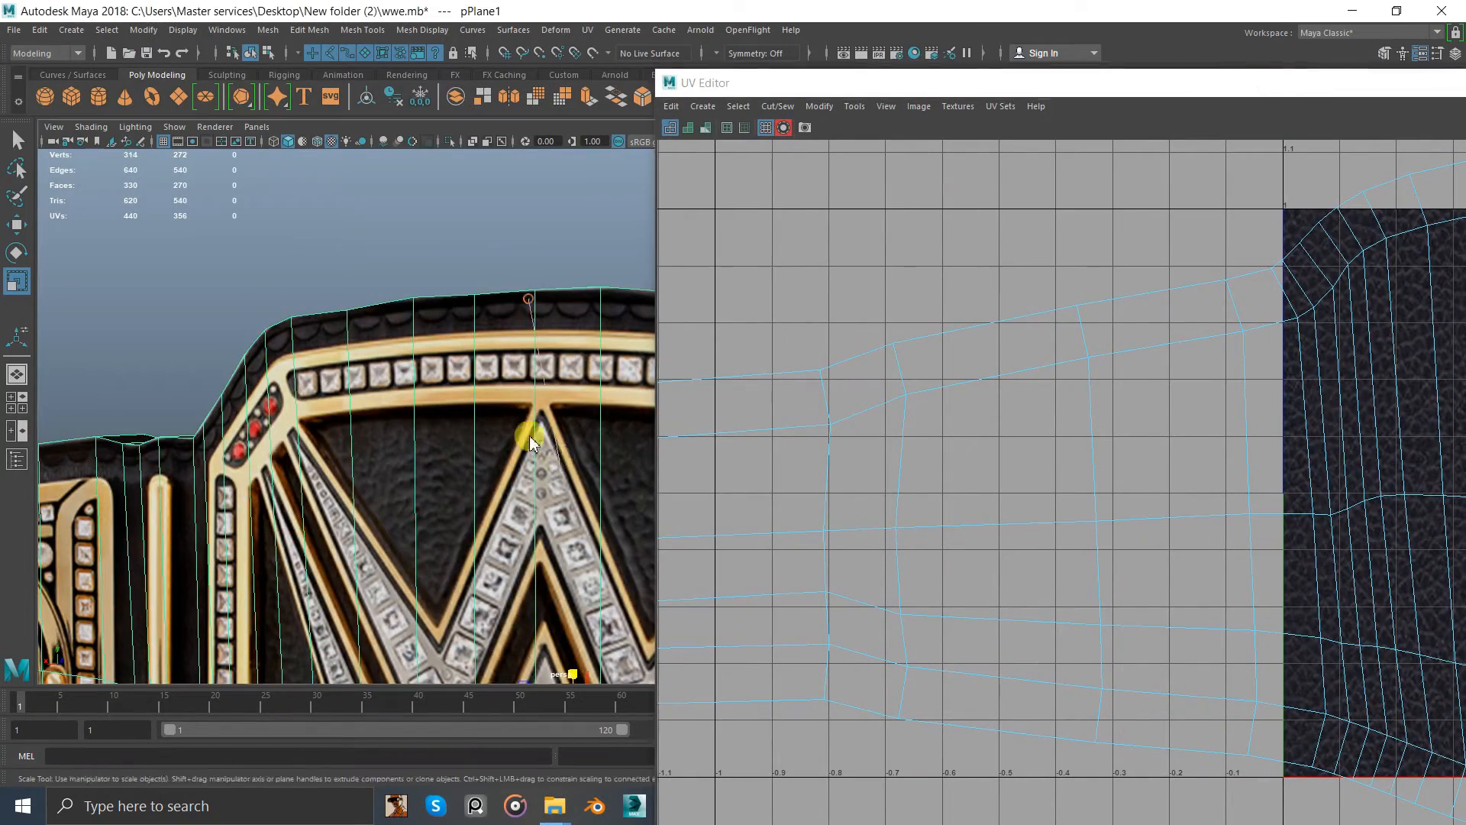
In UV mode, nudge the front belt's top-edge and corner UV points onto the texture border
right_click(528, 439)
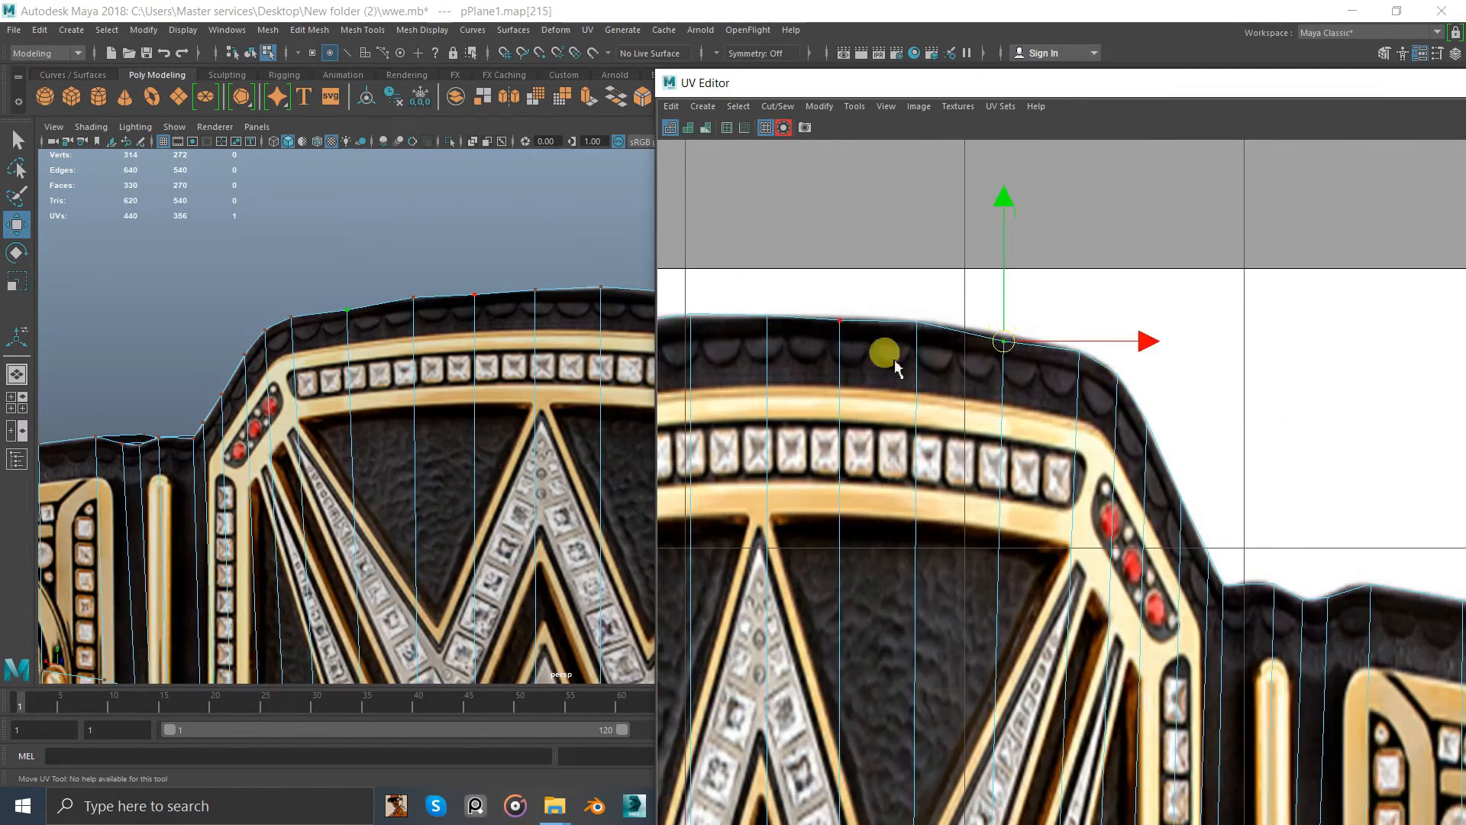
left_click_drag(884, 351, 905, 269)
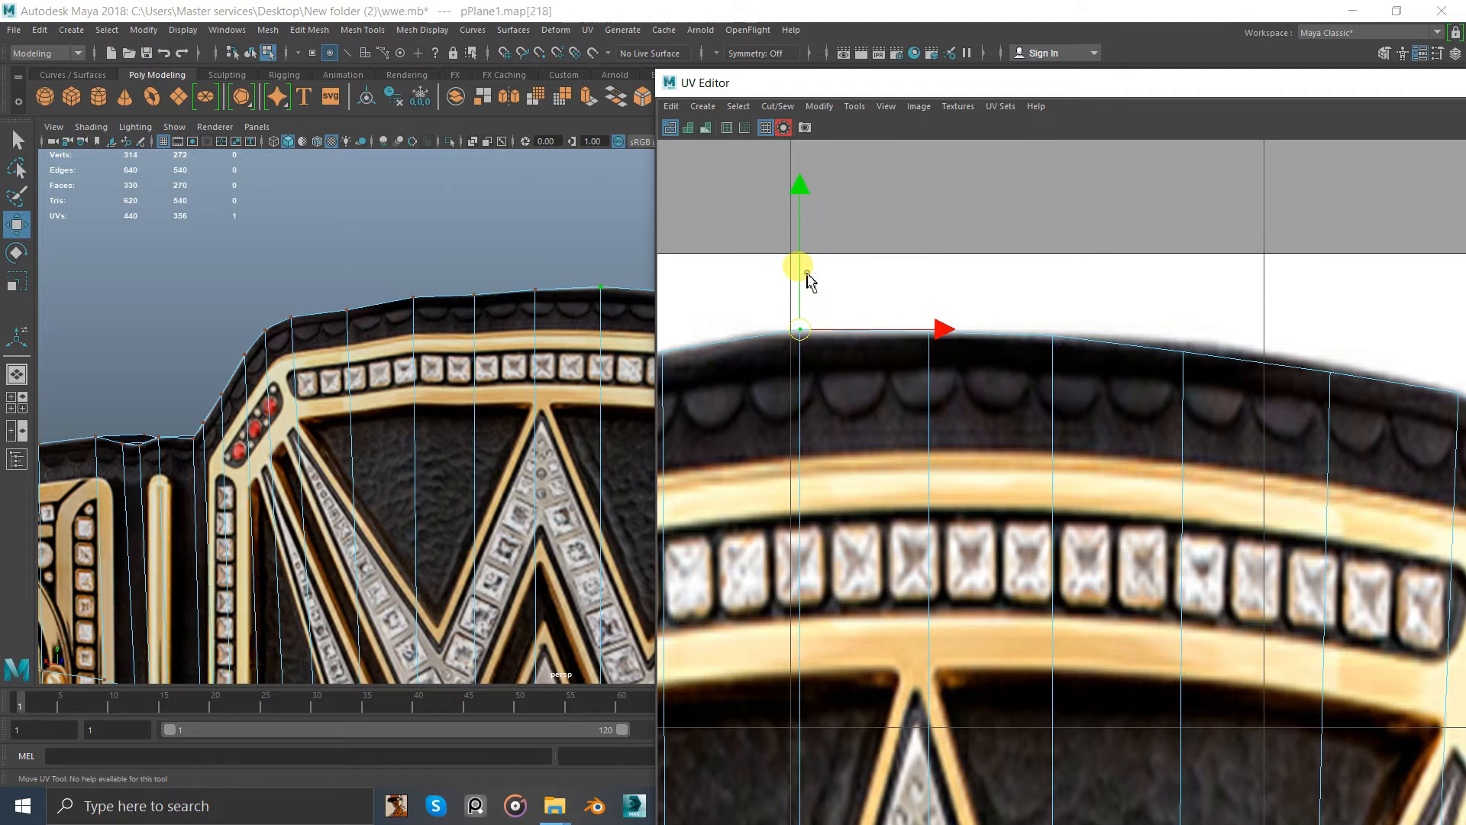
left_click_drag(799, 266, 793, 177)
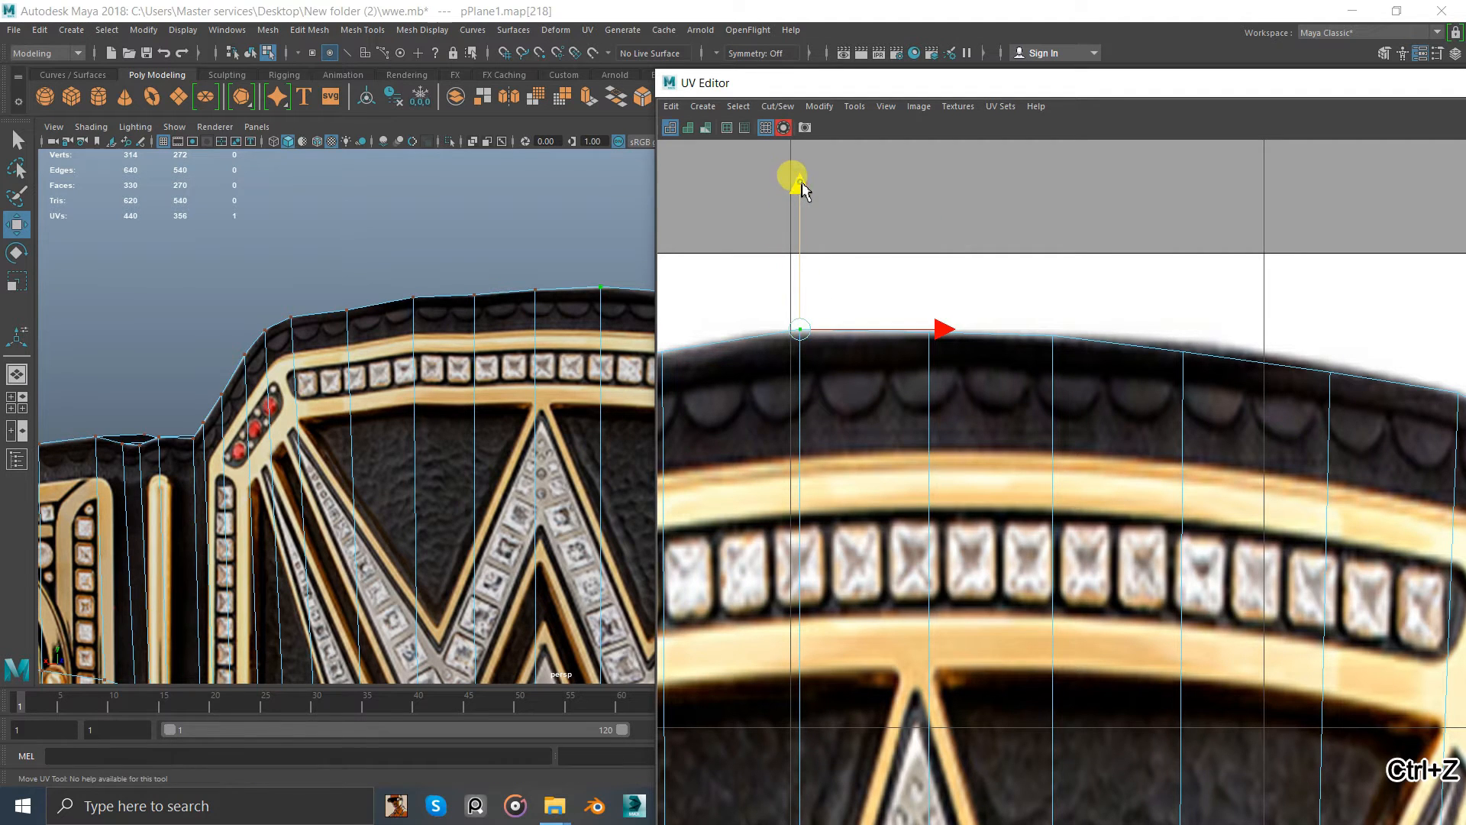
left_click_drag(793, 178, 905, 334)
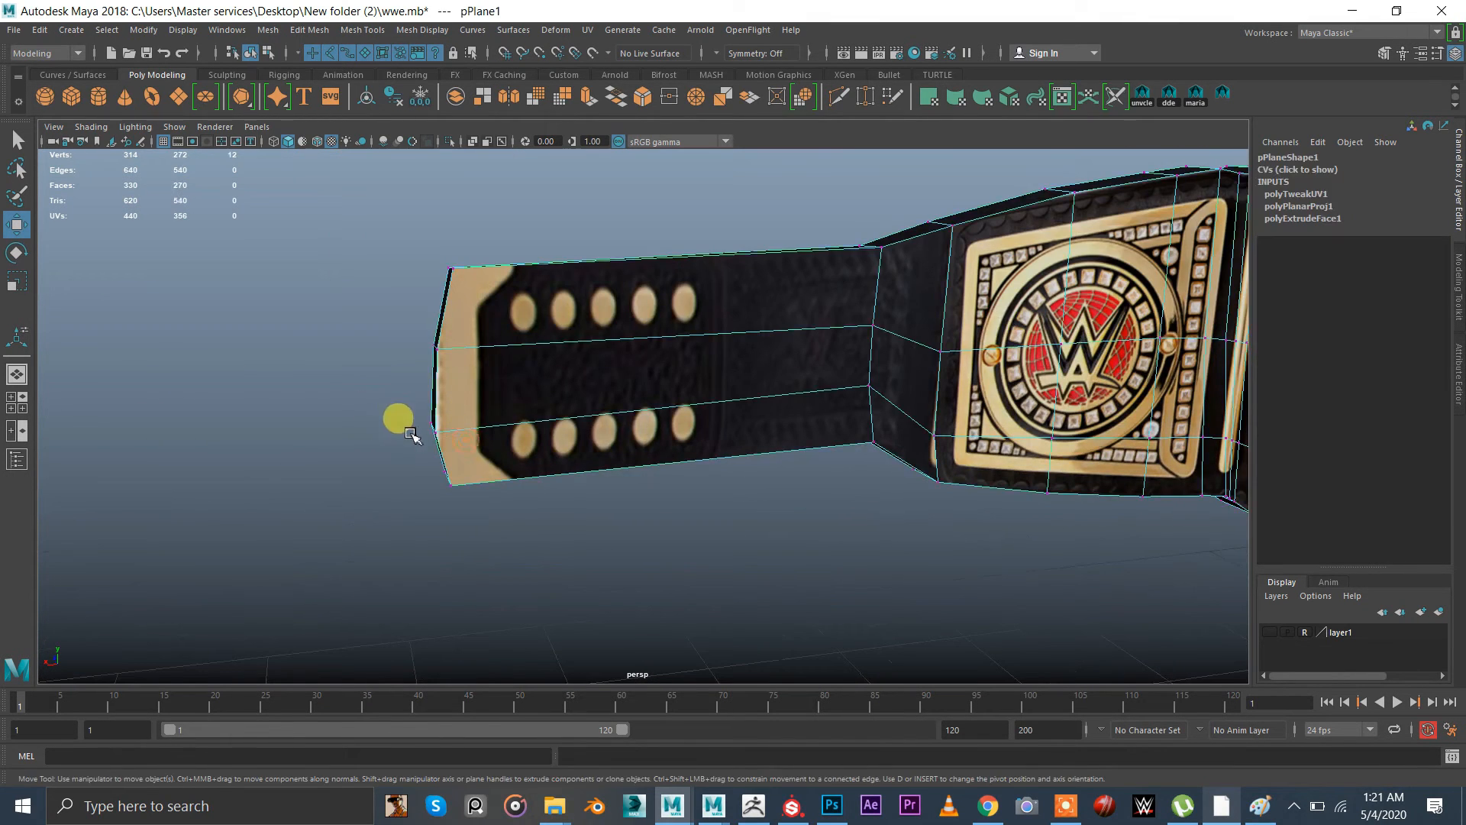
Reselect the whole belt object to reach its lambert2 material's bump mapping slot
left_click(432, 414)
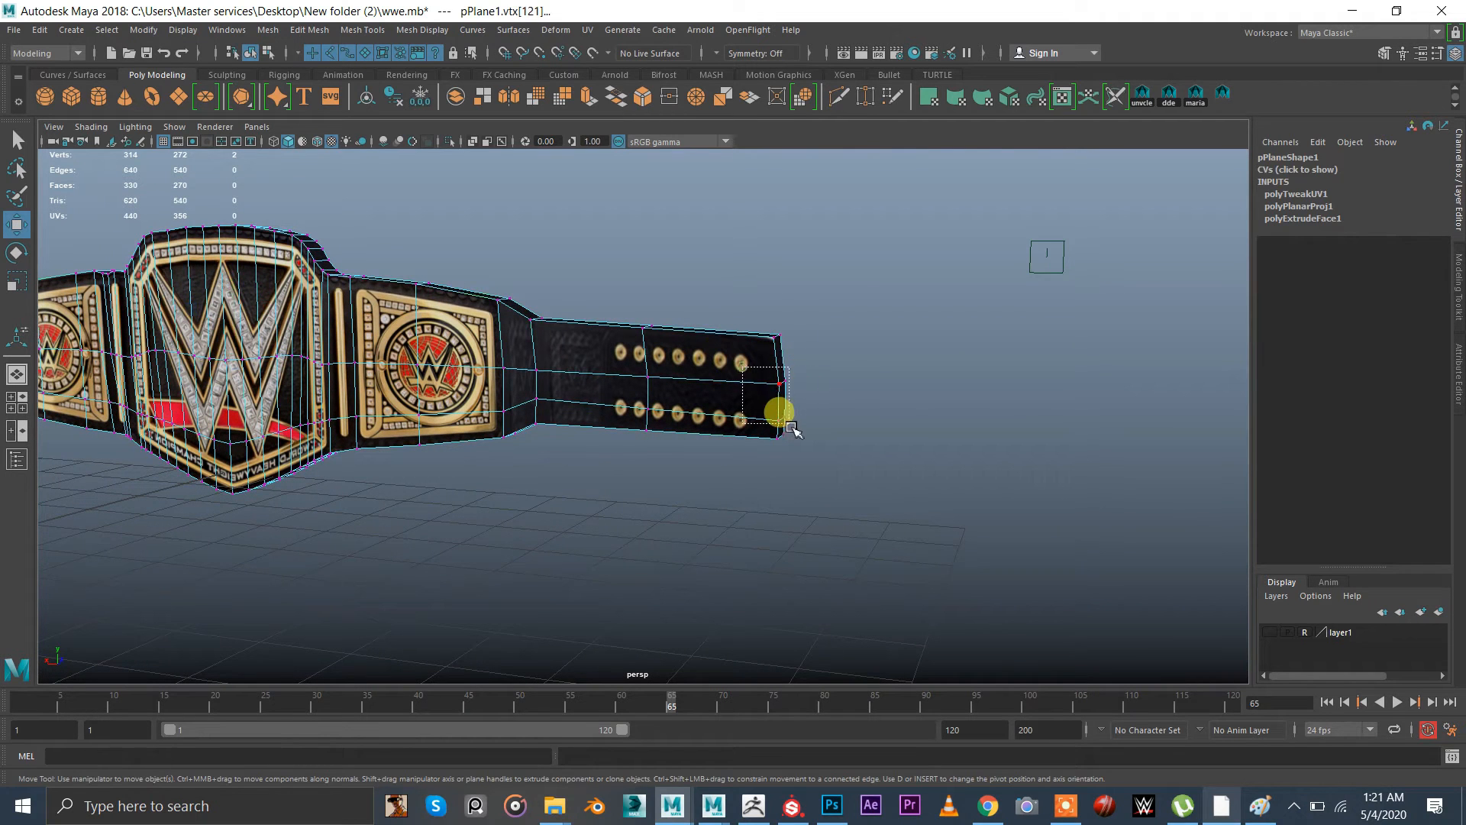
right_click(780, 411)
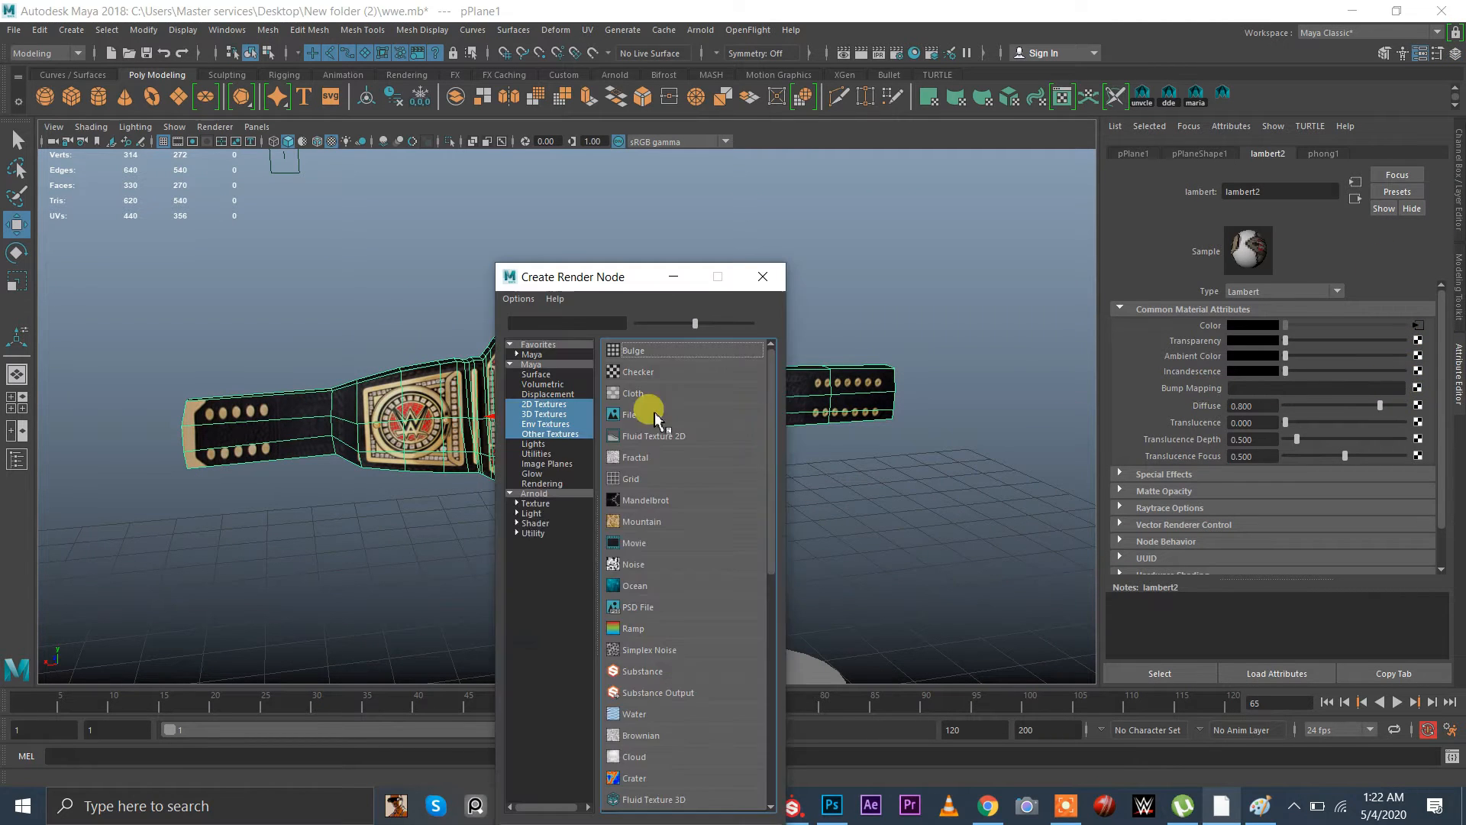
Connect a File texture node using the normal 2 image as the belt's bump map
left_click(631, 414)
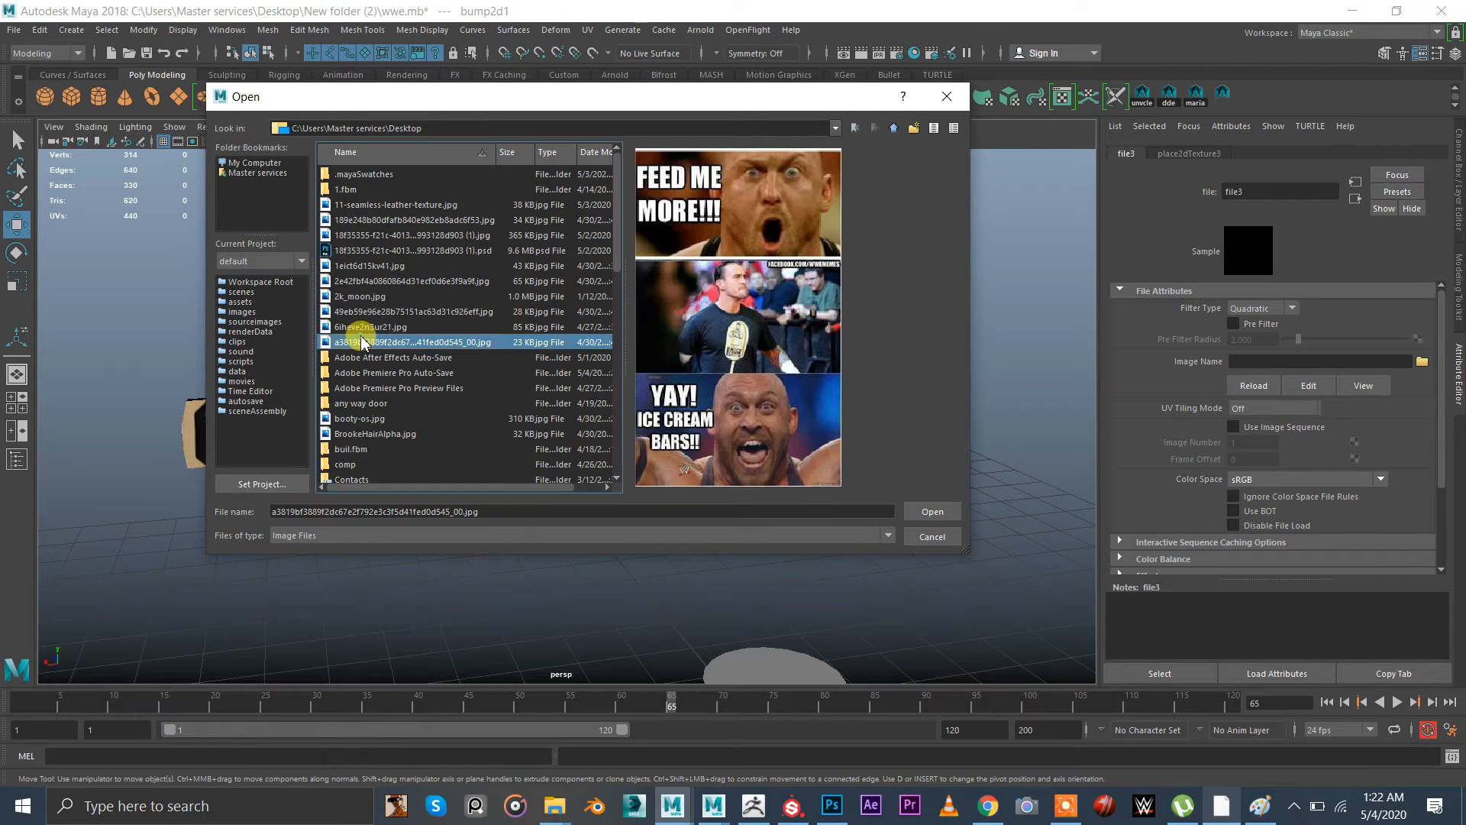
scroll("down", 3)
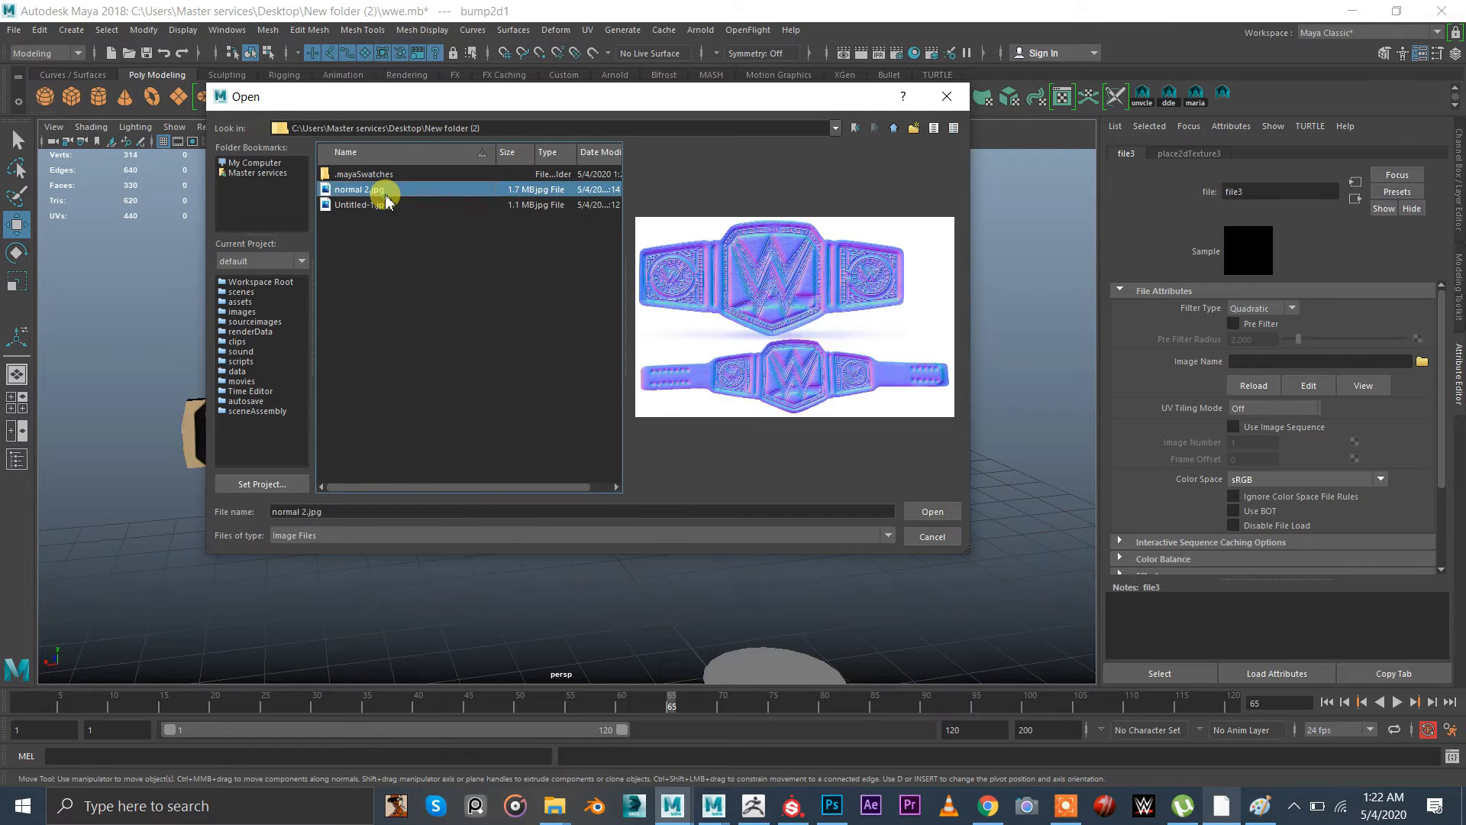
left_click(930, 510)
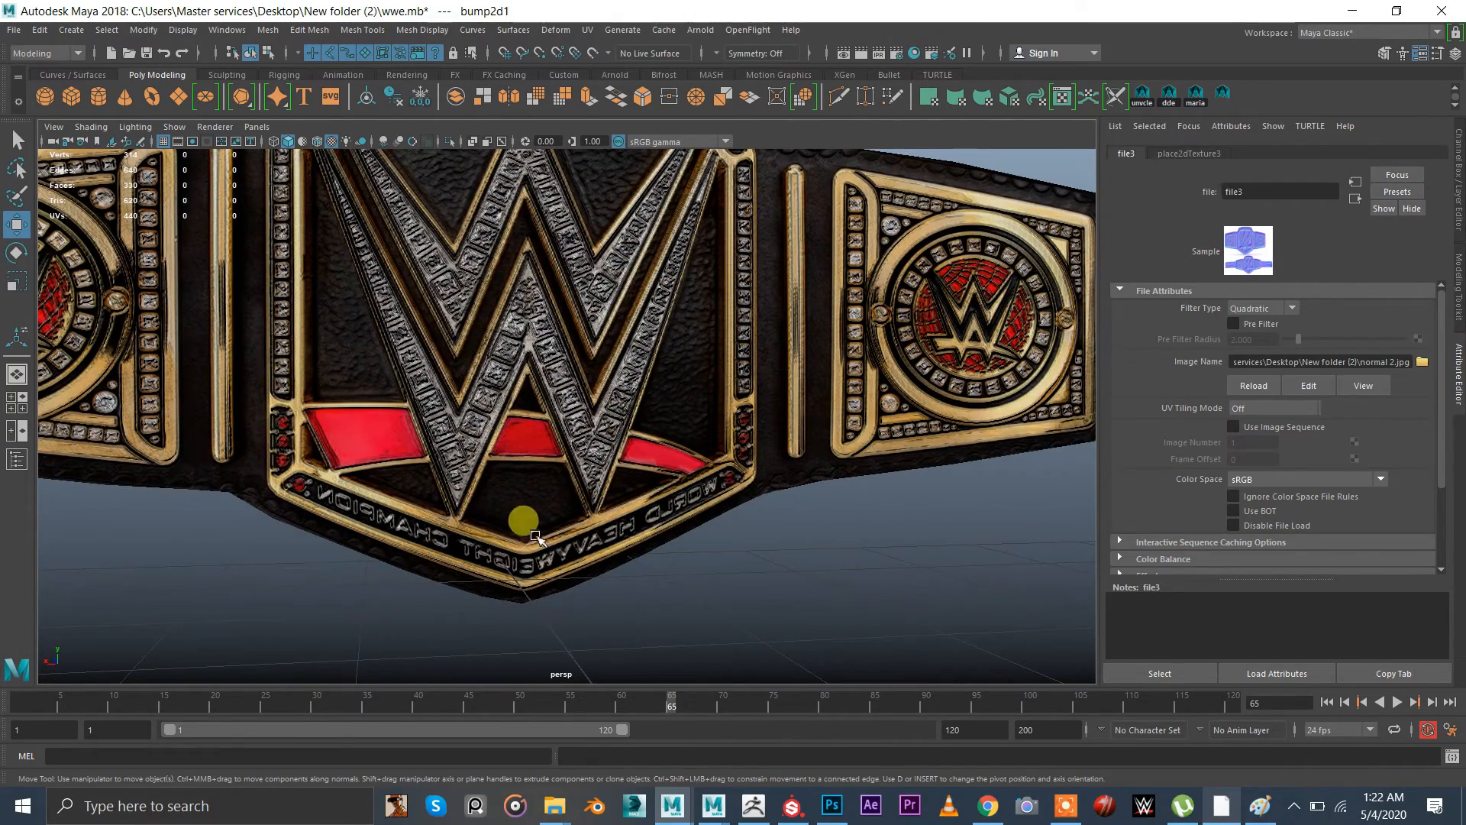
Select the belt model and break the bump map connection from its material
left_click(1060, 98)
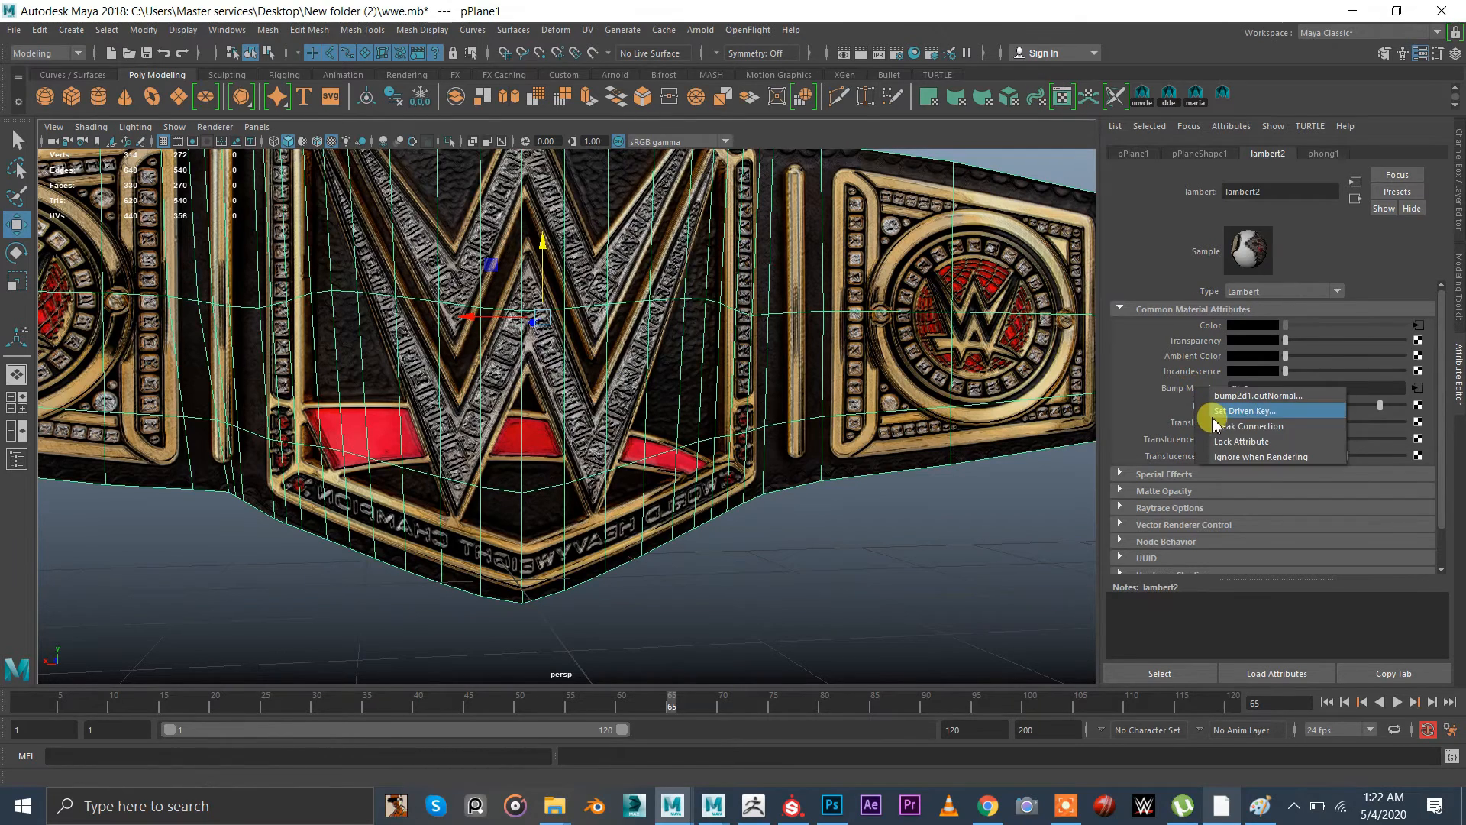
left_click(1249, 426)
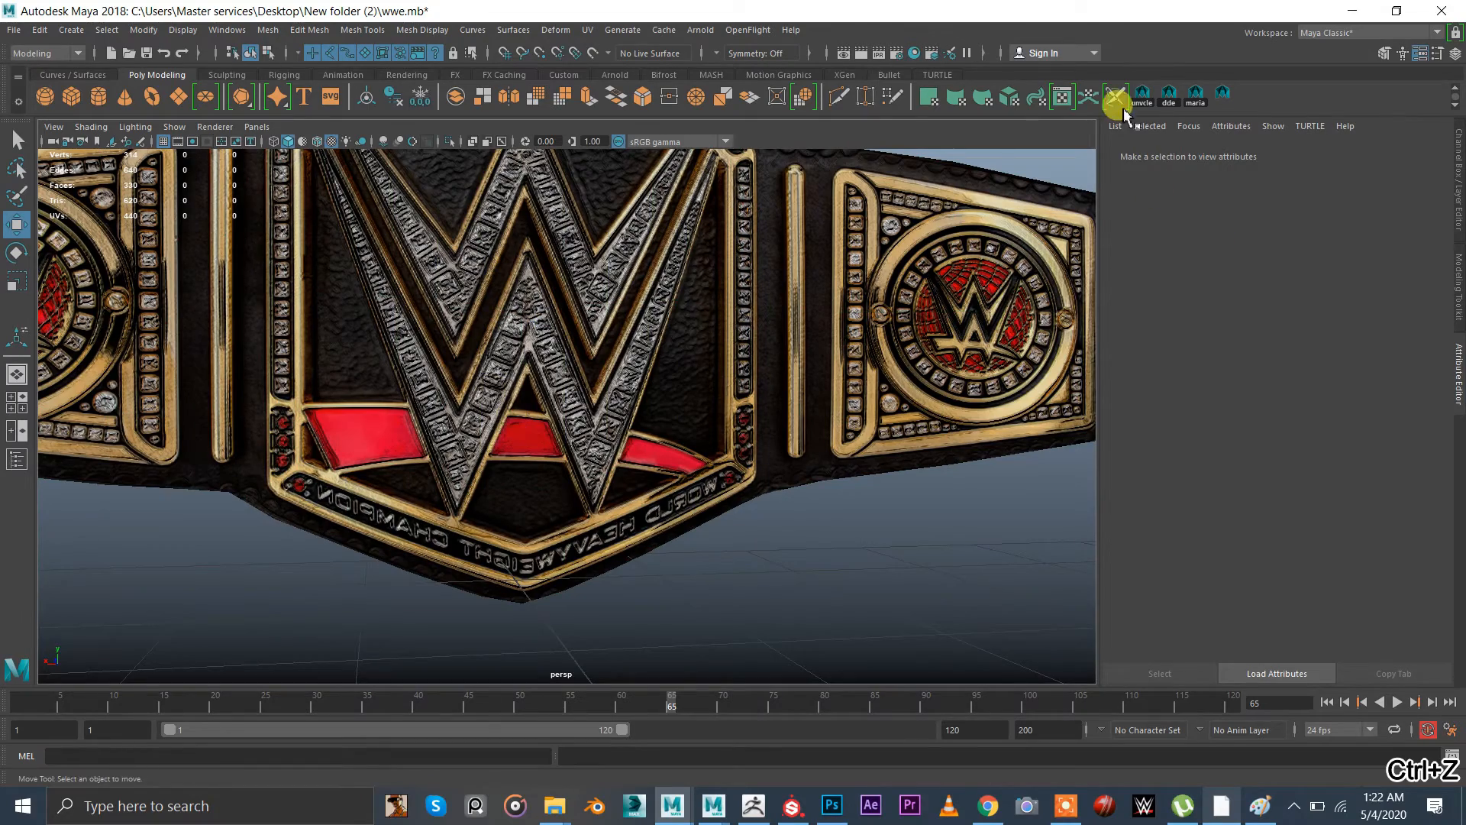
left_click(1115, 96)
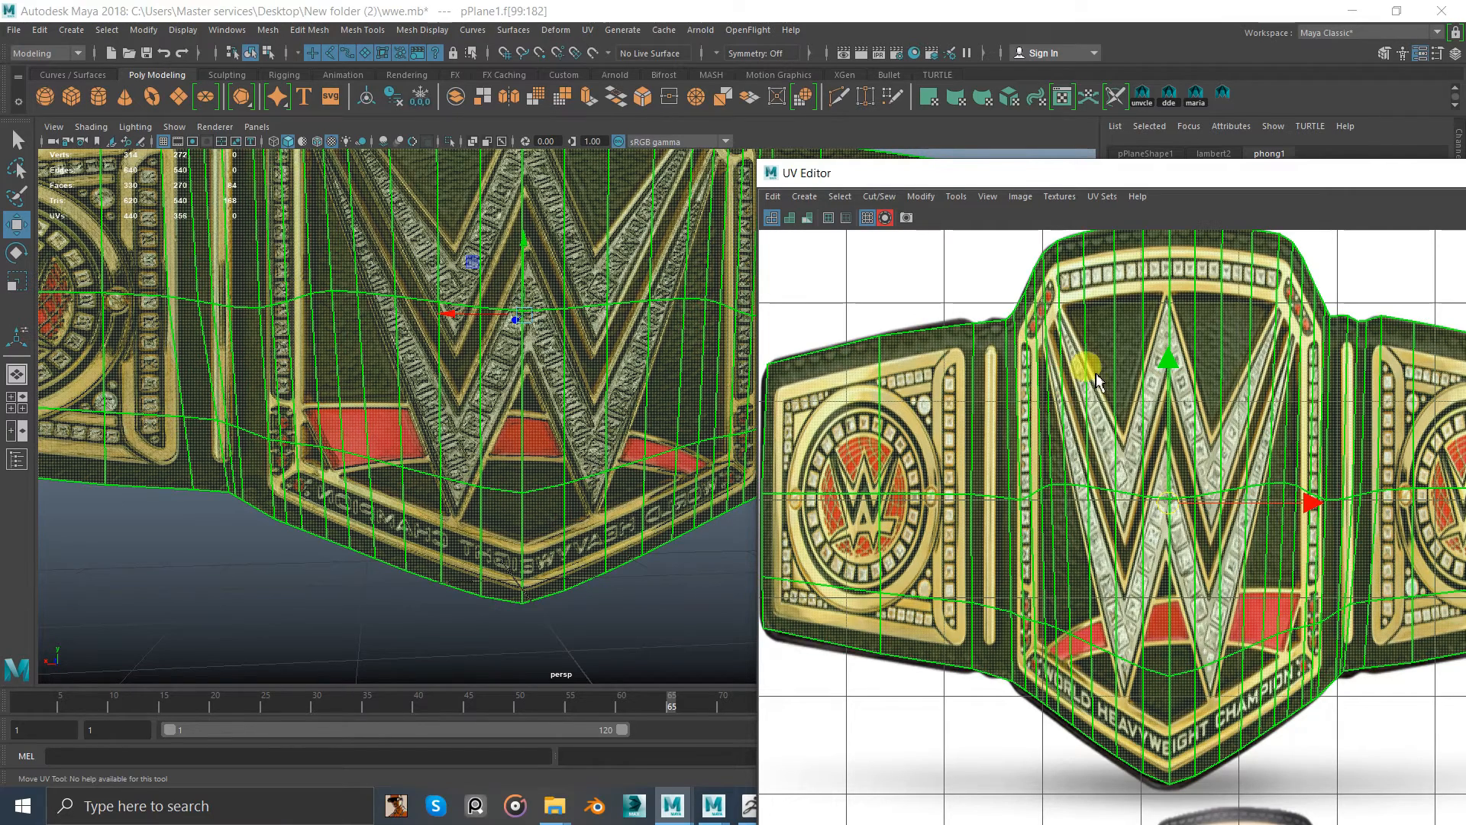
Unfold the selected belt UVs flat over the leather texture via the marking menu
right_click(1098, 379)
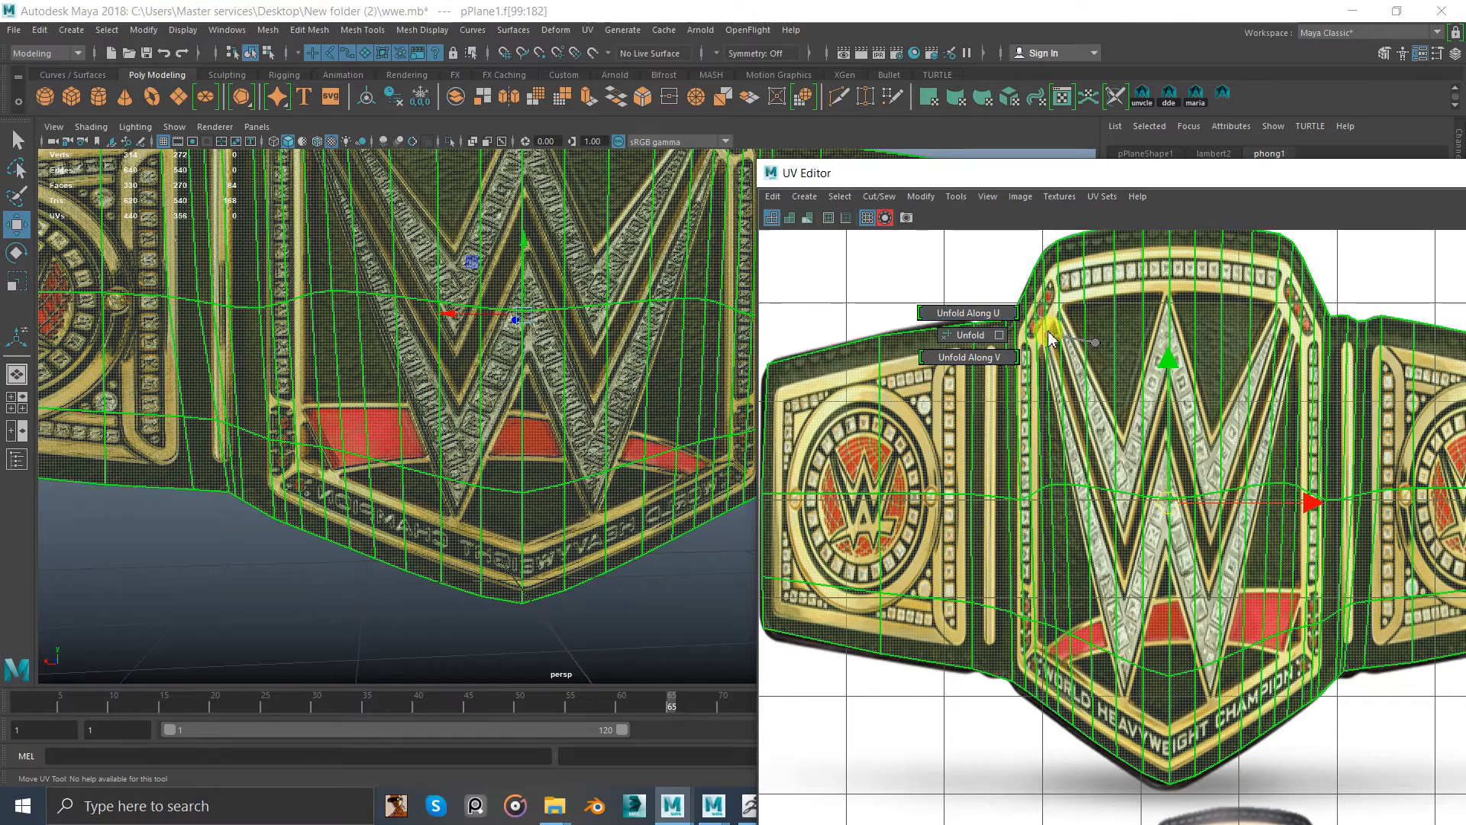
left_click(968, 335)
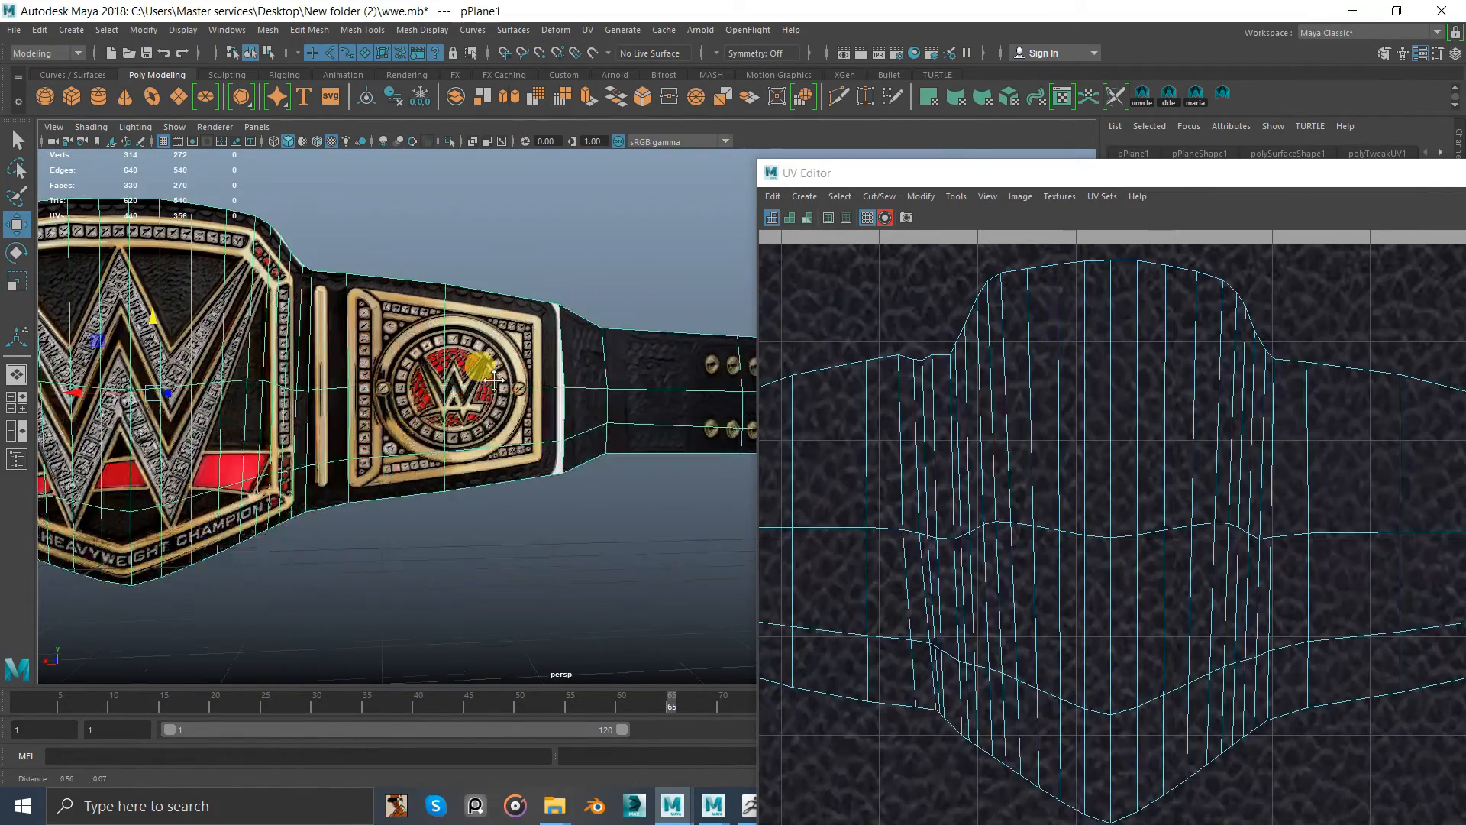
Select the strap beside the side plate and switch to picking individual UV points
right_click(524, 374)
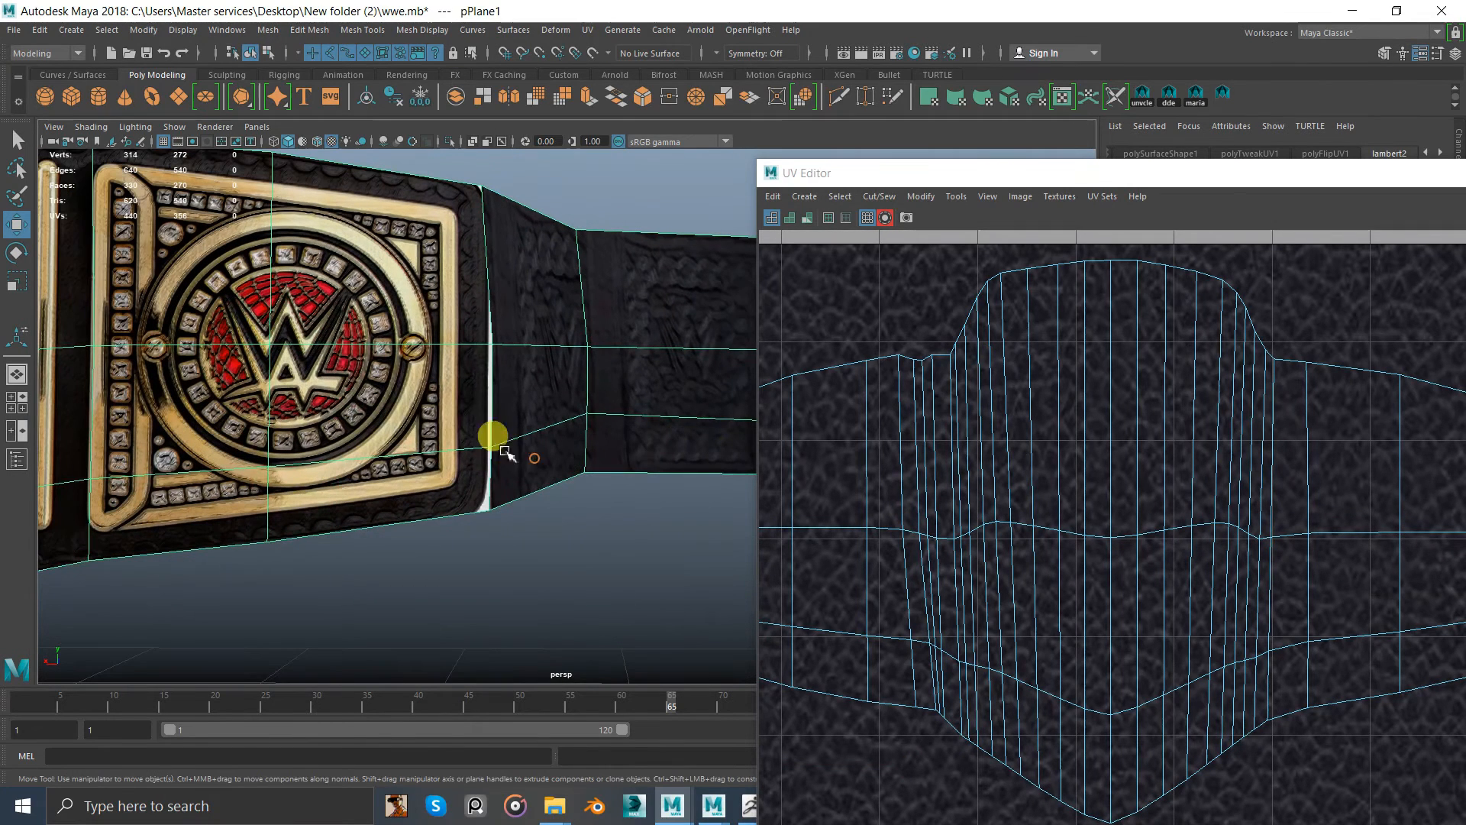
left_click(493, 446)
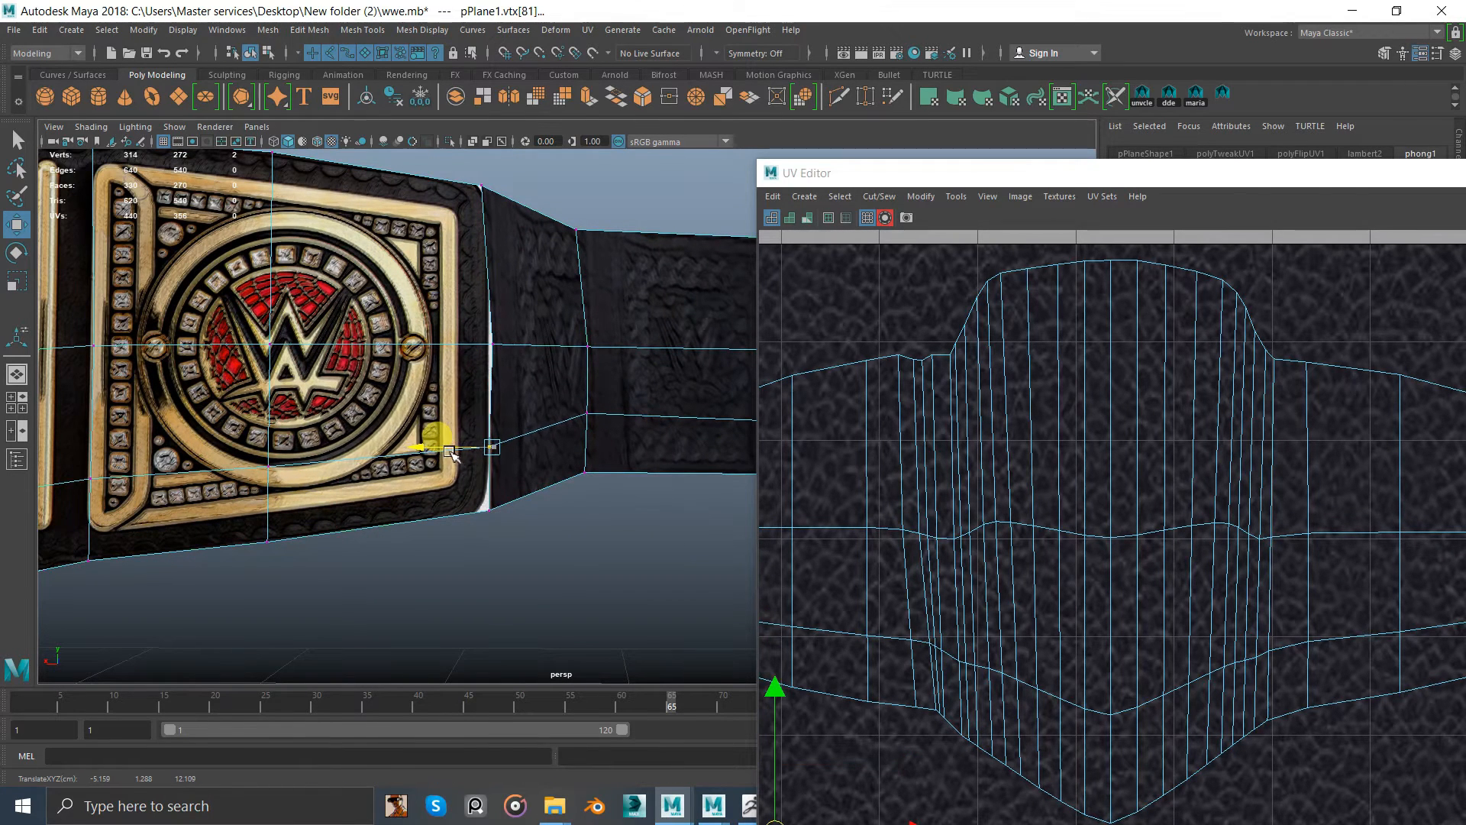
right_click(449, 449)
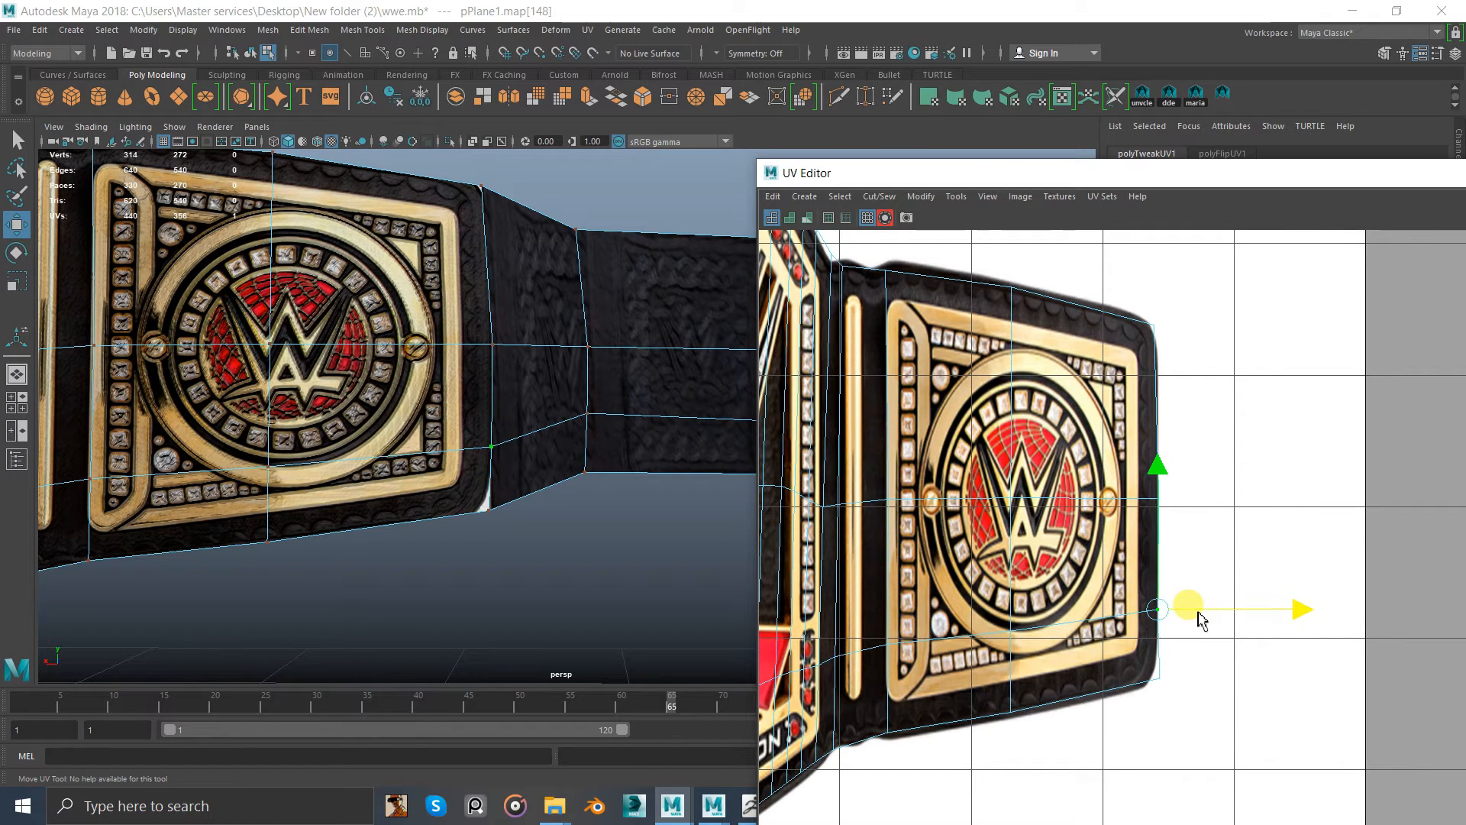
Slide the side plate's UV points onto the plate edge, then undo the move
left_click_drag(1156, 610, 1156, 675)
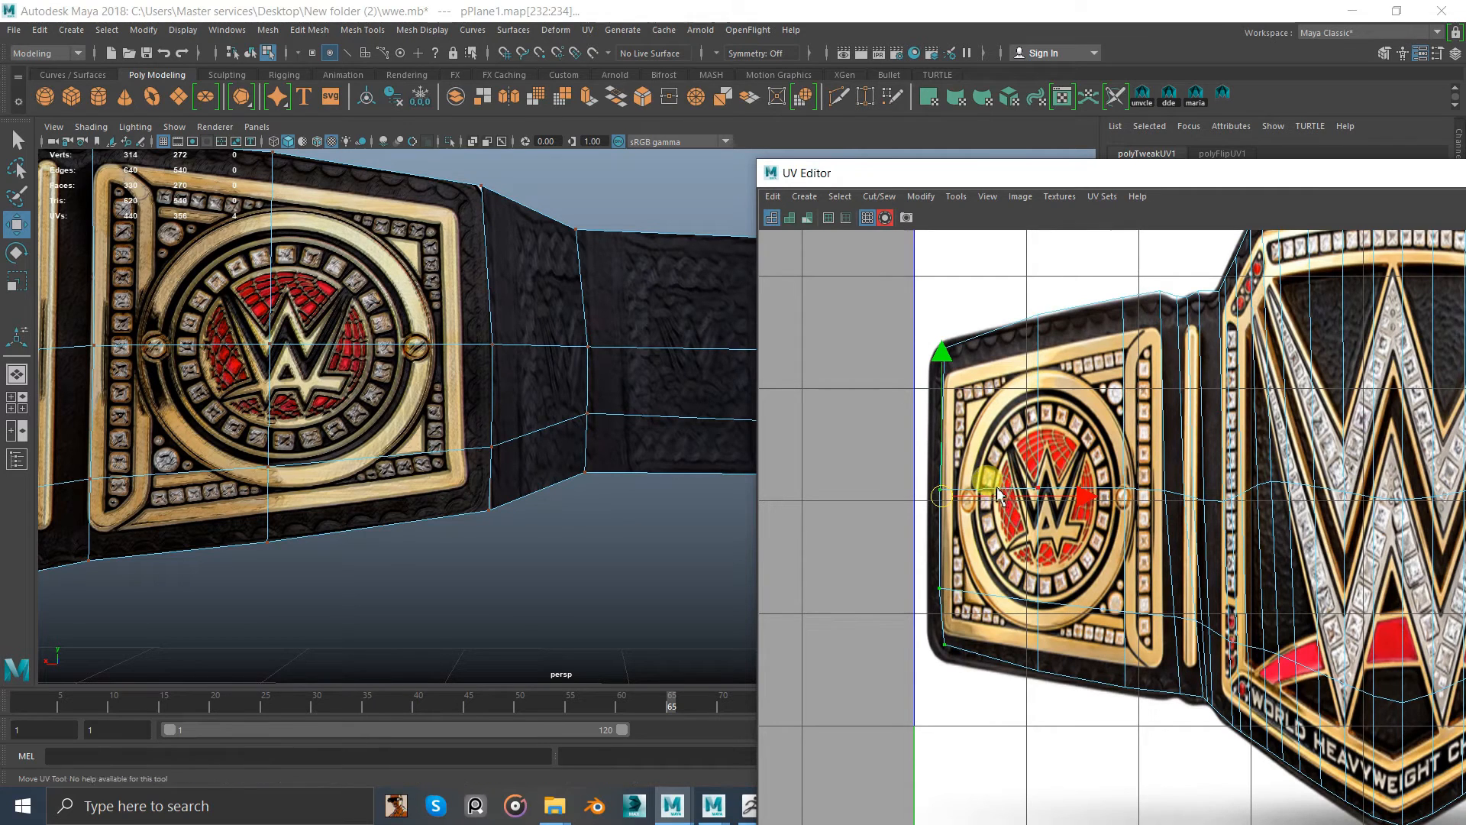
key("ctrl+z")
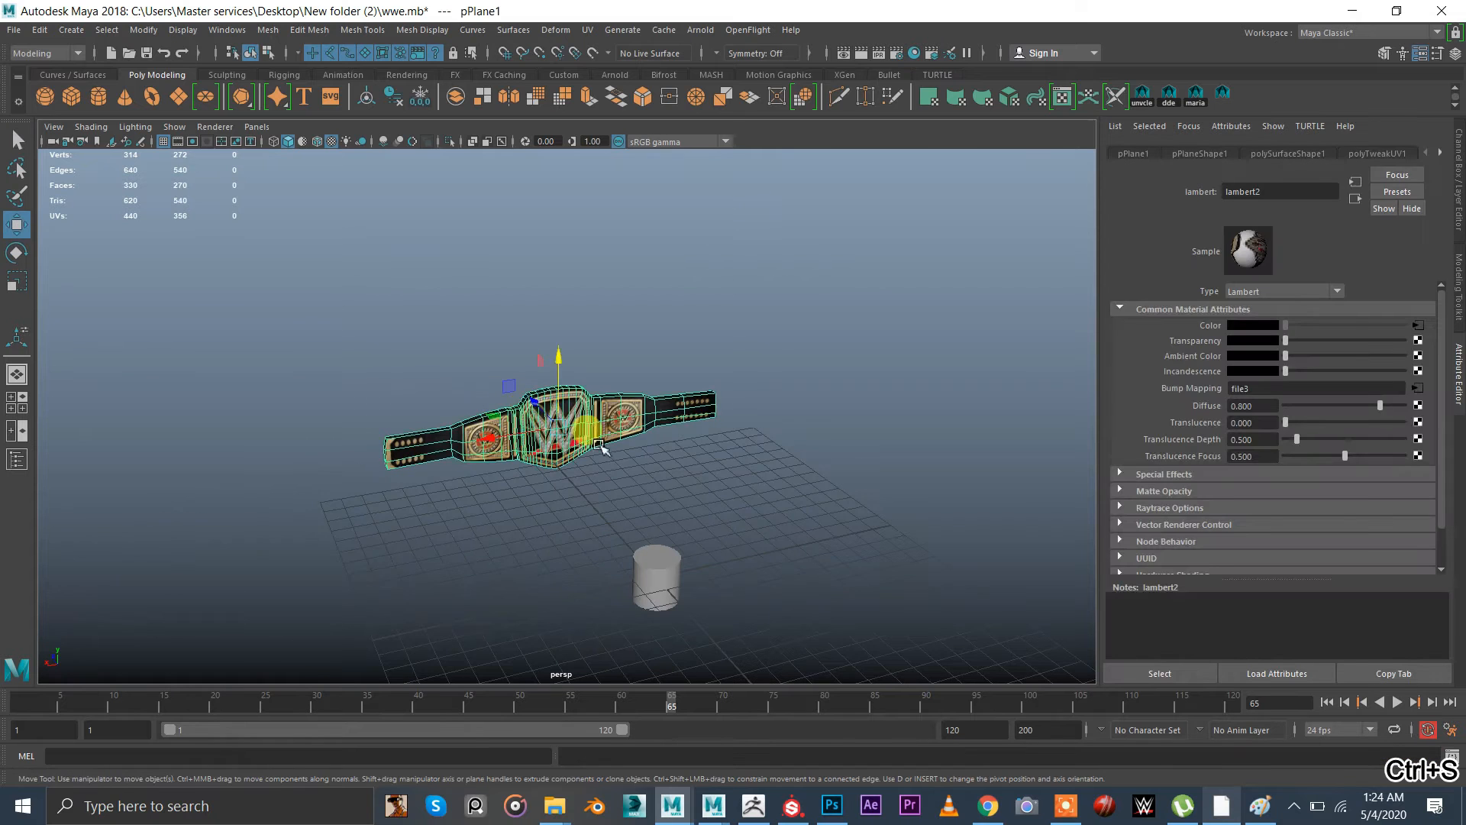
Export the selected belt as tiyle.obj, confirming replacement of the existing file
left_click(14, 29)
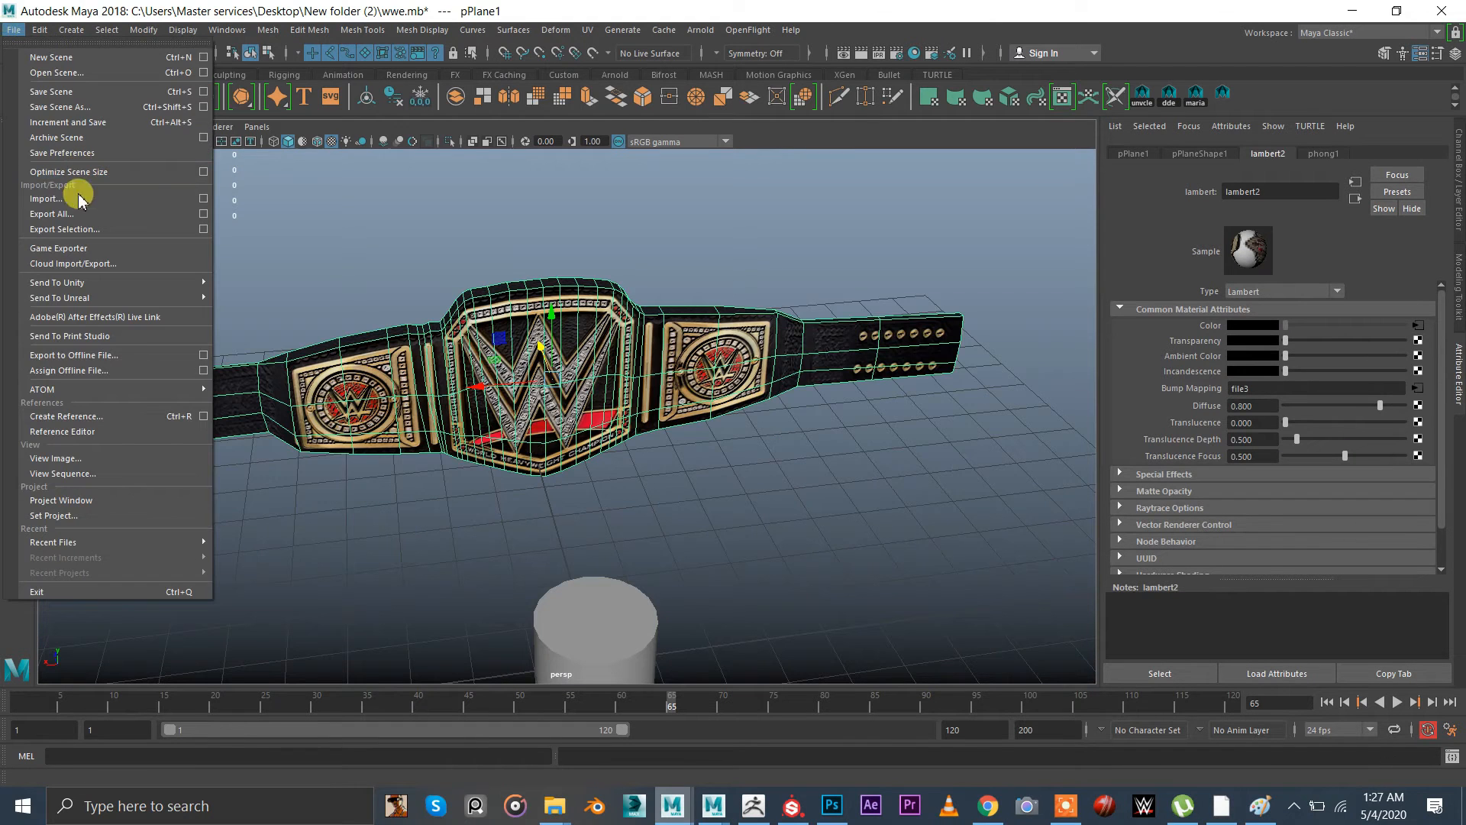
left_click(64, 229)
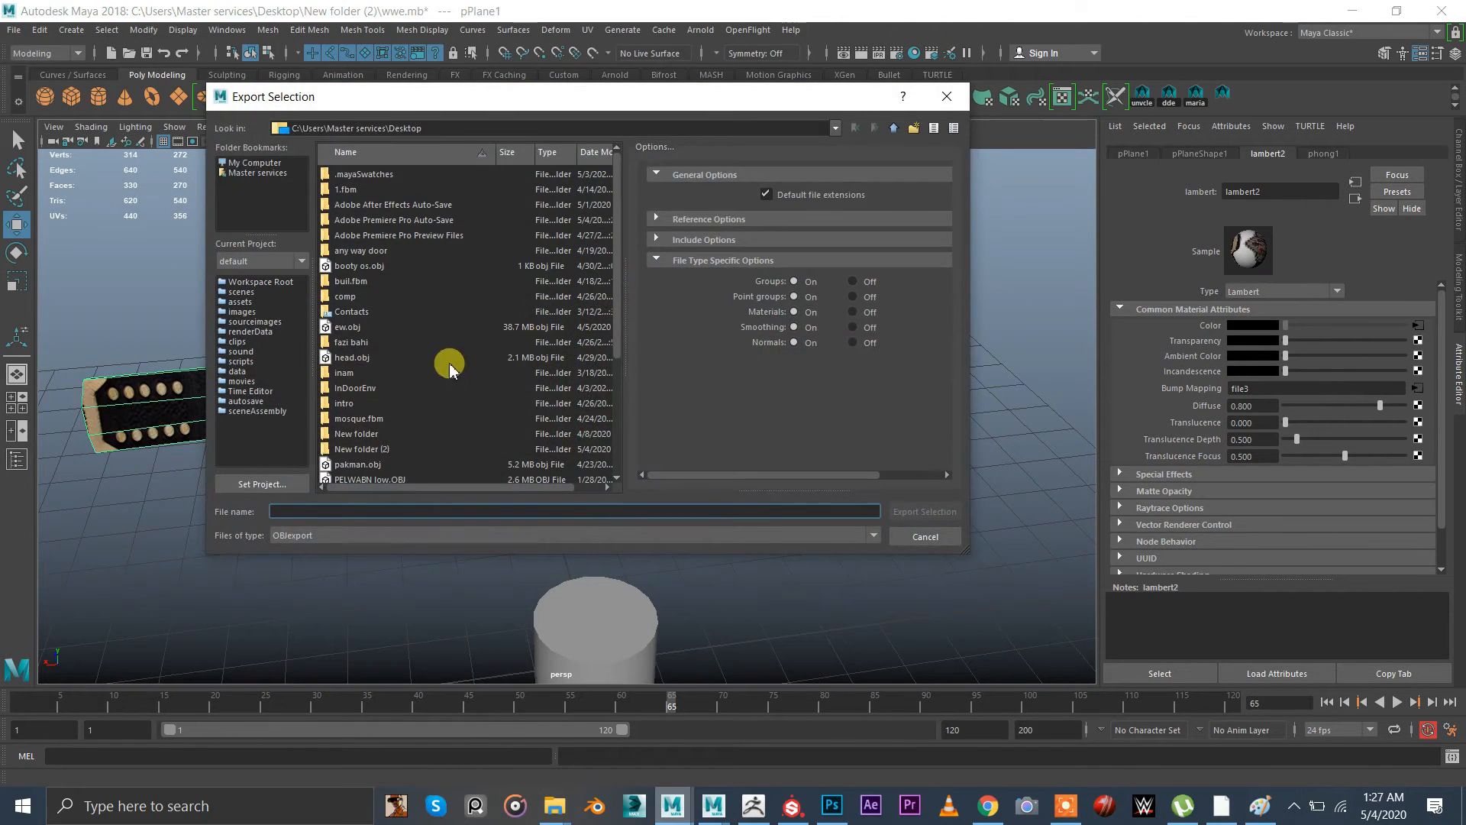
left_click(923, 512)
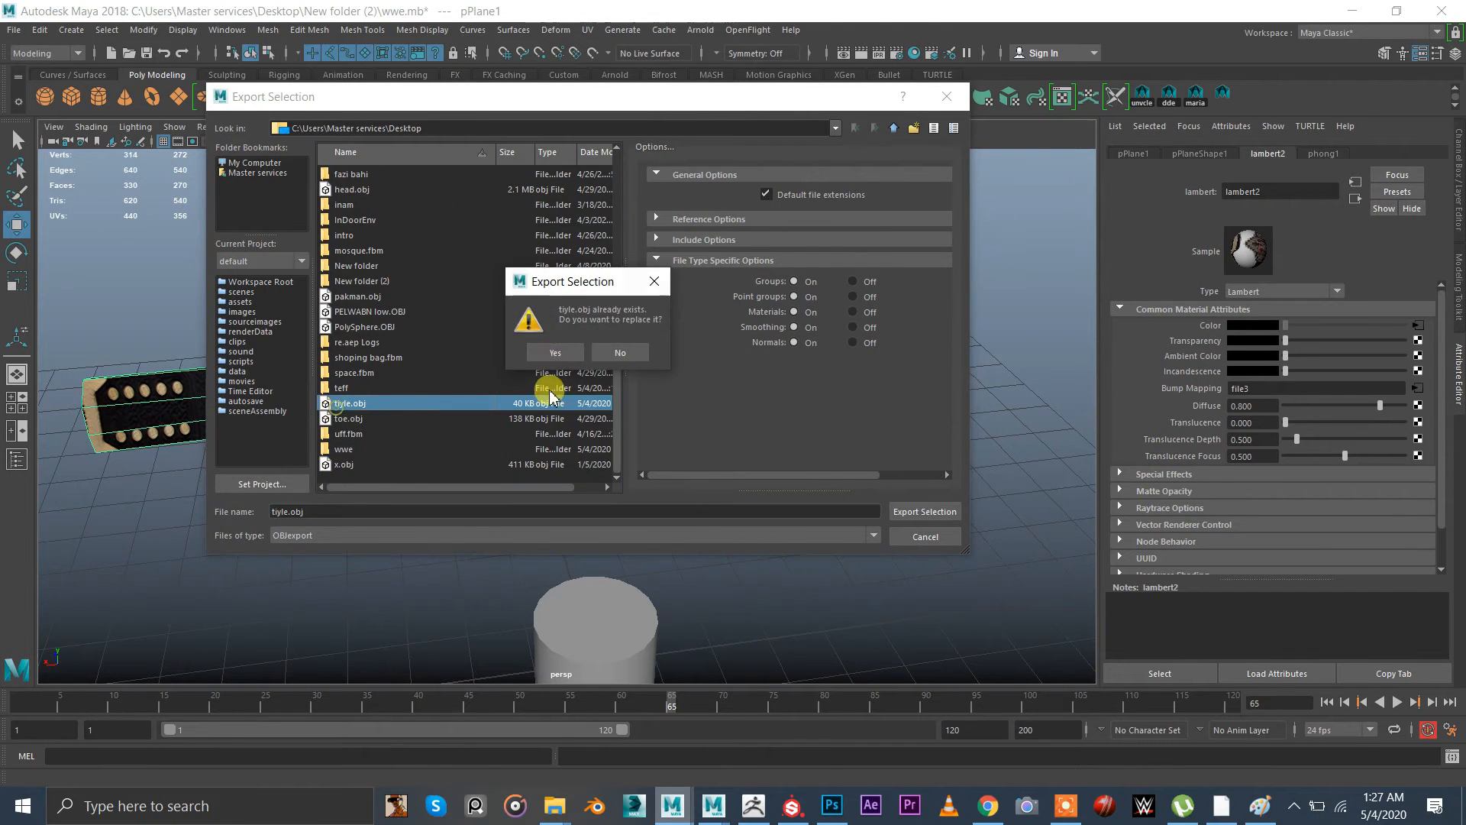
left_click(554, 353)
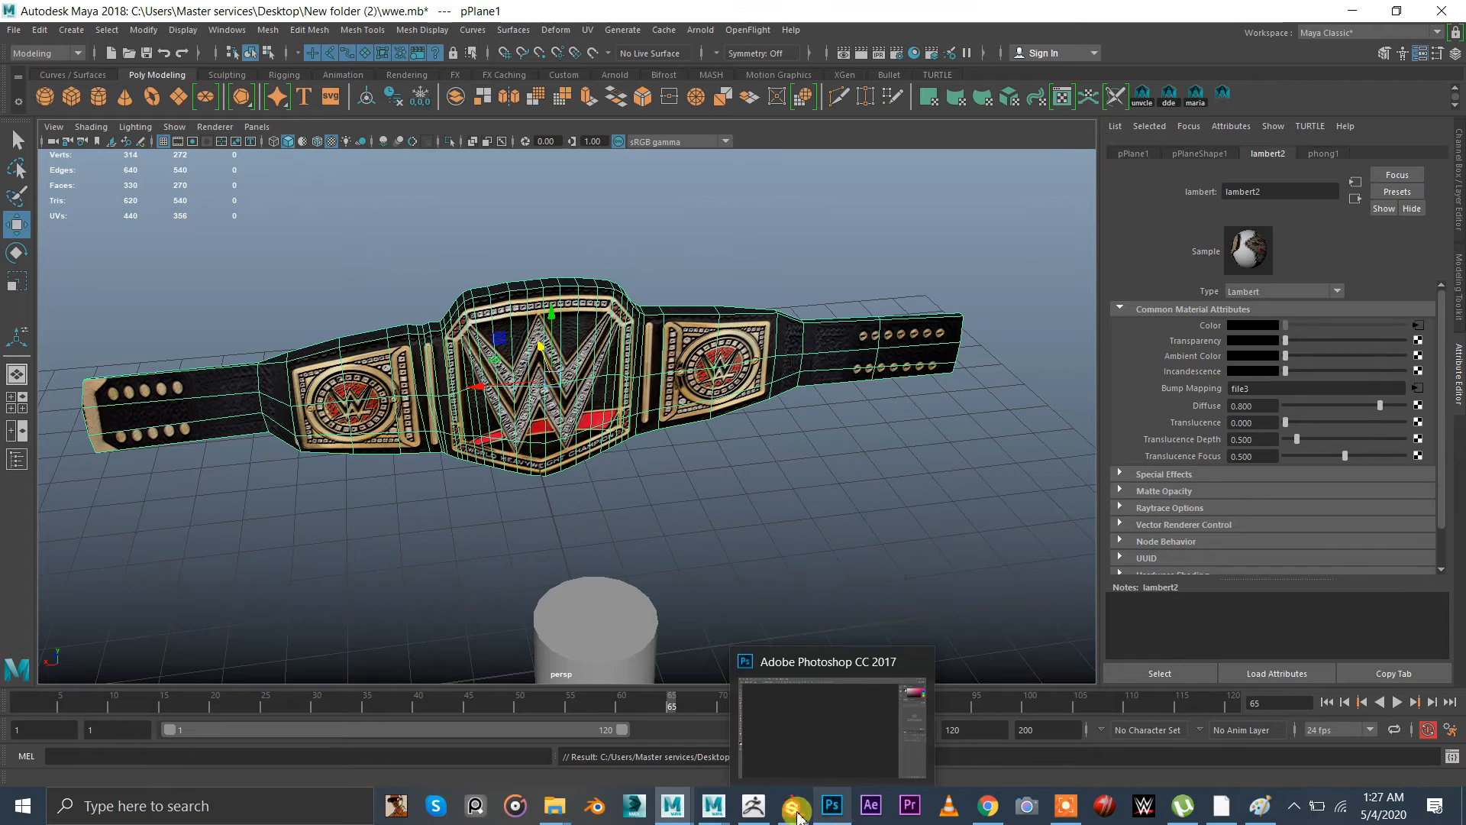
left_click(553, 805)
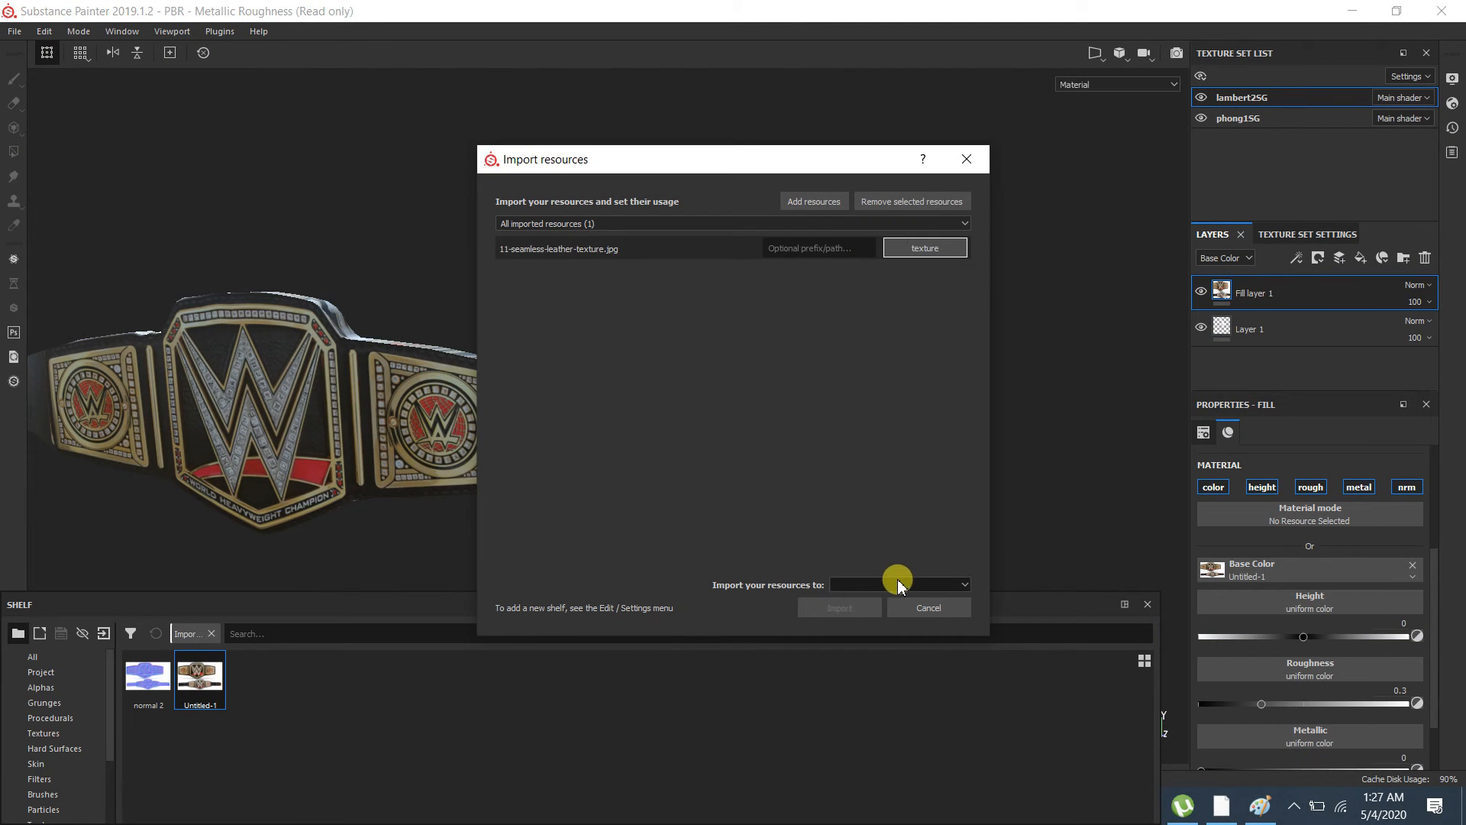
left_click(927, 607)
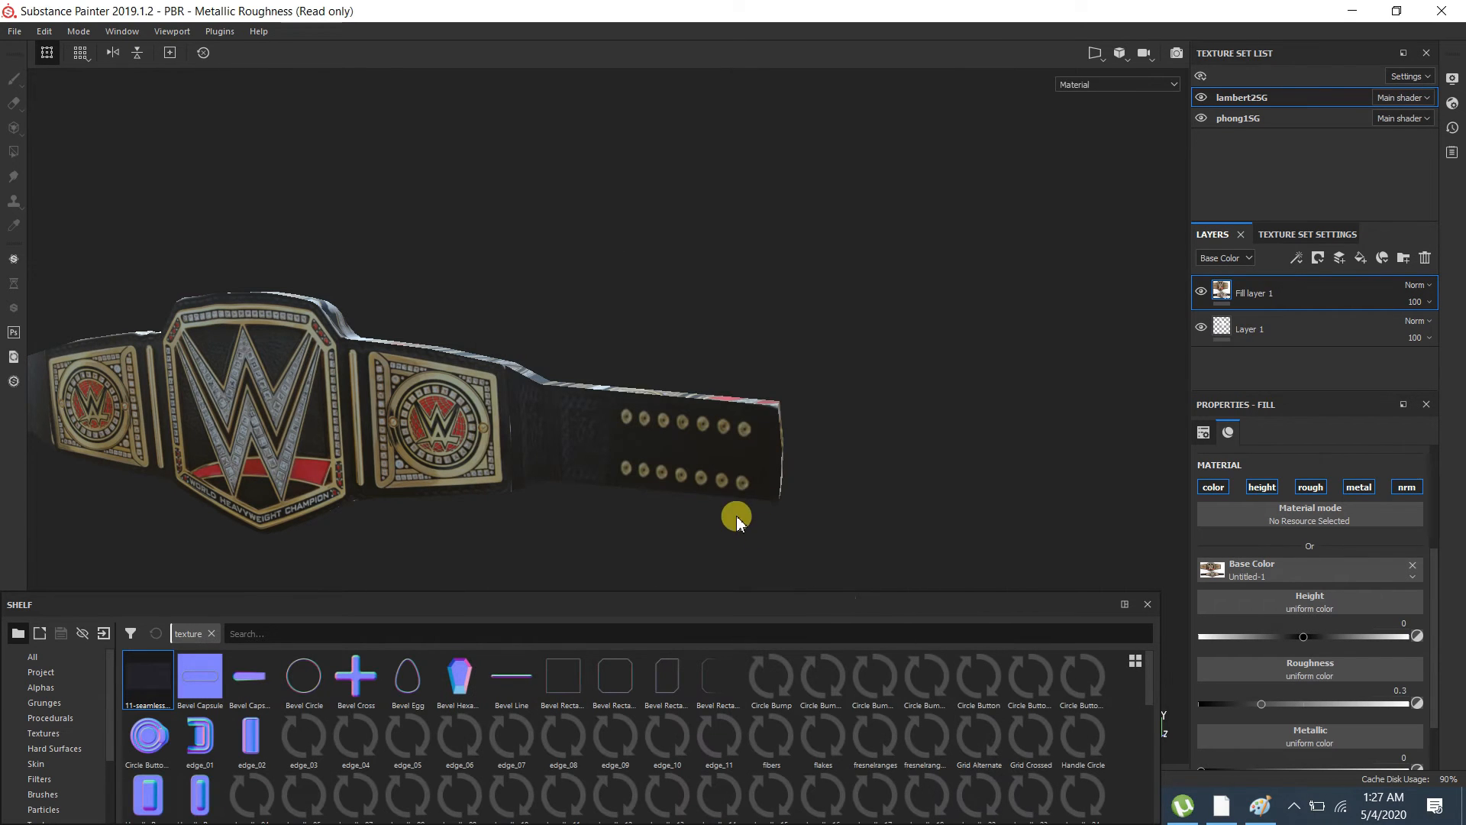
left_click_drag(736, 521, 837, 358)
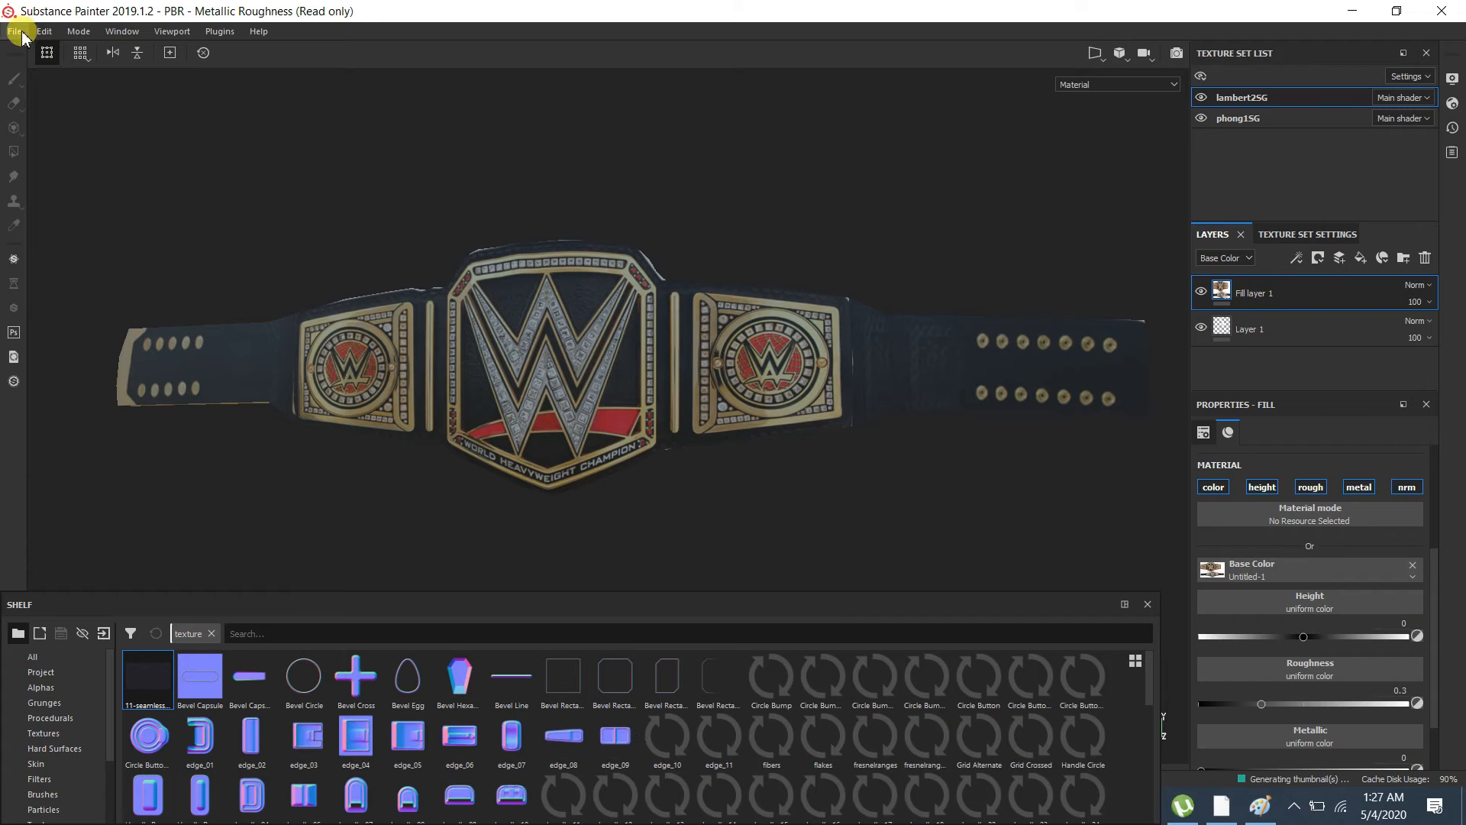
left_click(14, 30)
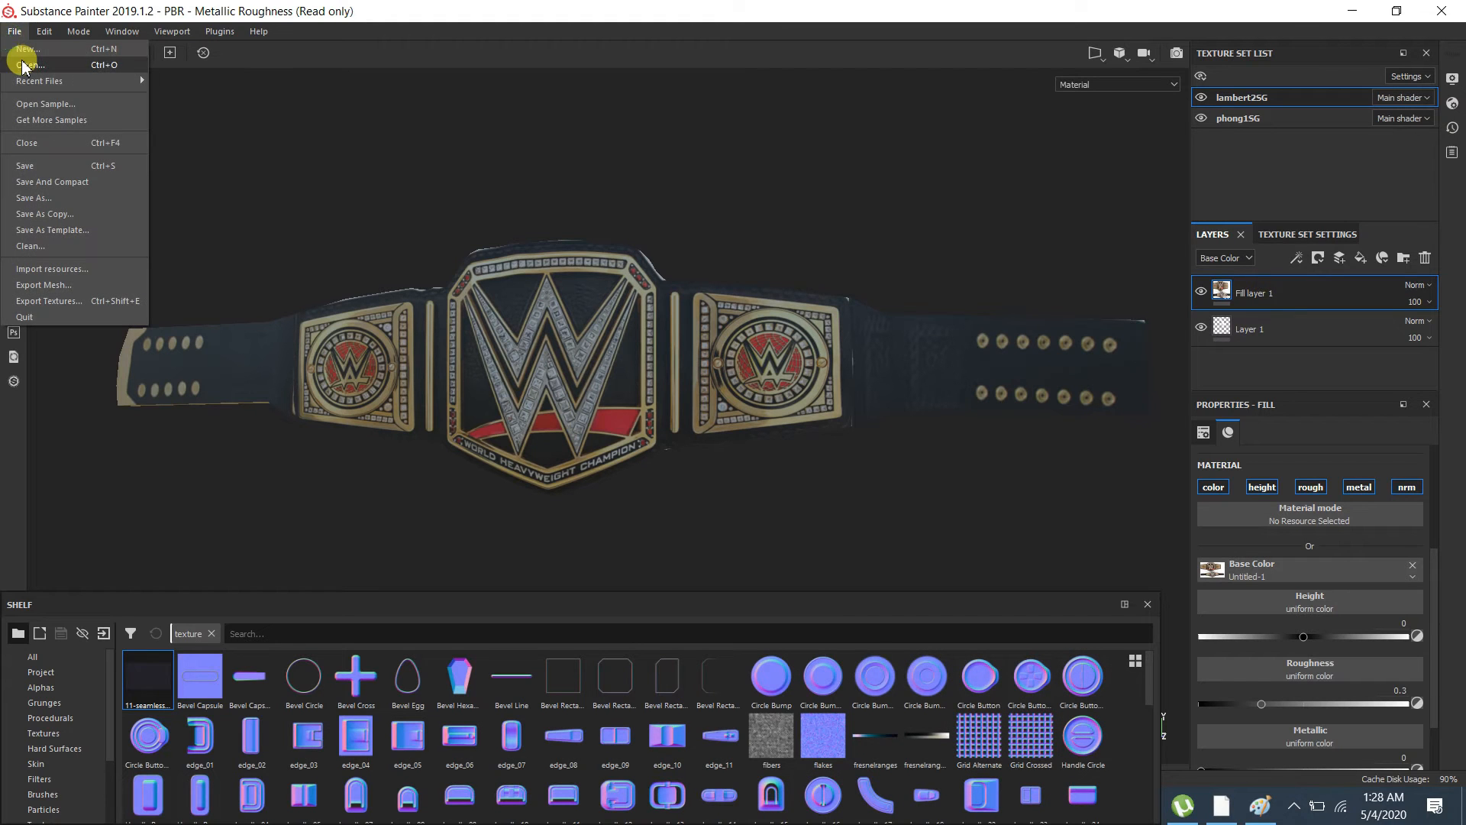
left_click(14, 30)
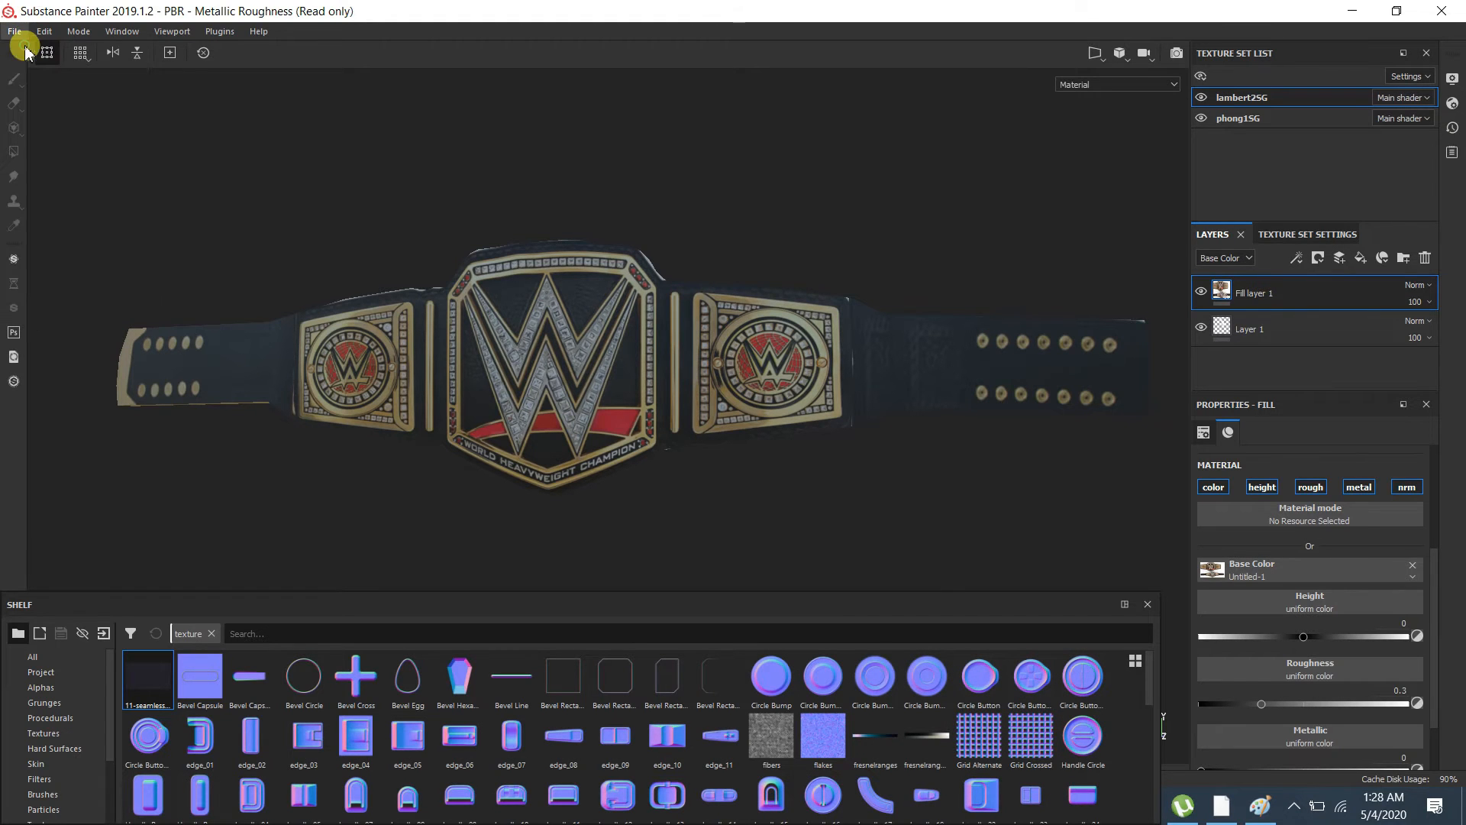
Create a 2048-resolution project from the tiyle mesh on the Desktop, choosing Don't Save for the old project
left_click(13, 31)
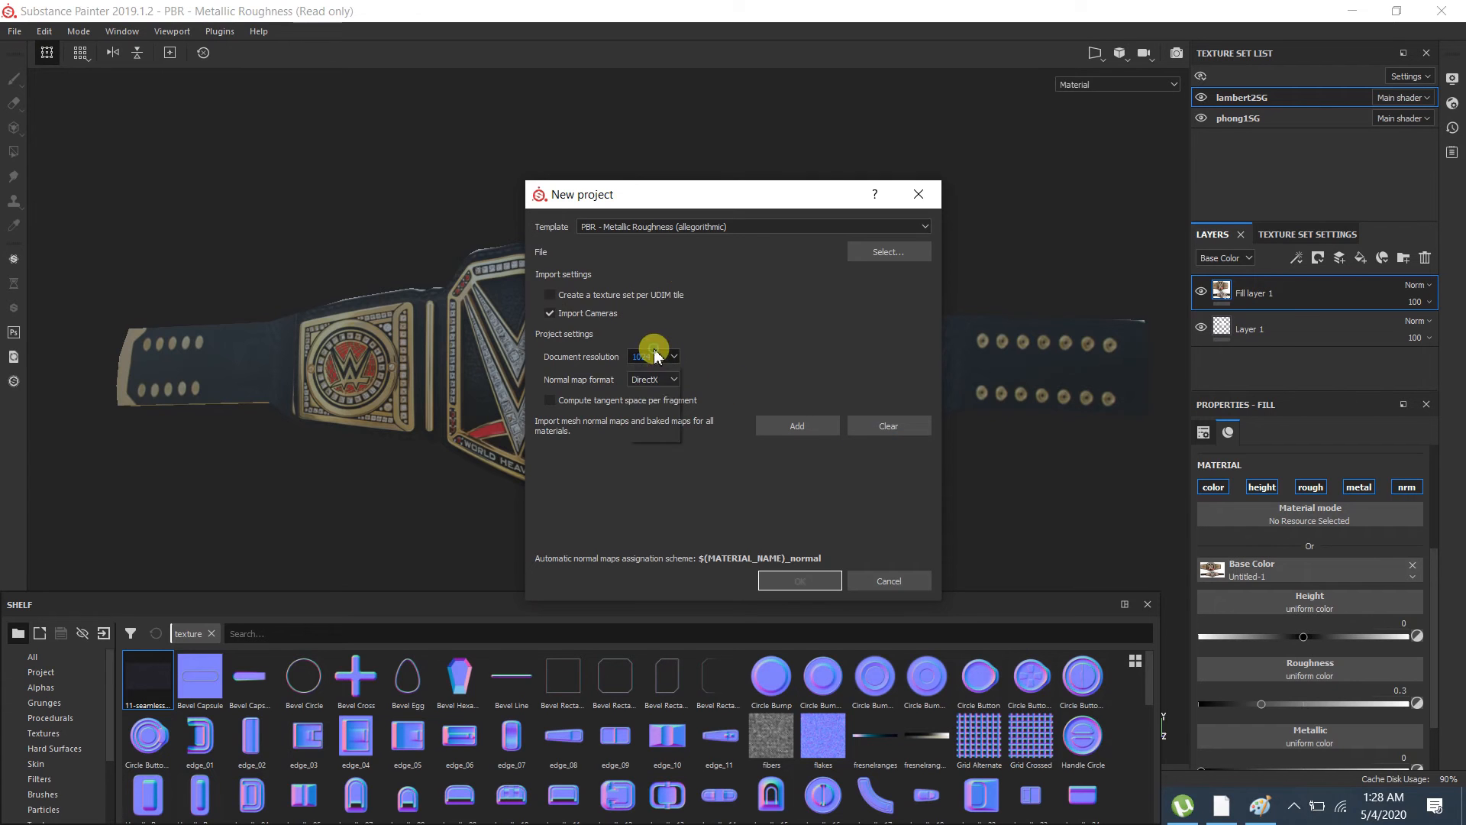
left_click(652, 355)
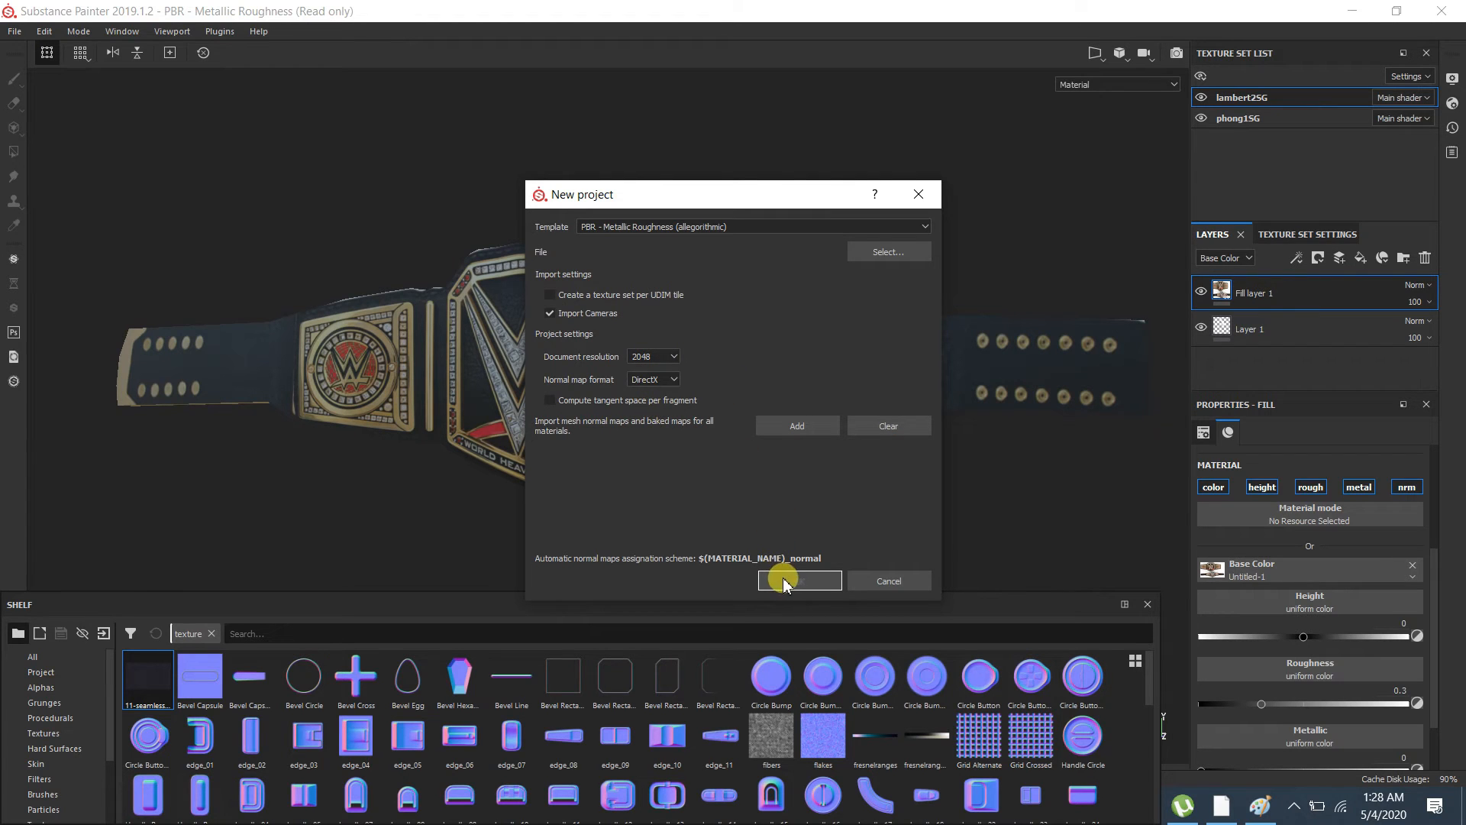
left_click(886, 251)
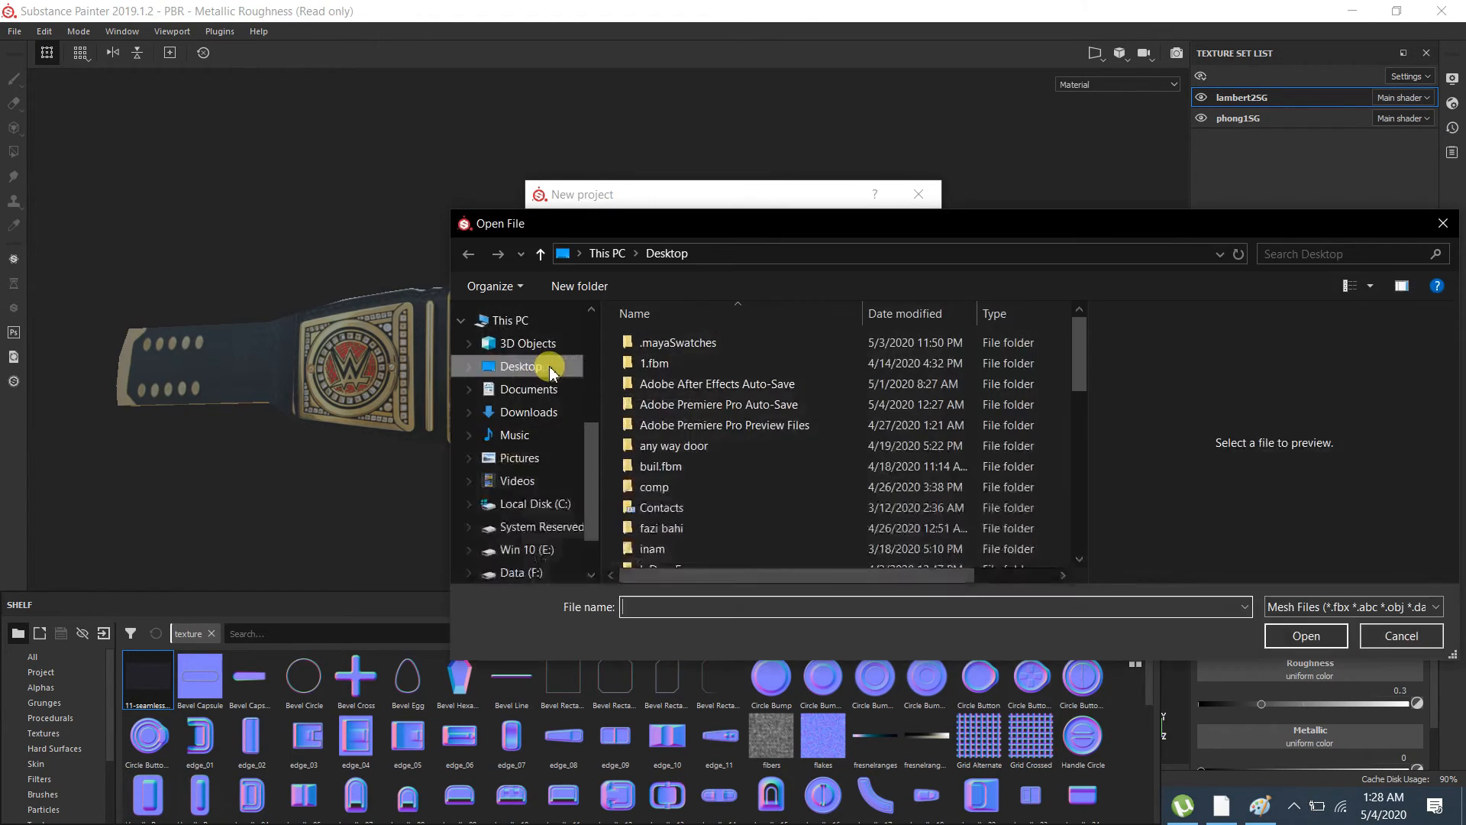
left_click(649, 495)
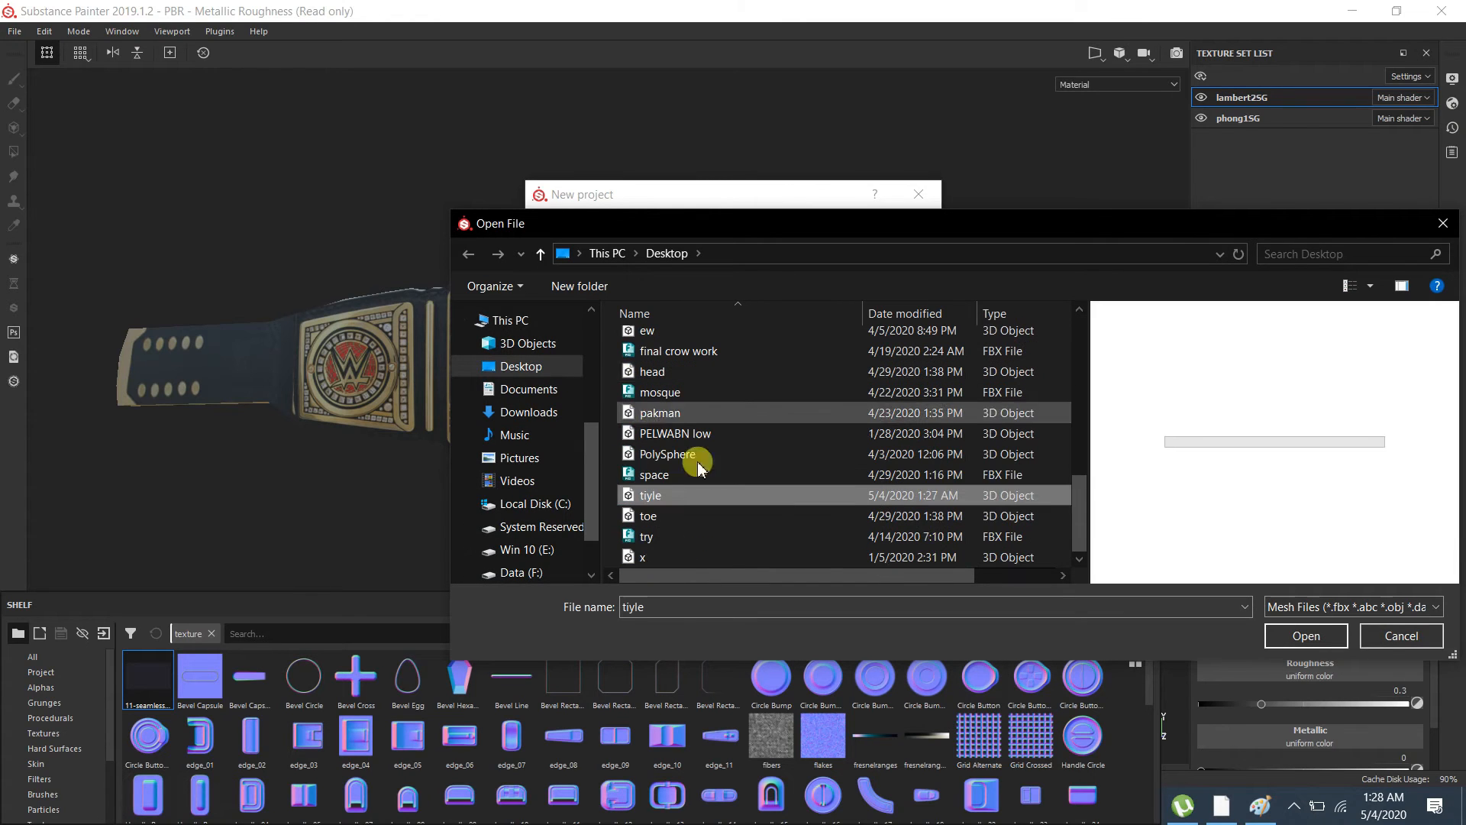
mouse_move(655, 495)
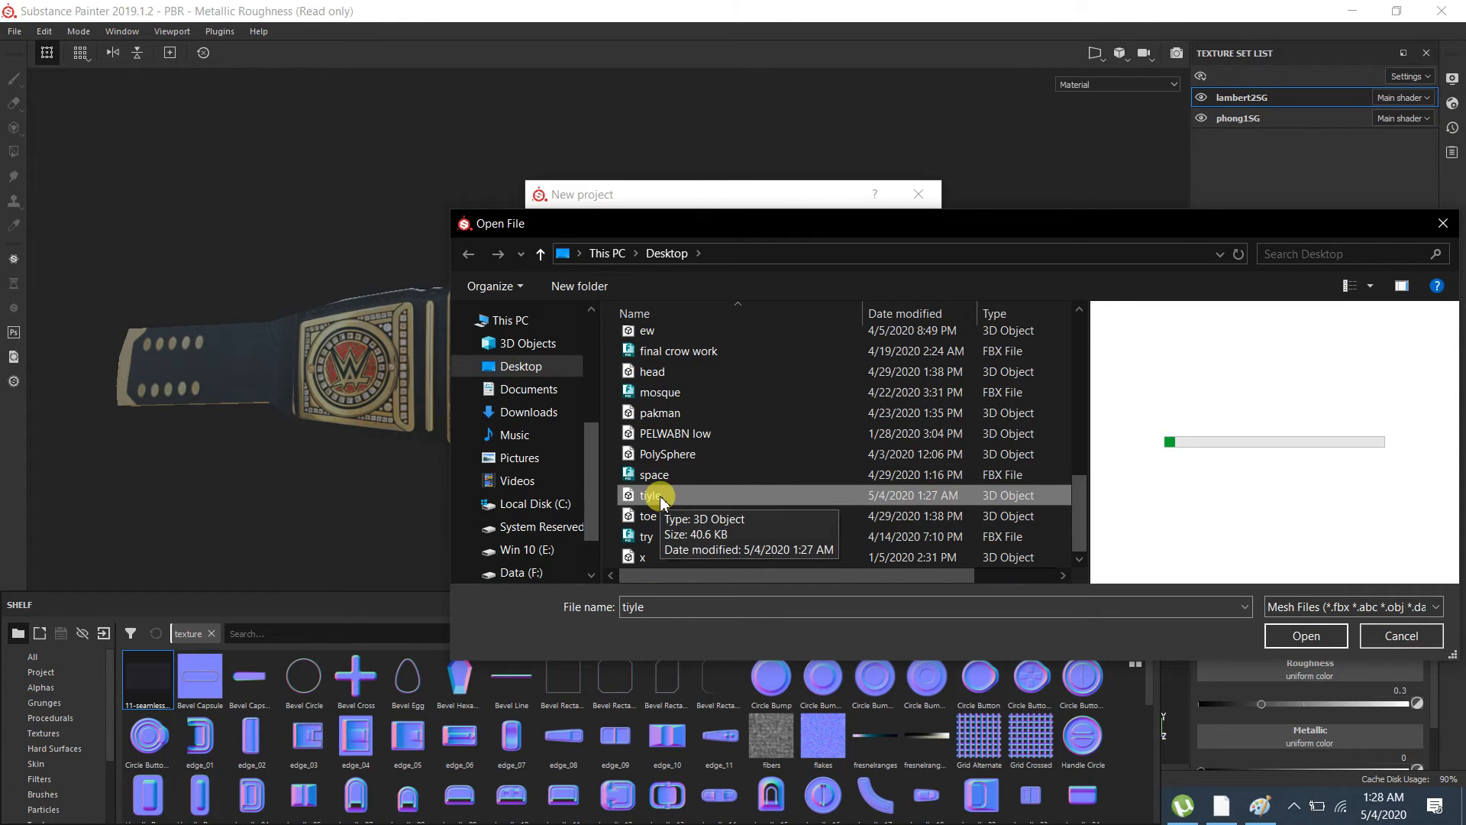
left_click(1306, 635)
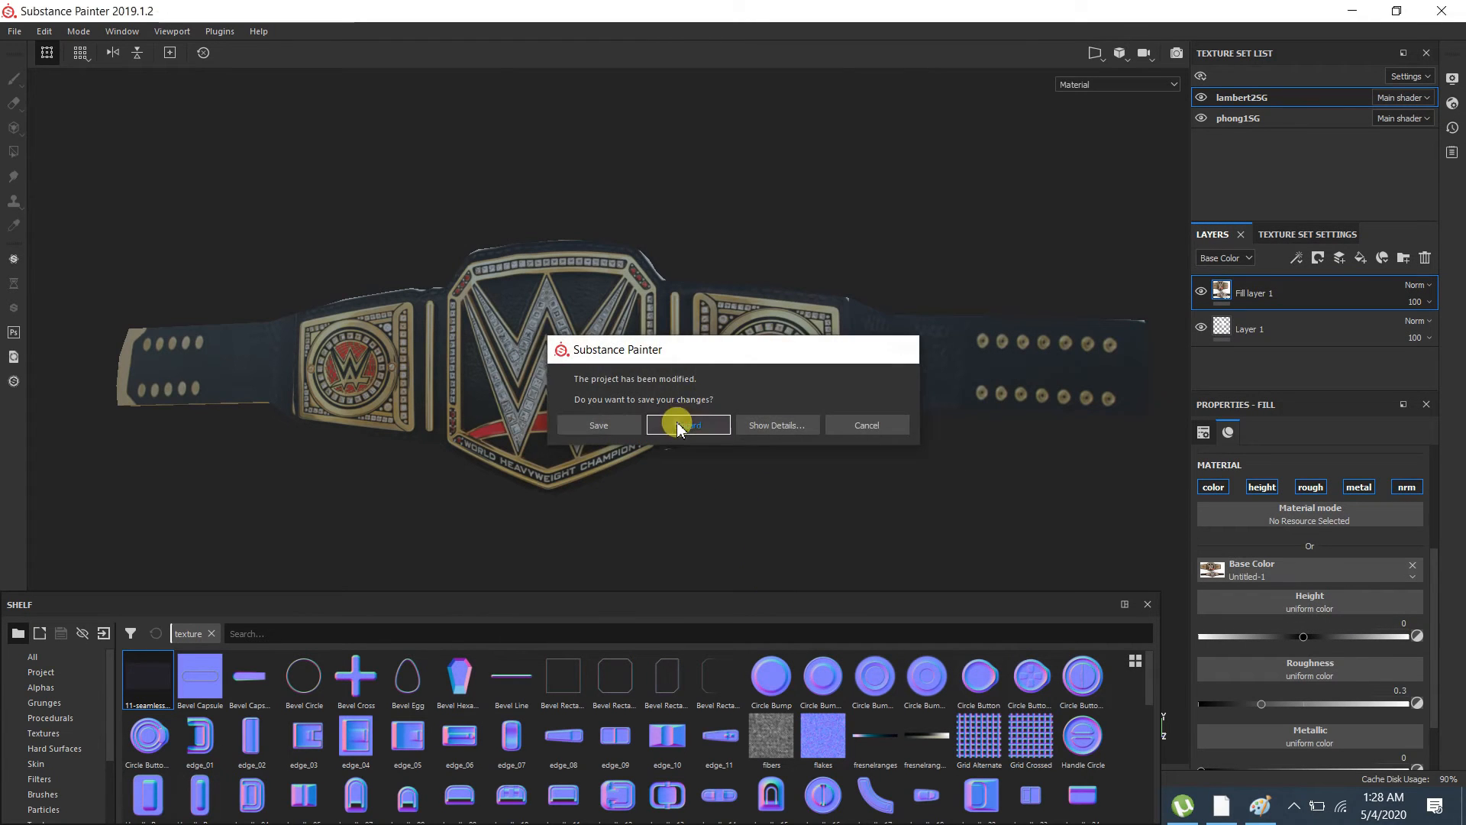
left_click(687, 425)
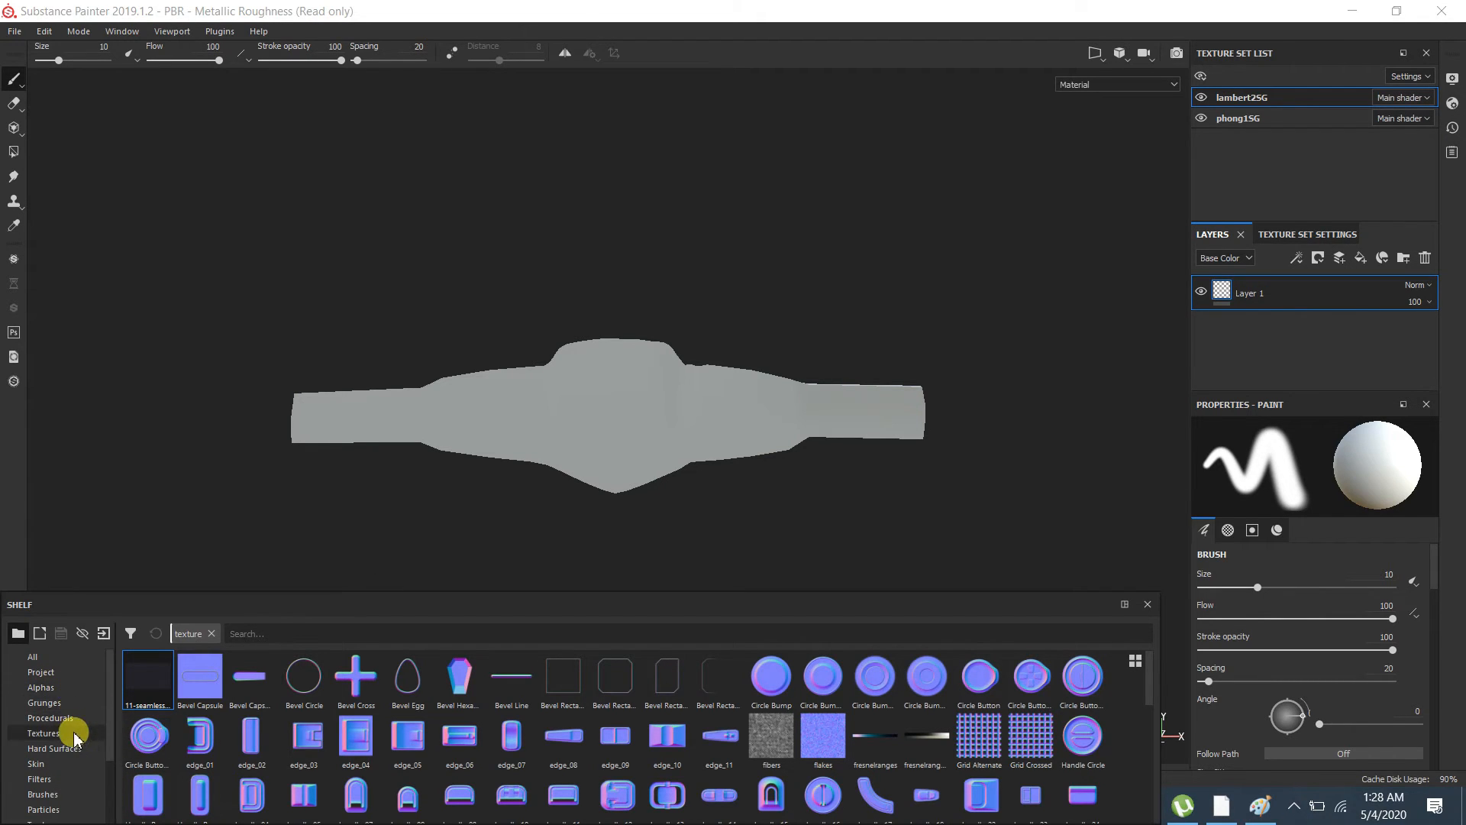
List the Textures shelf resources and orbit to check the belt-plate and leather fill layers
left_click(44, 732)
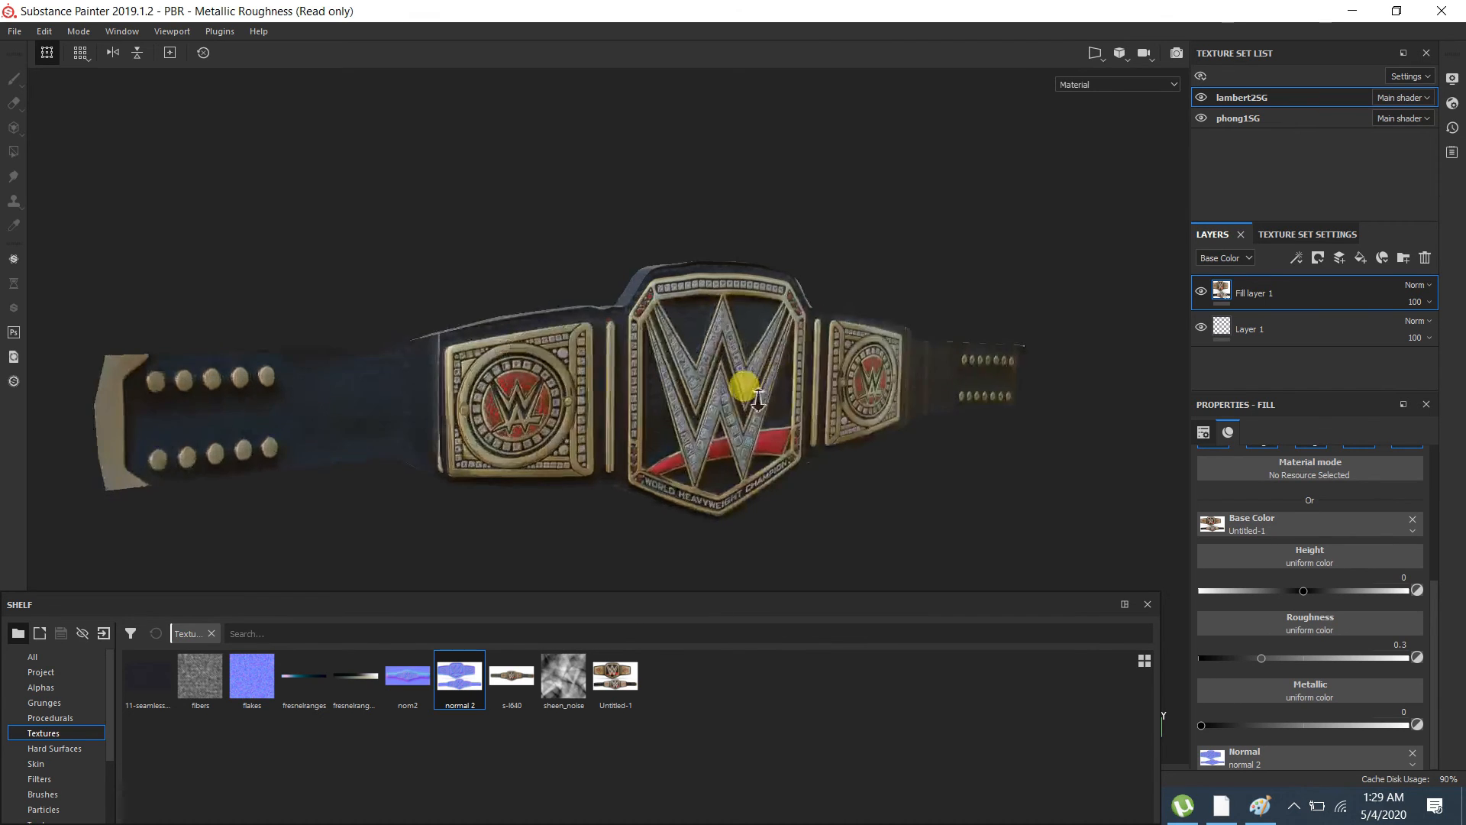
left_click_drag(757, 397, 426, 370)
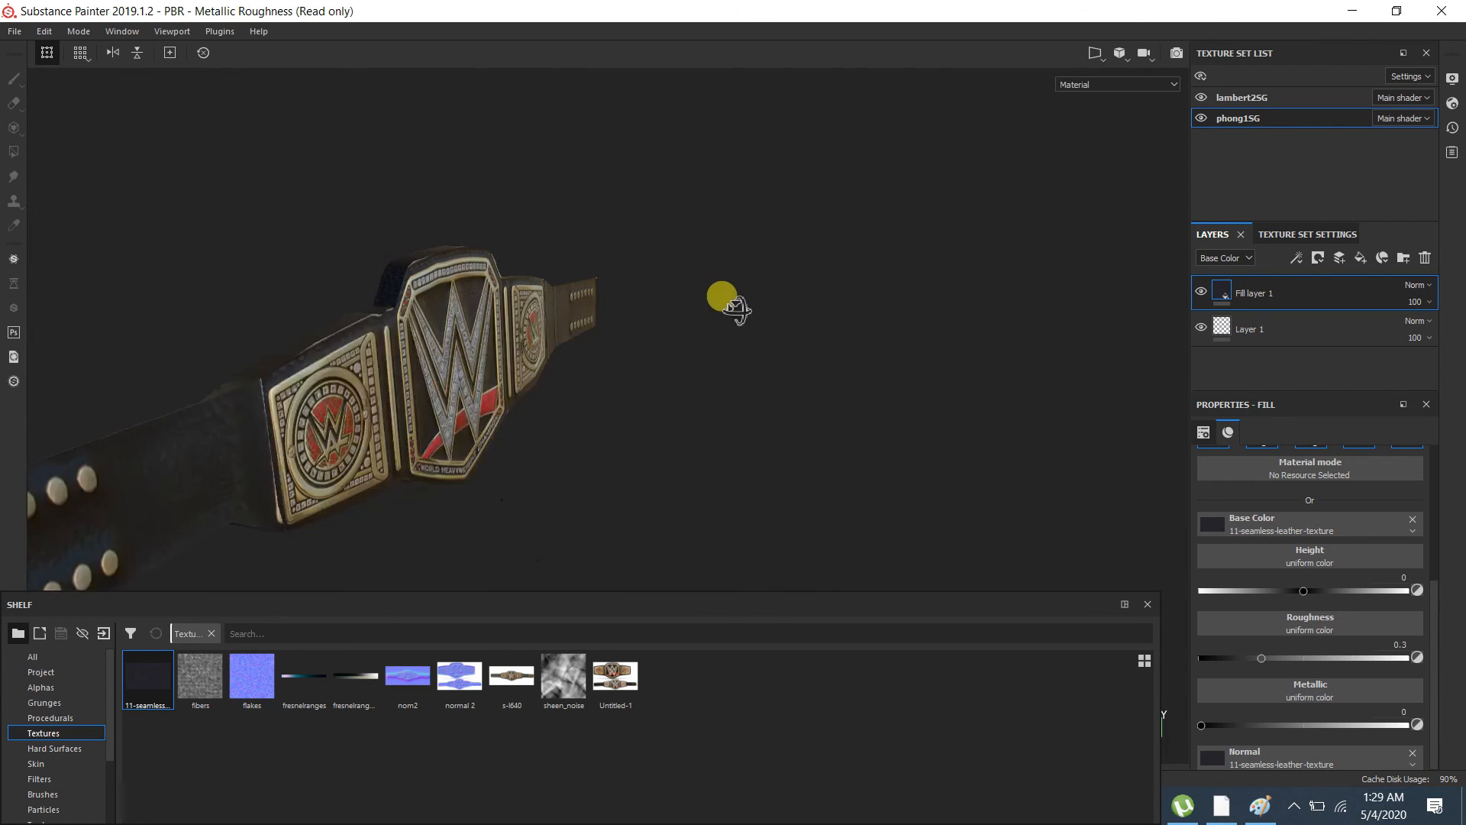
Orbit the belt to check its glossy gold plates after the roughness and metallic changes
left_click_drag(722, 304, 713, 449)
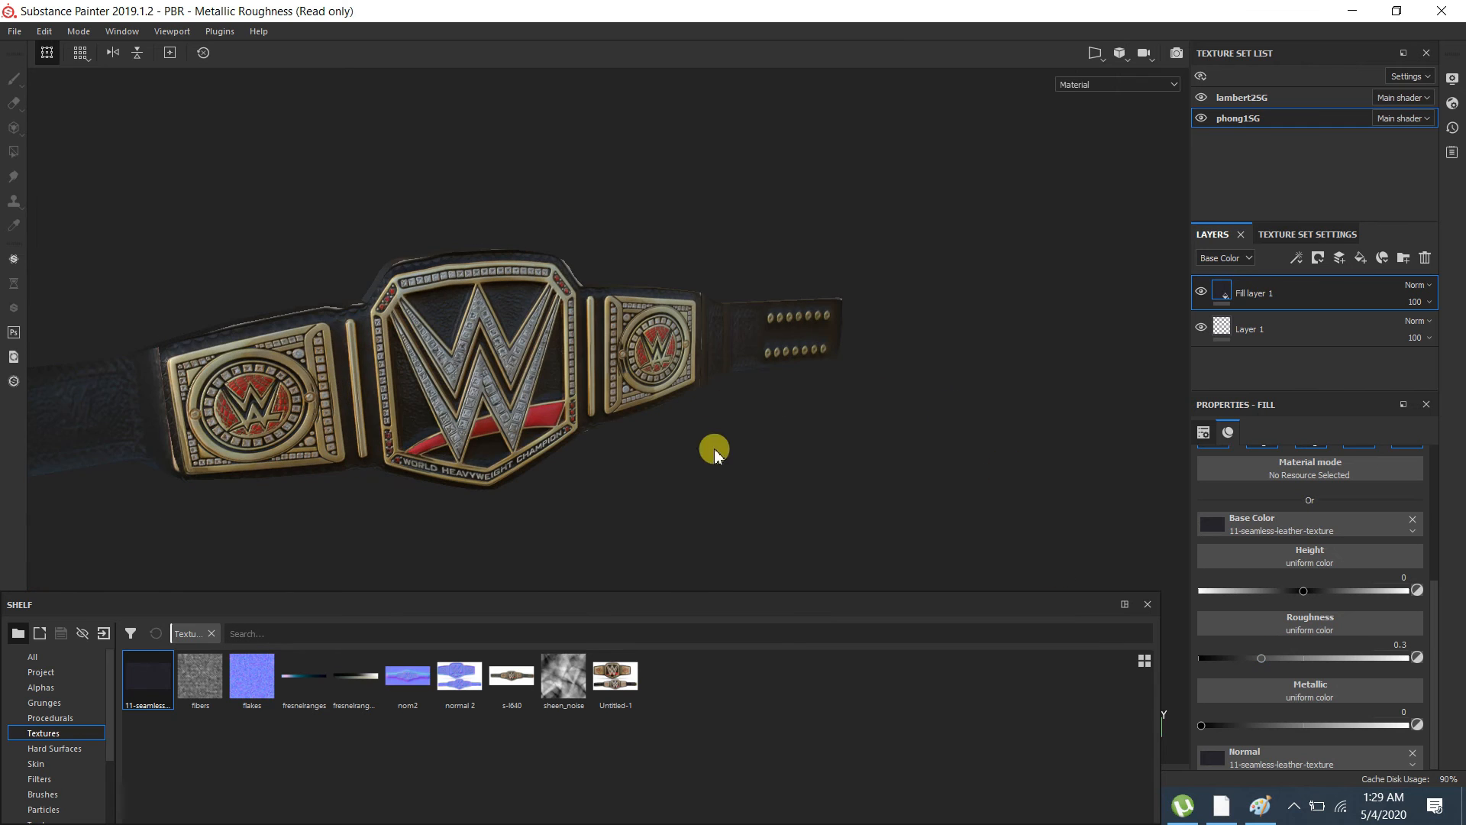
mouse_move(564, 675)
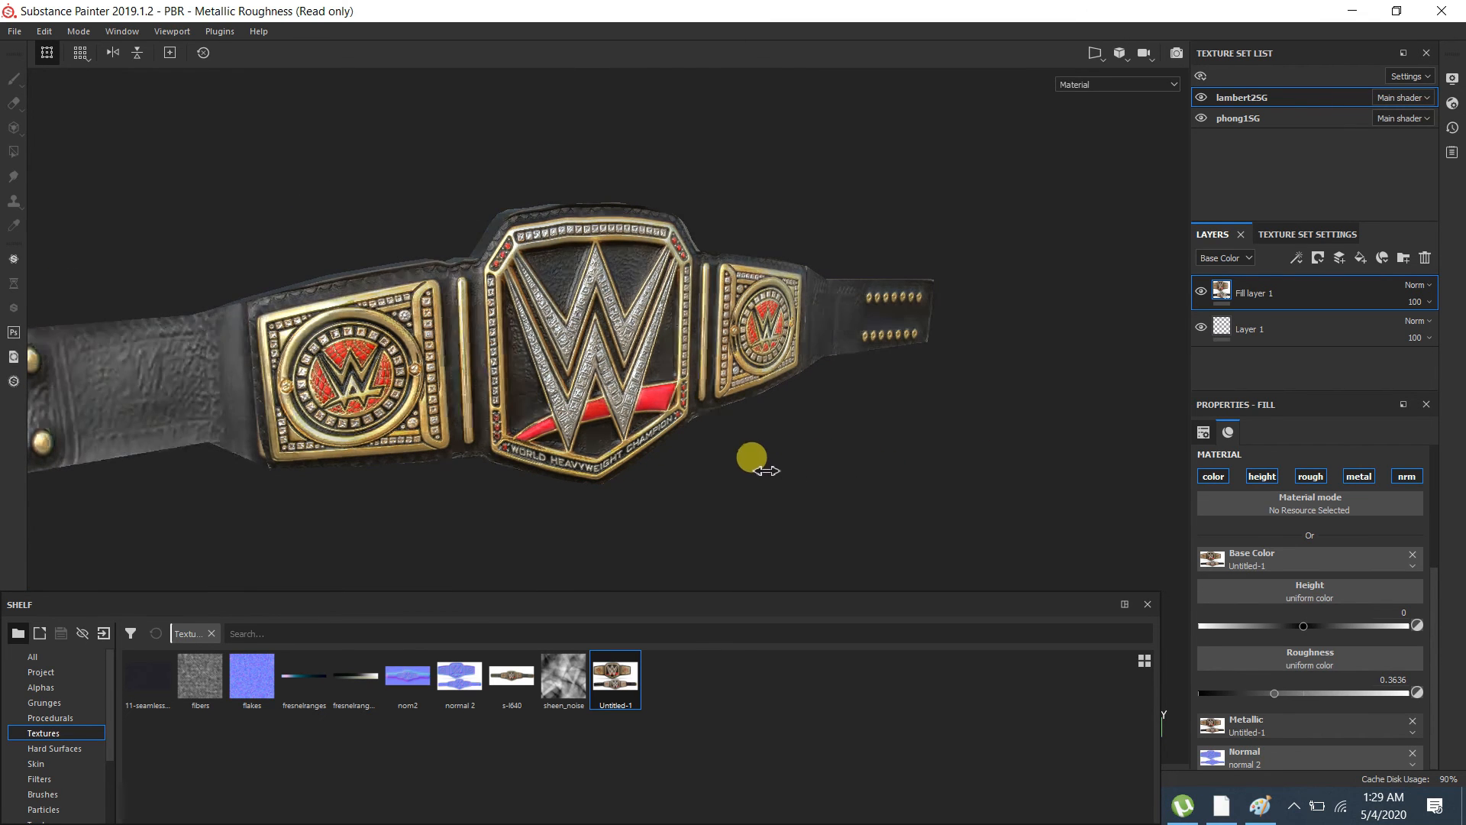
left_click_drag(752, 458, 794, 458)
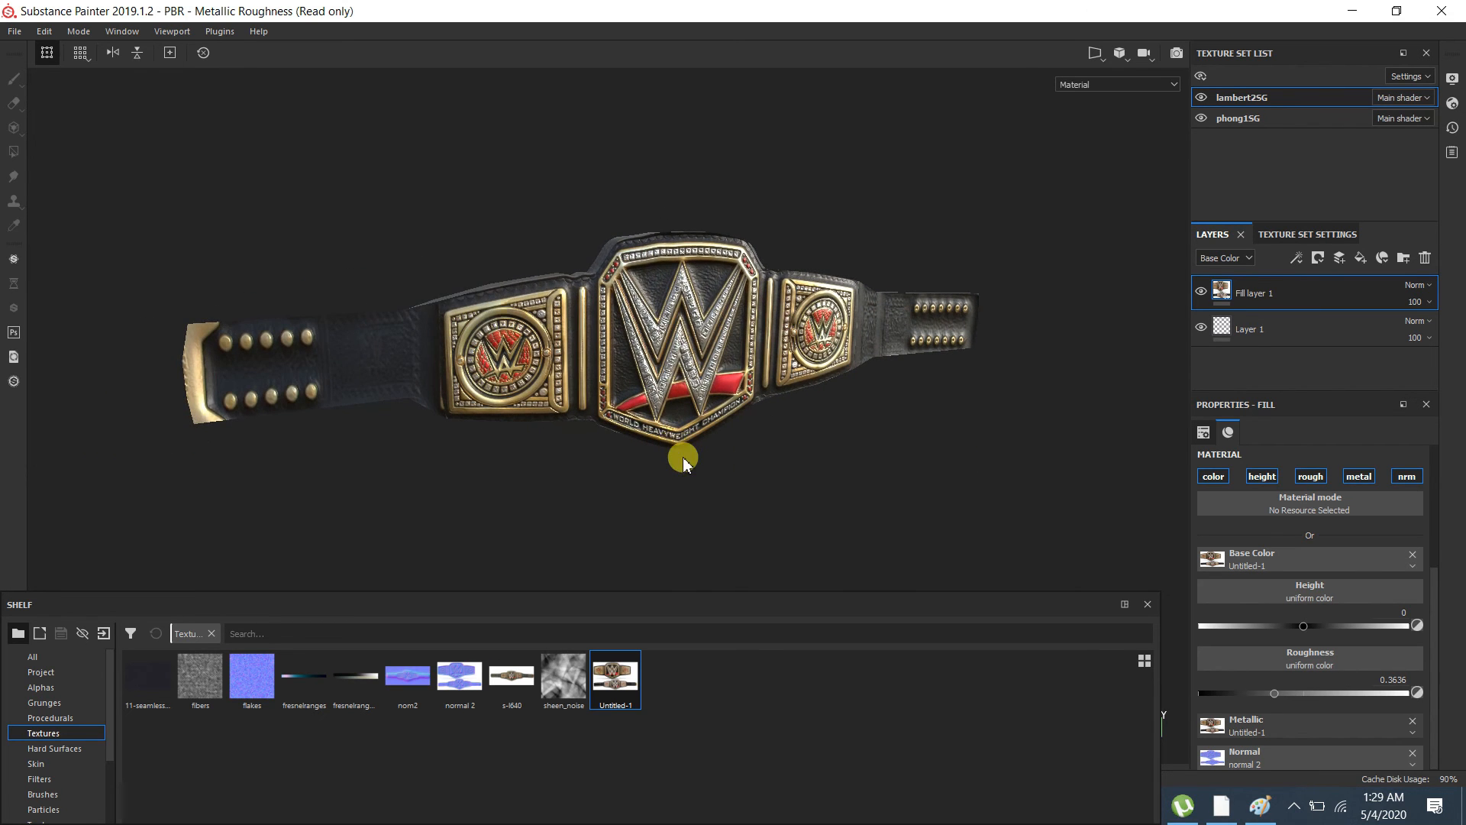
mouse_move(681, 550)
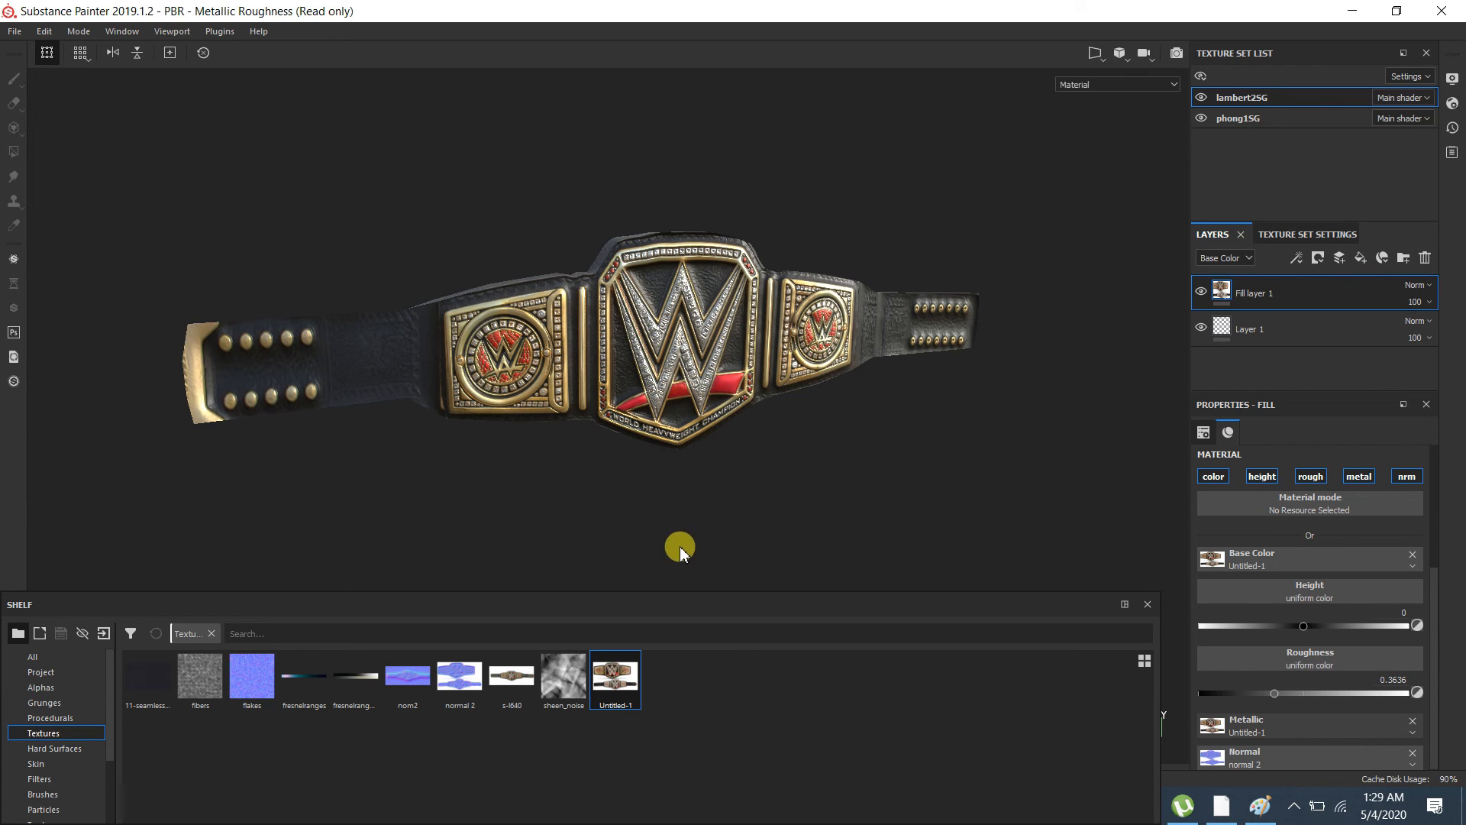
left_click(122, 31)
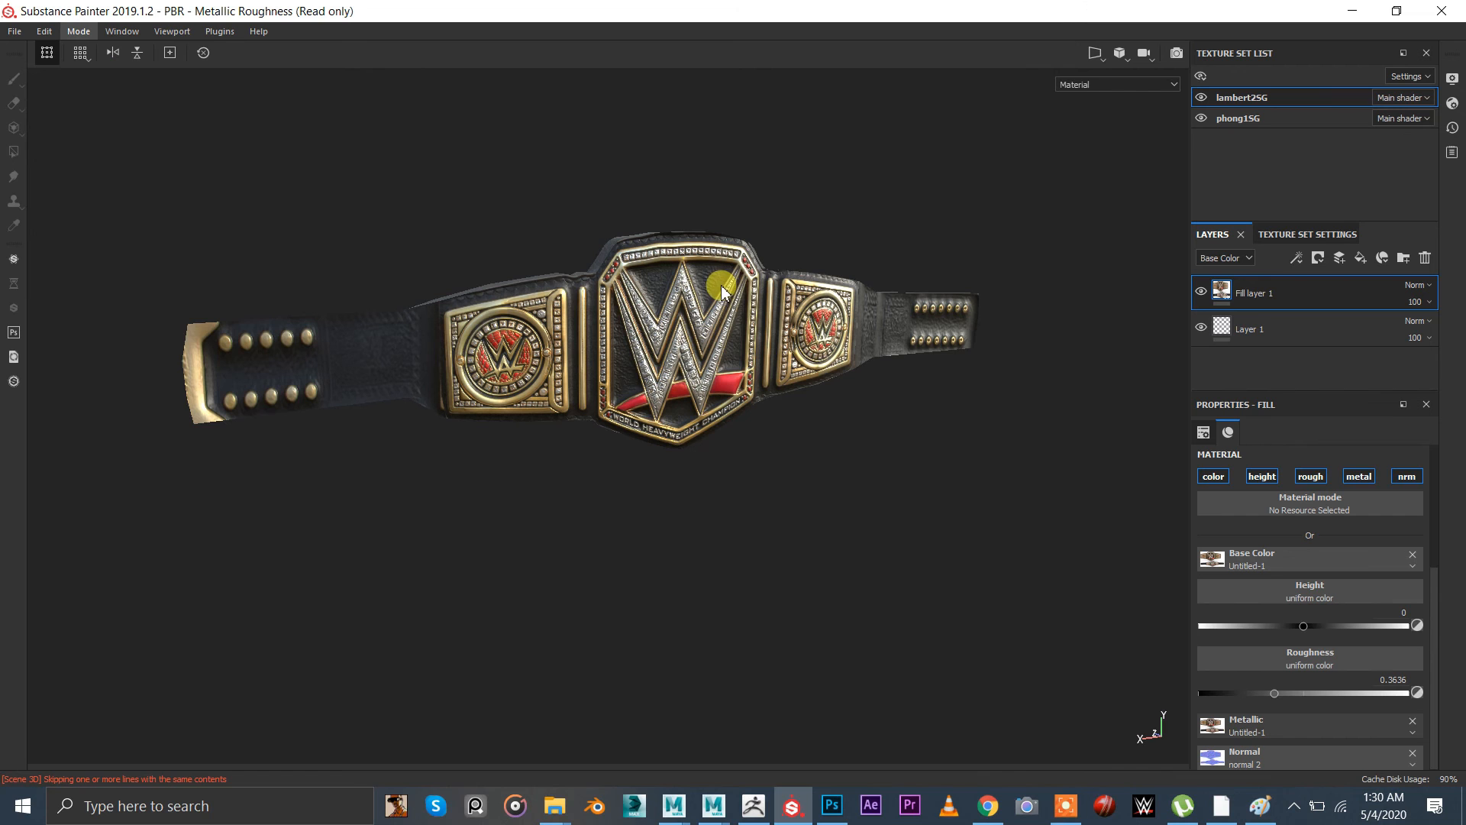
mouse_move(922, 364)
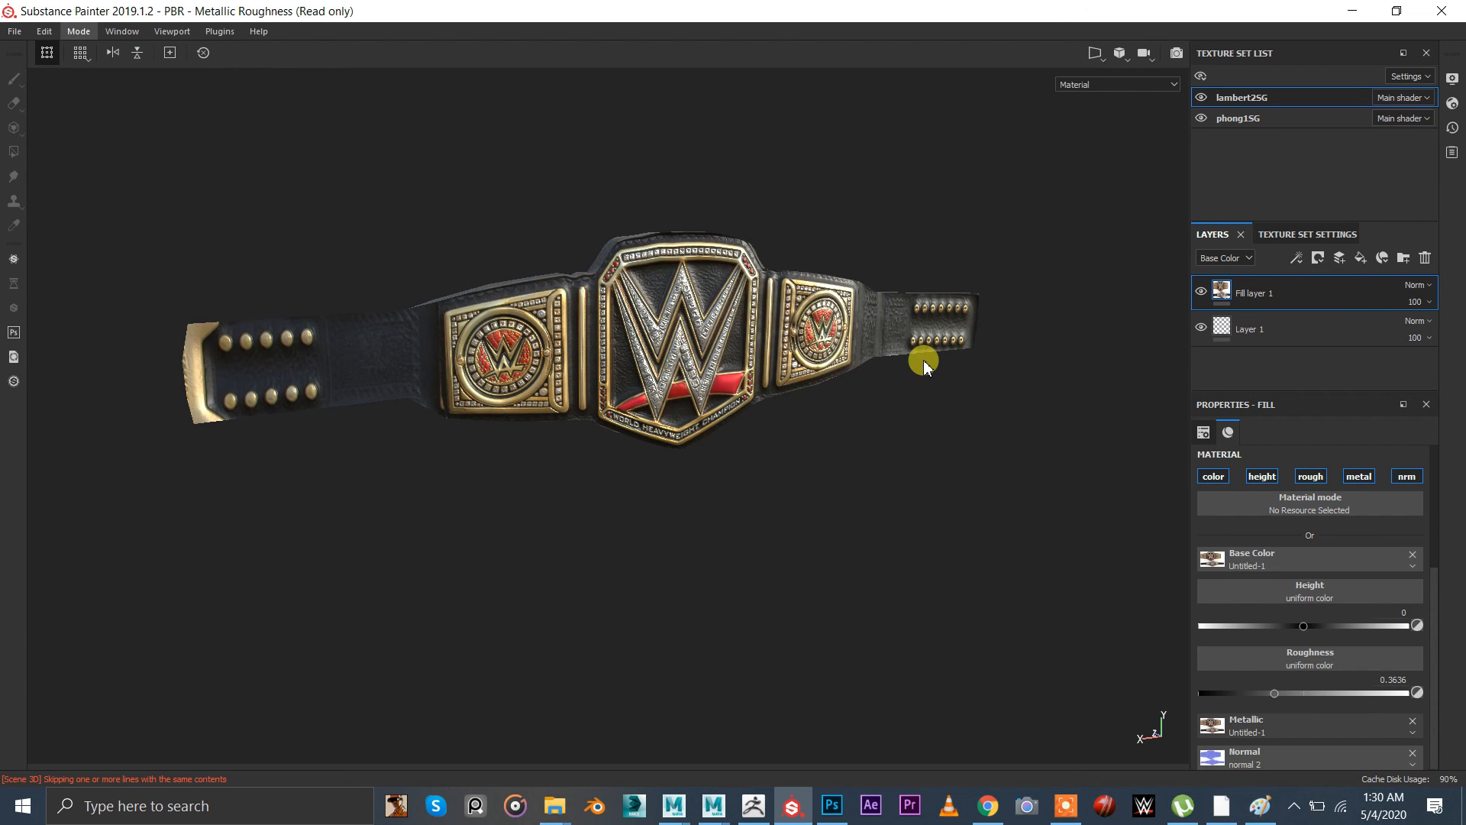
Switch the viewport to Iray rendering and scroll the environment map choices toward Gdansk Shipyard Buildings
left_click(1176, 52)
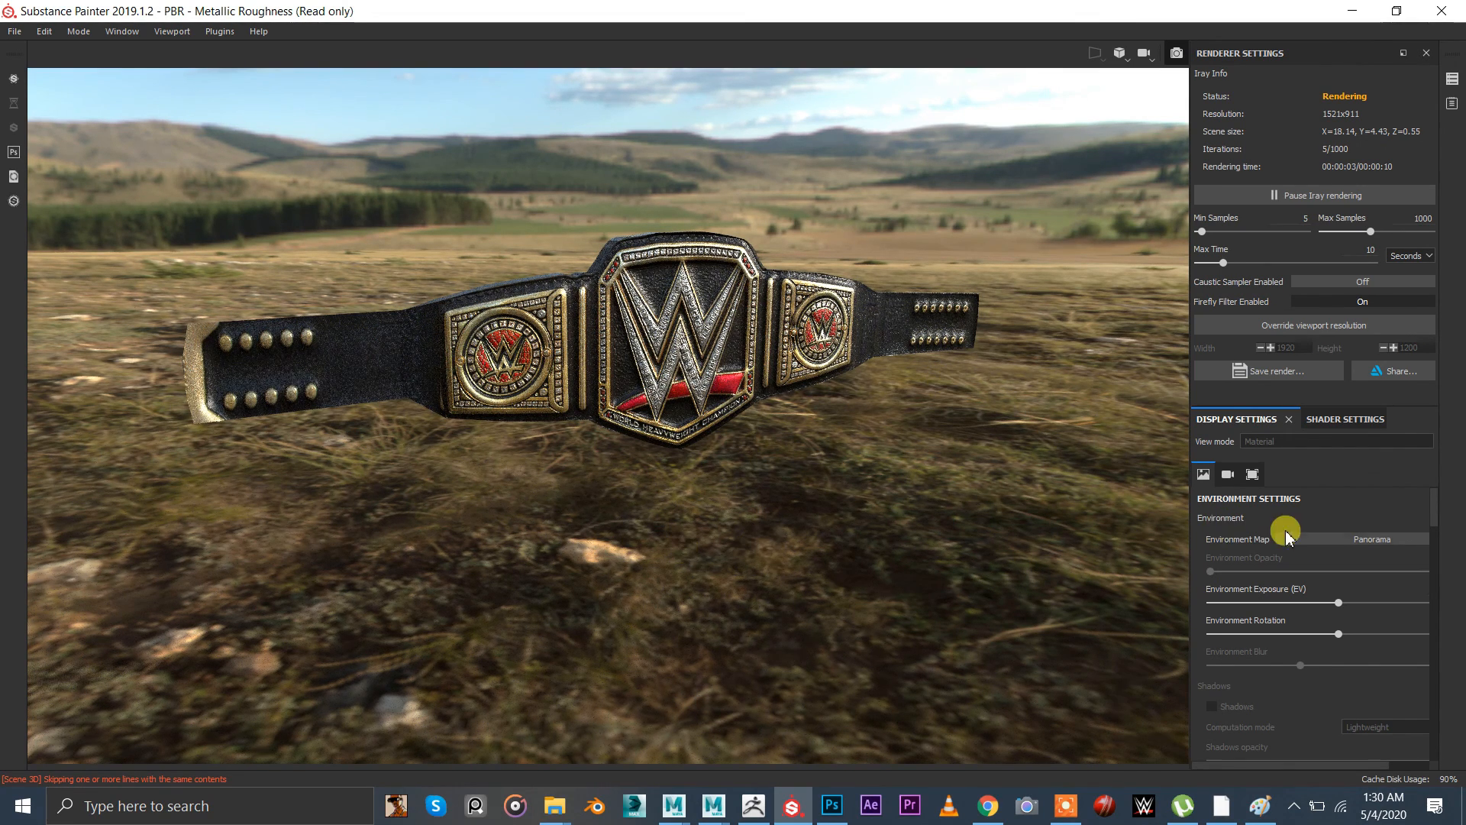
scroll("down", 3)
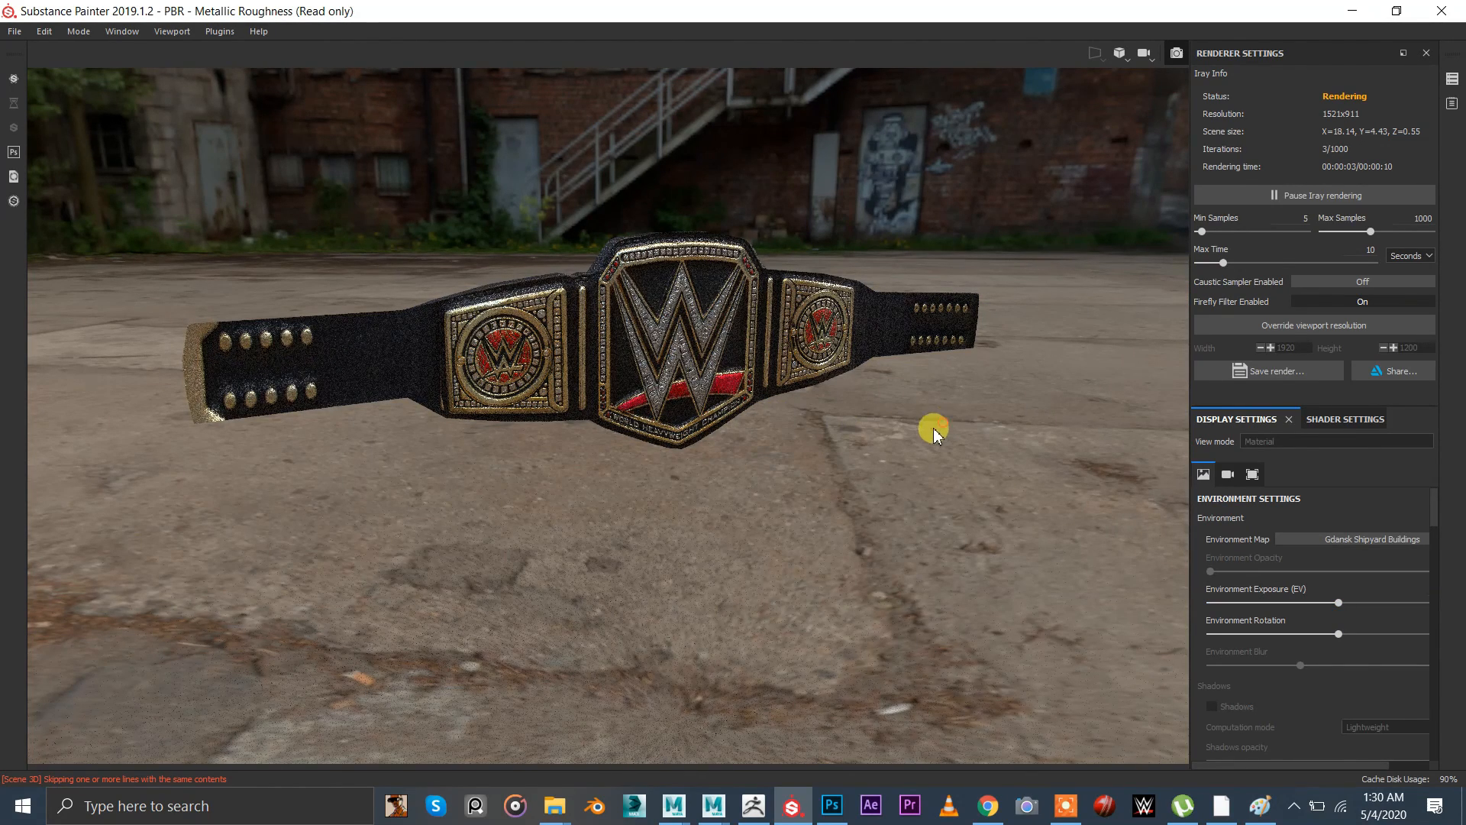
mouse_move(692, 416)
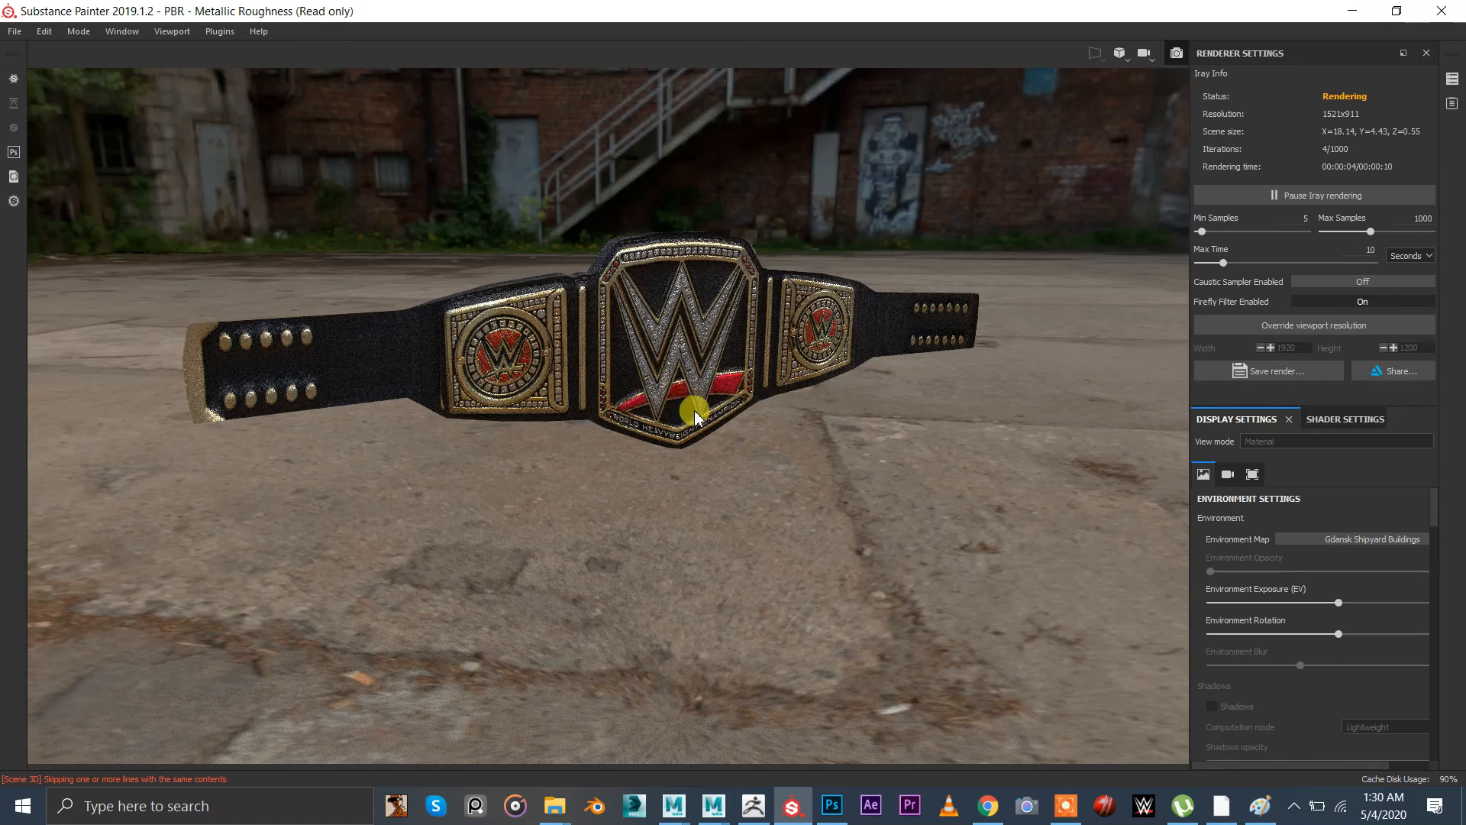
Frame the belt lying on the pavement in the Iray render and start saving it as an image
left_click_drag(697, 419, 819, 468)
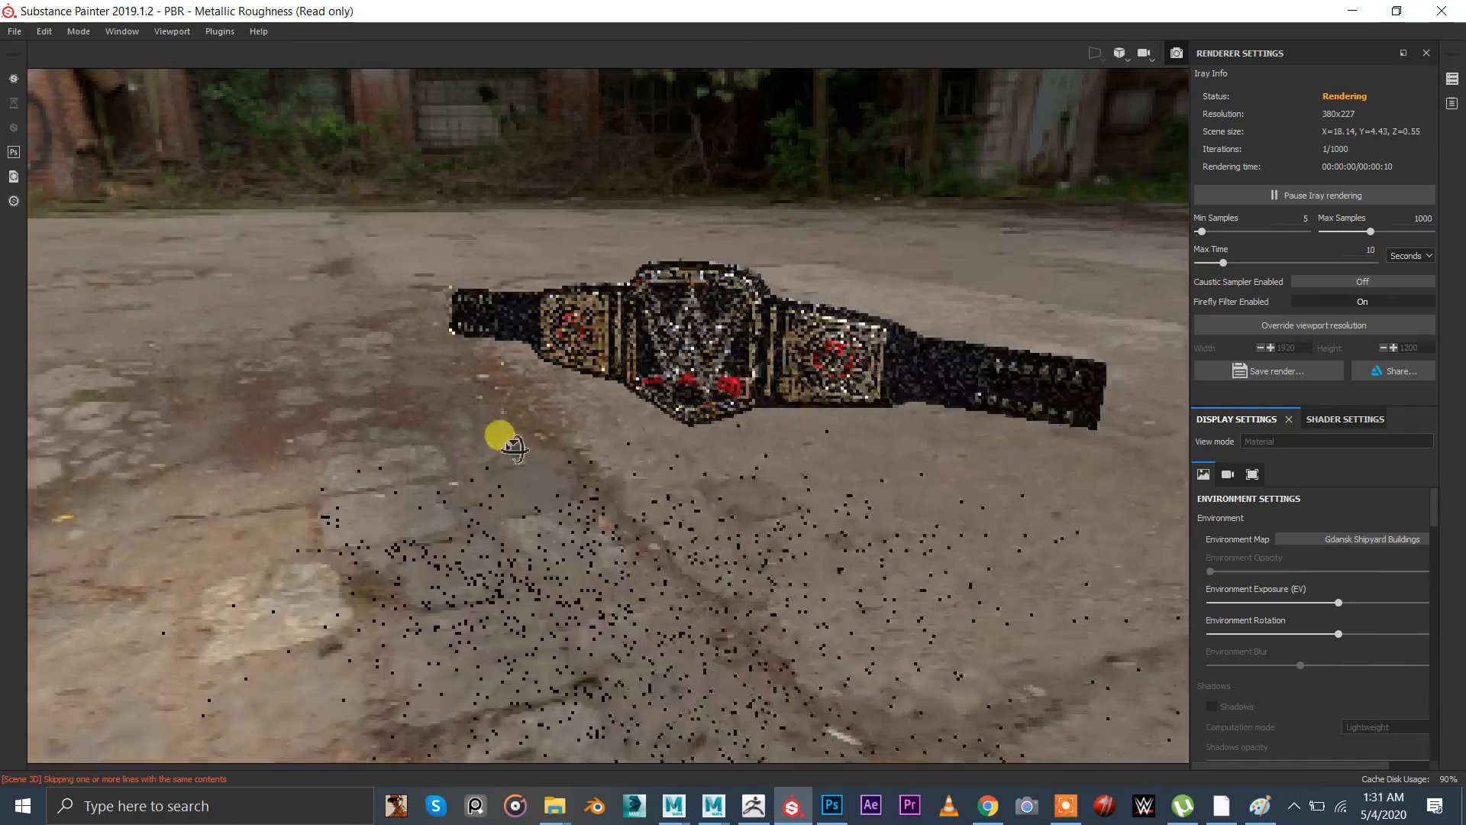
mouse_move(477, 472)
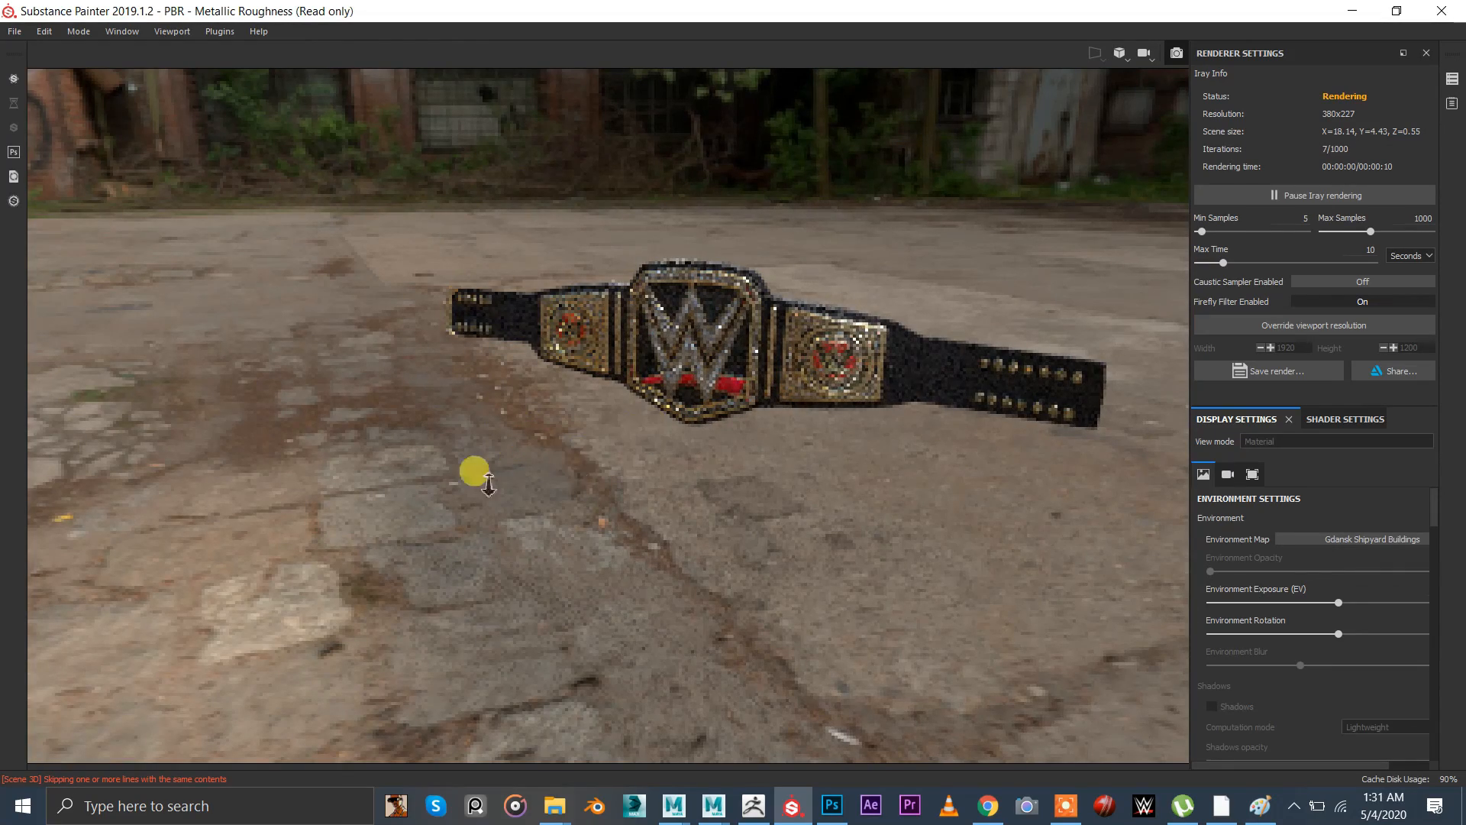
left_click_drag(656, 374, 505, 467)
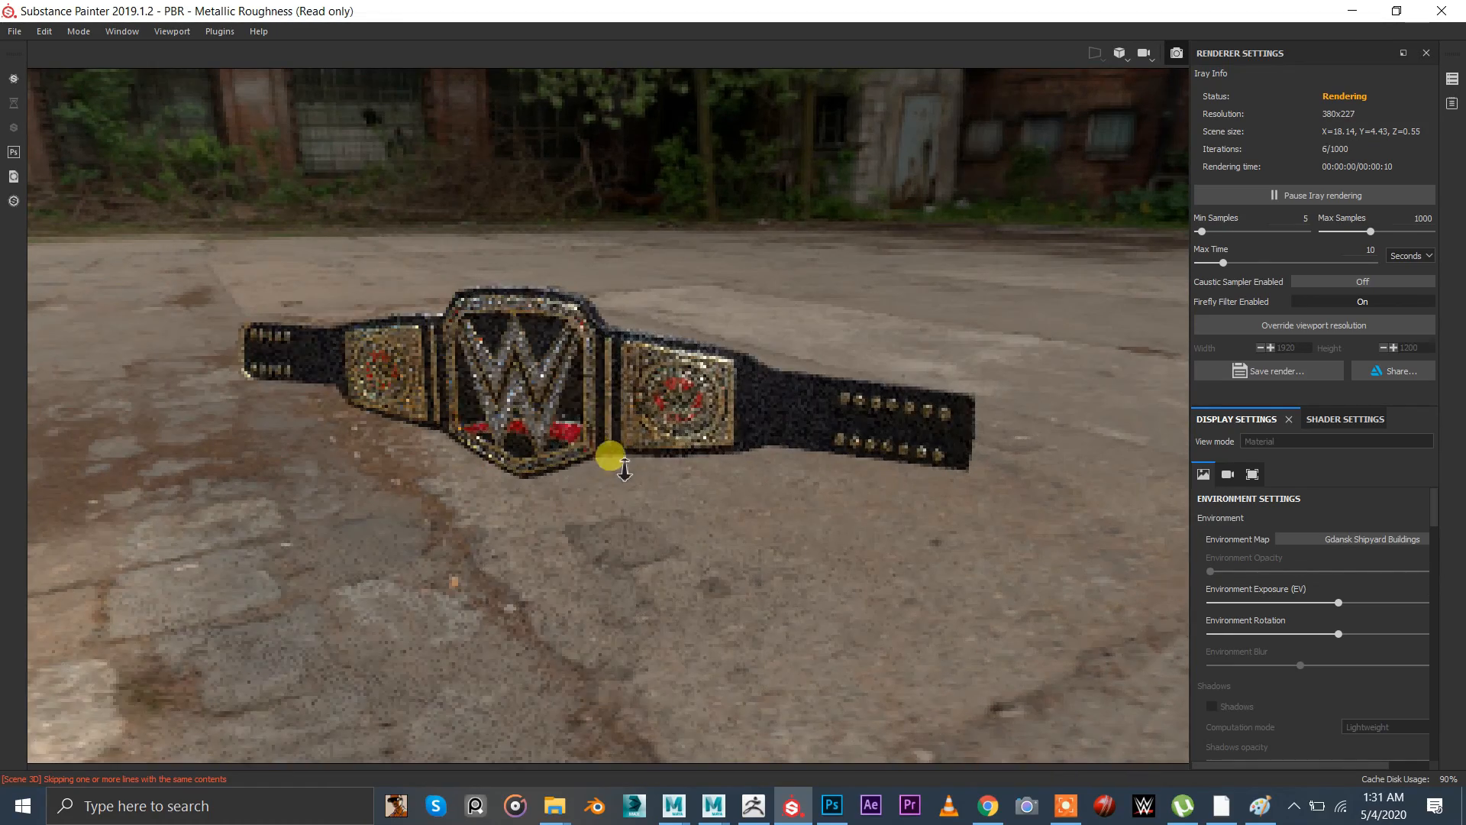
left_click_drag(608, 453, 743, 472)
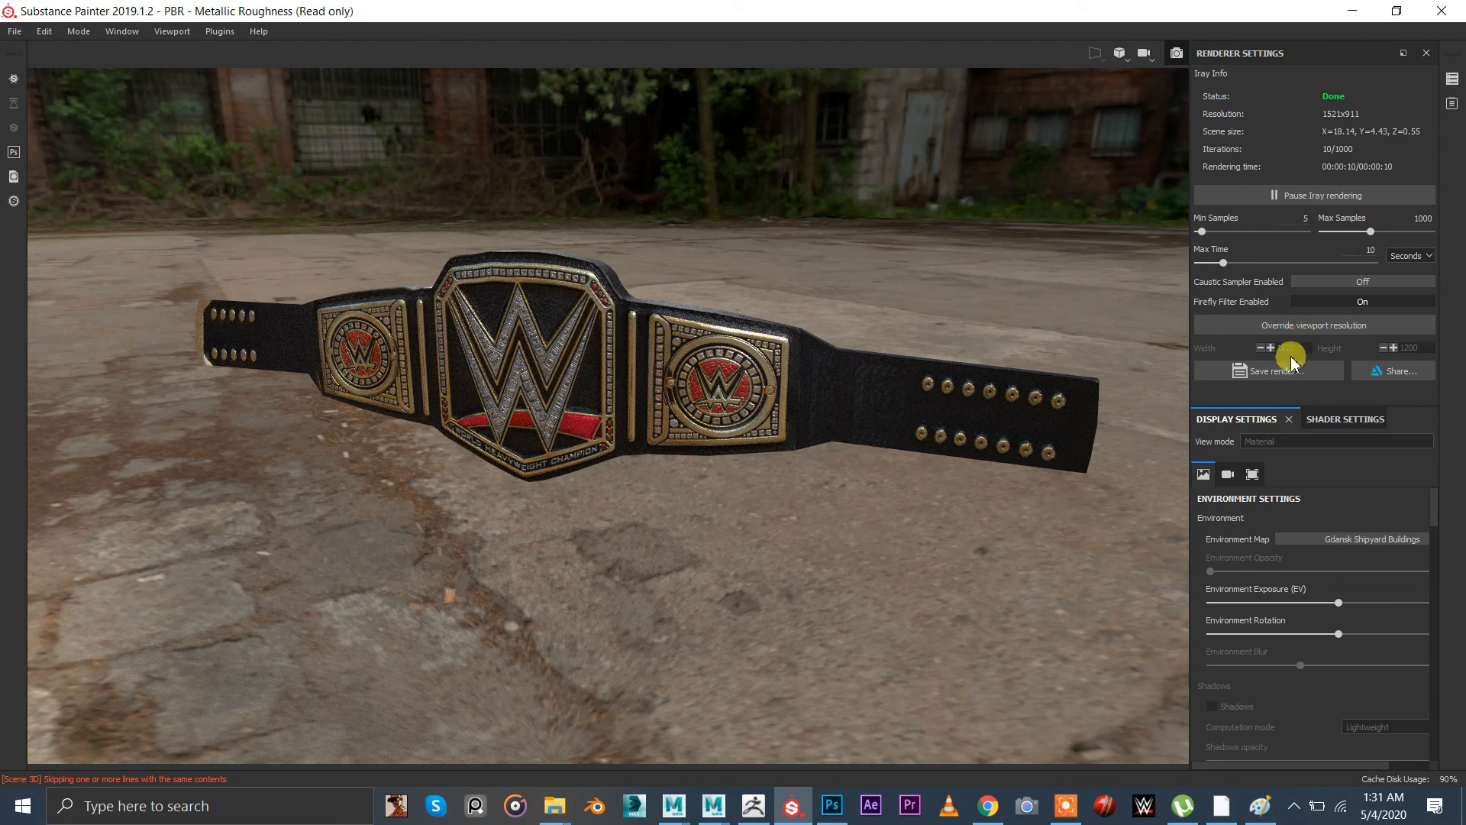
left_click(1267, 370)
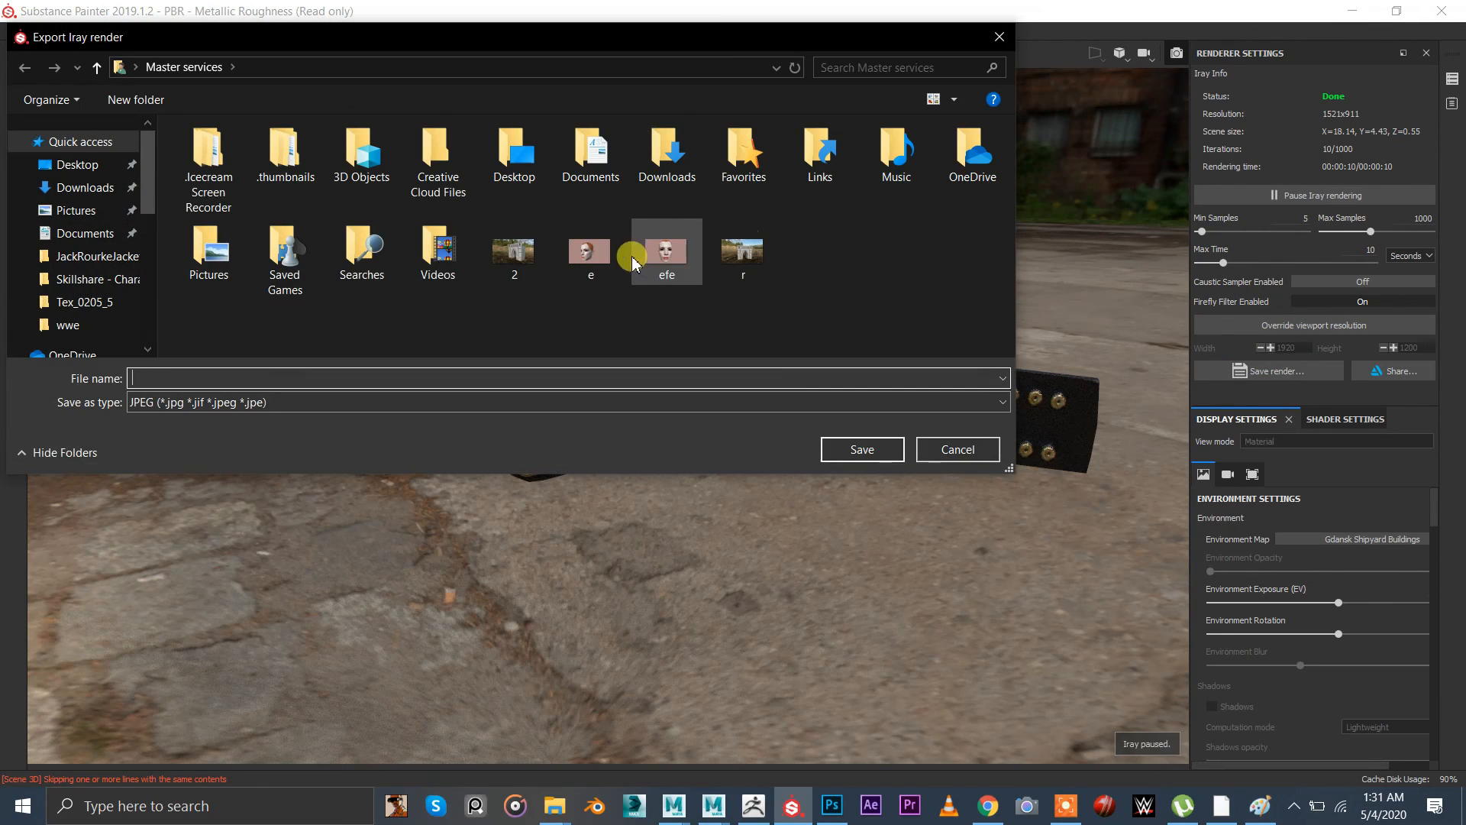